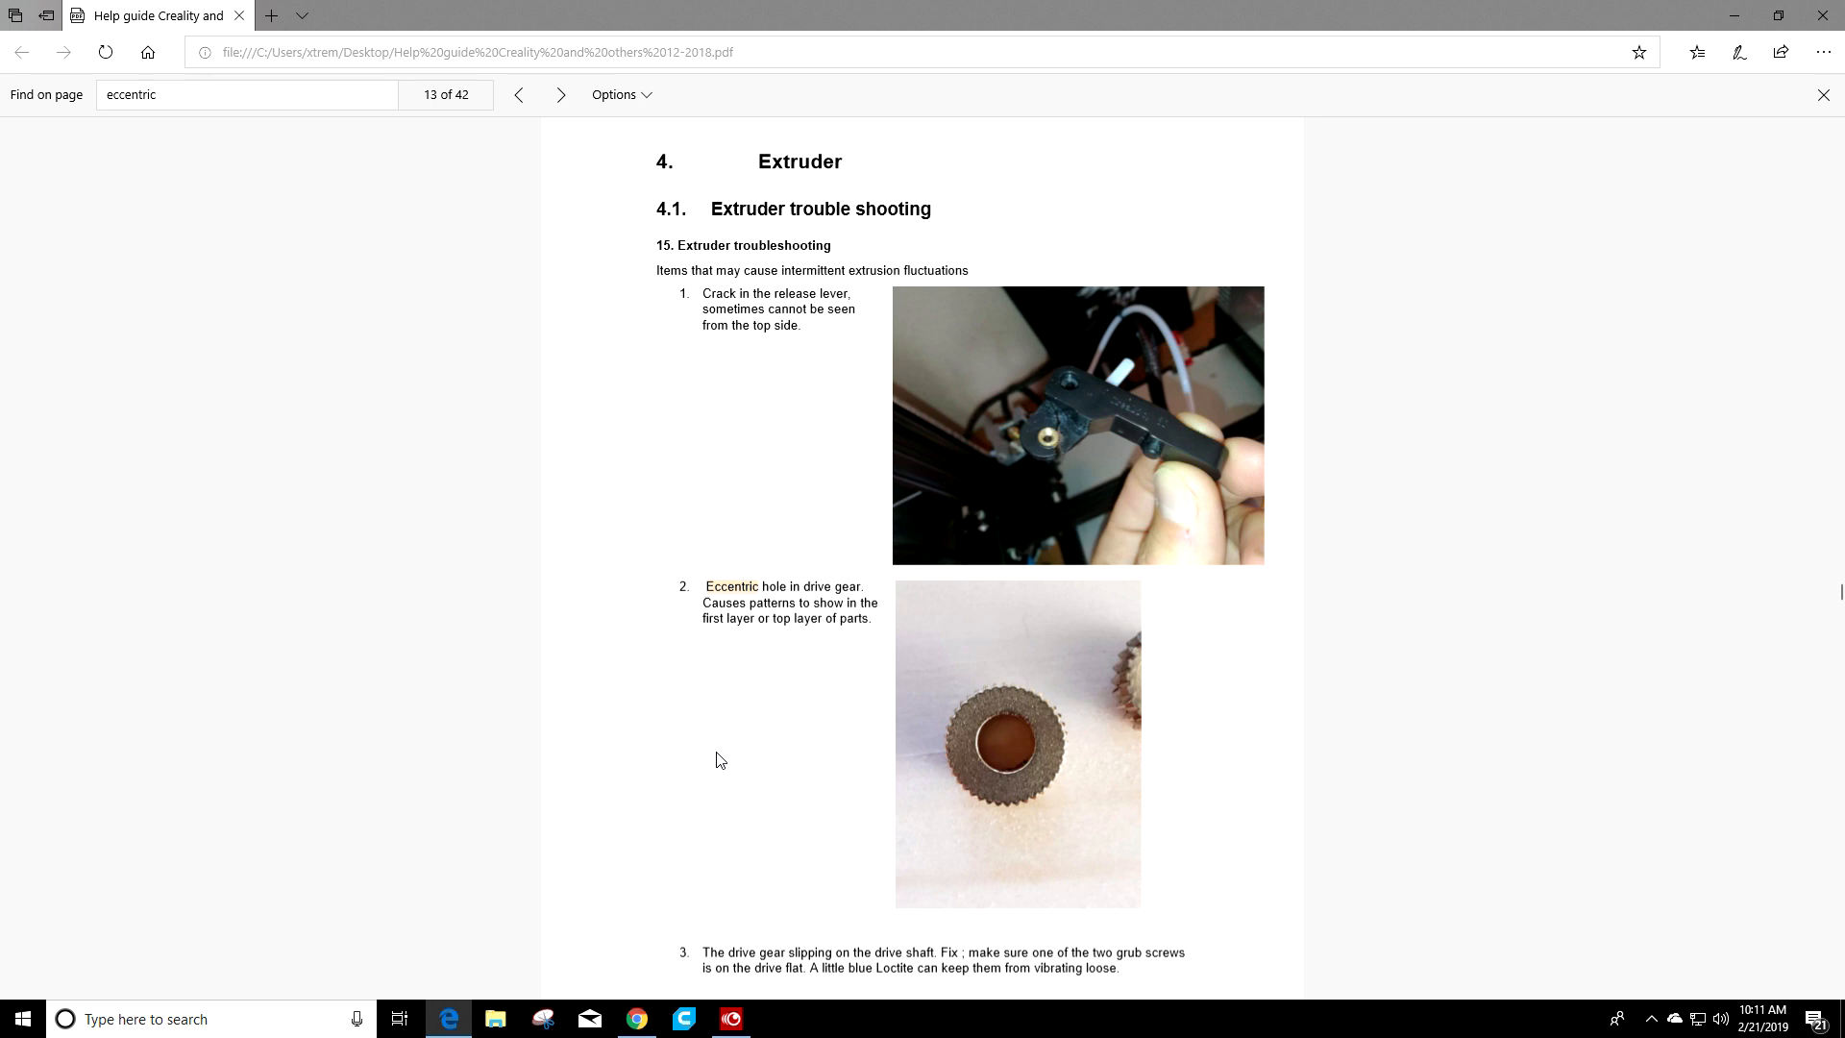
mouse_move(620, 353)
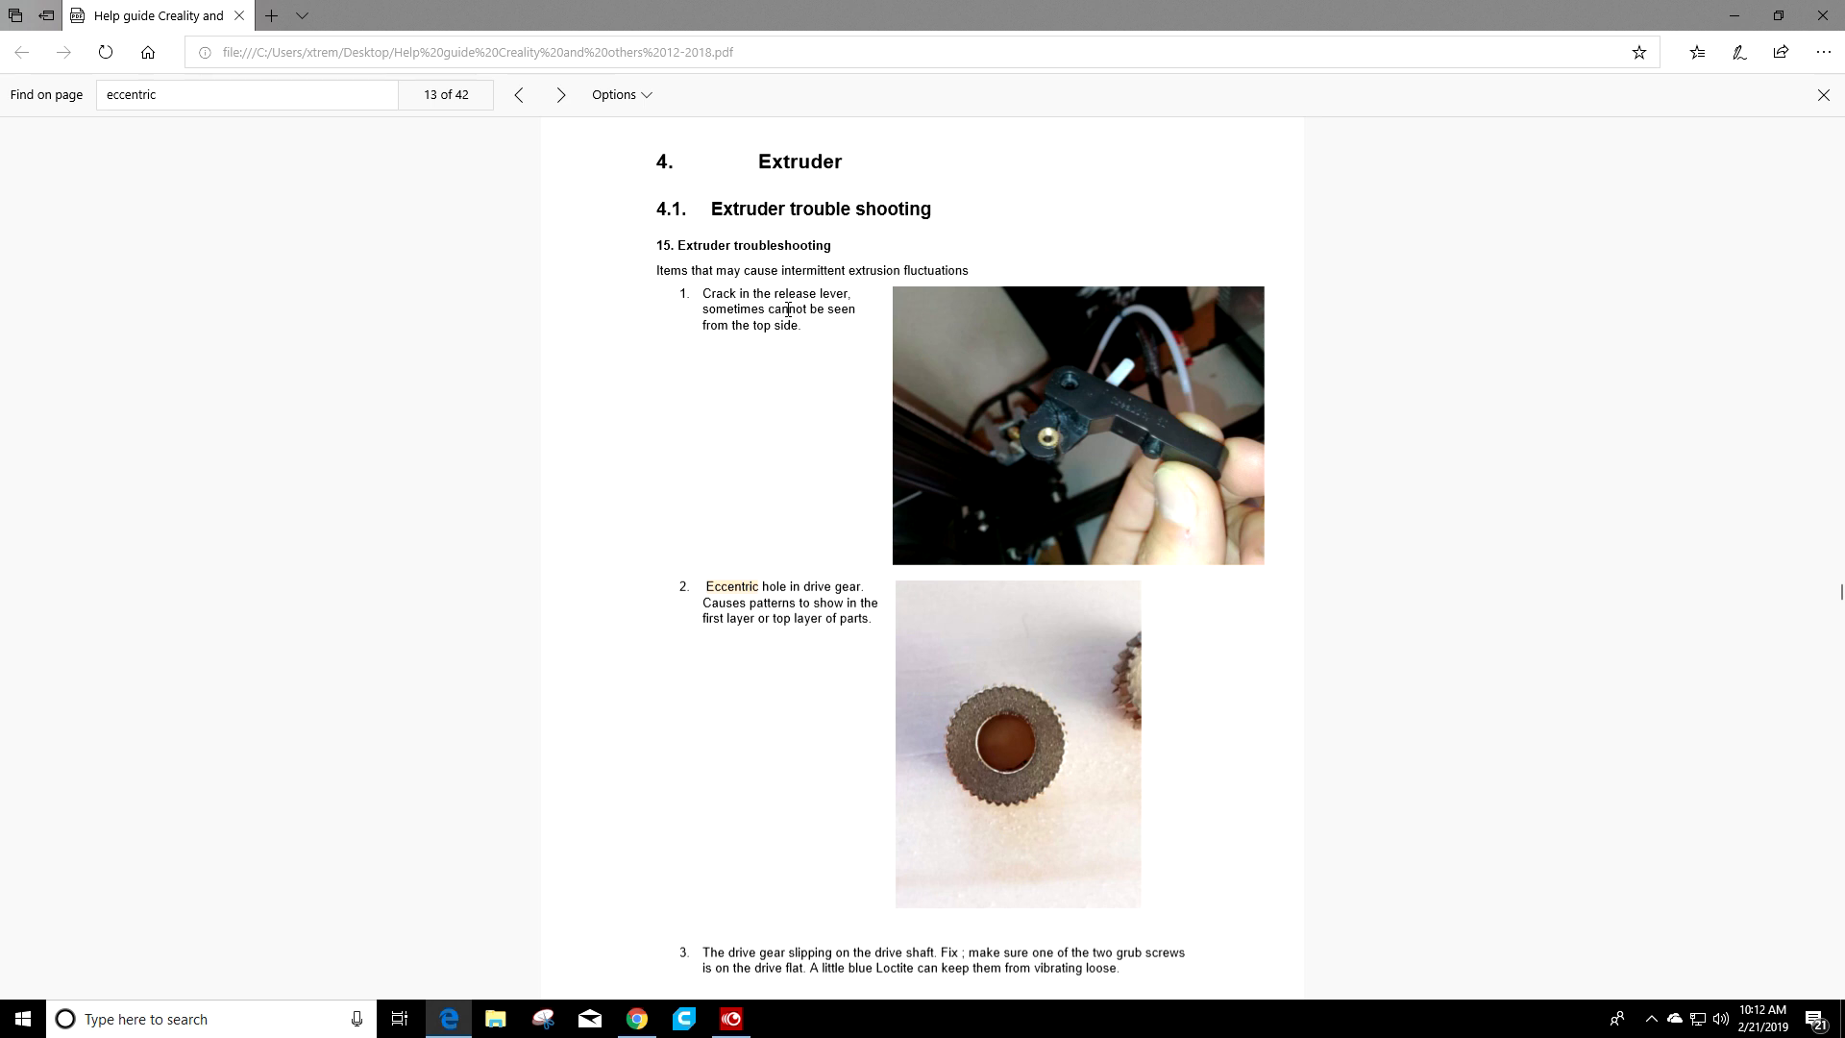
mouse_move(795, 386)
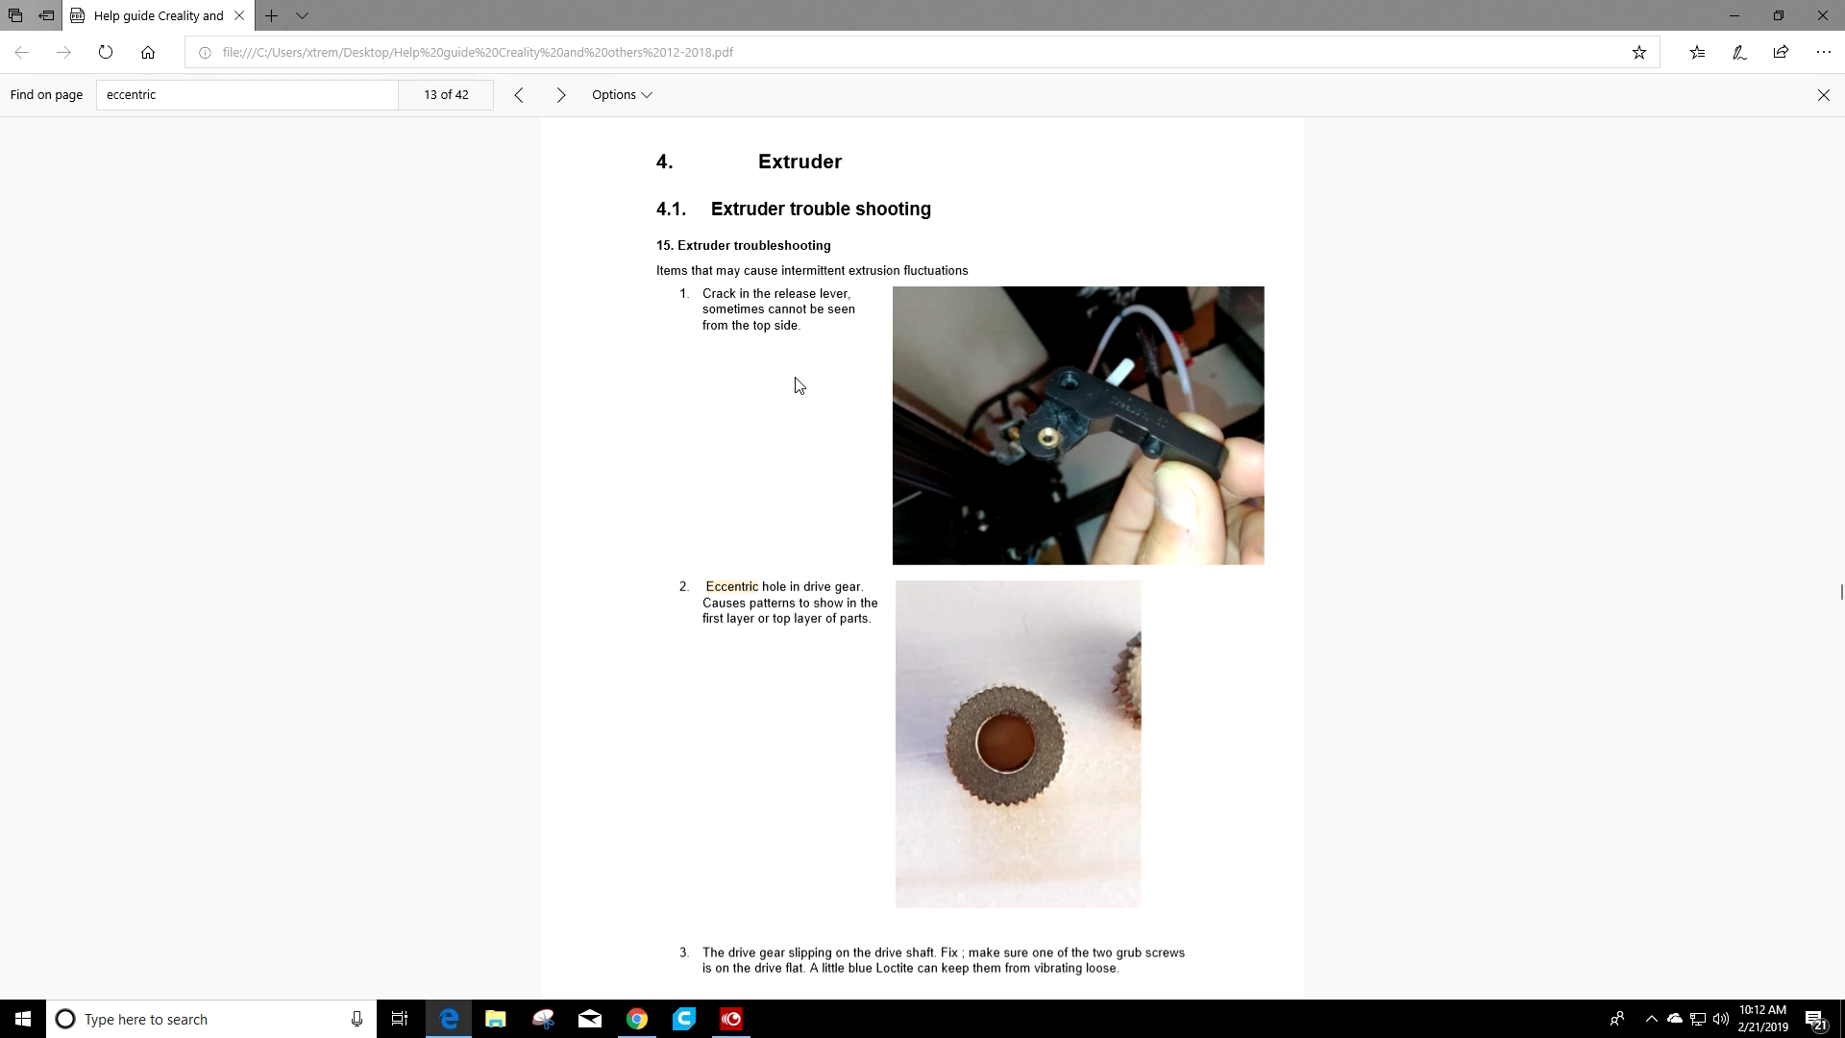
mouse_move(790, 373)
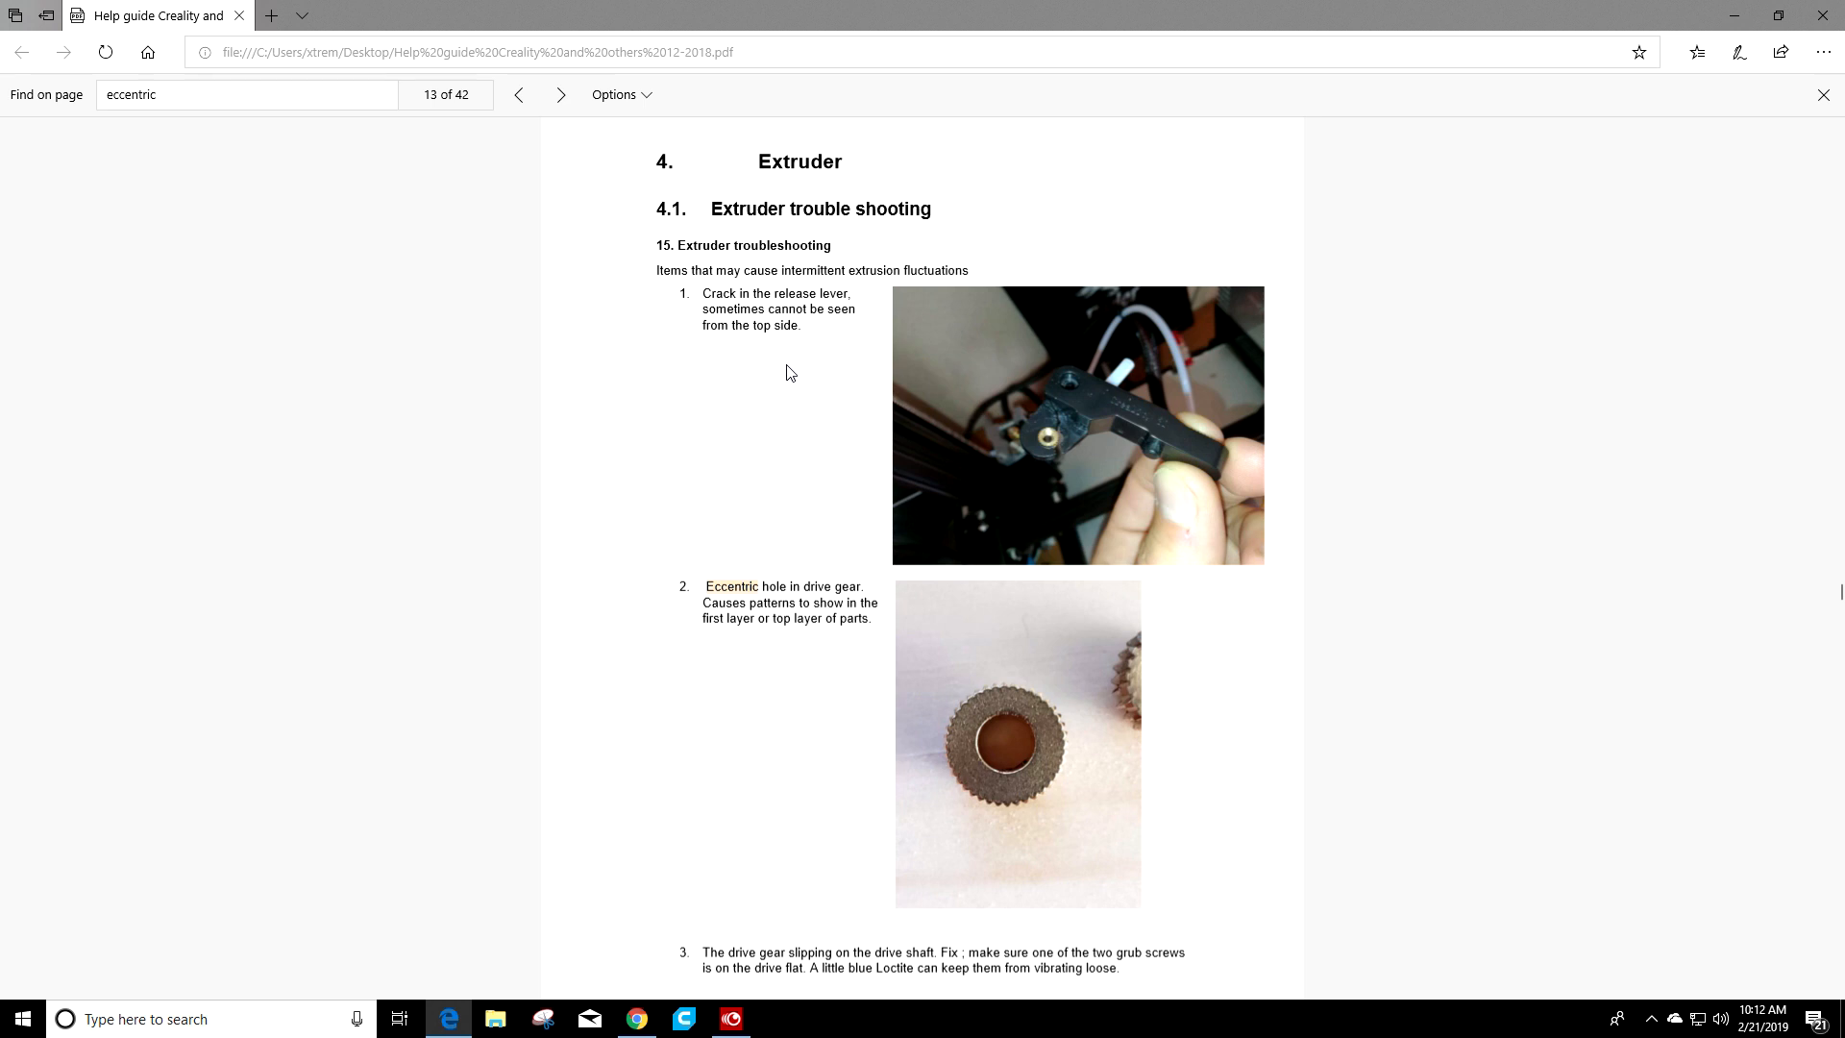
mouse_move(1055, 413)
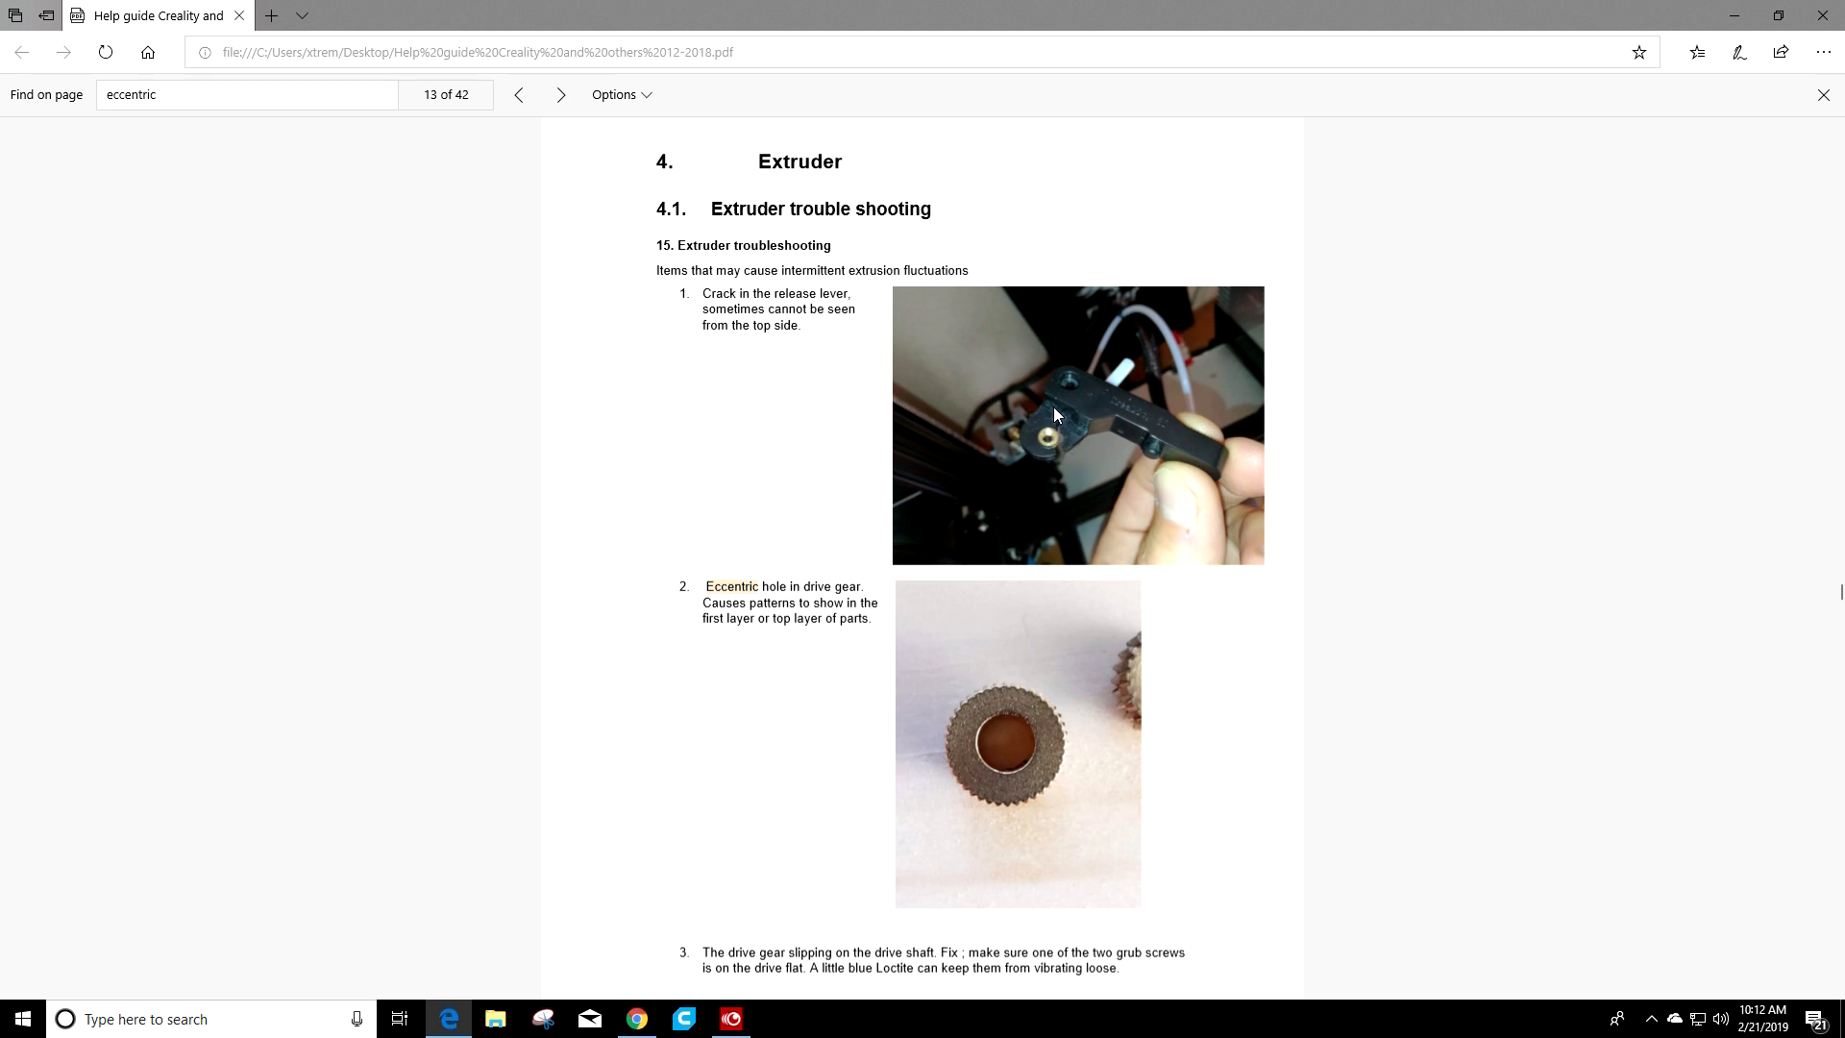
mouse_move(1045, 448)
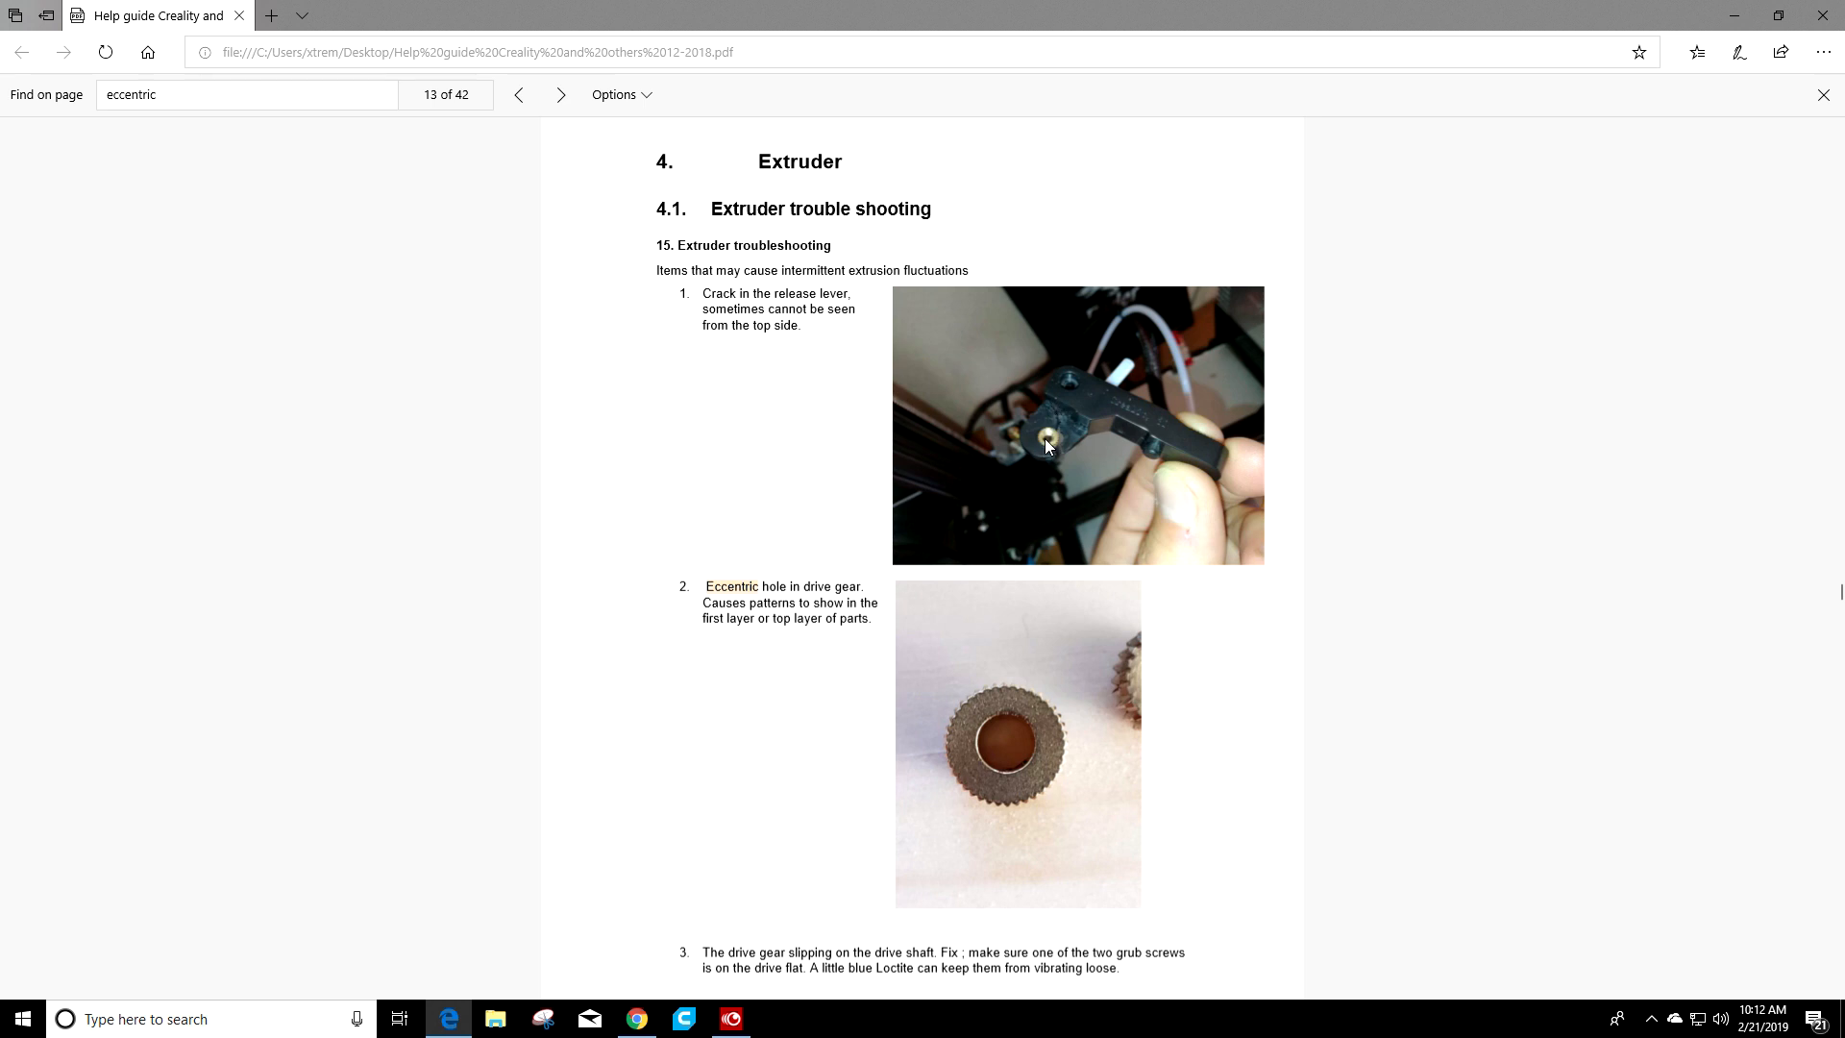
mouse_move(1063, 455)
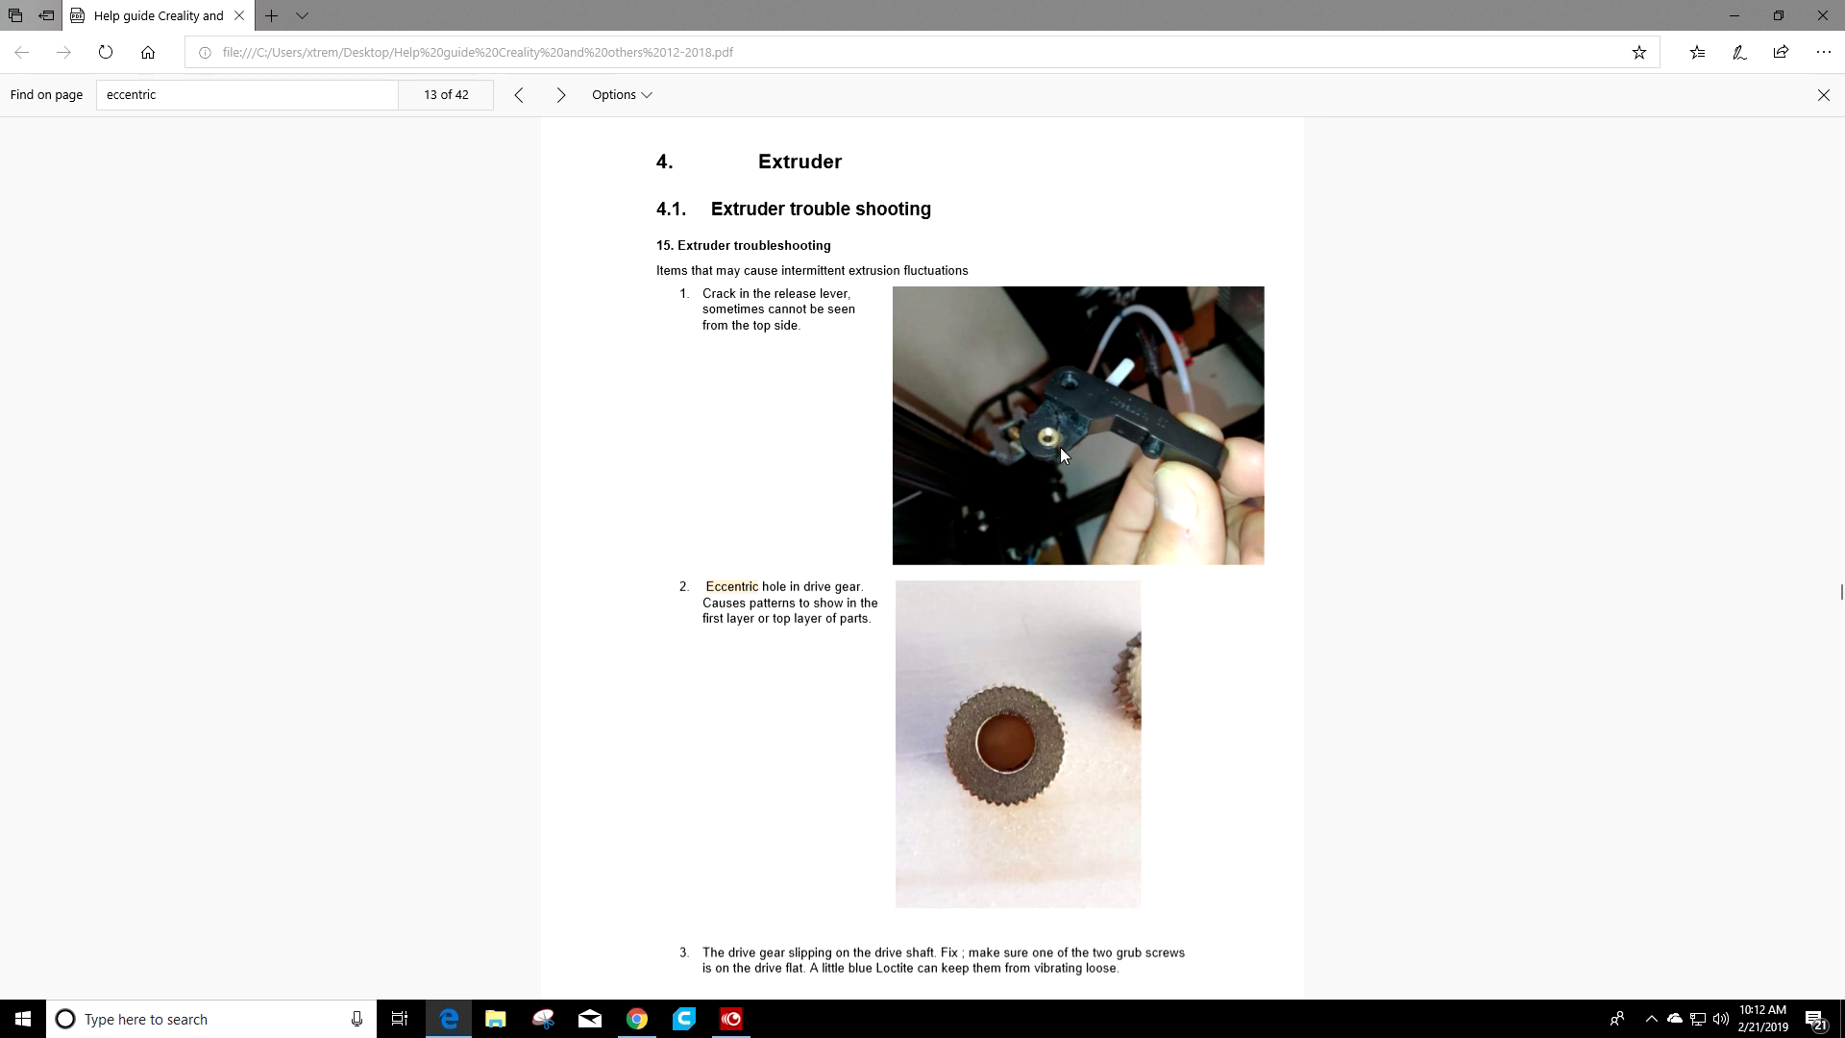
mouse_move(967, 407)
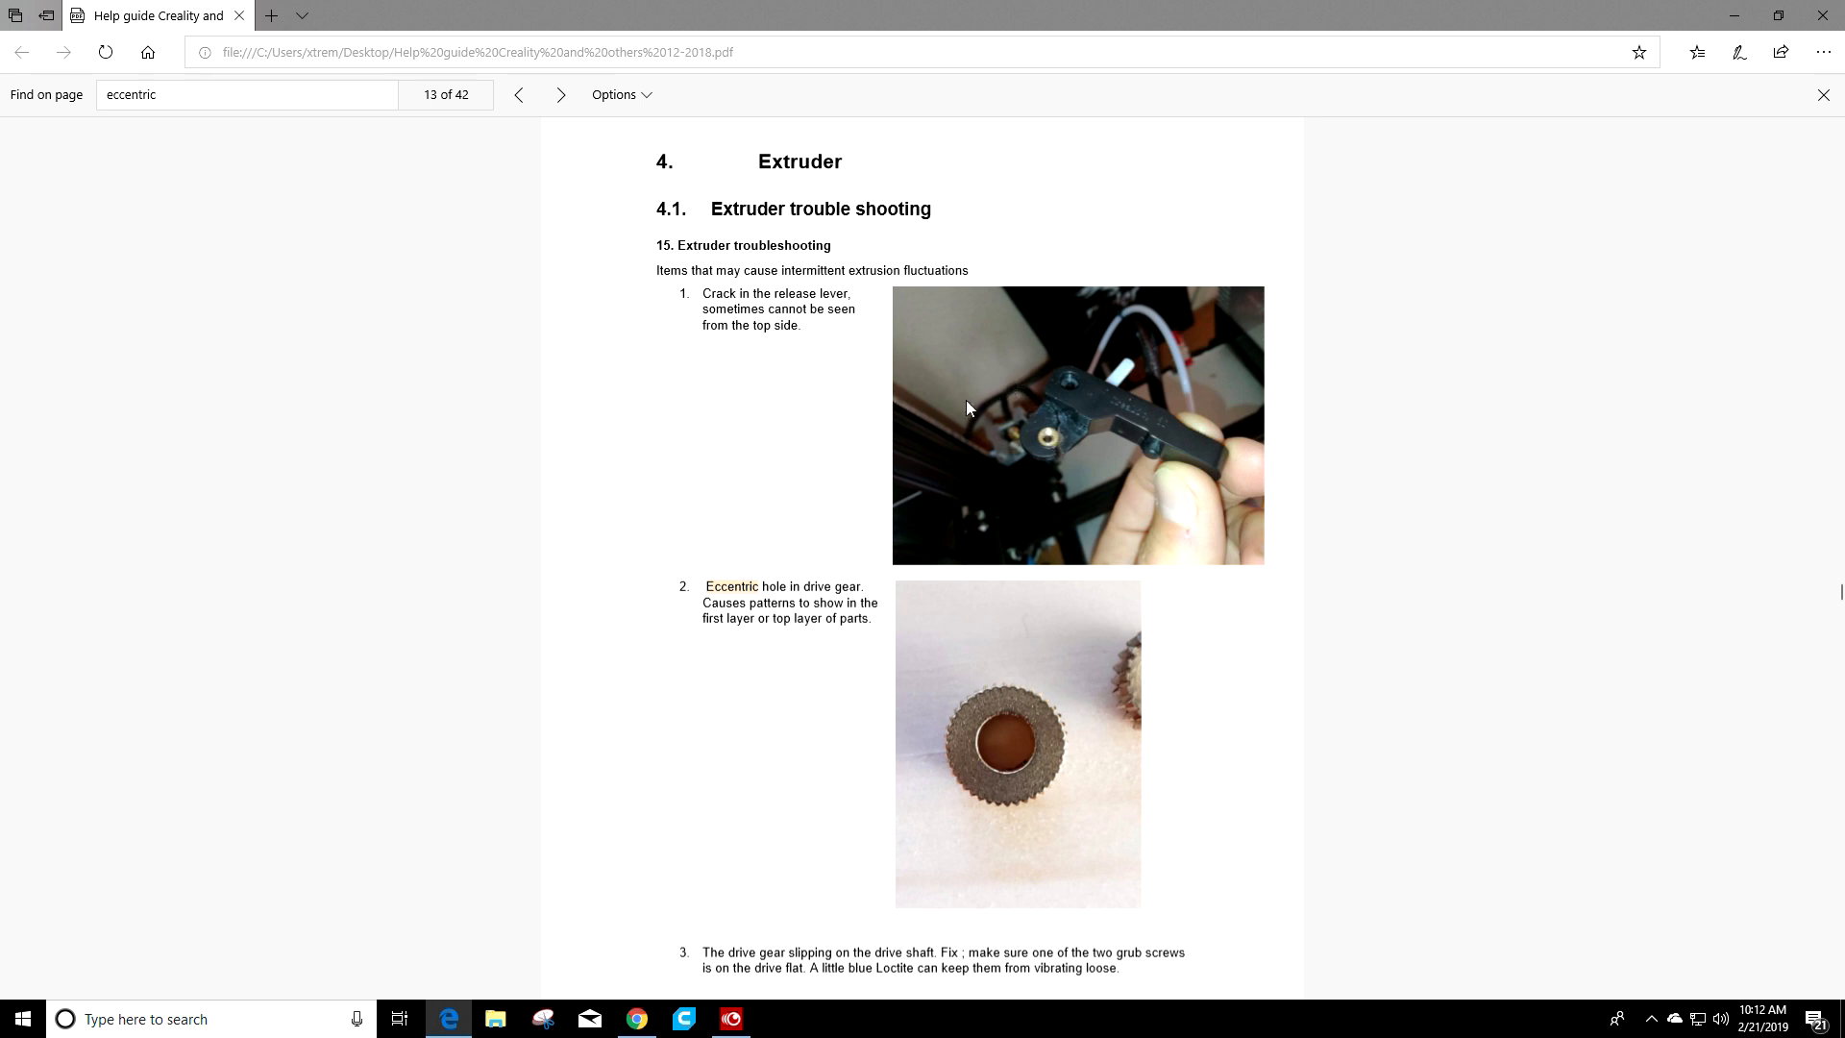
mouse_move(1059, 464)
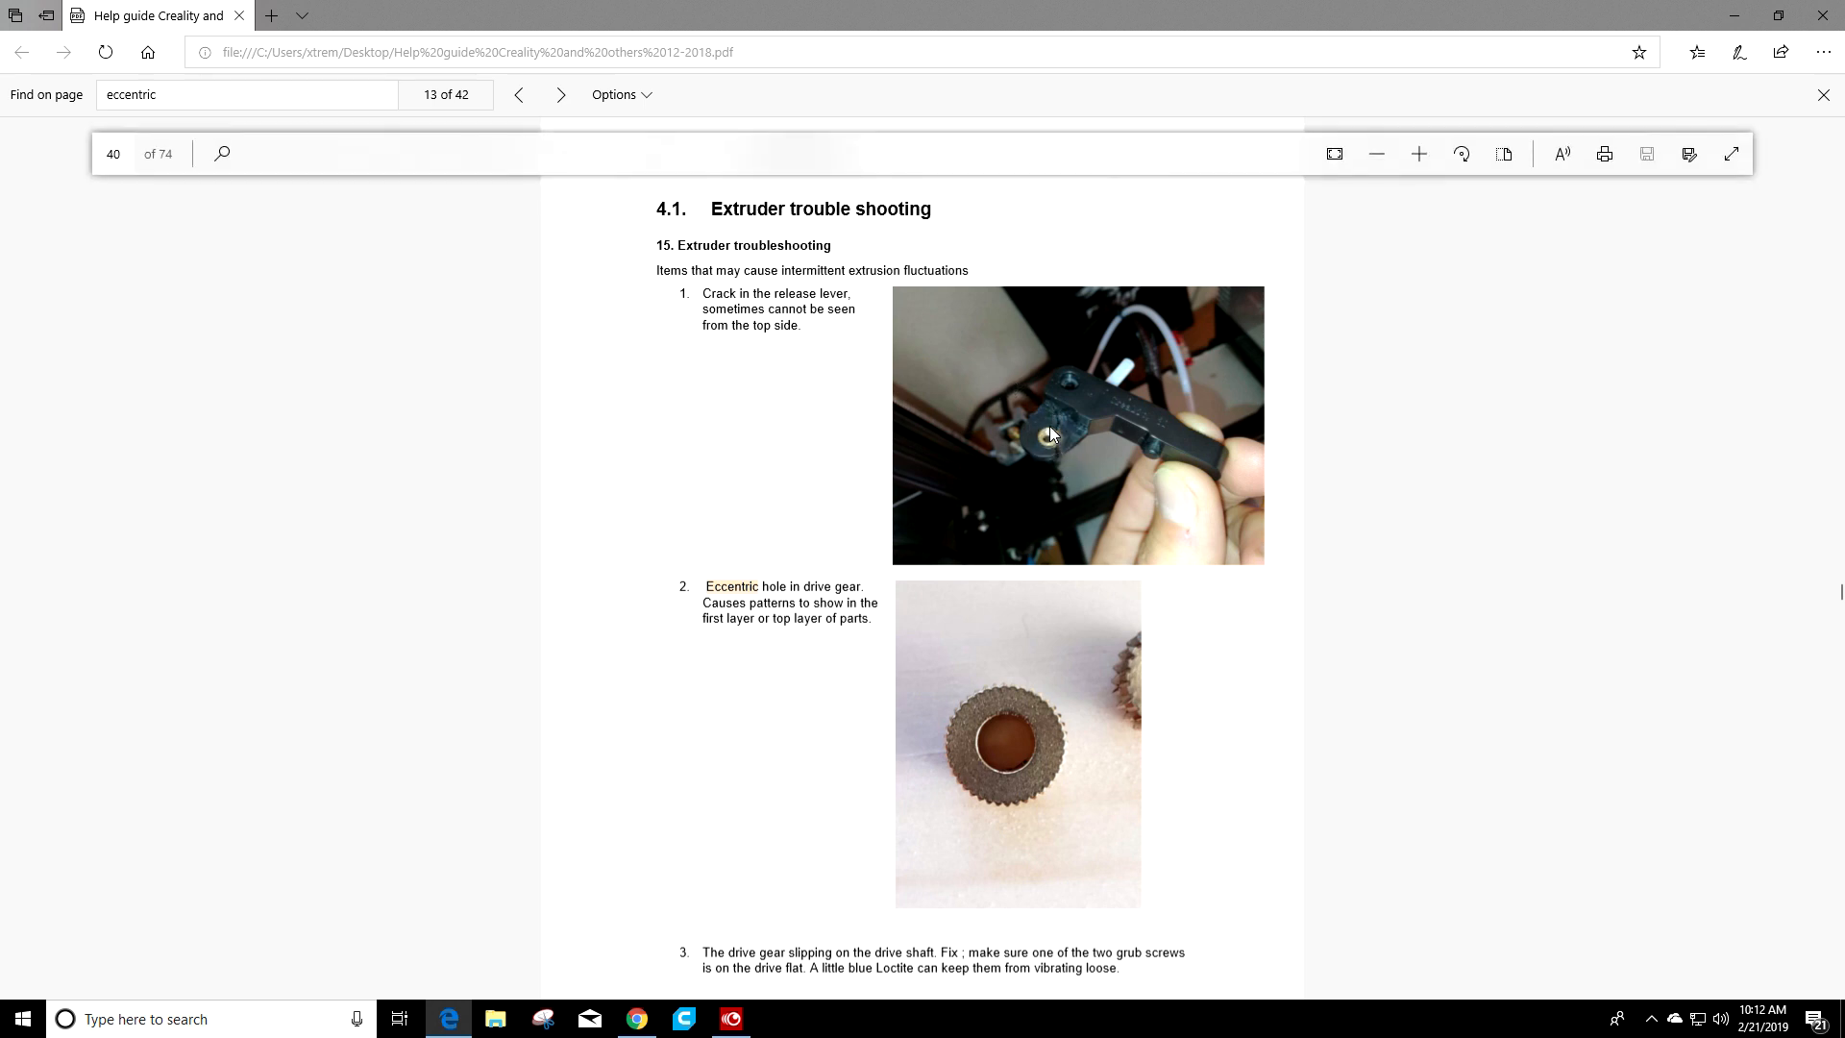
mouse_move(1018, 467)
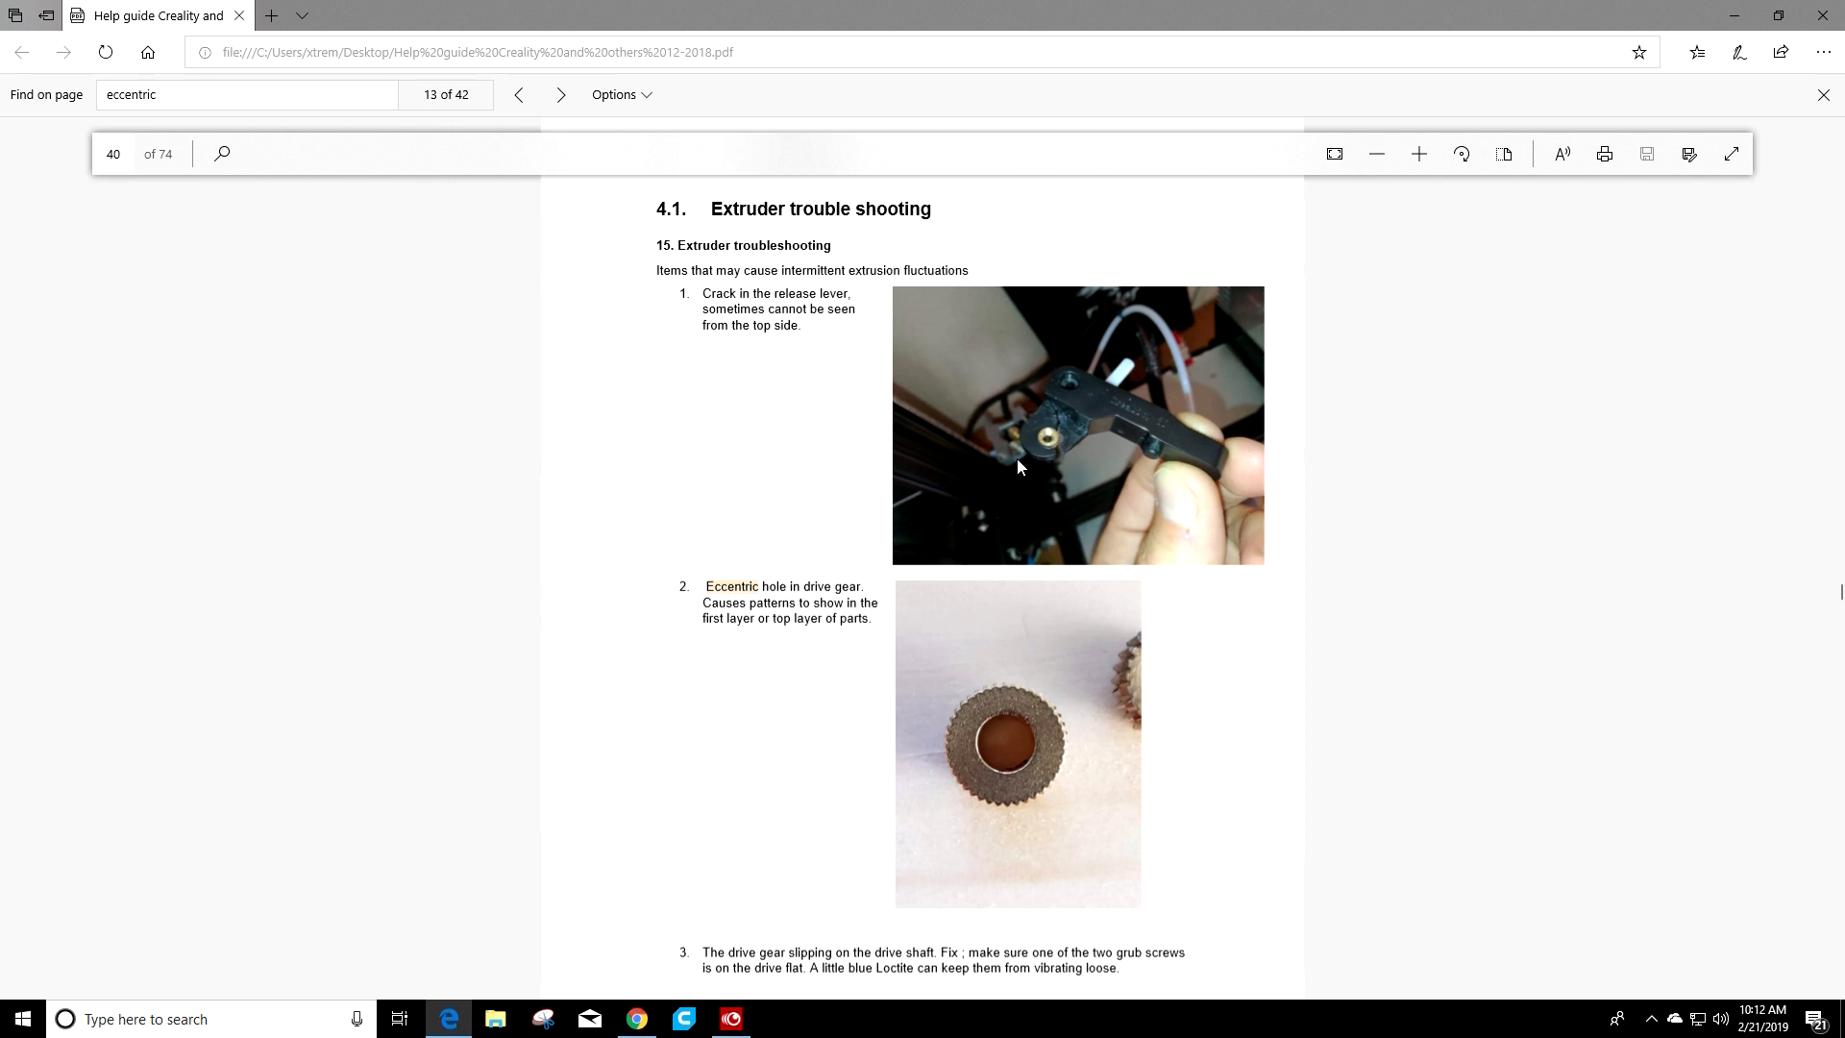
mouse_move(1068, 448)
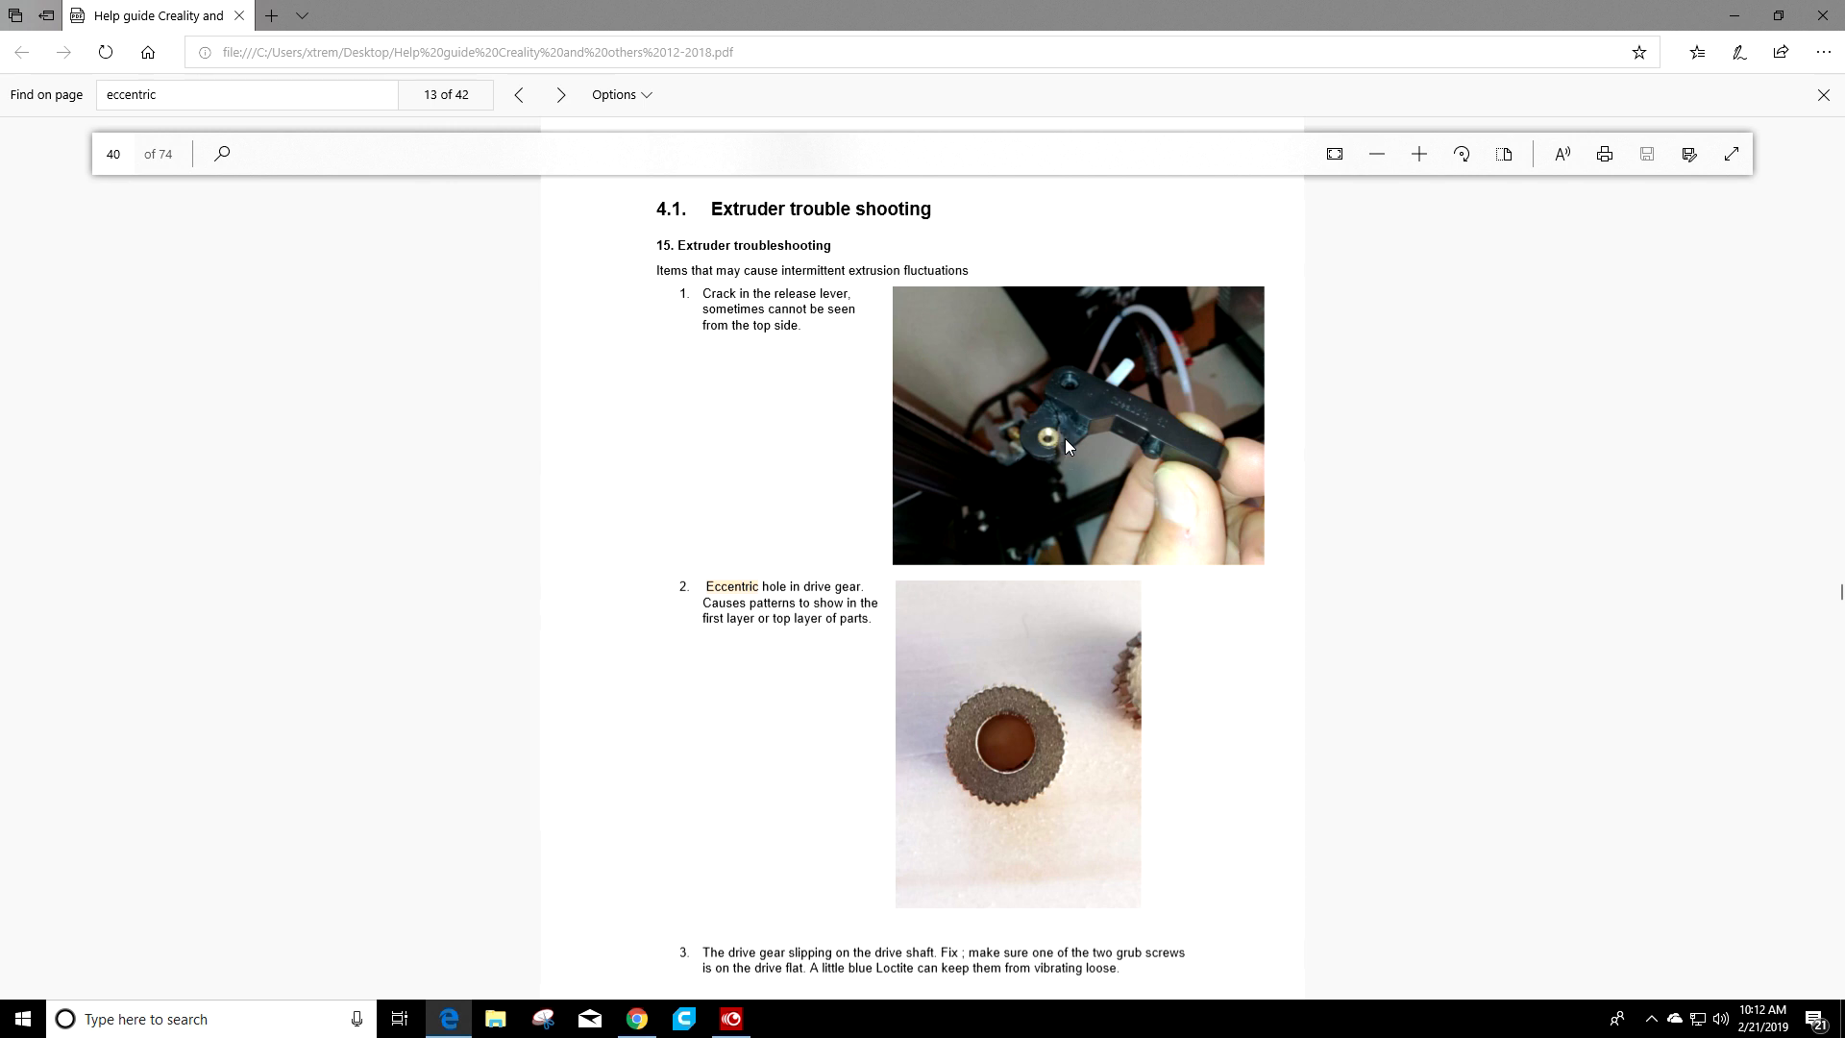
mouse_move(1061, 457)
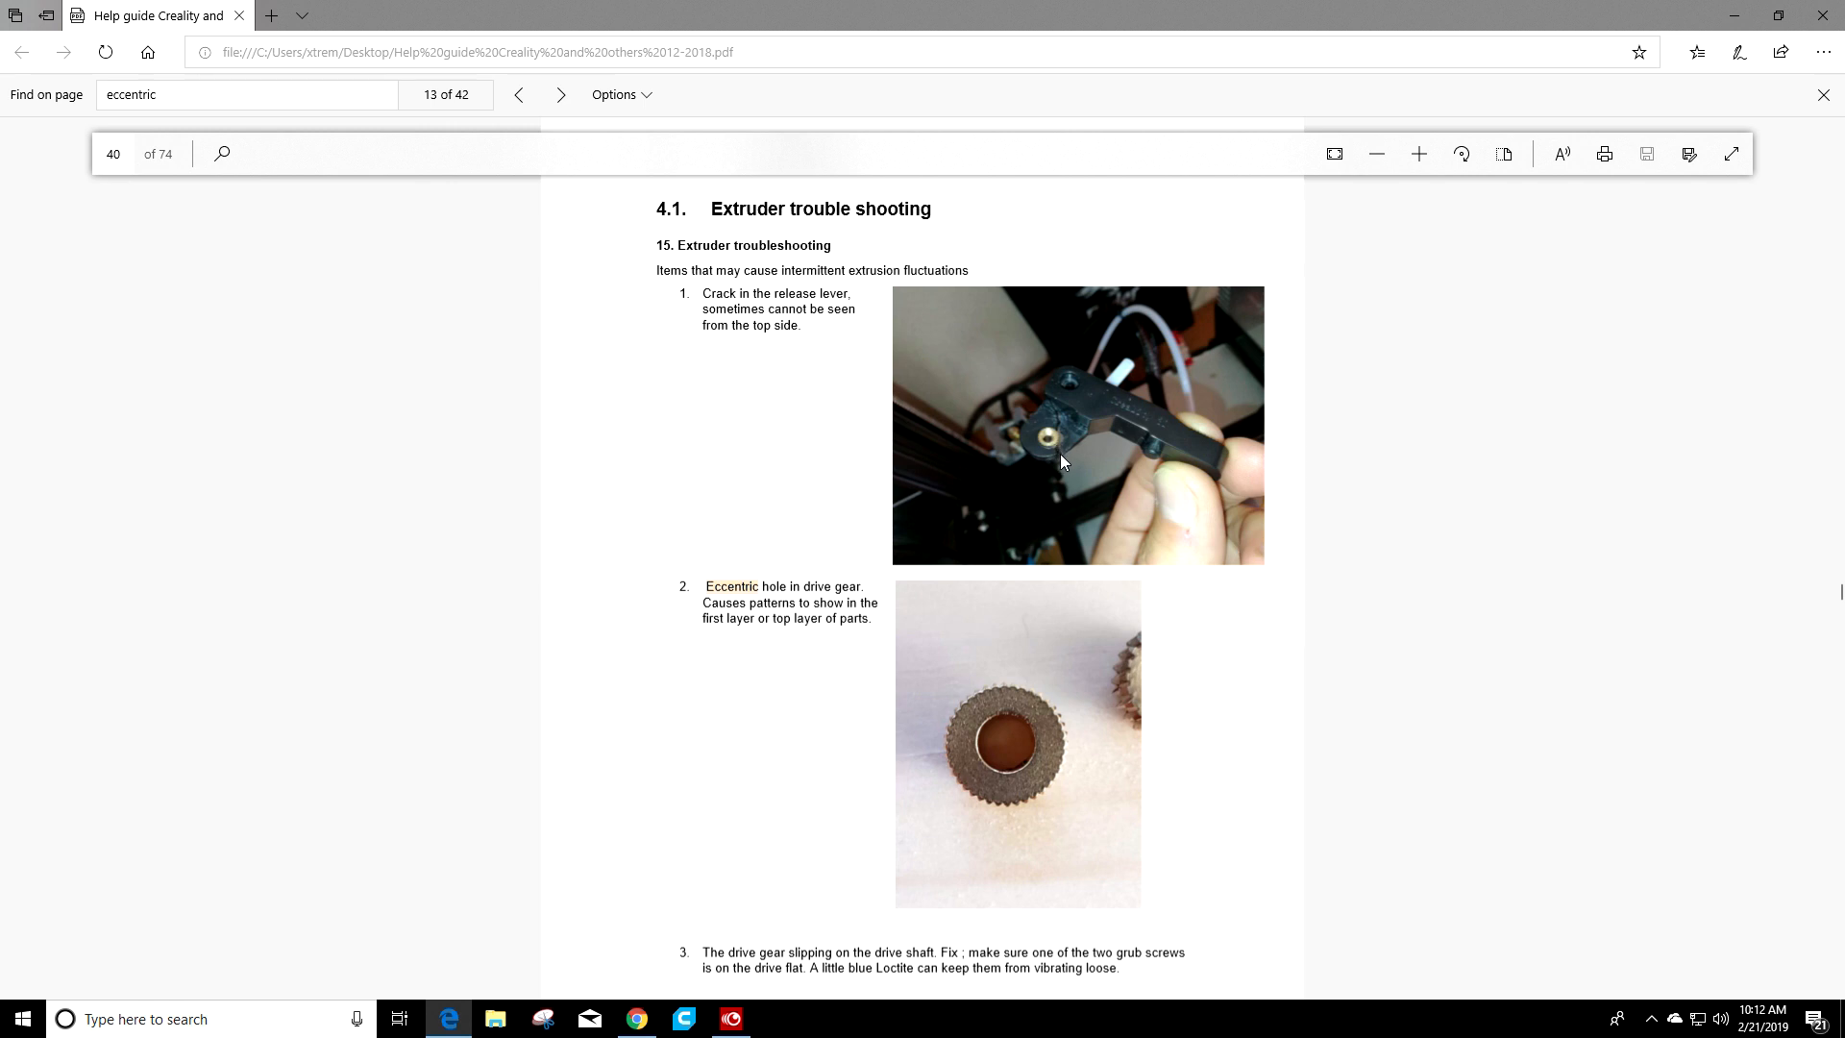
mouse_move(1047, 463)
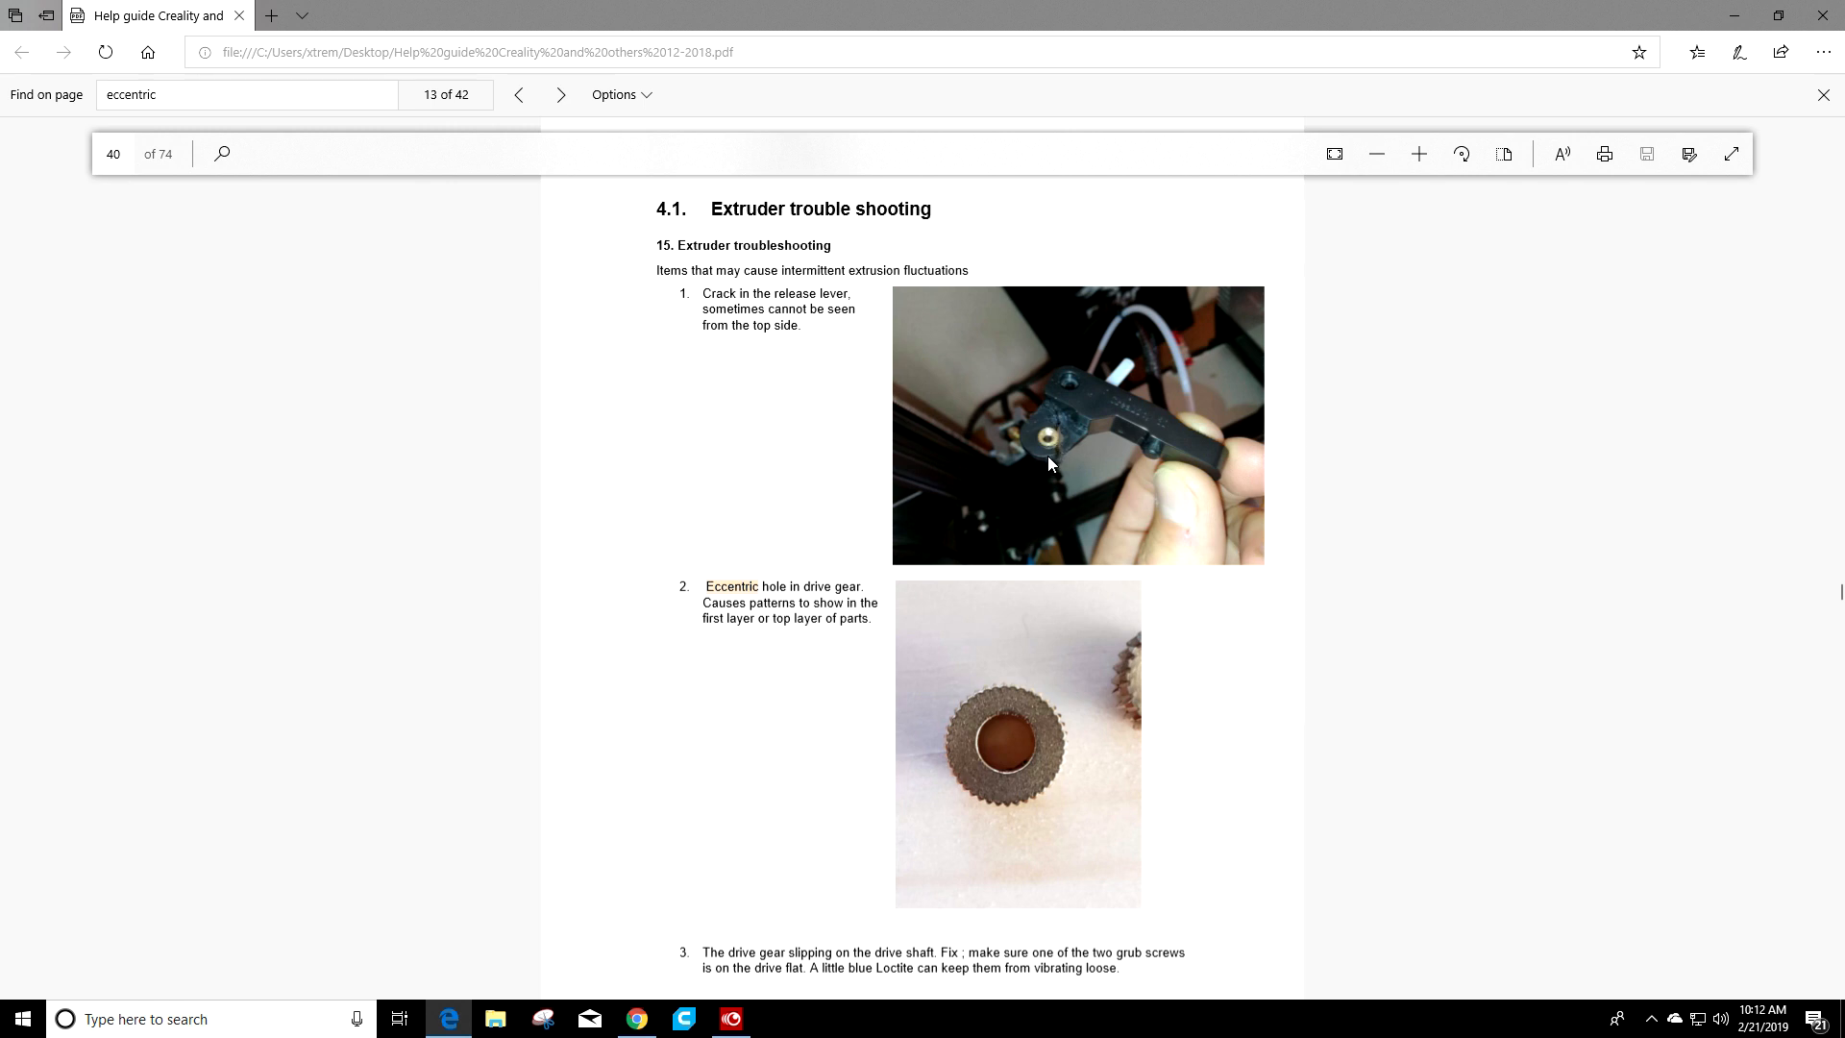
mouse_move(1062, 426)
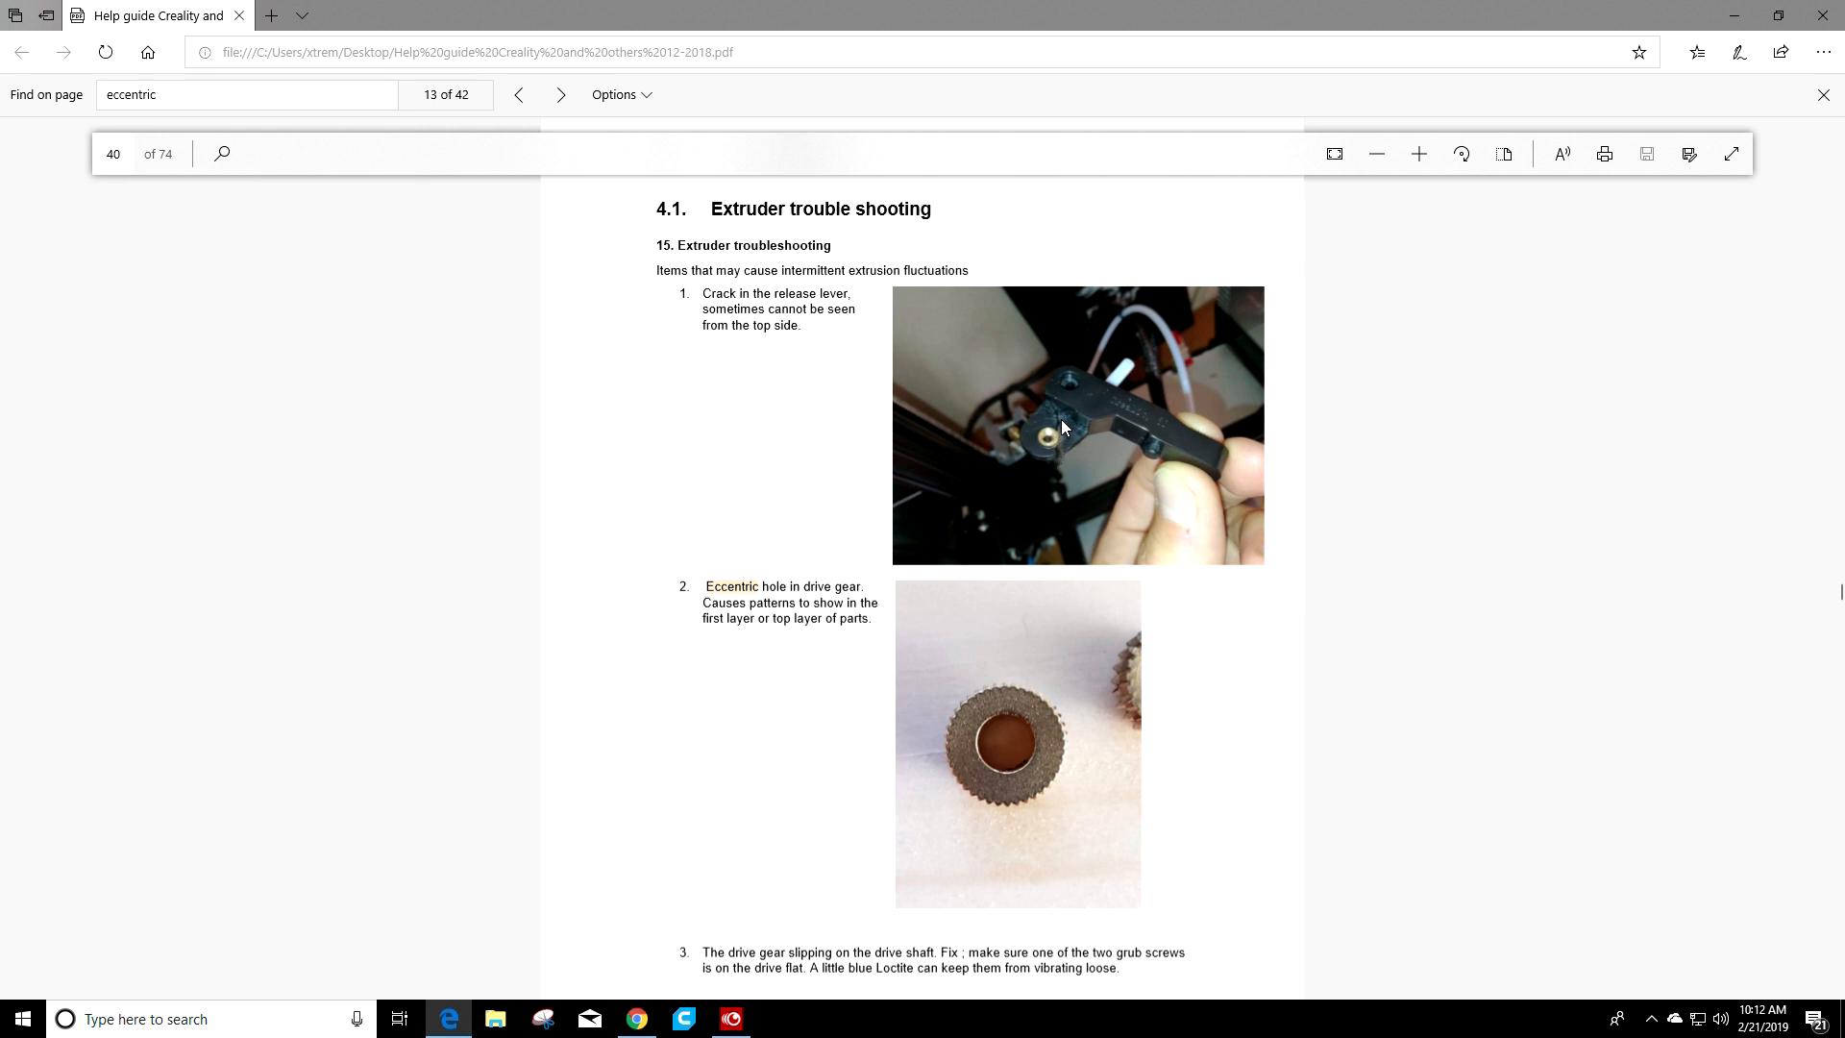
mouse_move(1072, 446)
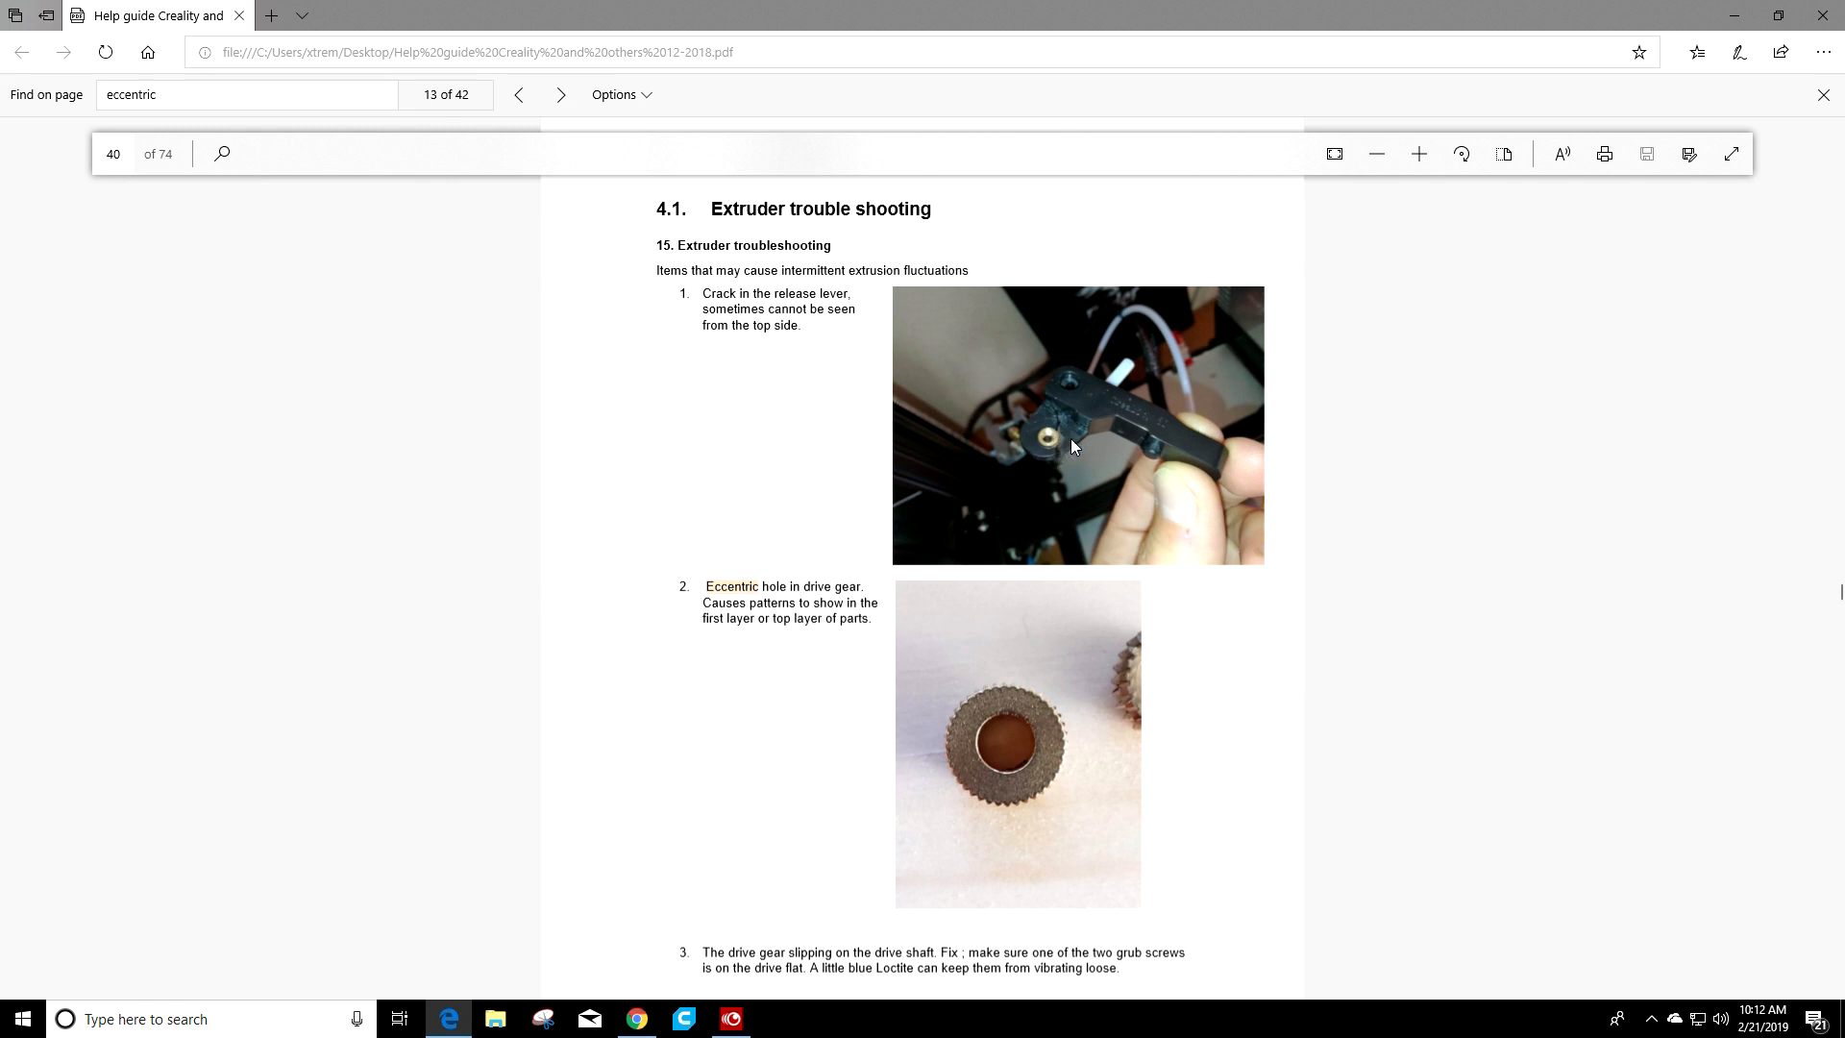
scroll(down, 3)
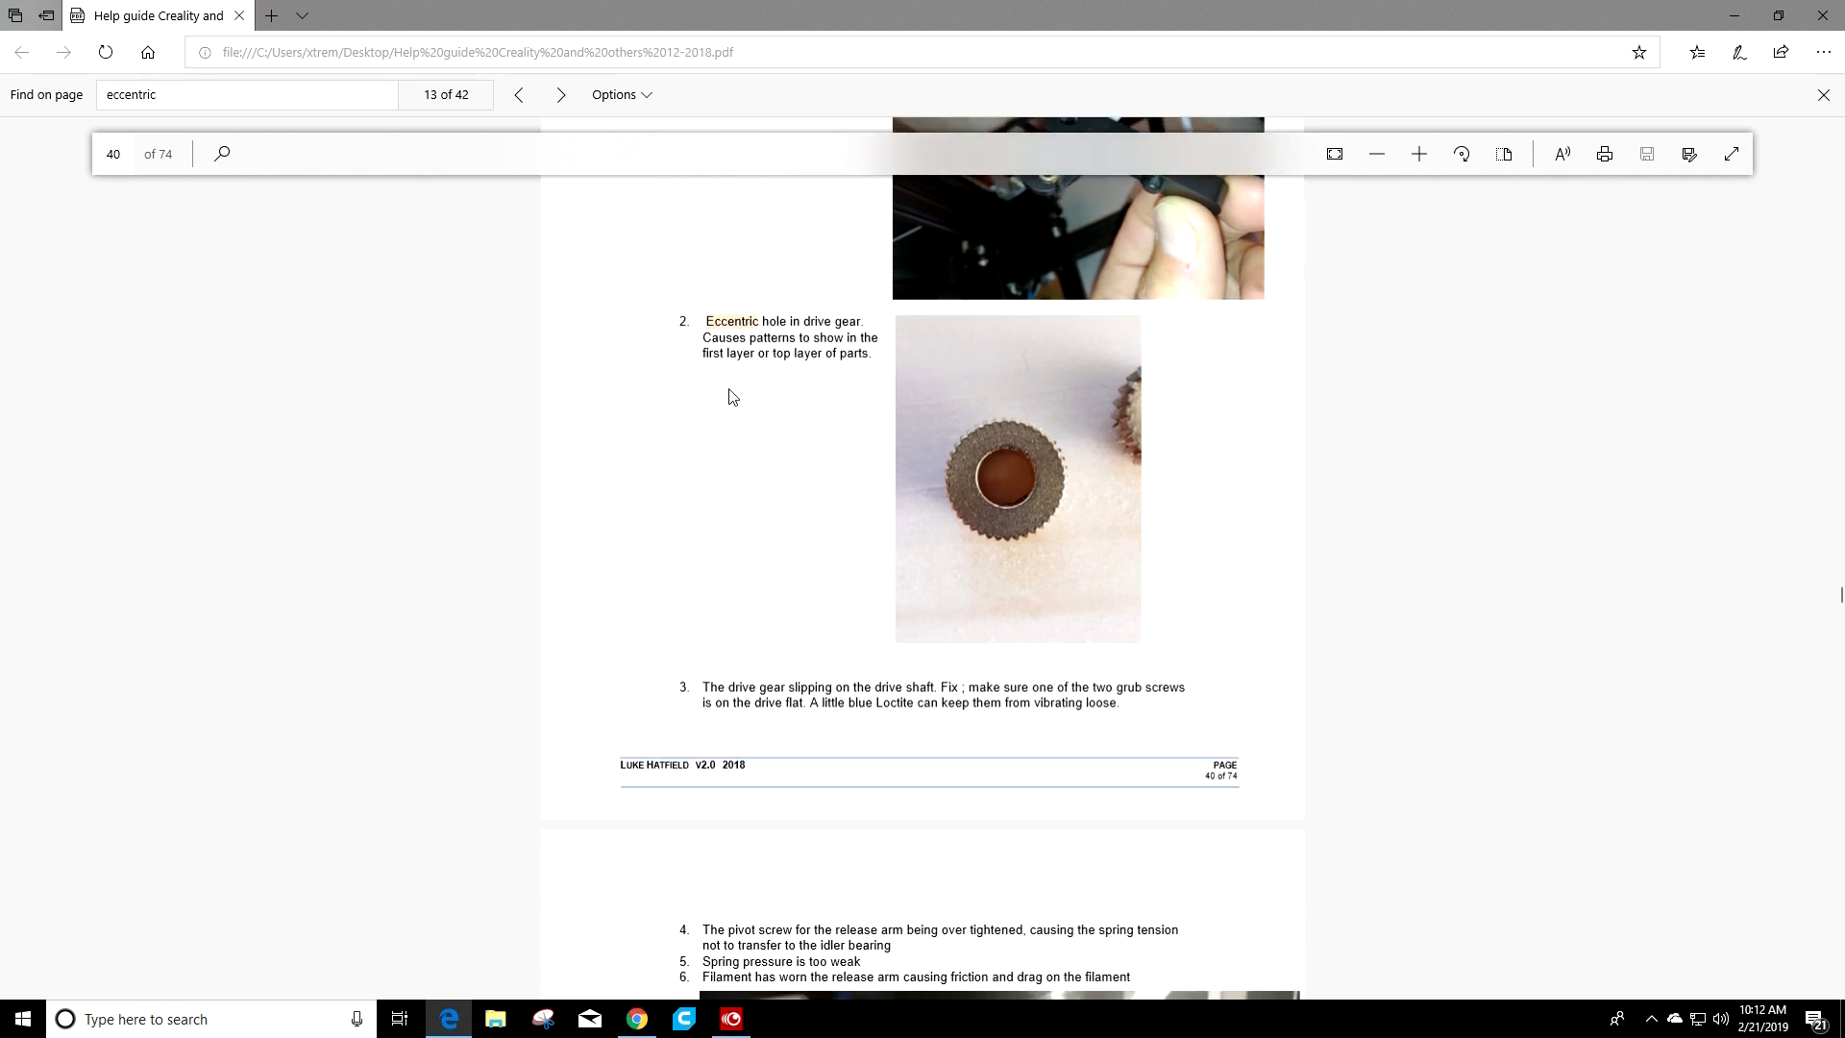
mouse_move(825, 421)
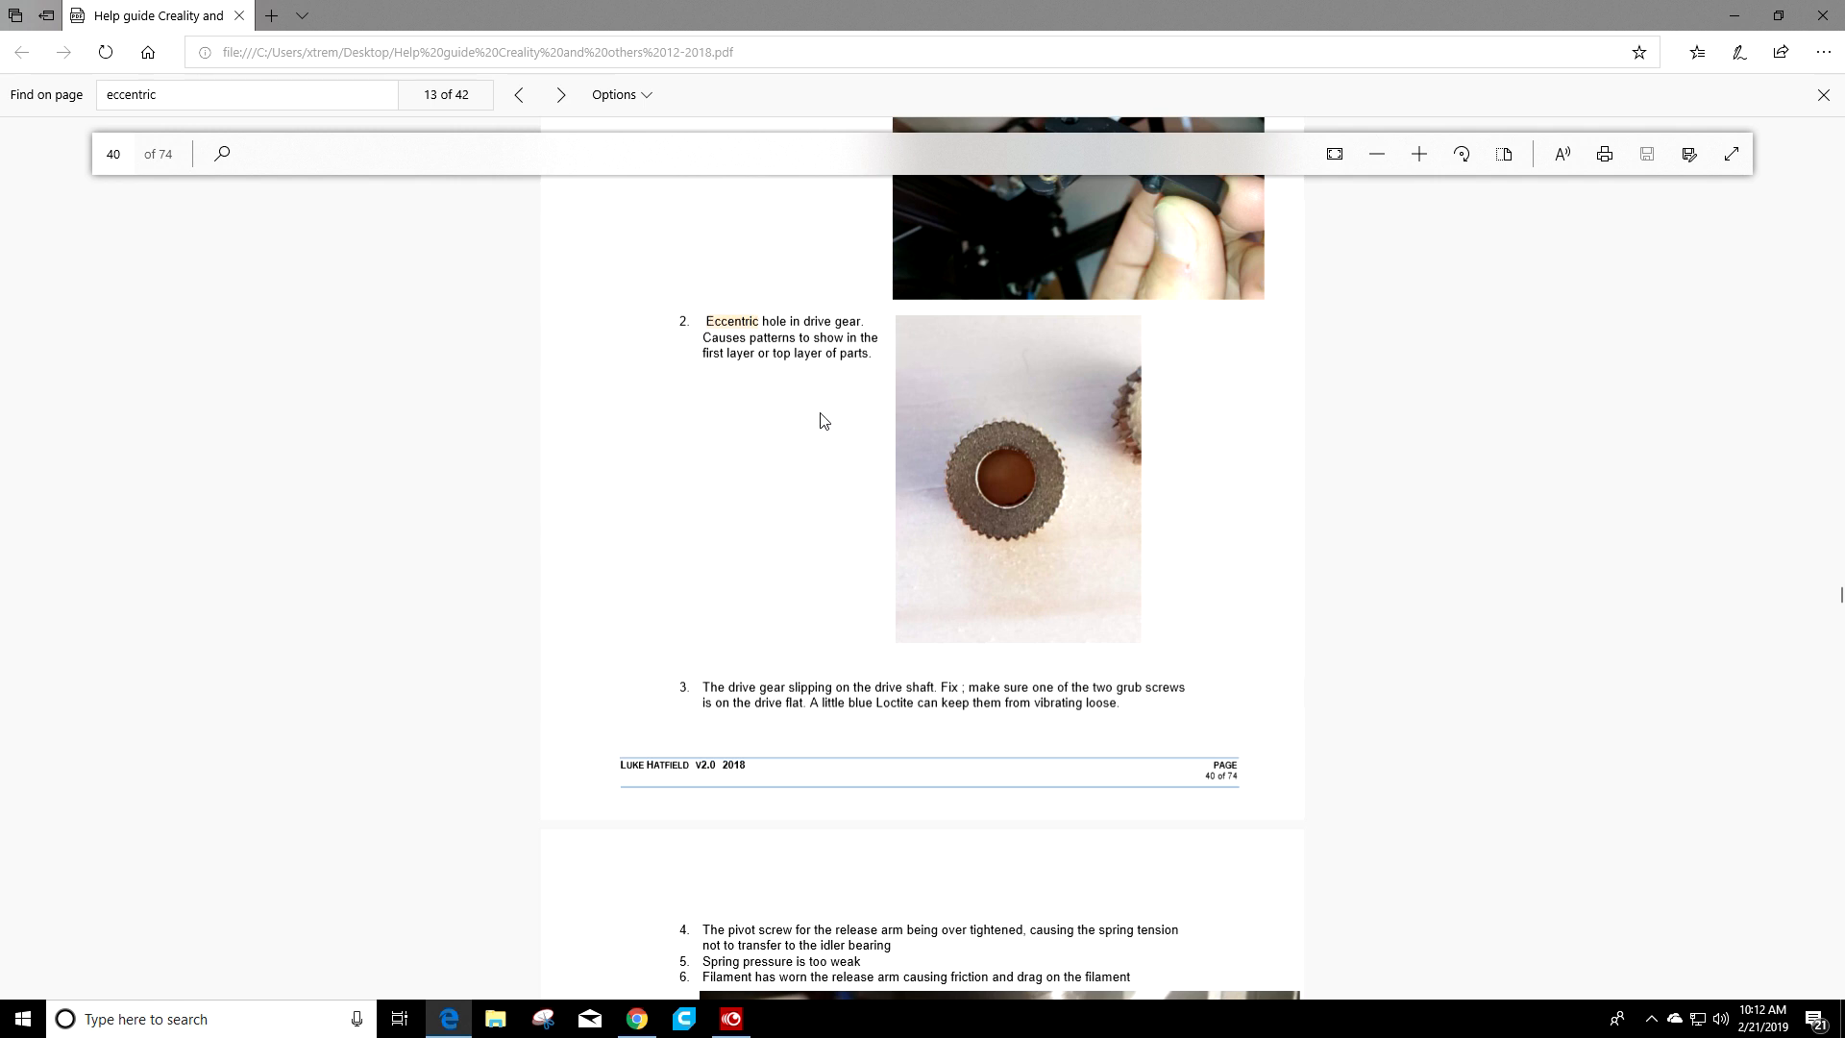
mouse_move(774, 398)
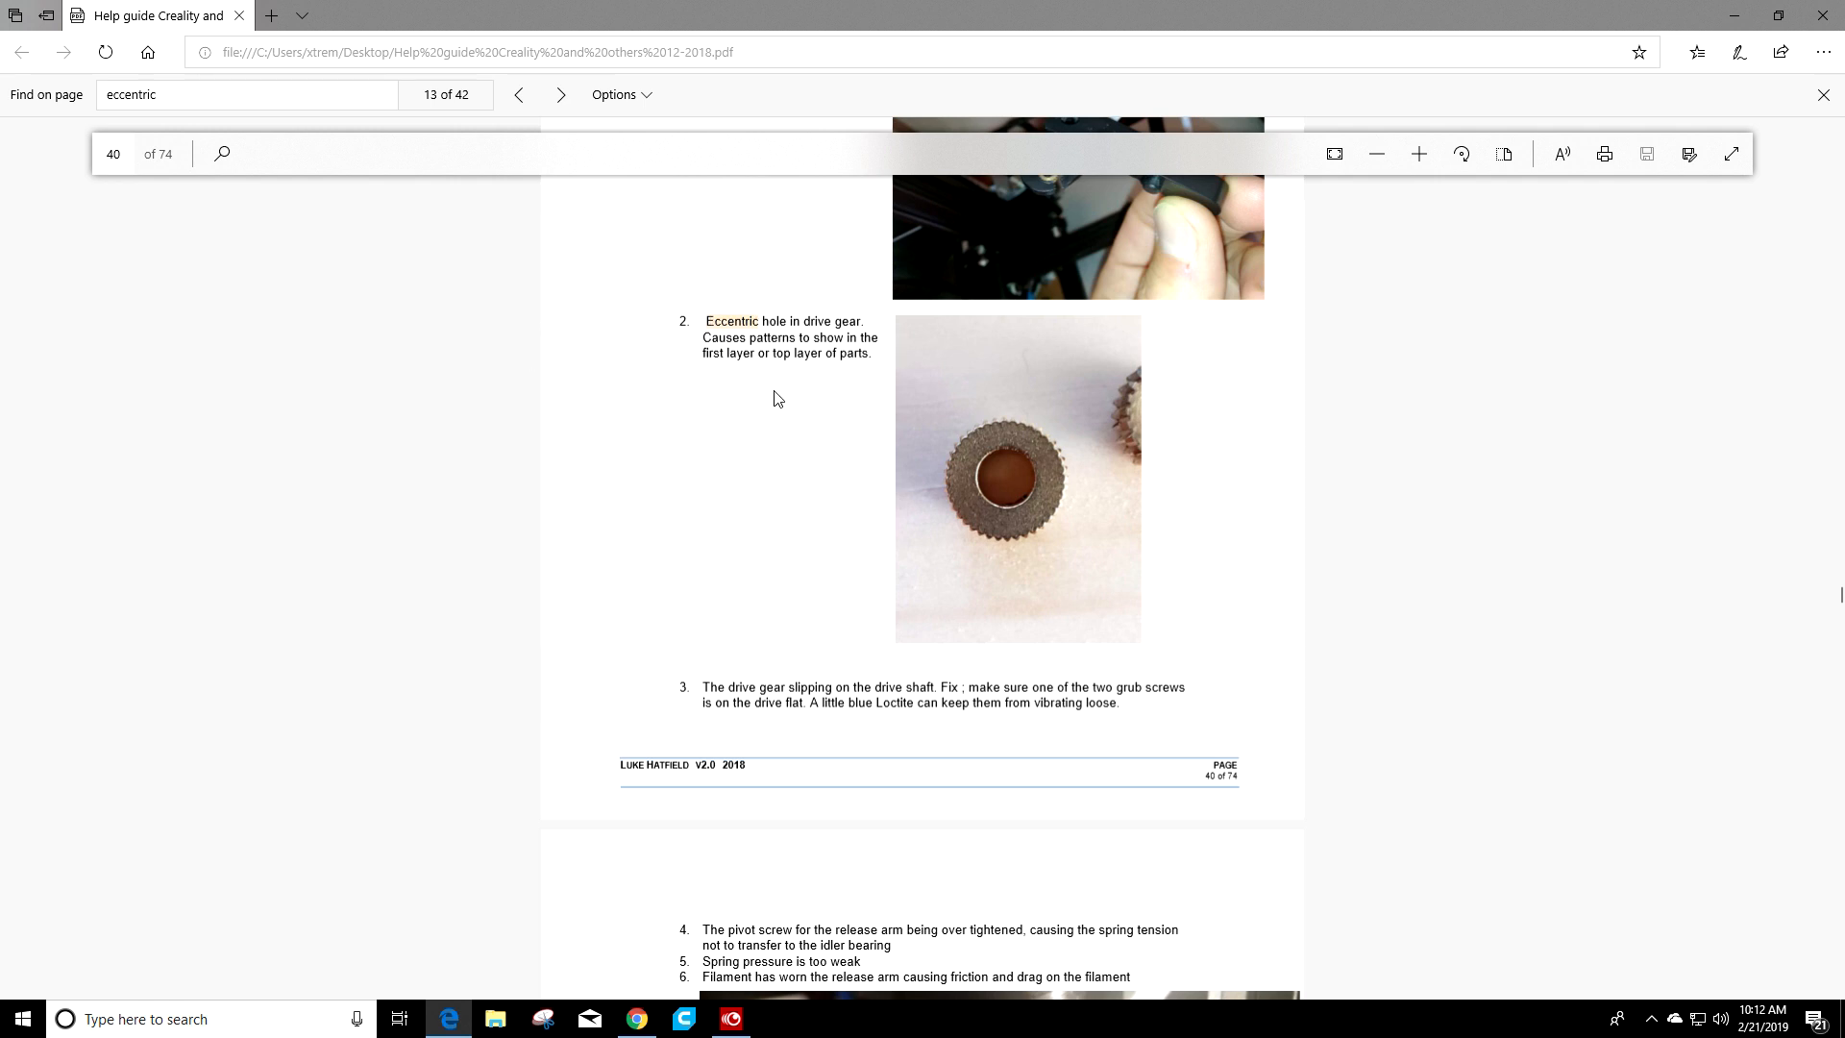
mouse_move(1055, 463)
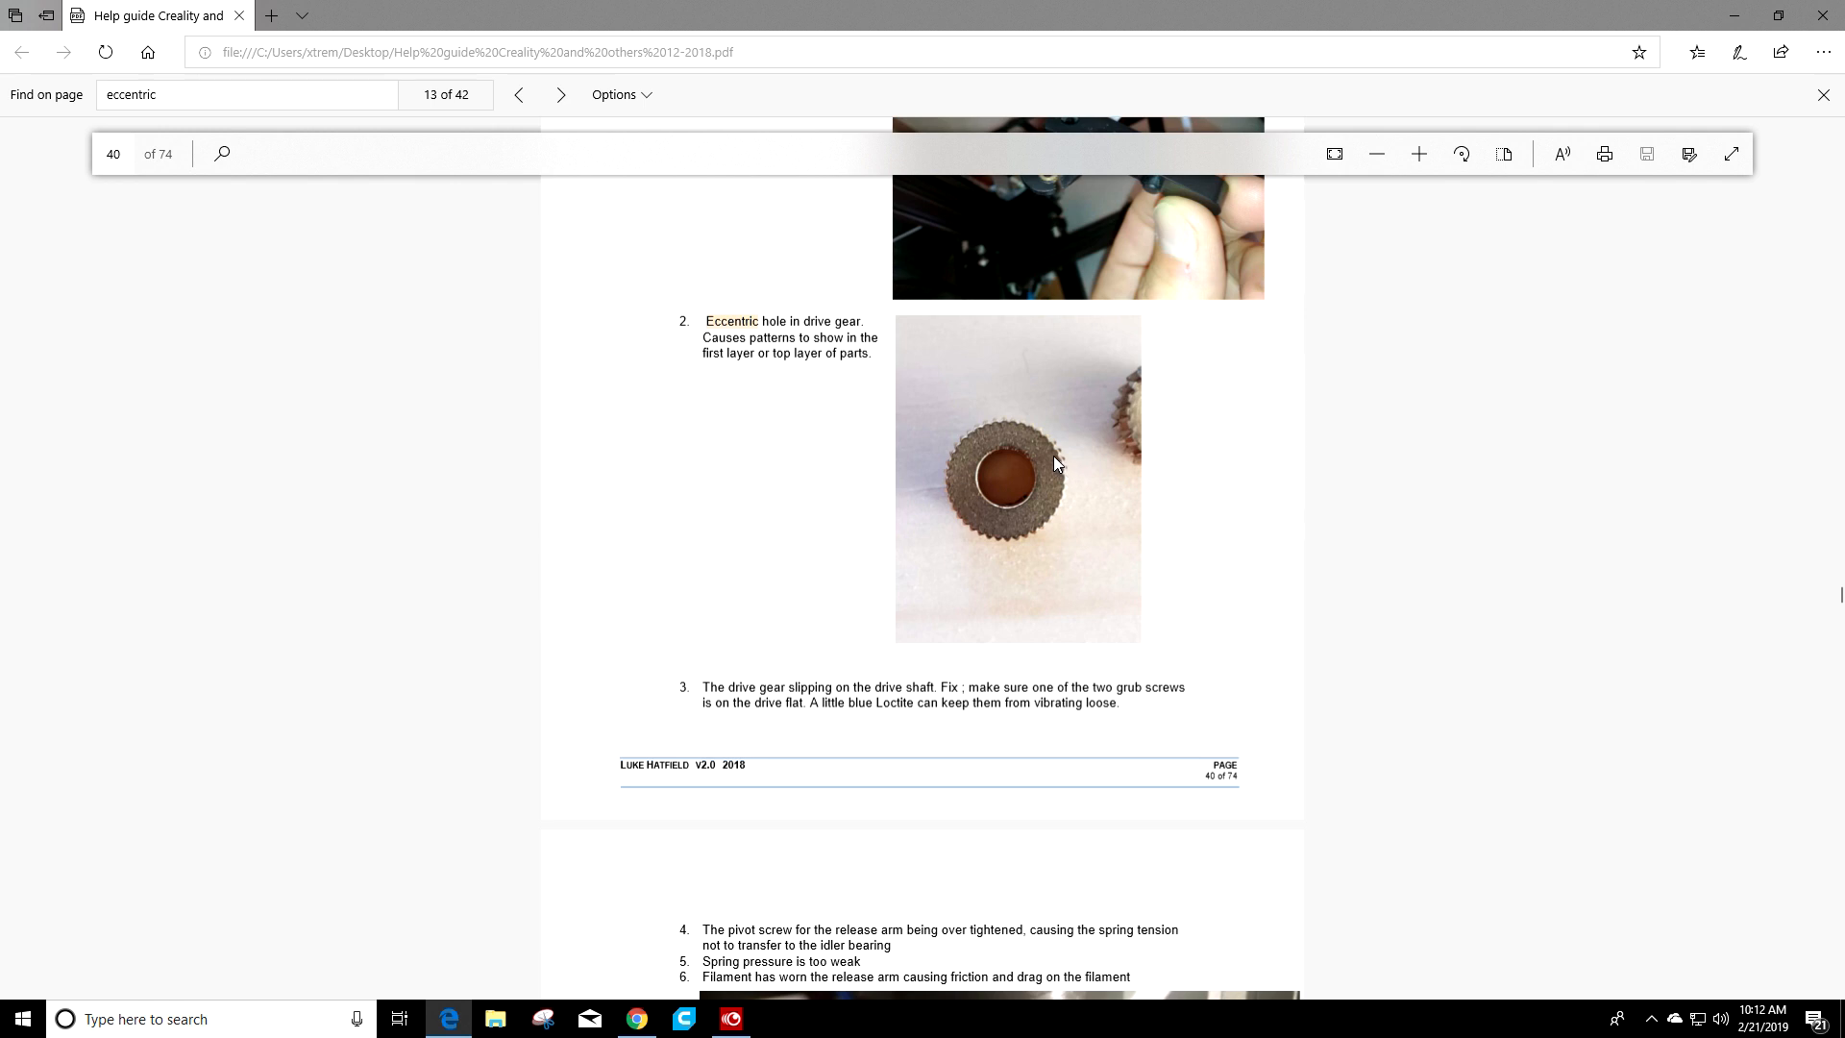
mouse_move(1019, 442)
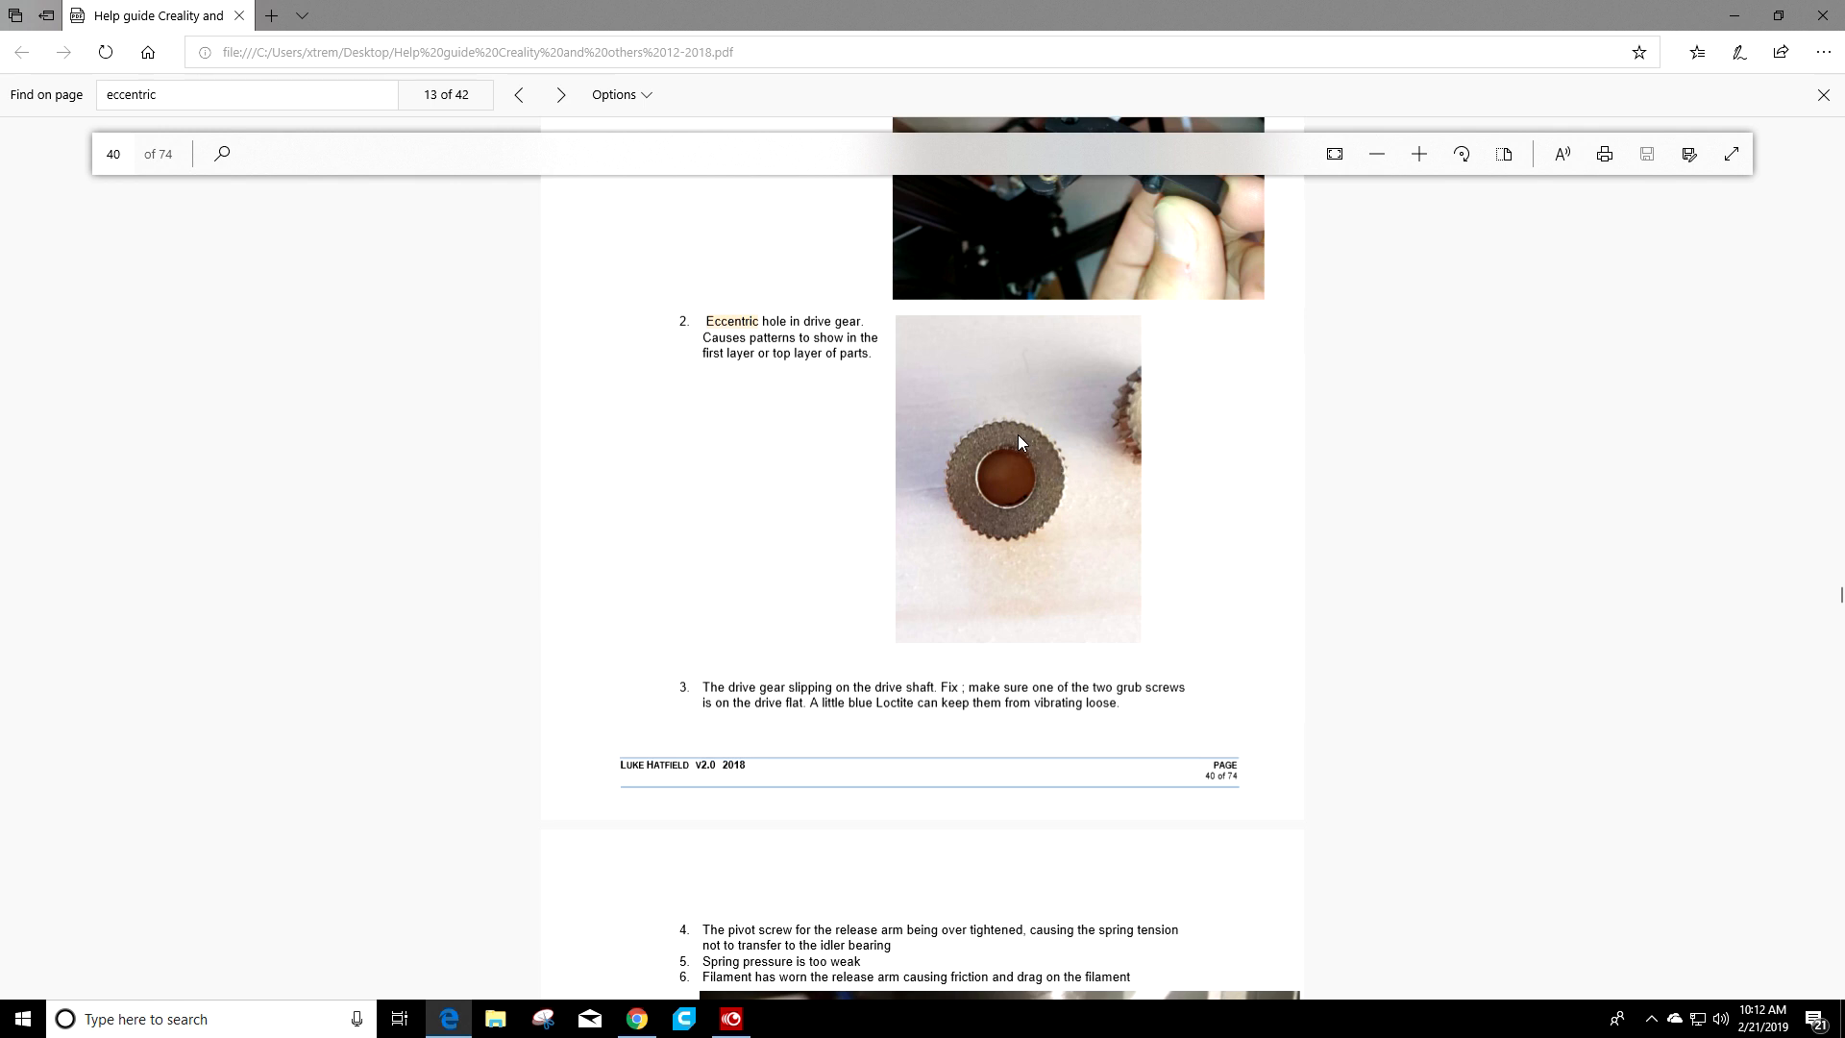
mouse_move(1073, 440)
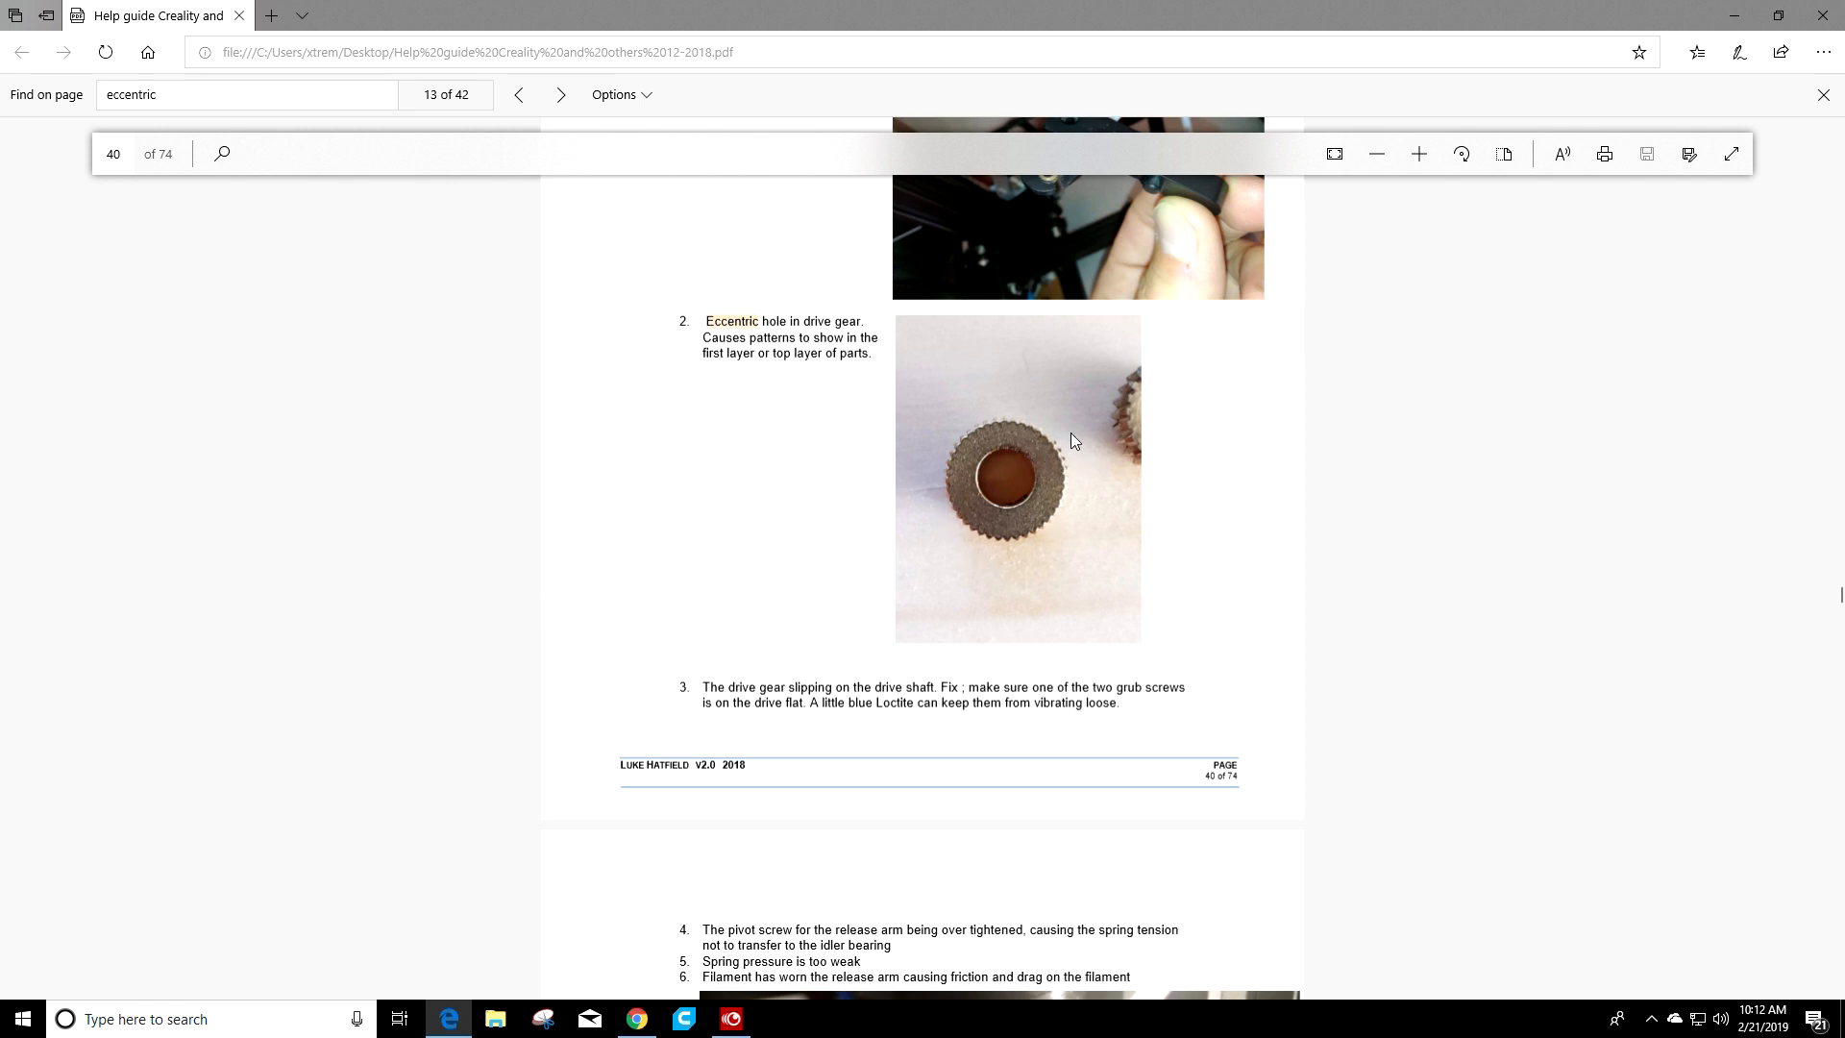
mouse_move(972, 465)
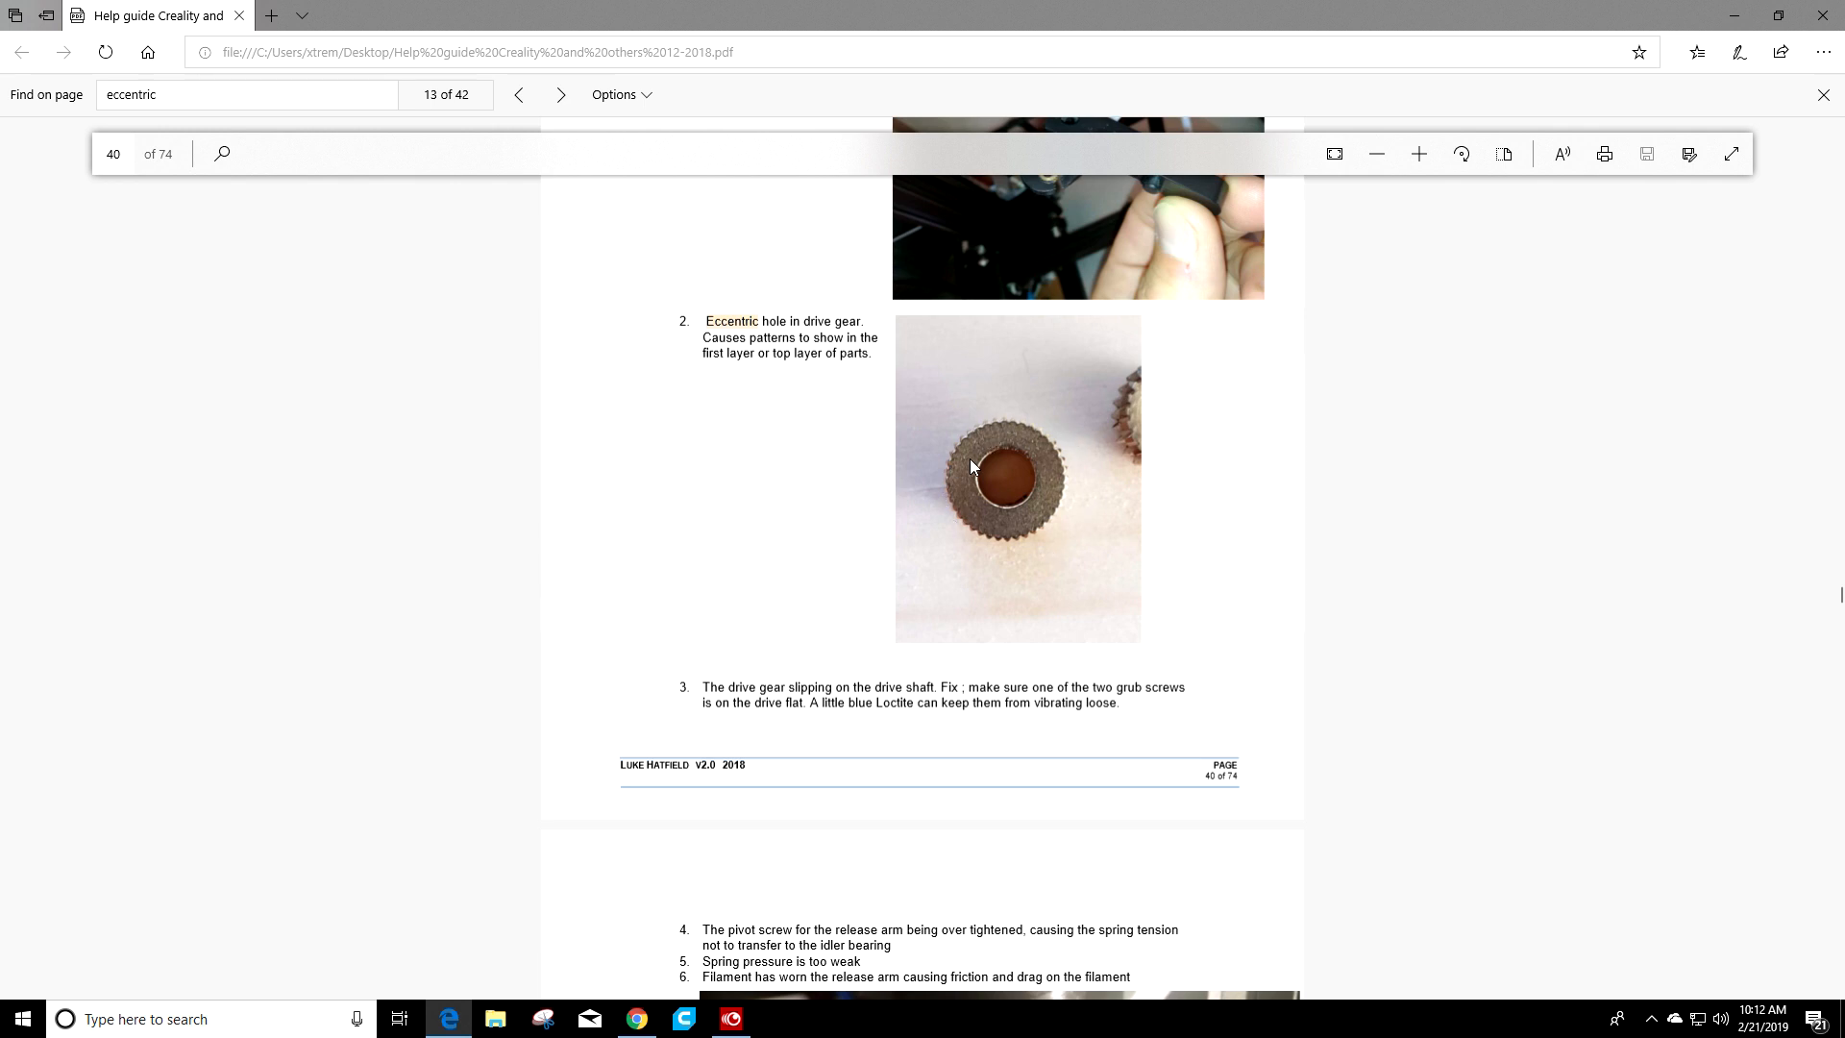
mouse_move(1055, 527)
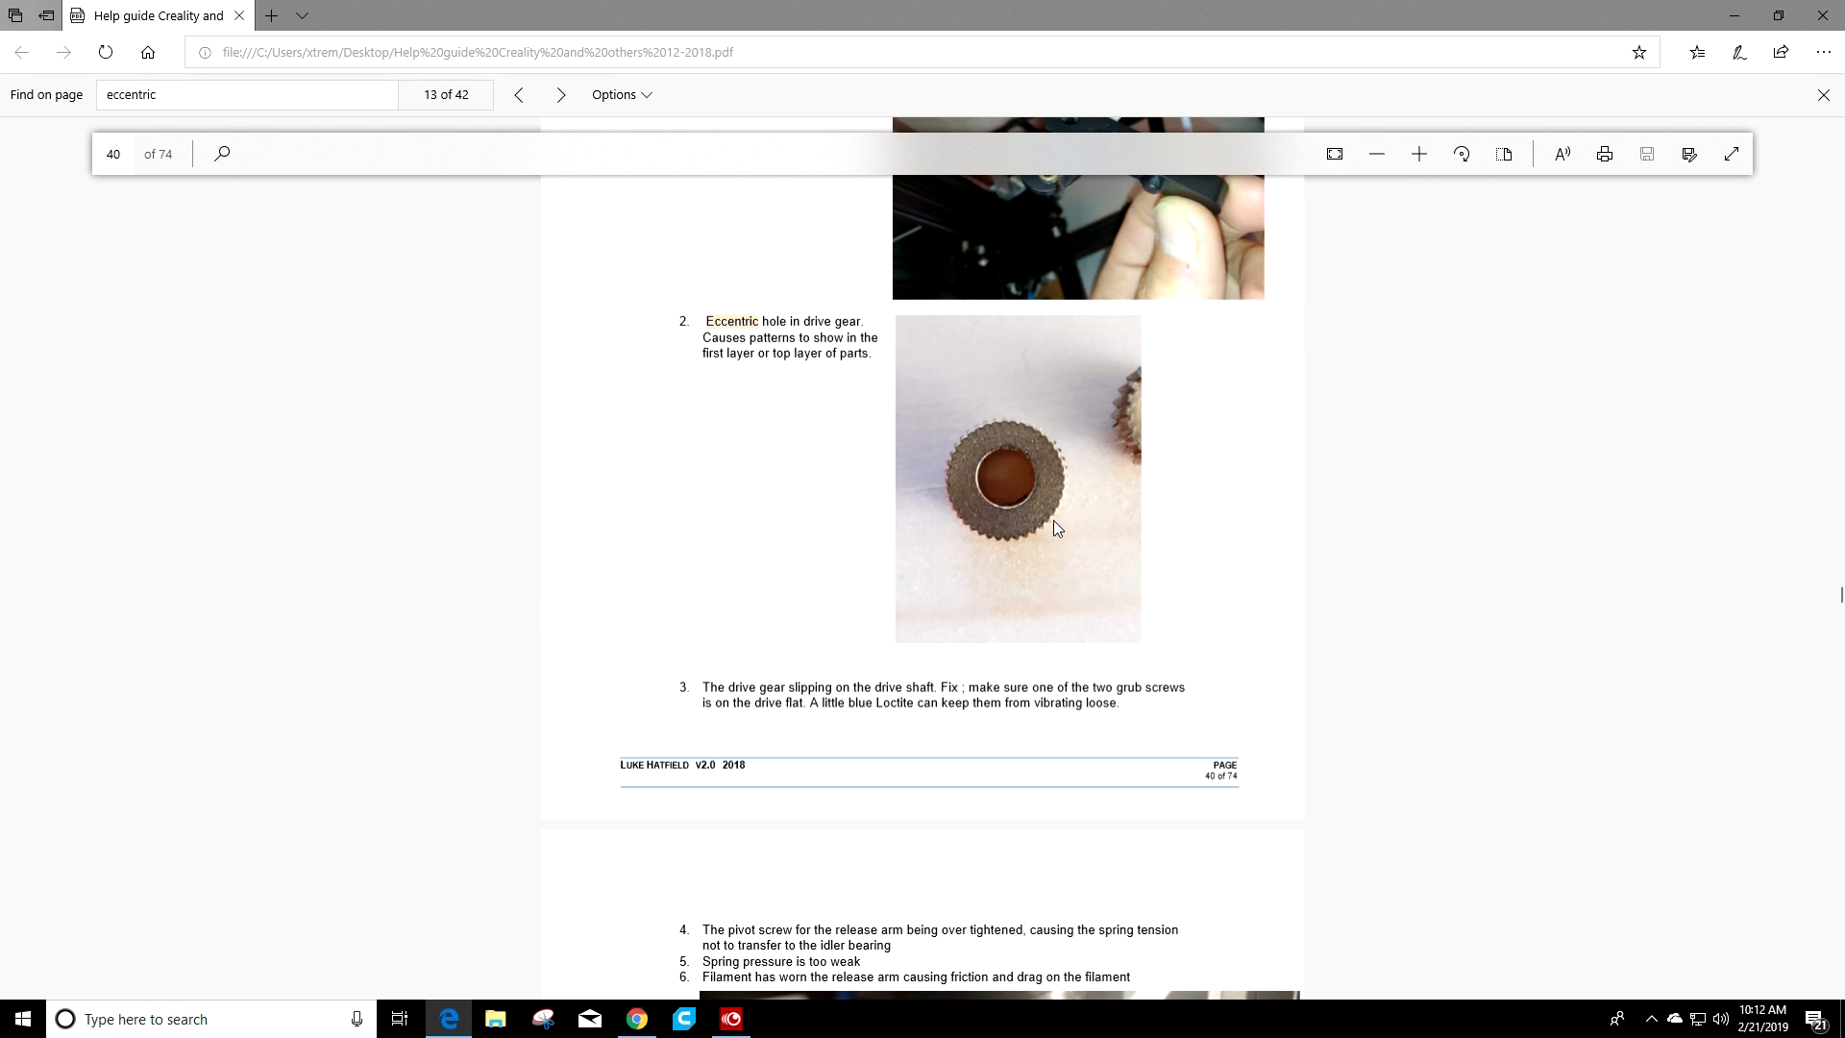
mouse_move(1059, 606)
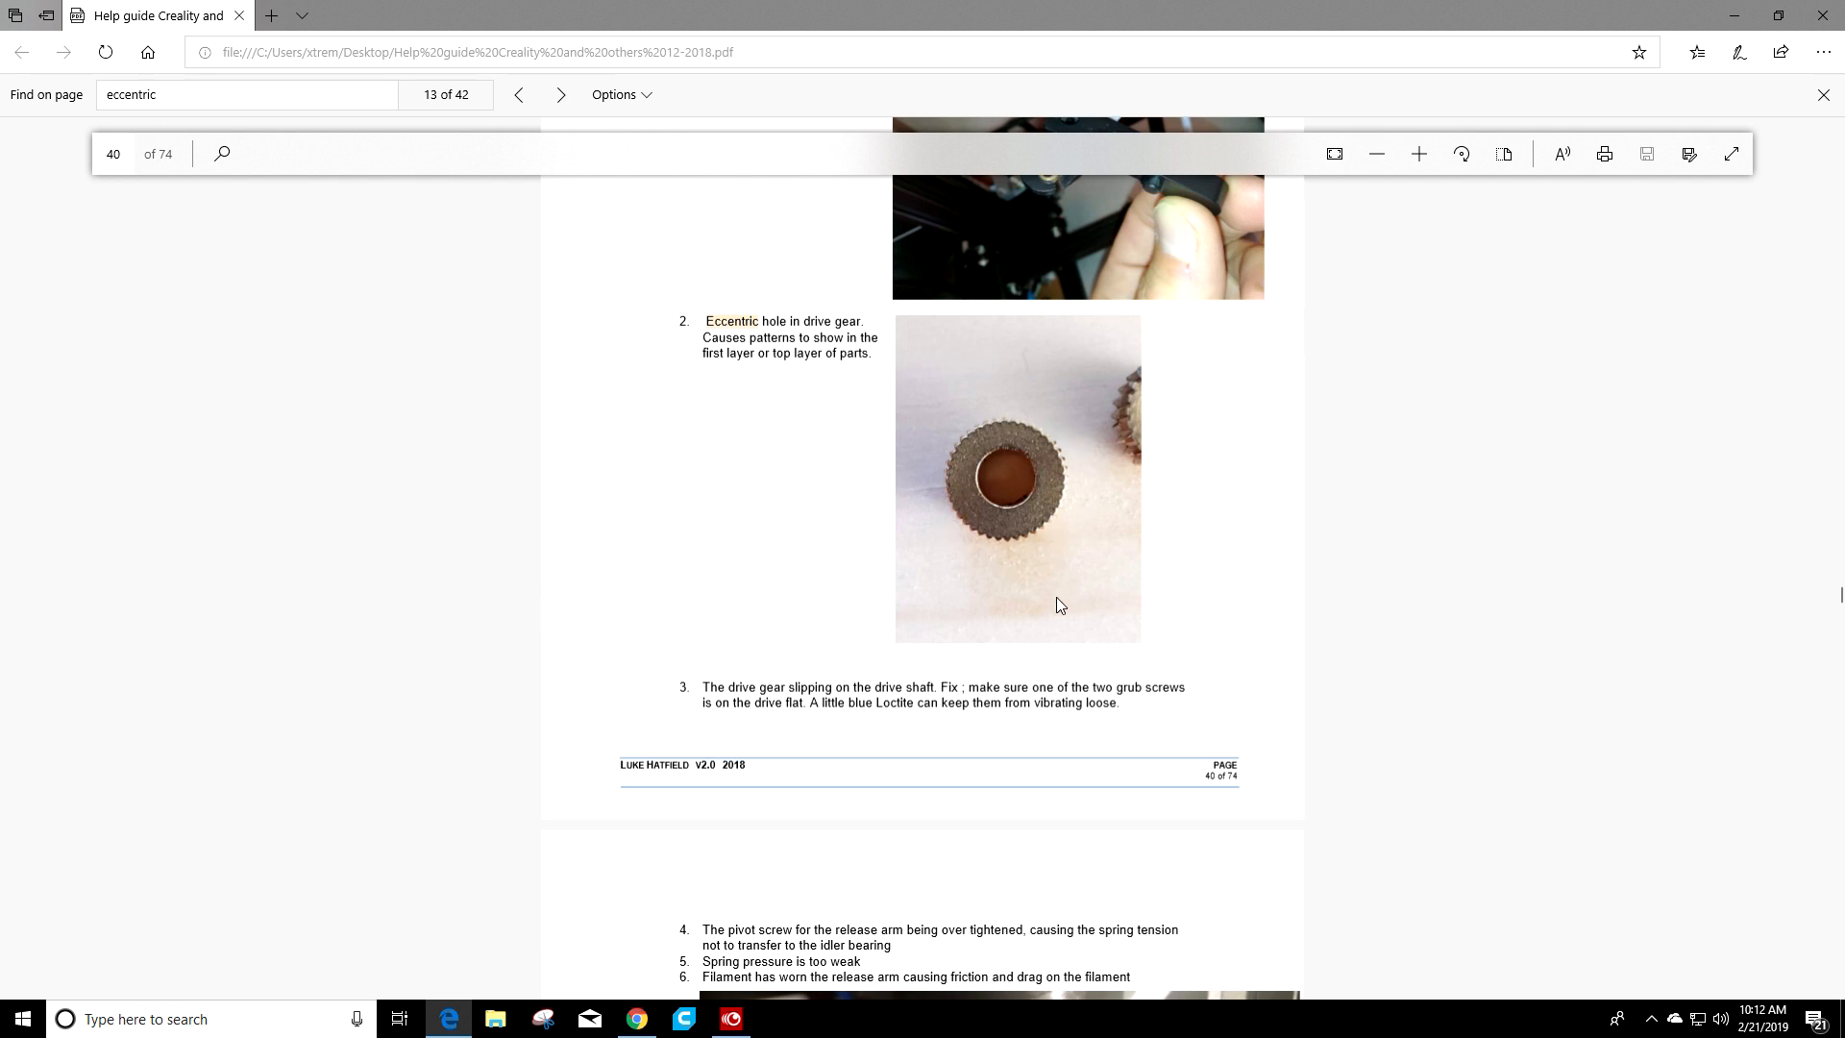
scroll(down, 3)
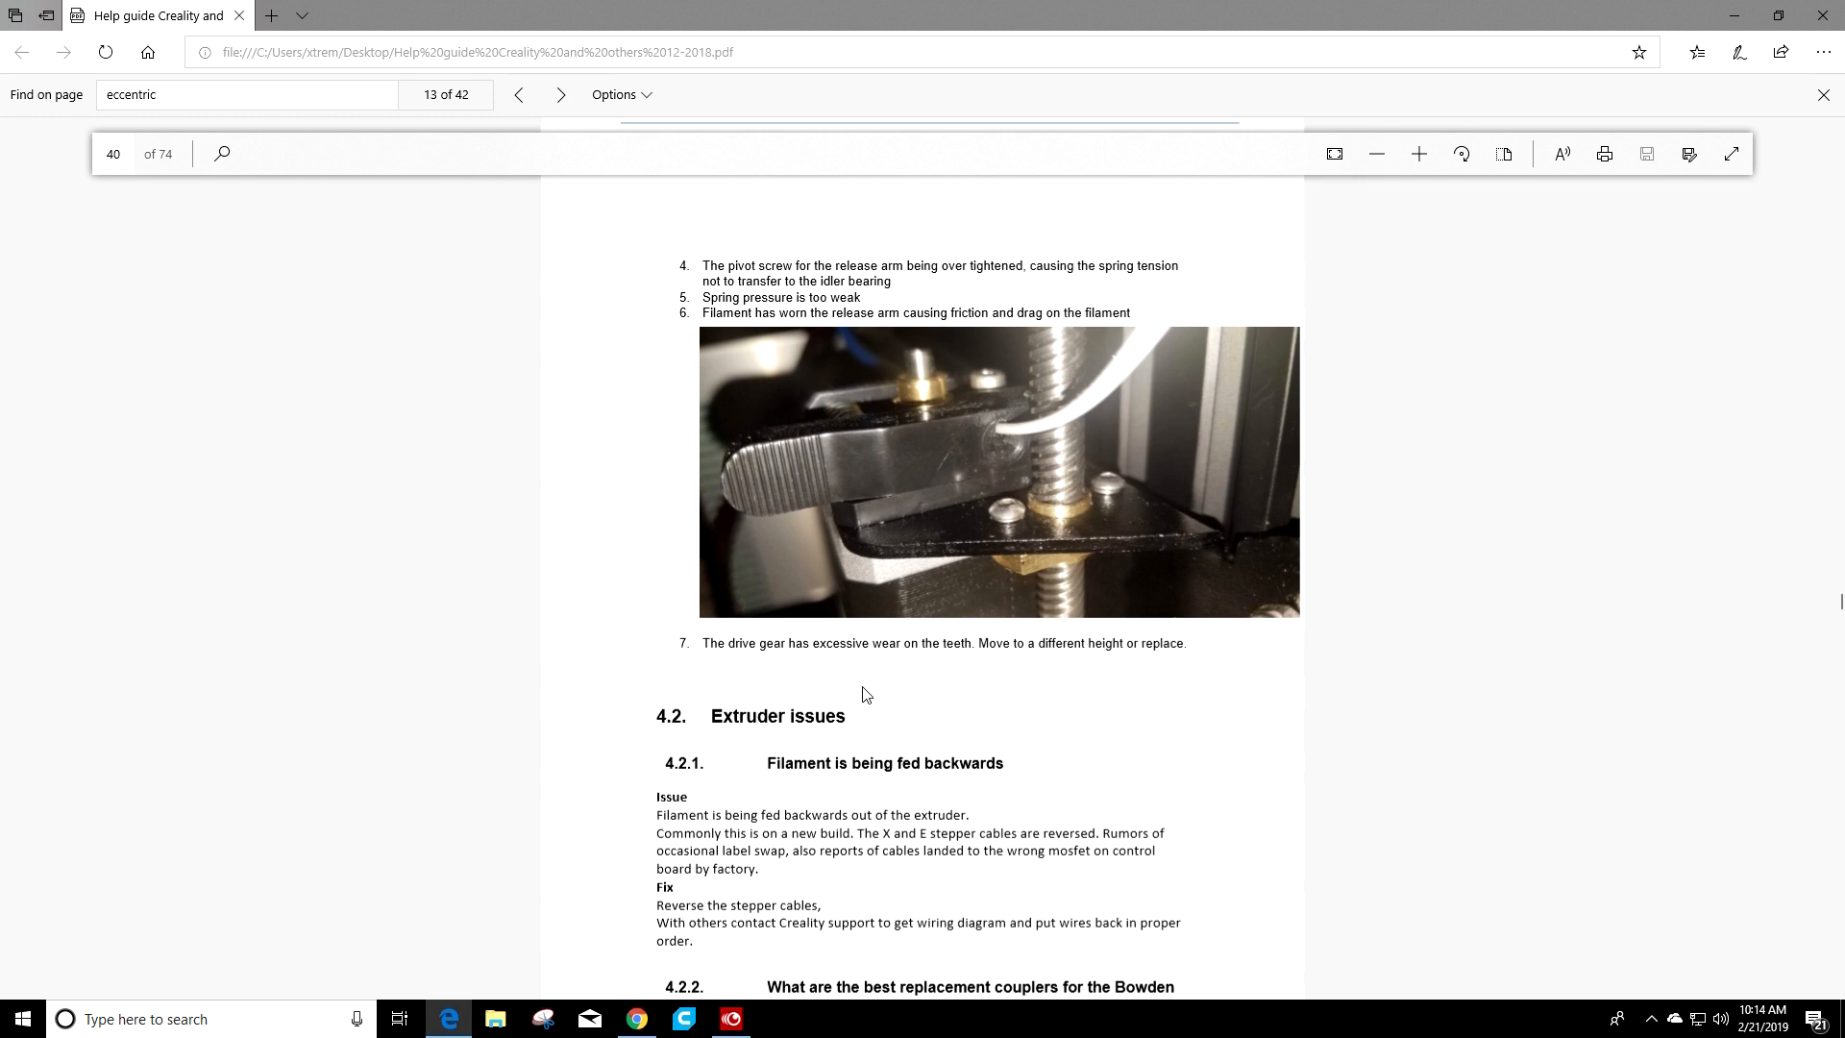
mouse_move(998, 376)
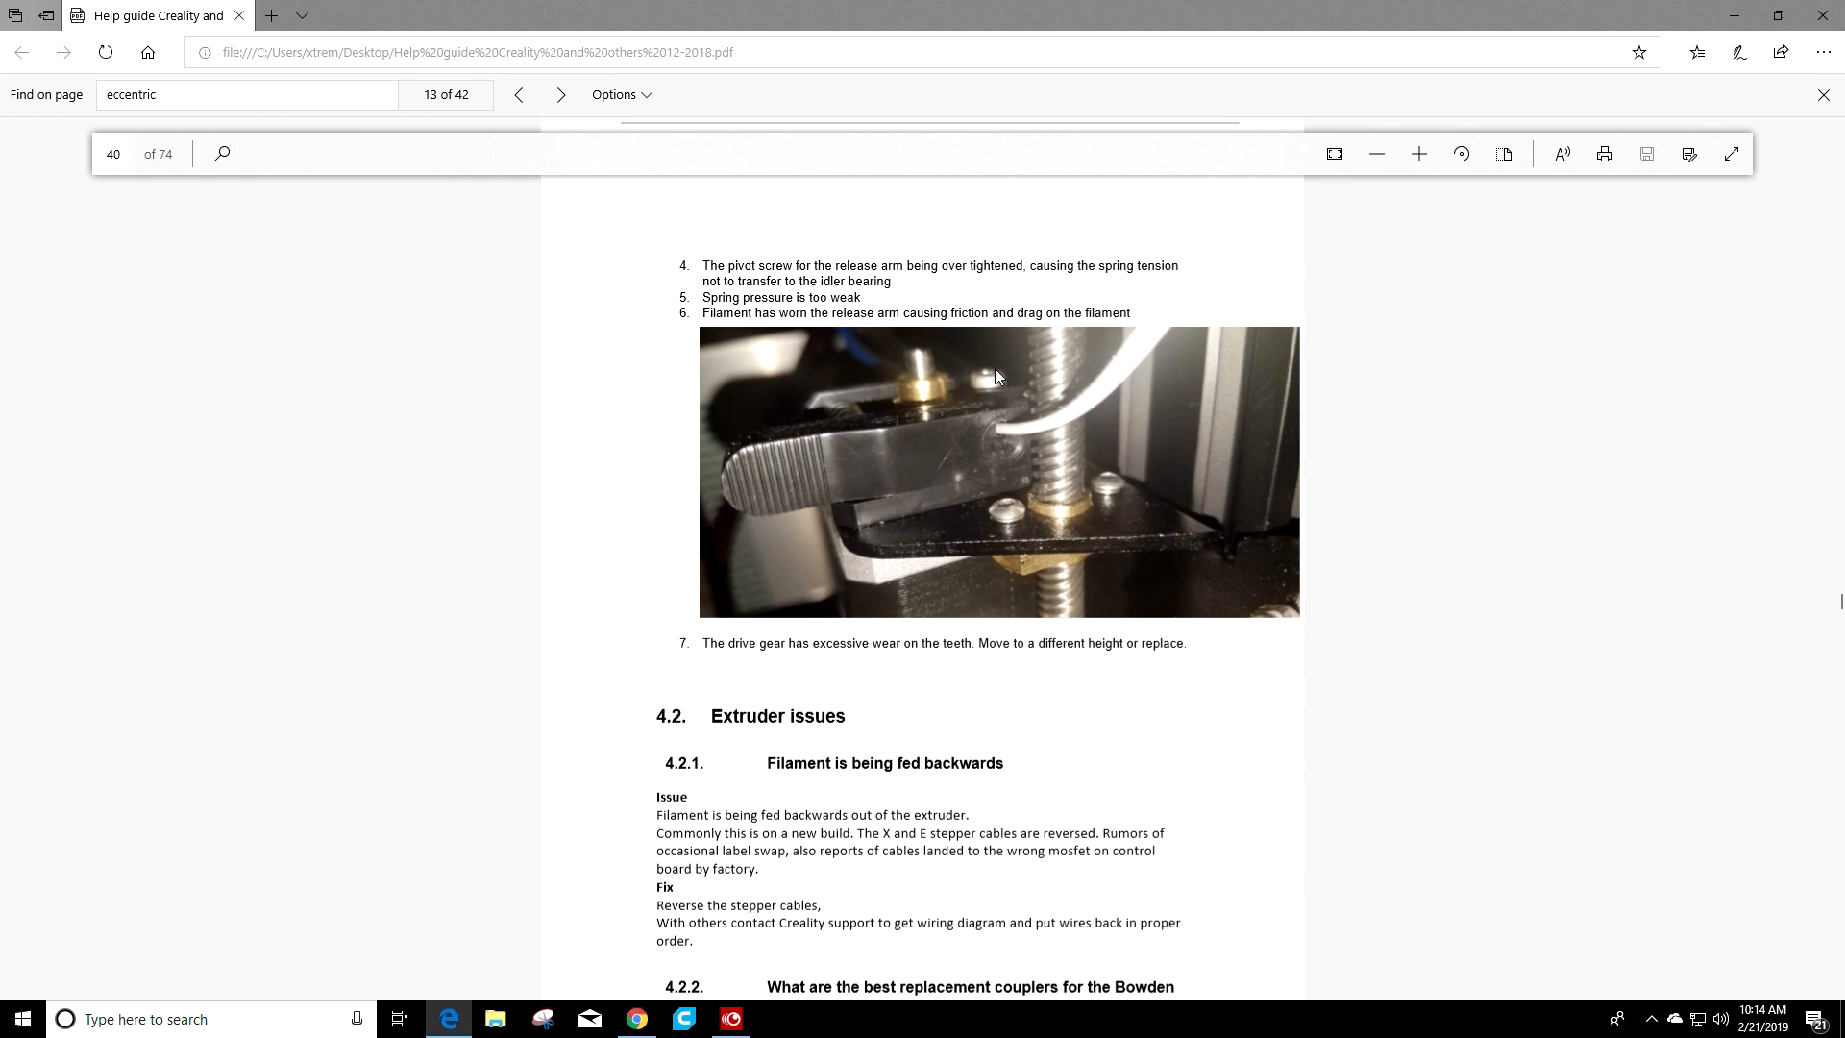
mouse_move(994, 400)
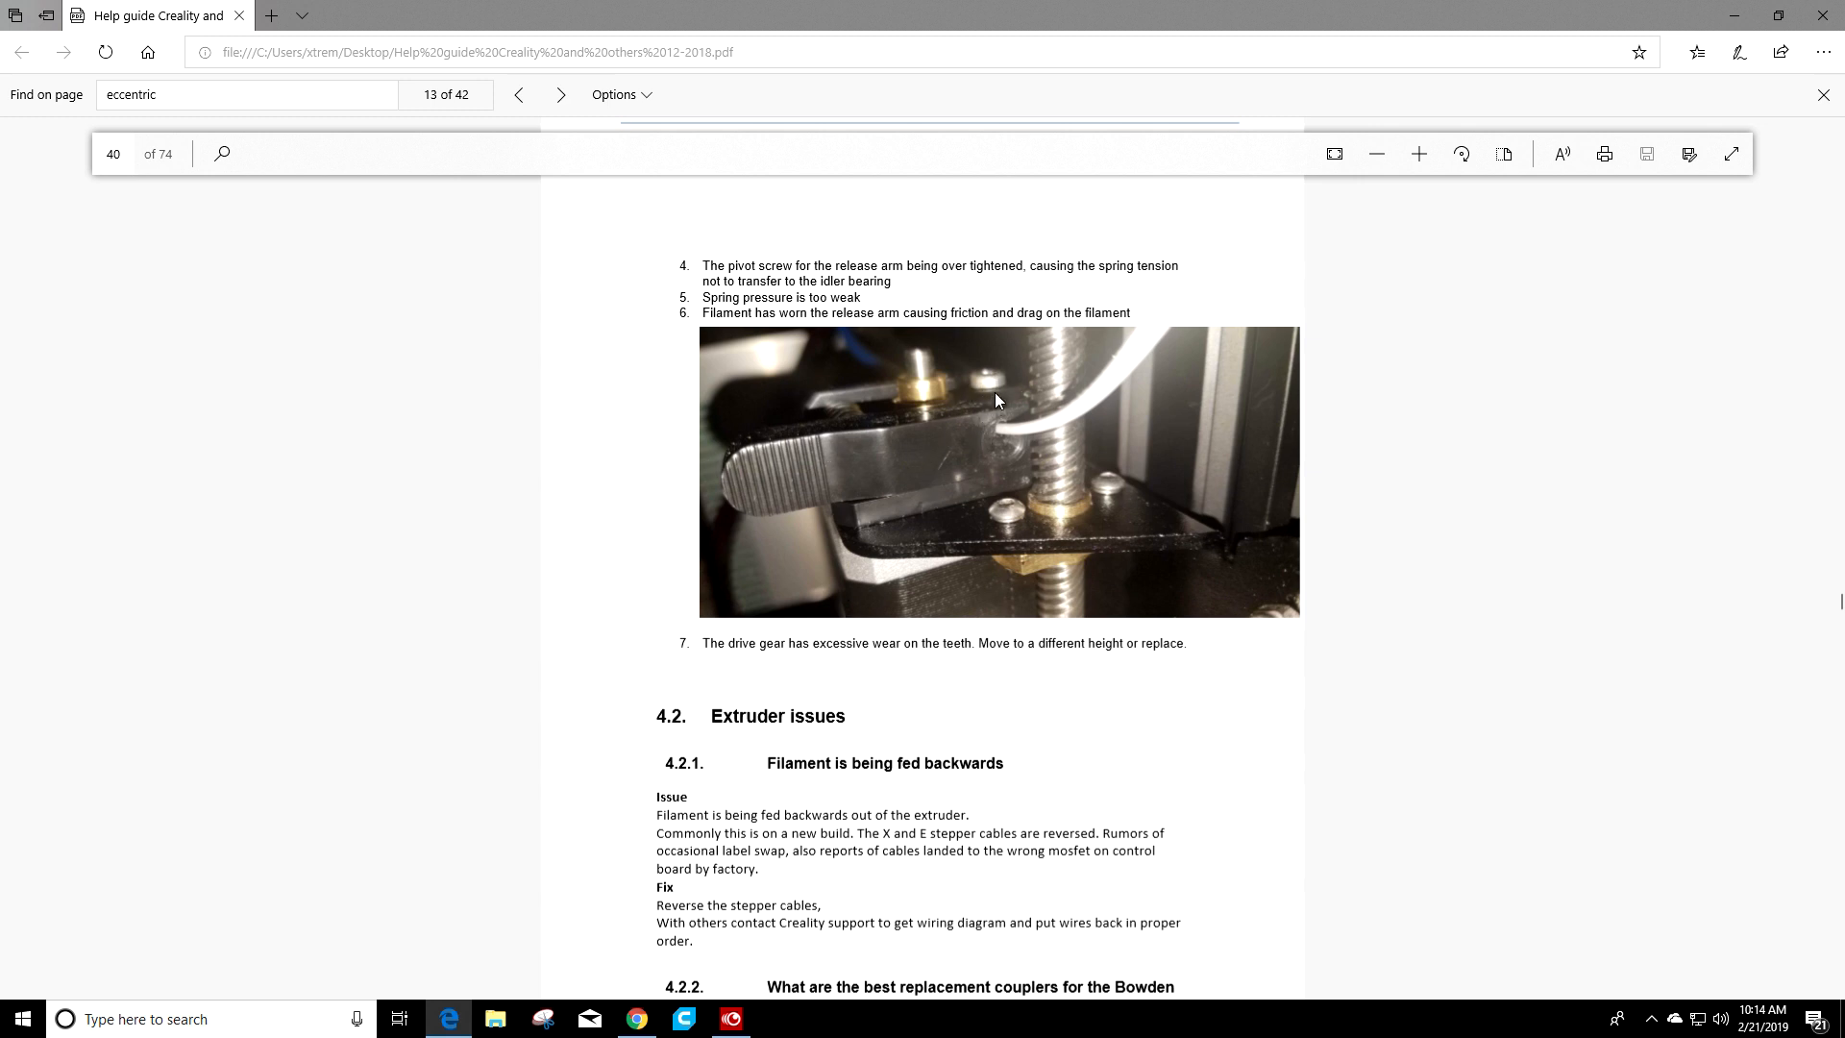
mouse_move(997, 429)
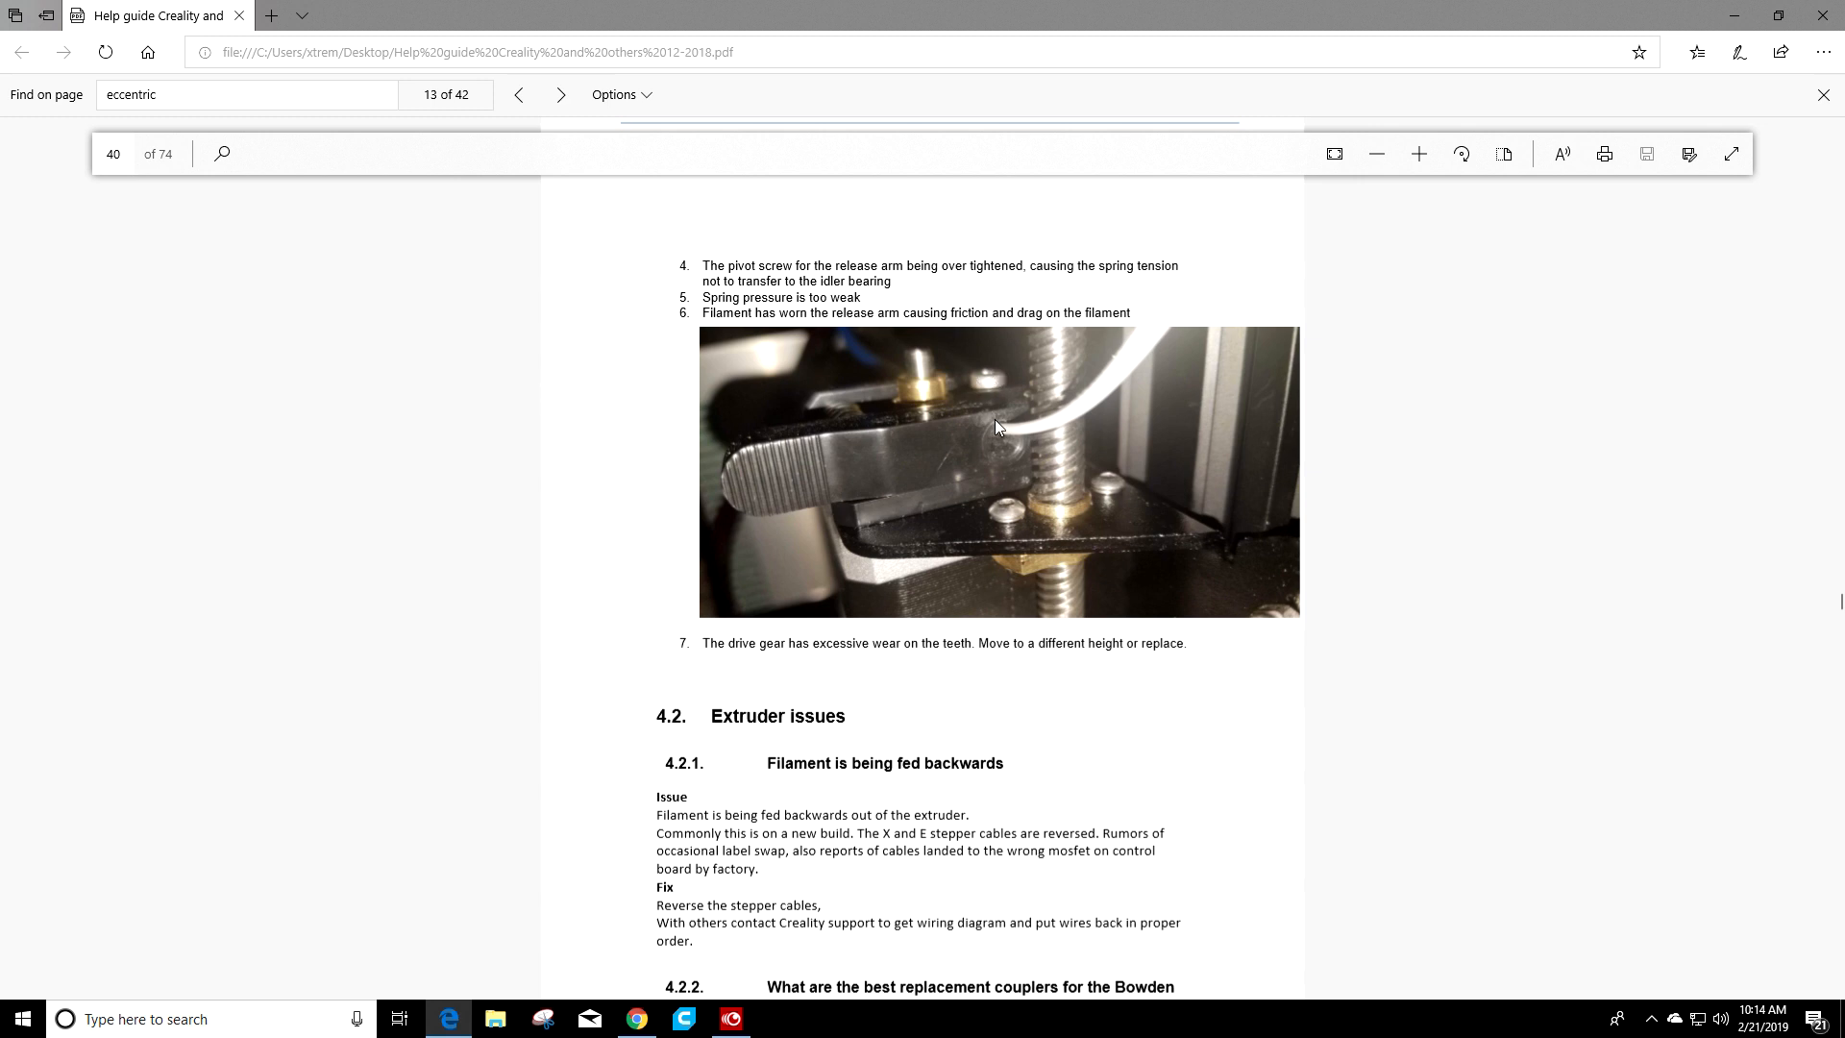
mouse_move(988, 388)
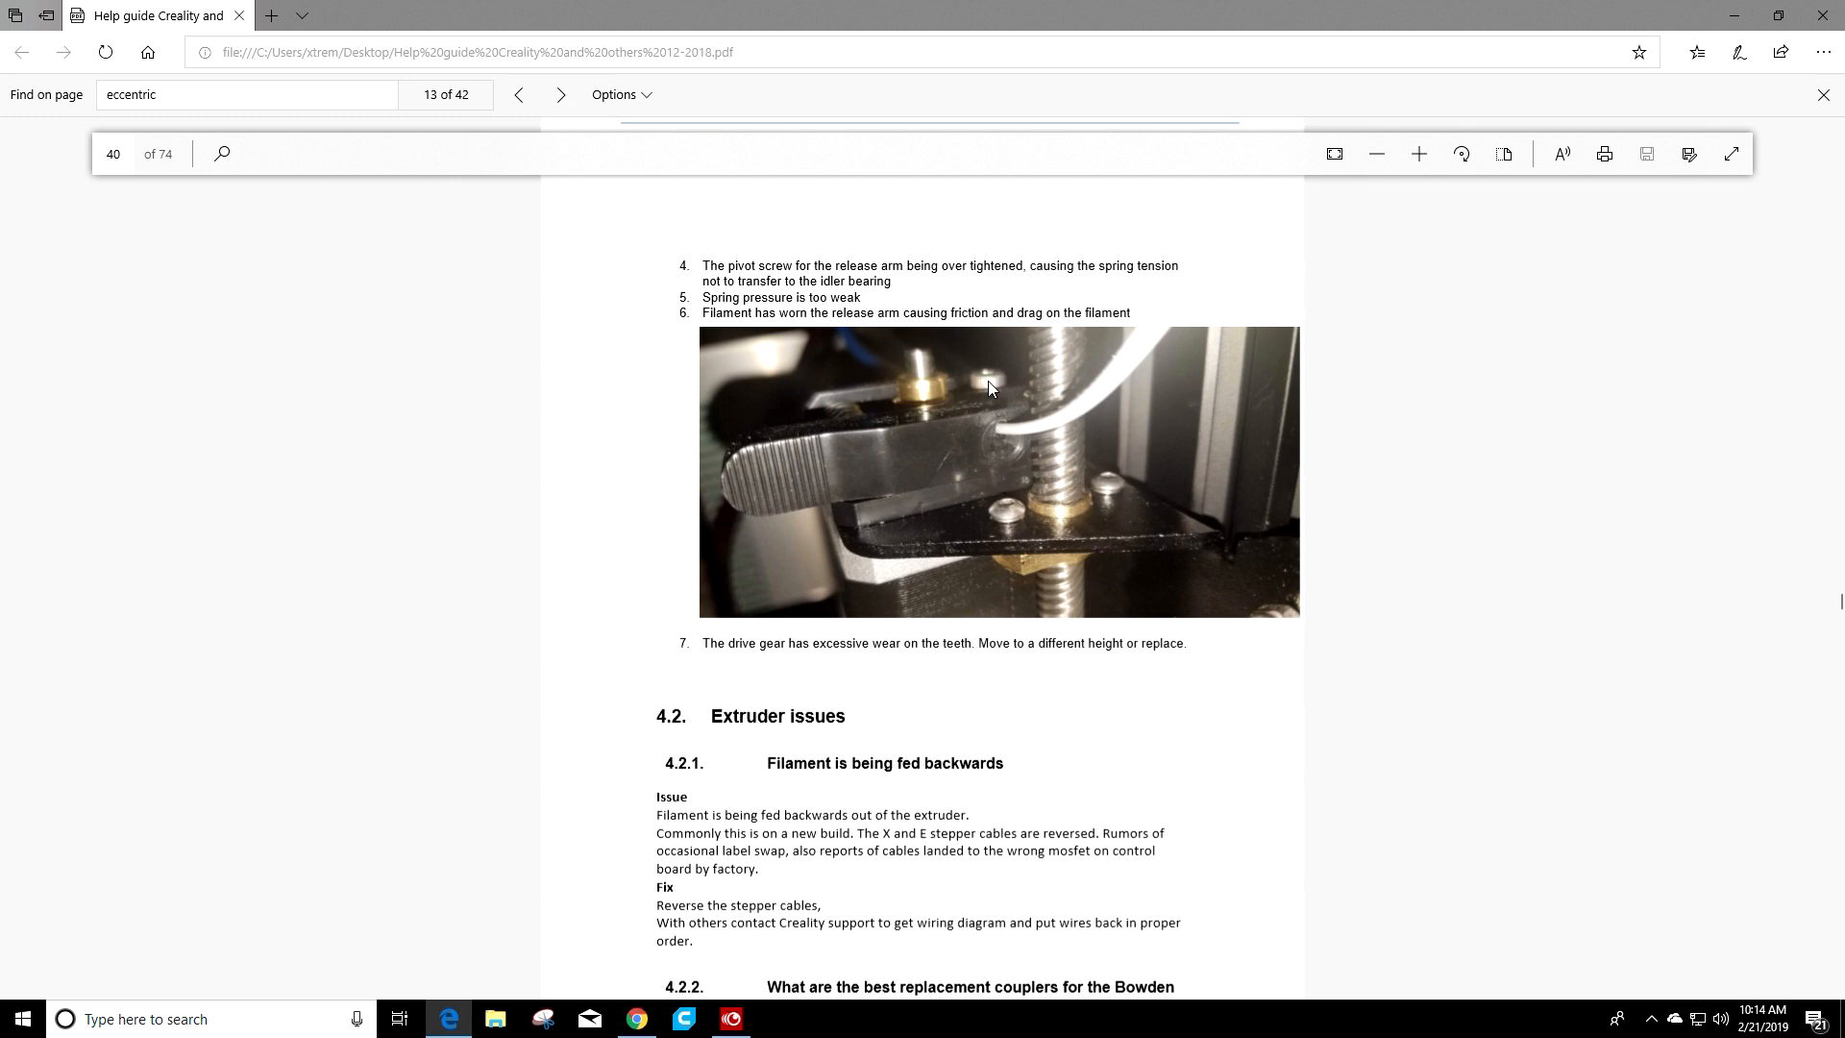
mouse_move(1005, 412)
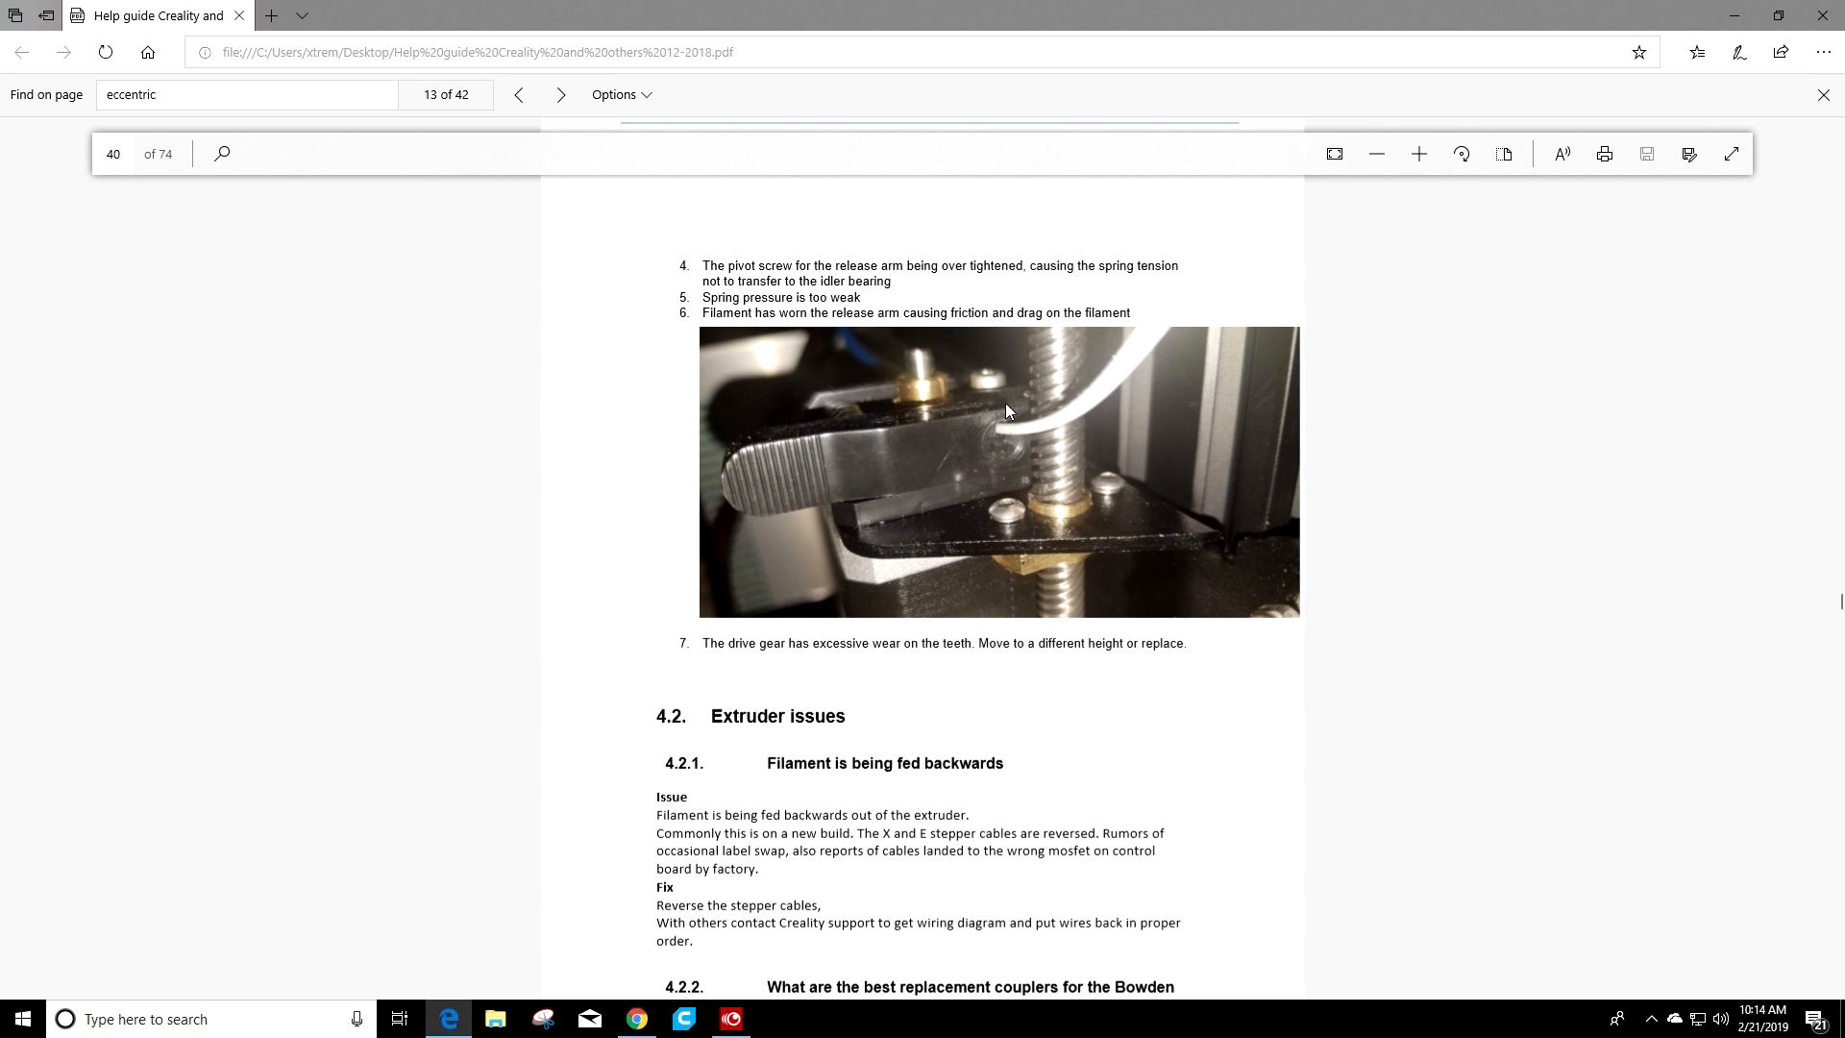
mouse_move(999, 390)
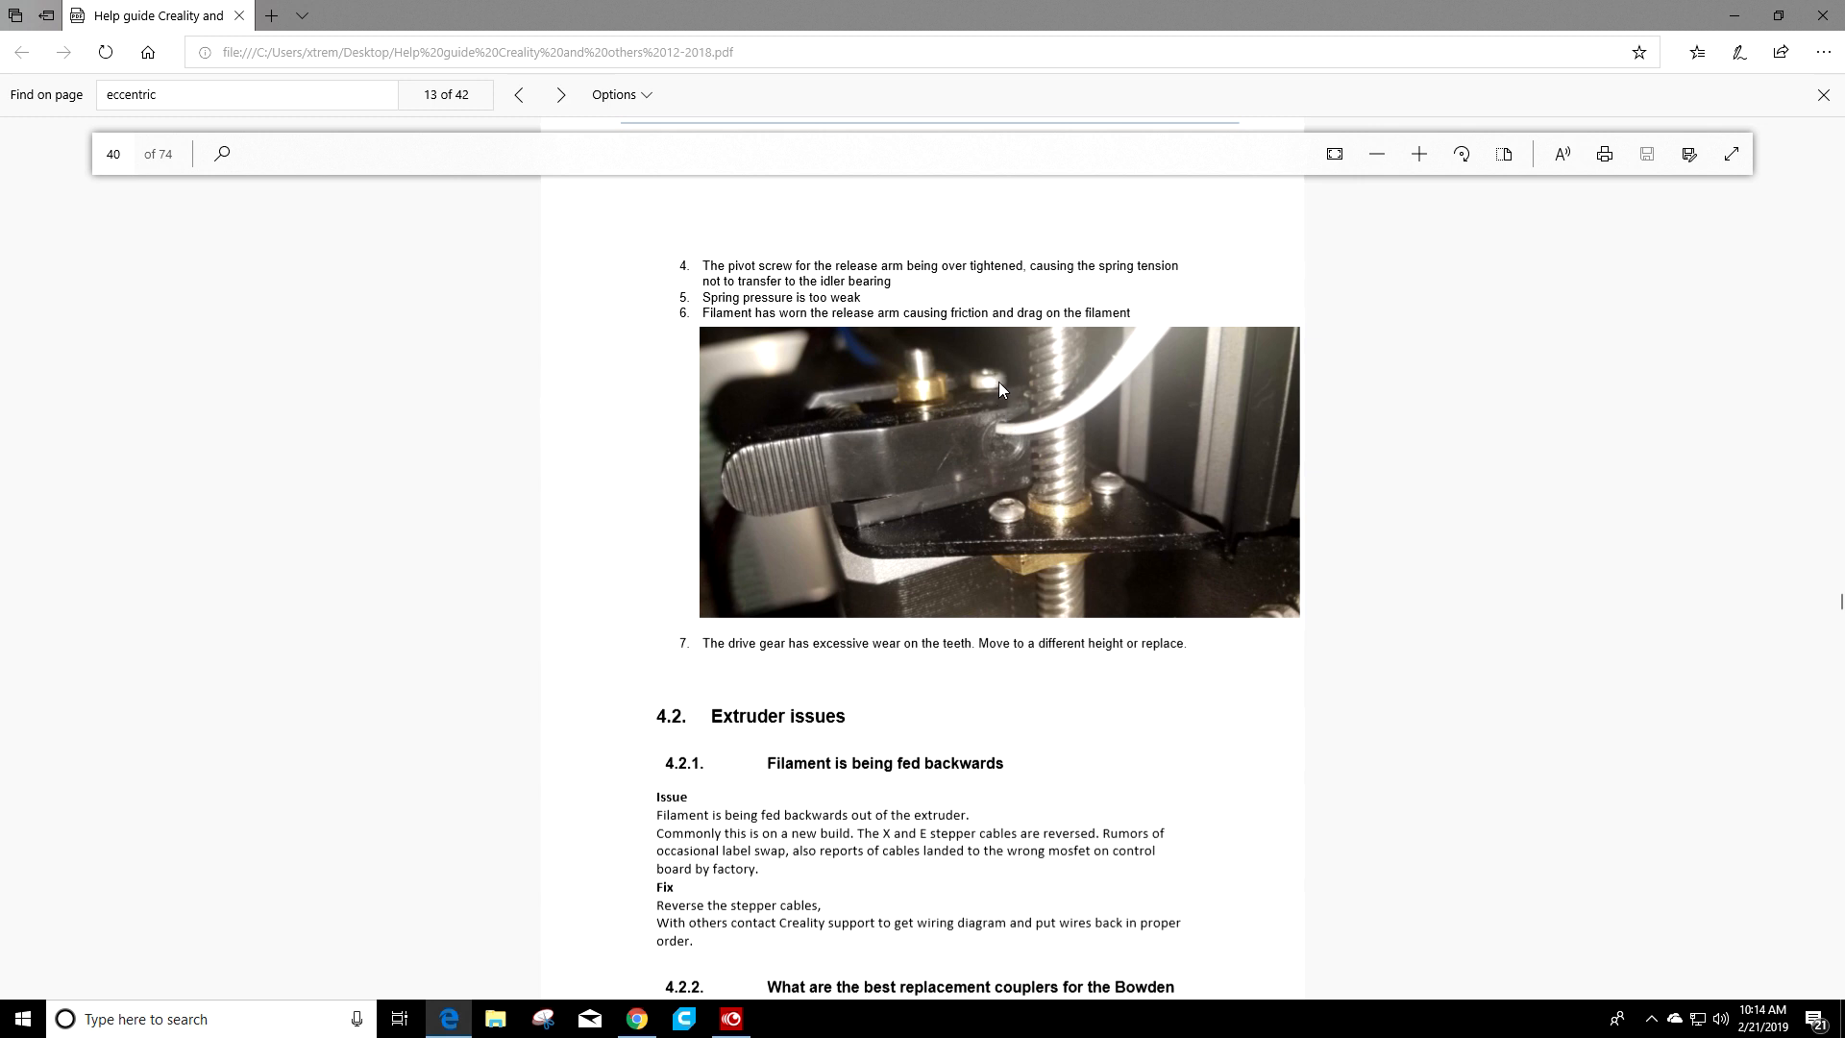
mouse_move(990, 396)
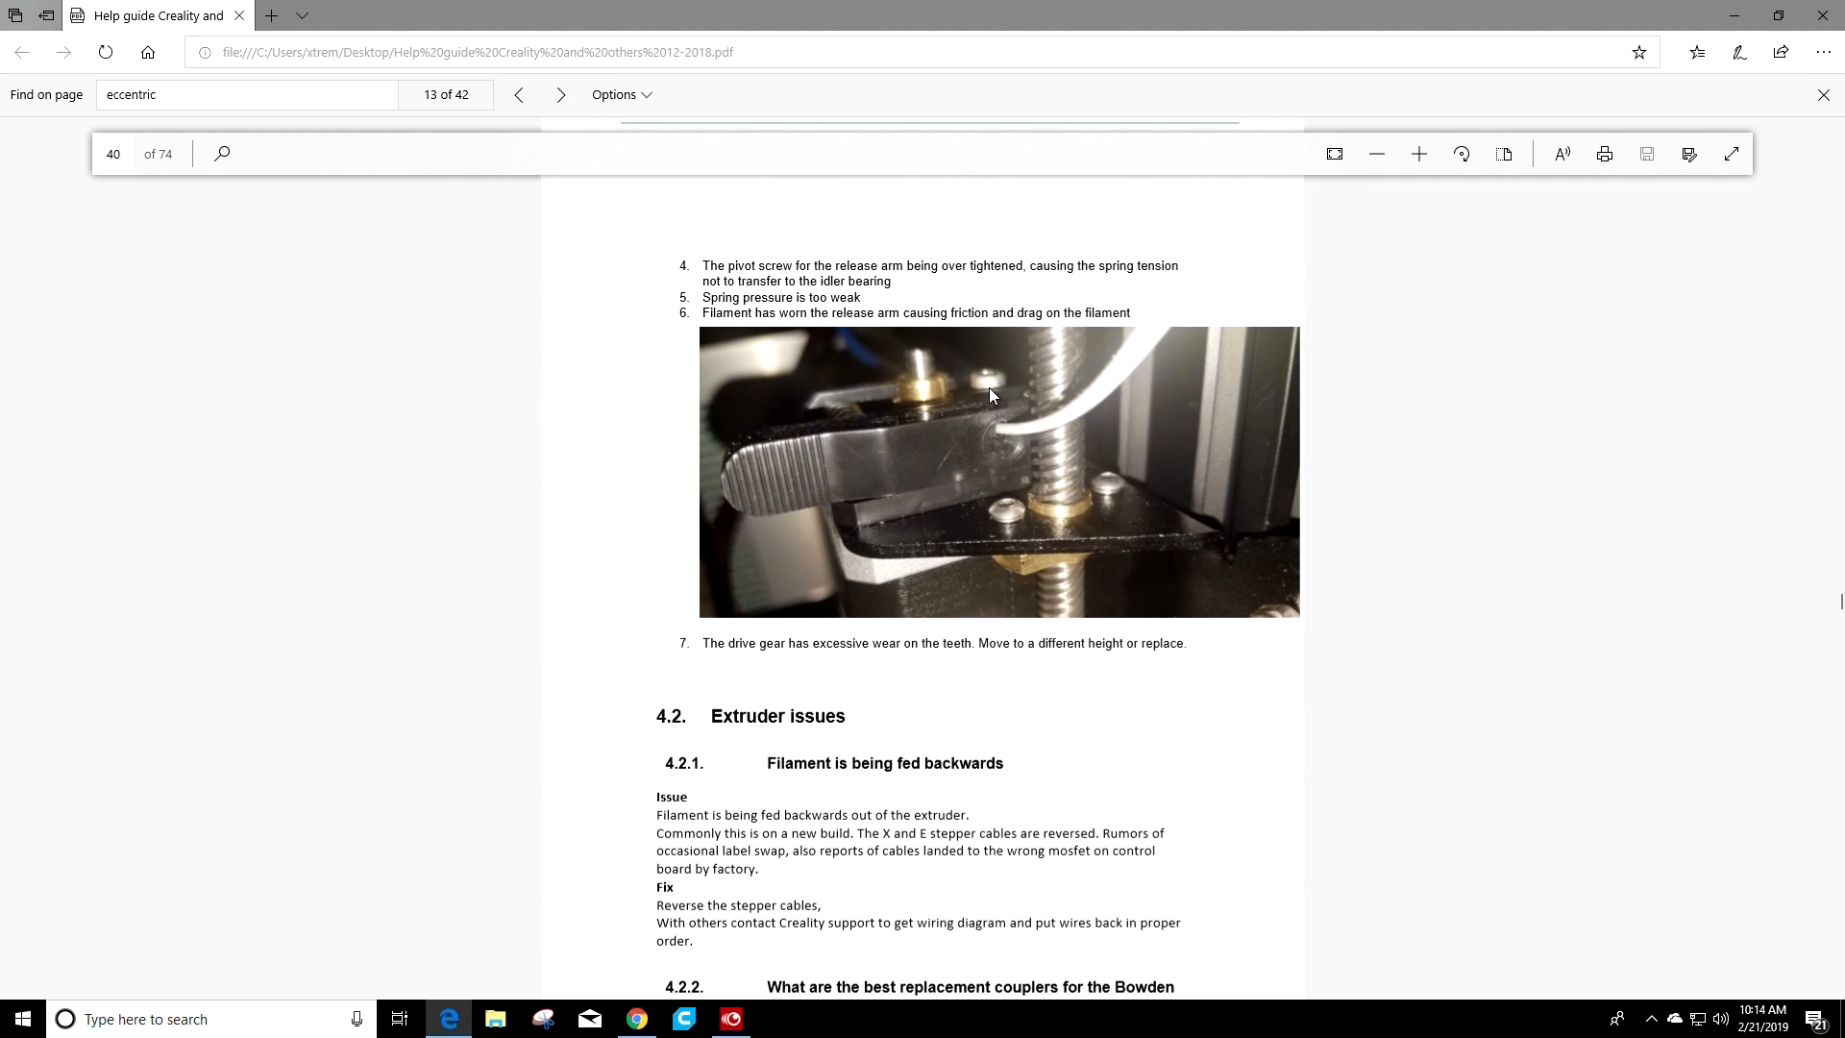
mouse_move(992, 402)
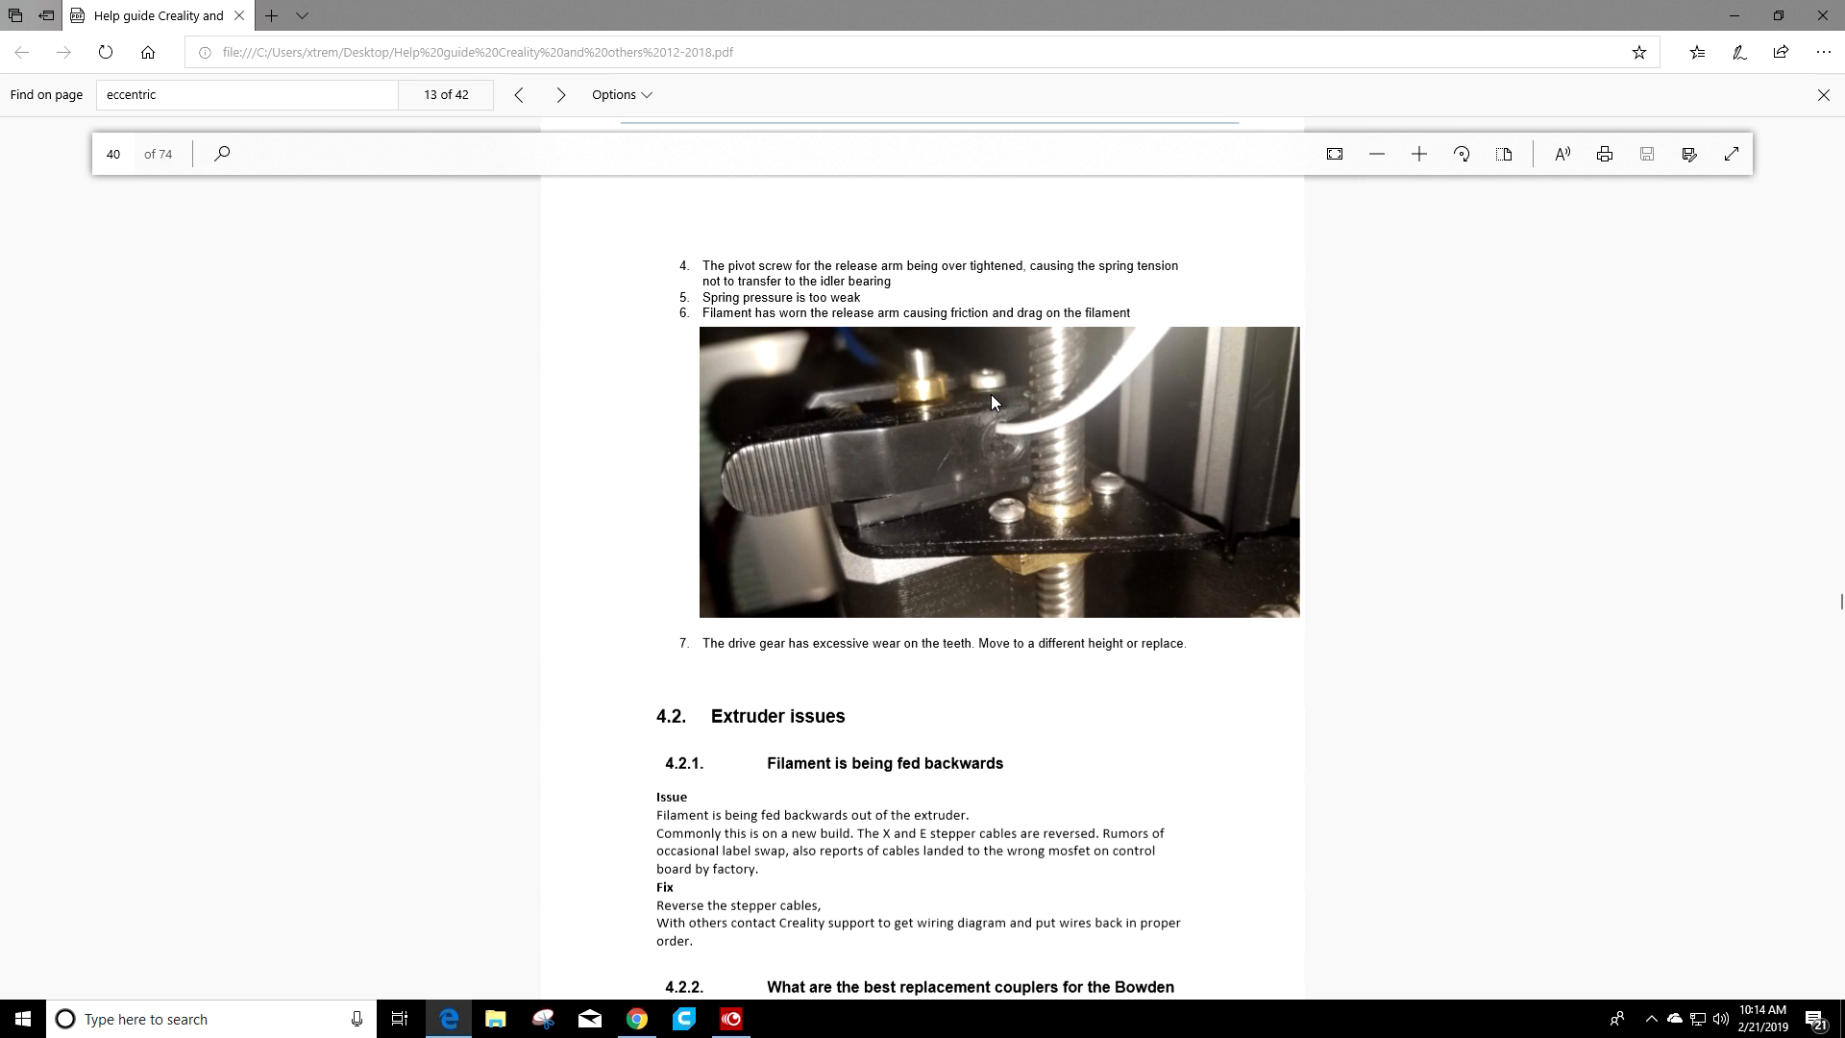
mouse_move(994, 394)
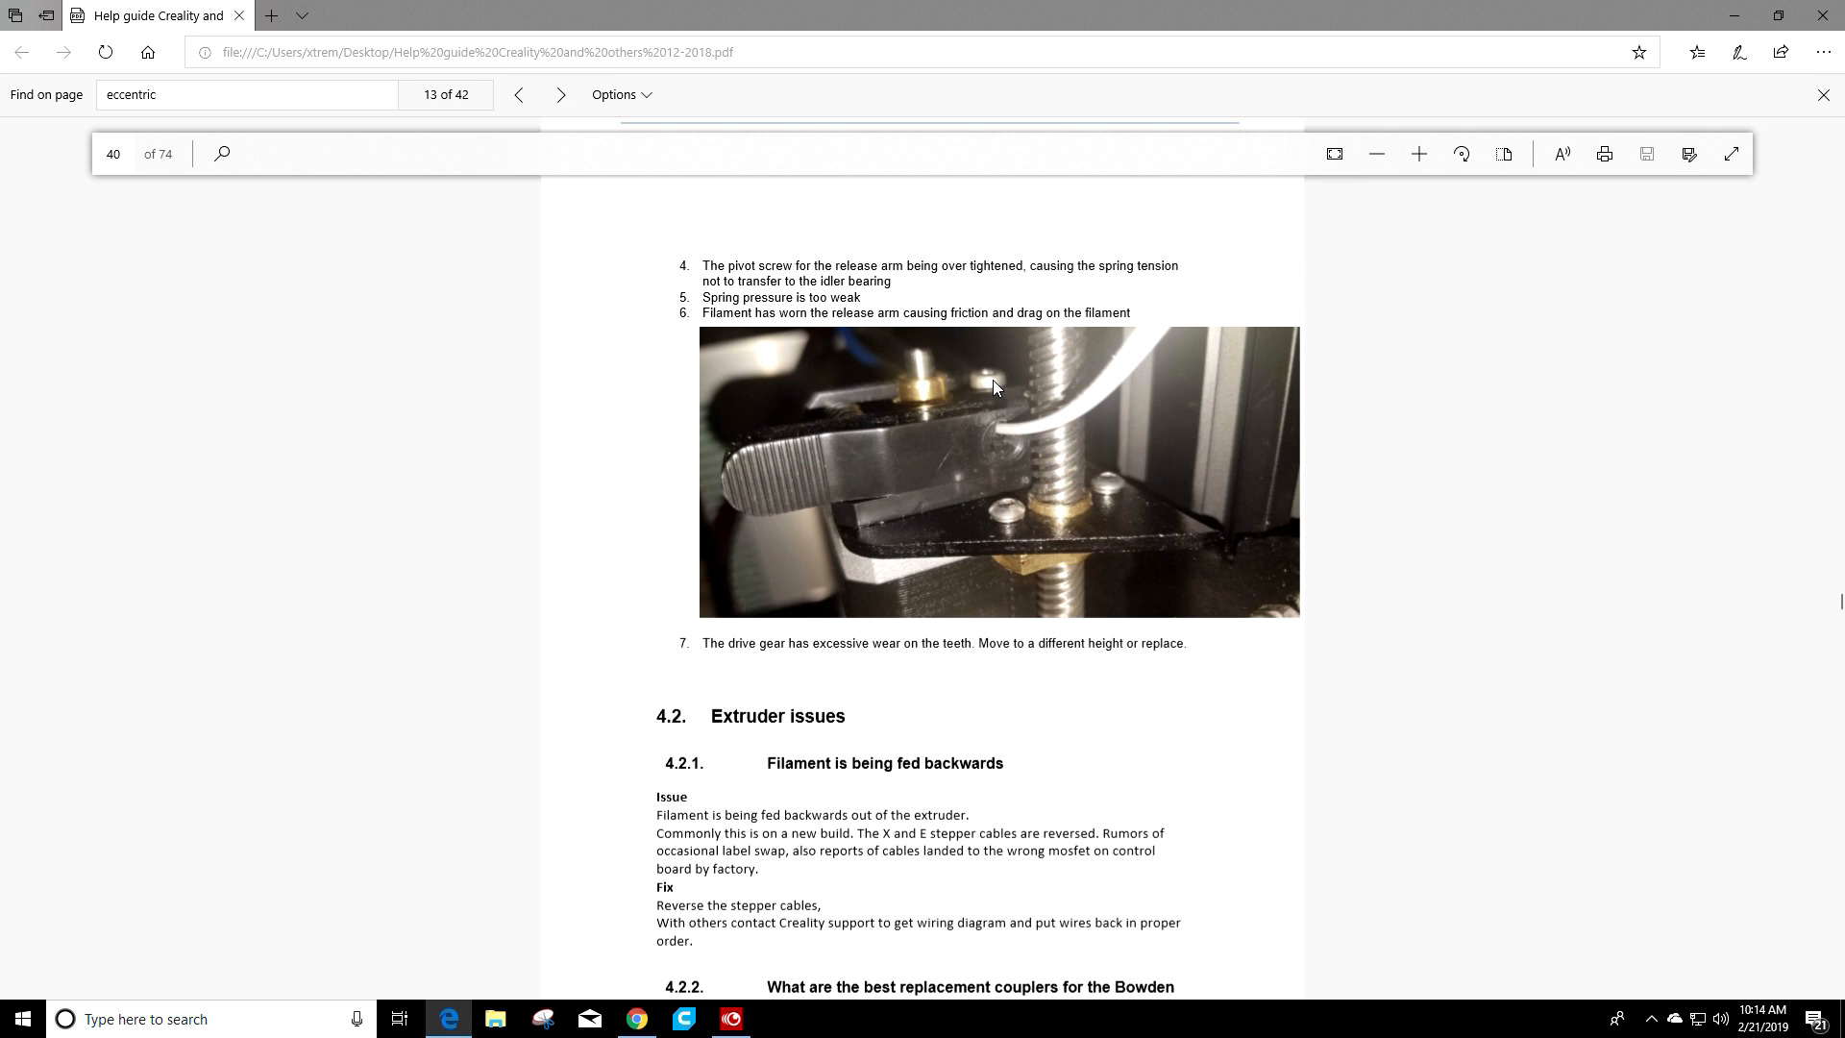
mouse_move(999, 391)
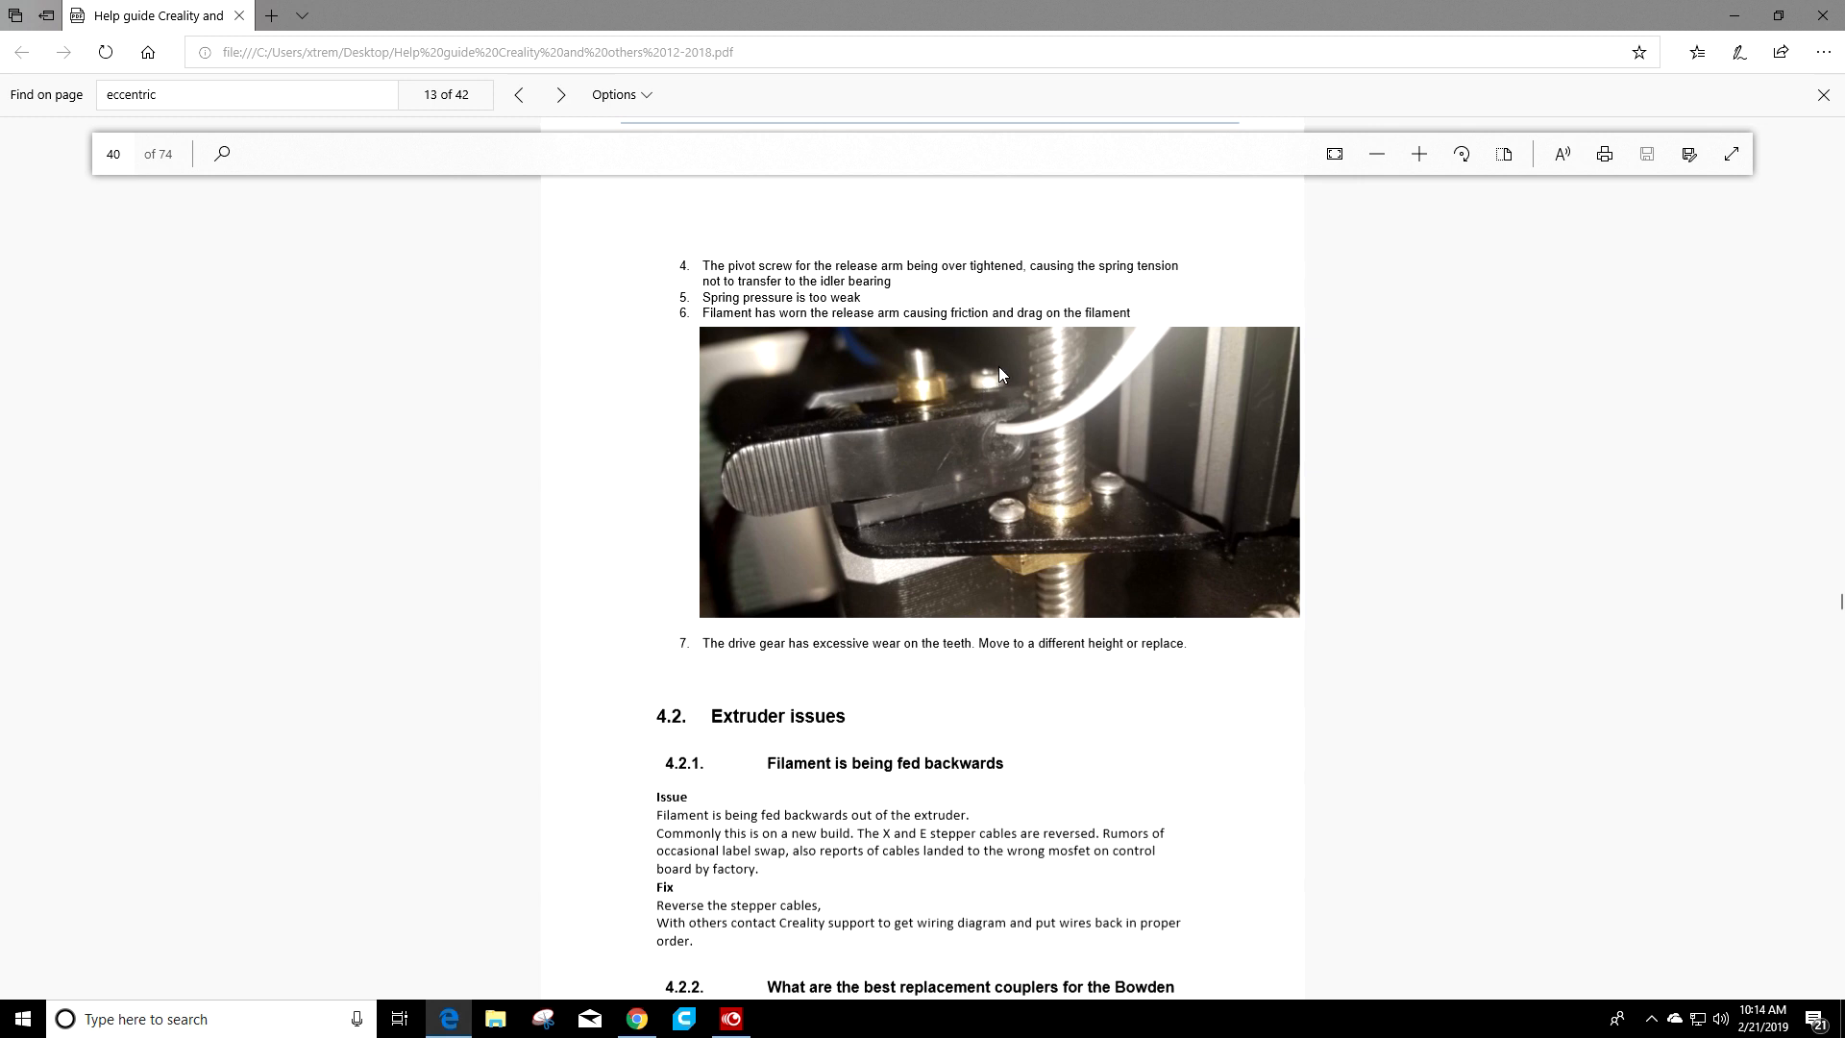
mouse_move(984, 431)
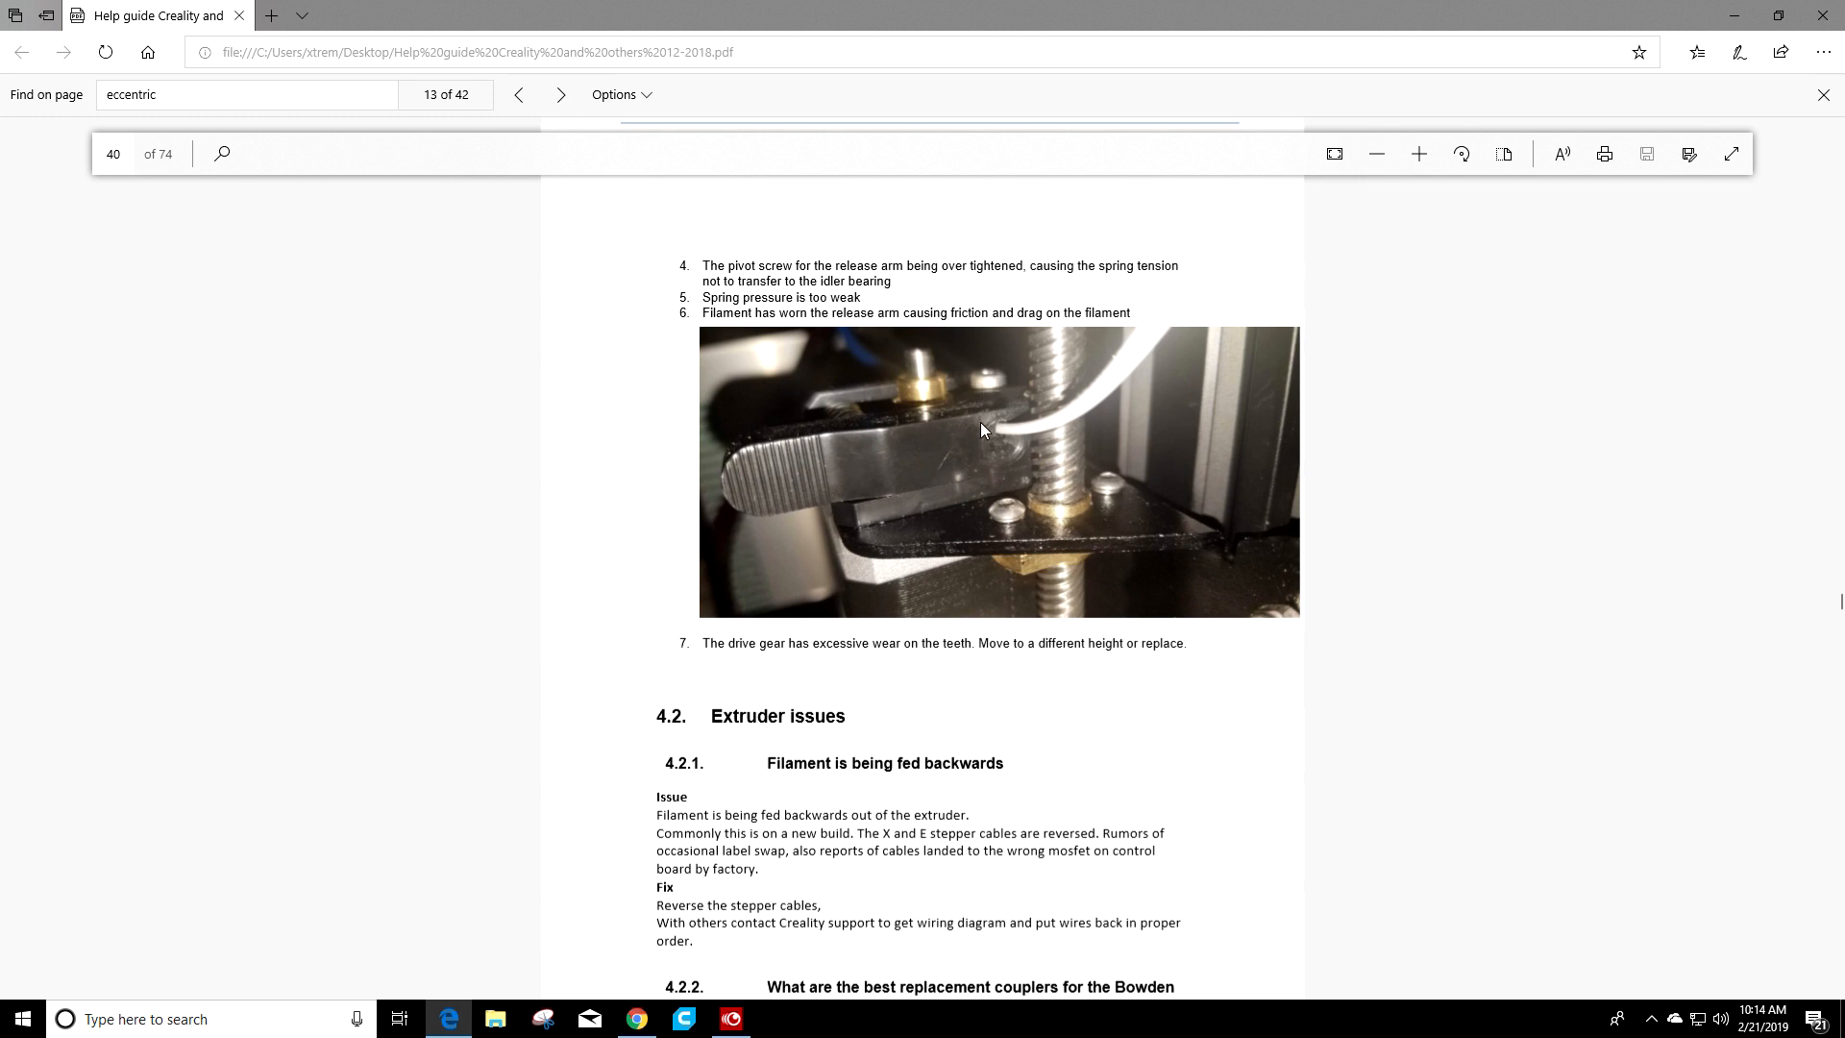
mouse_move(1005, 378)
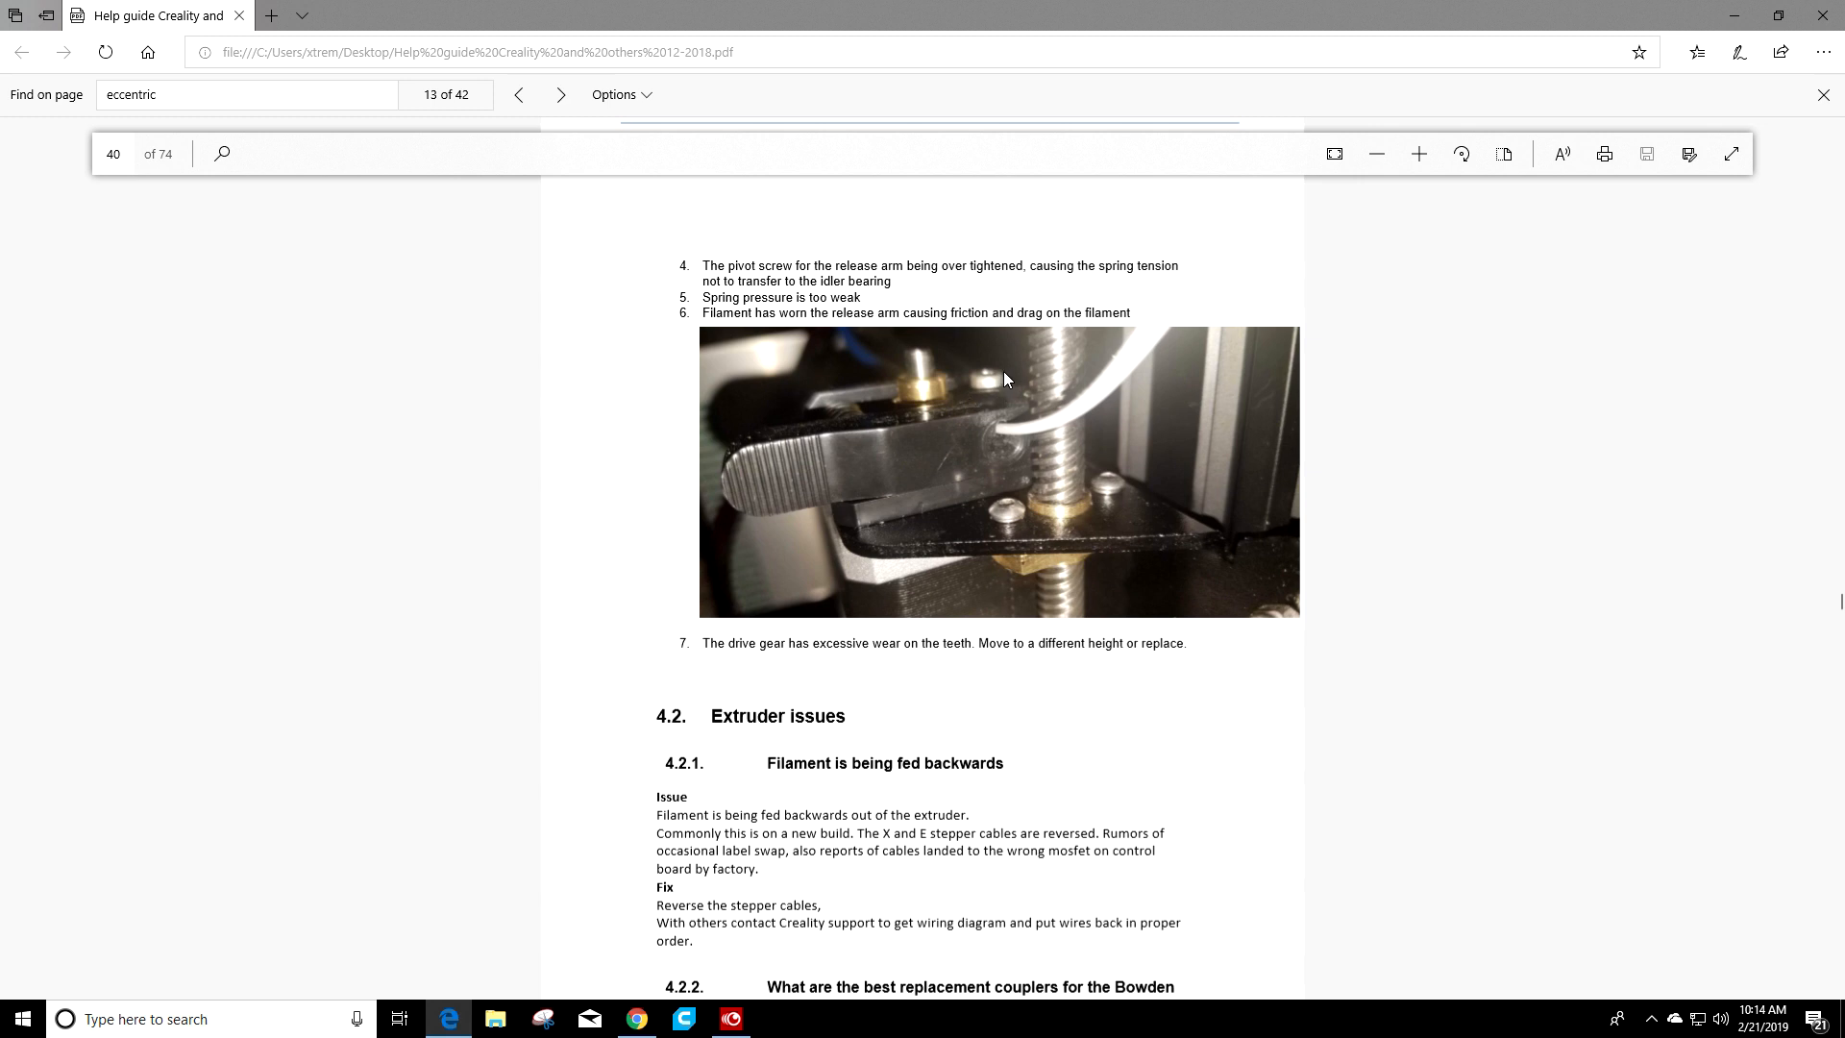
mouse_move(961, 427)
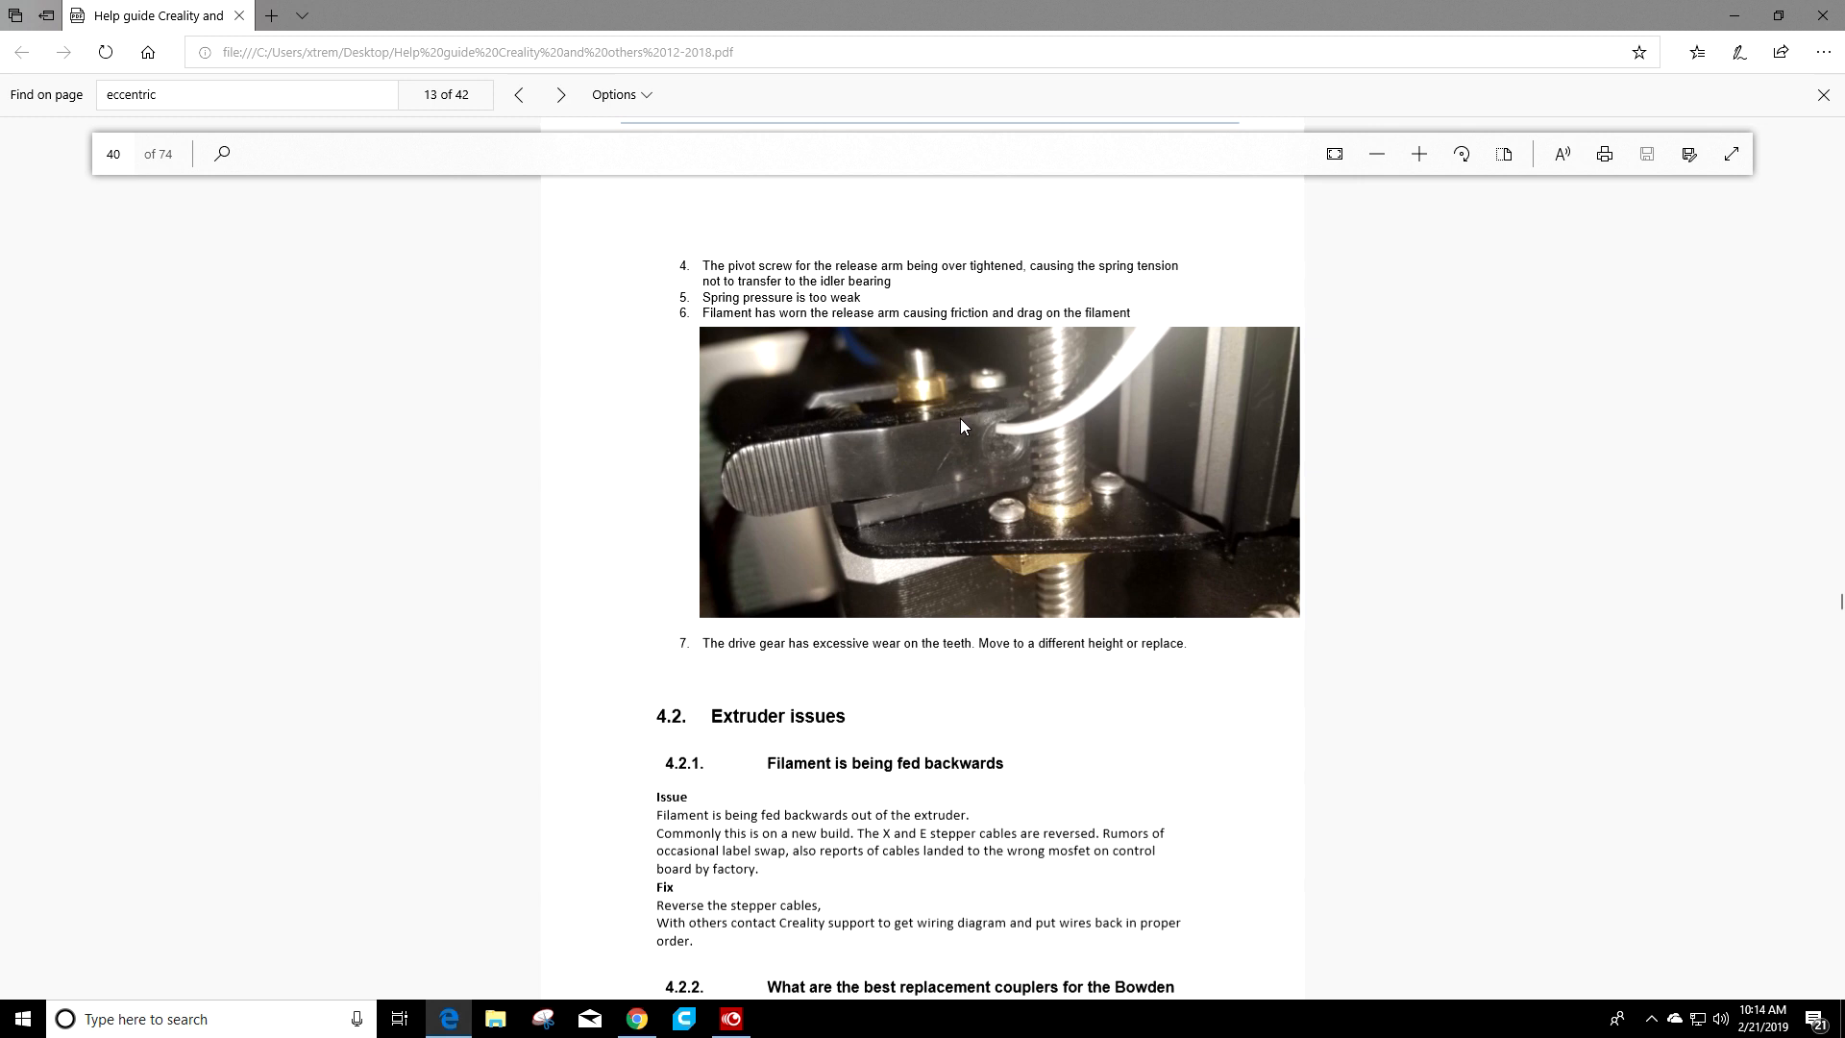
mouse_move(827, 486)
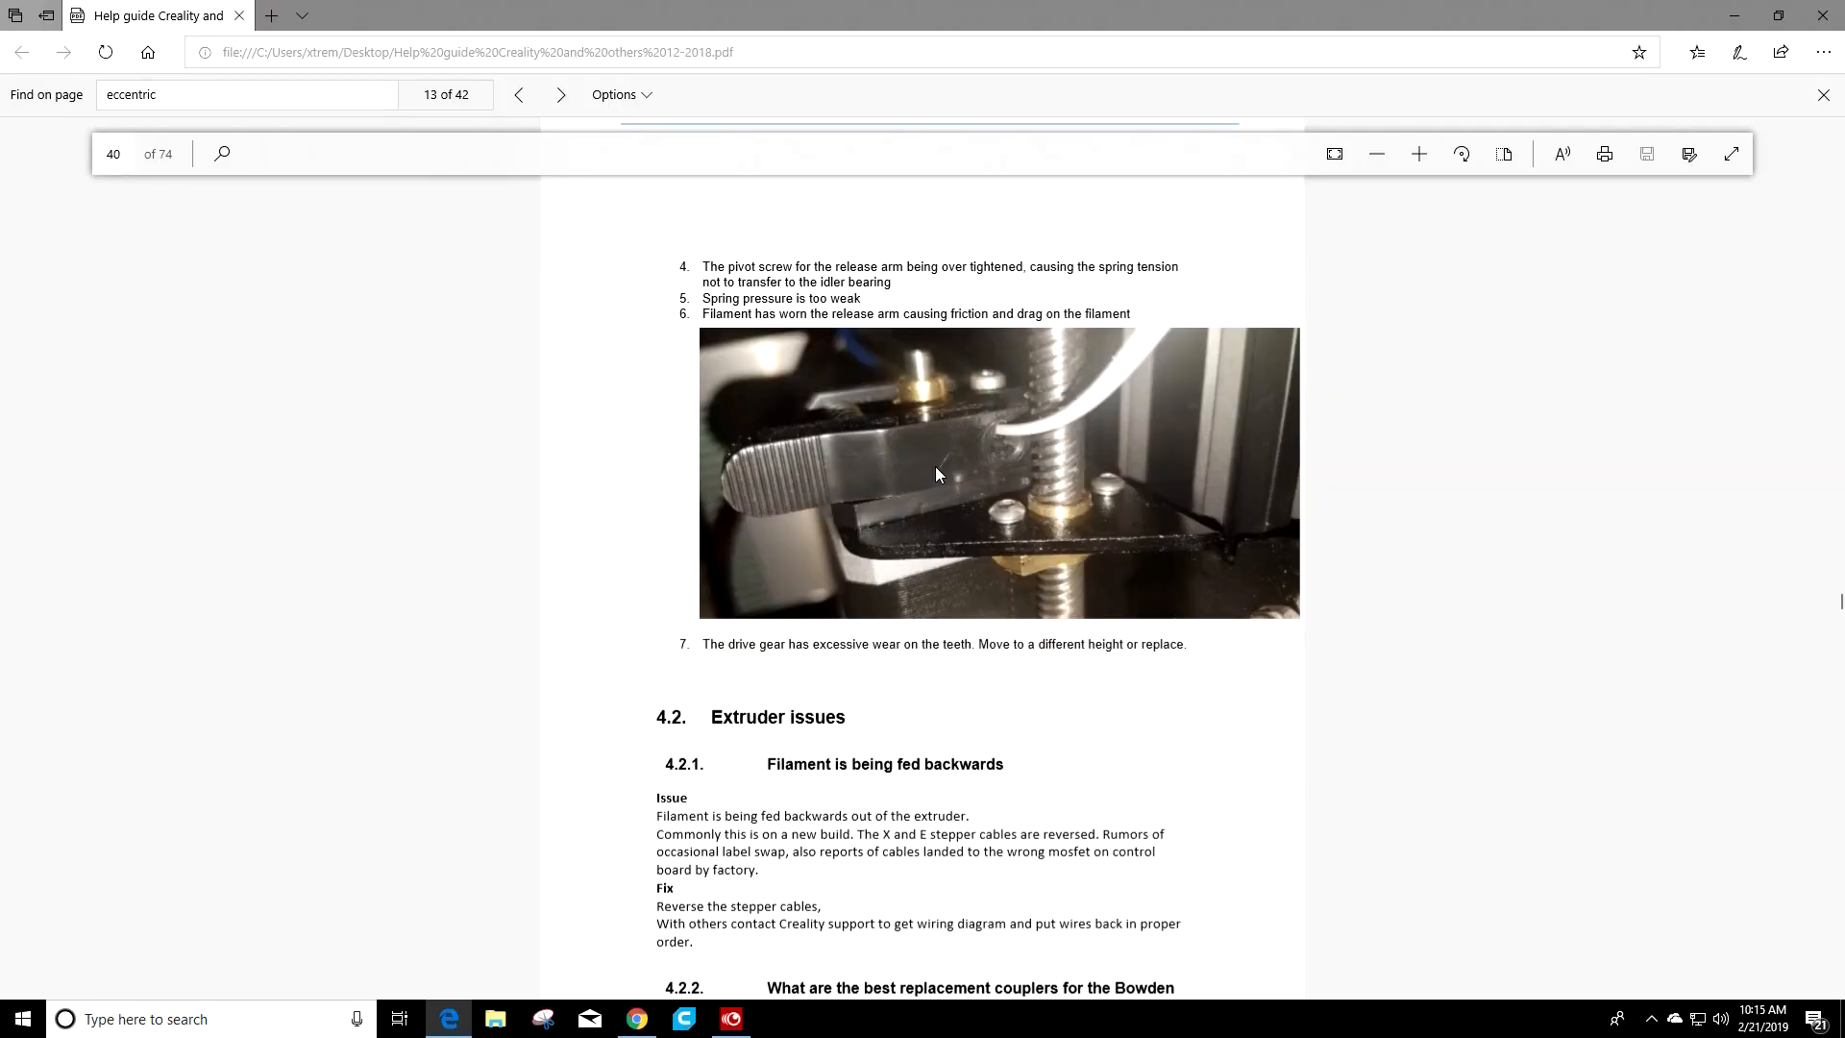
mouse_move(915, 433)
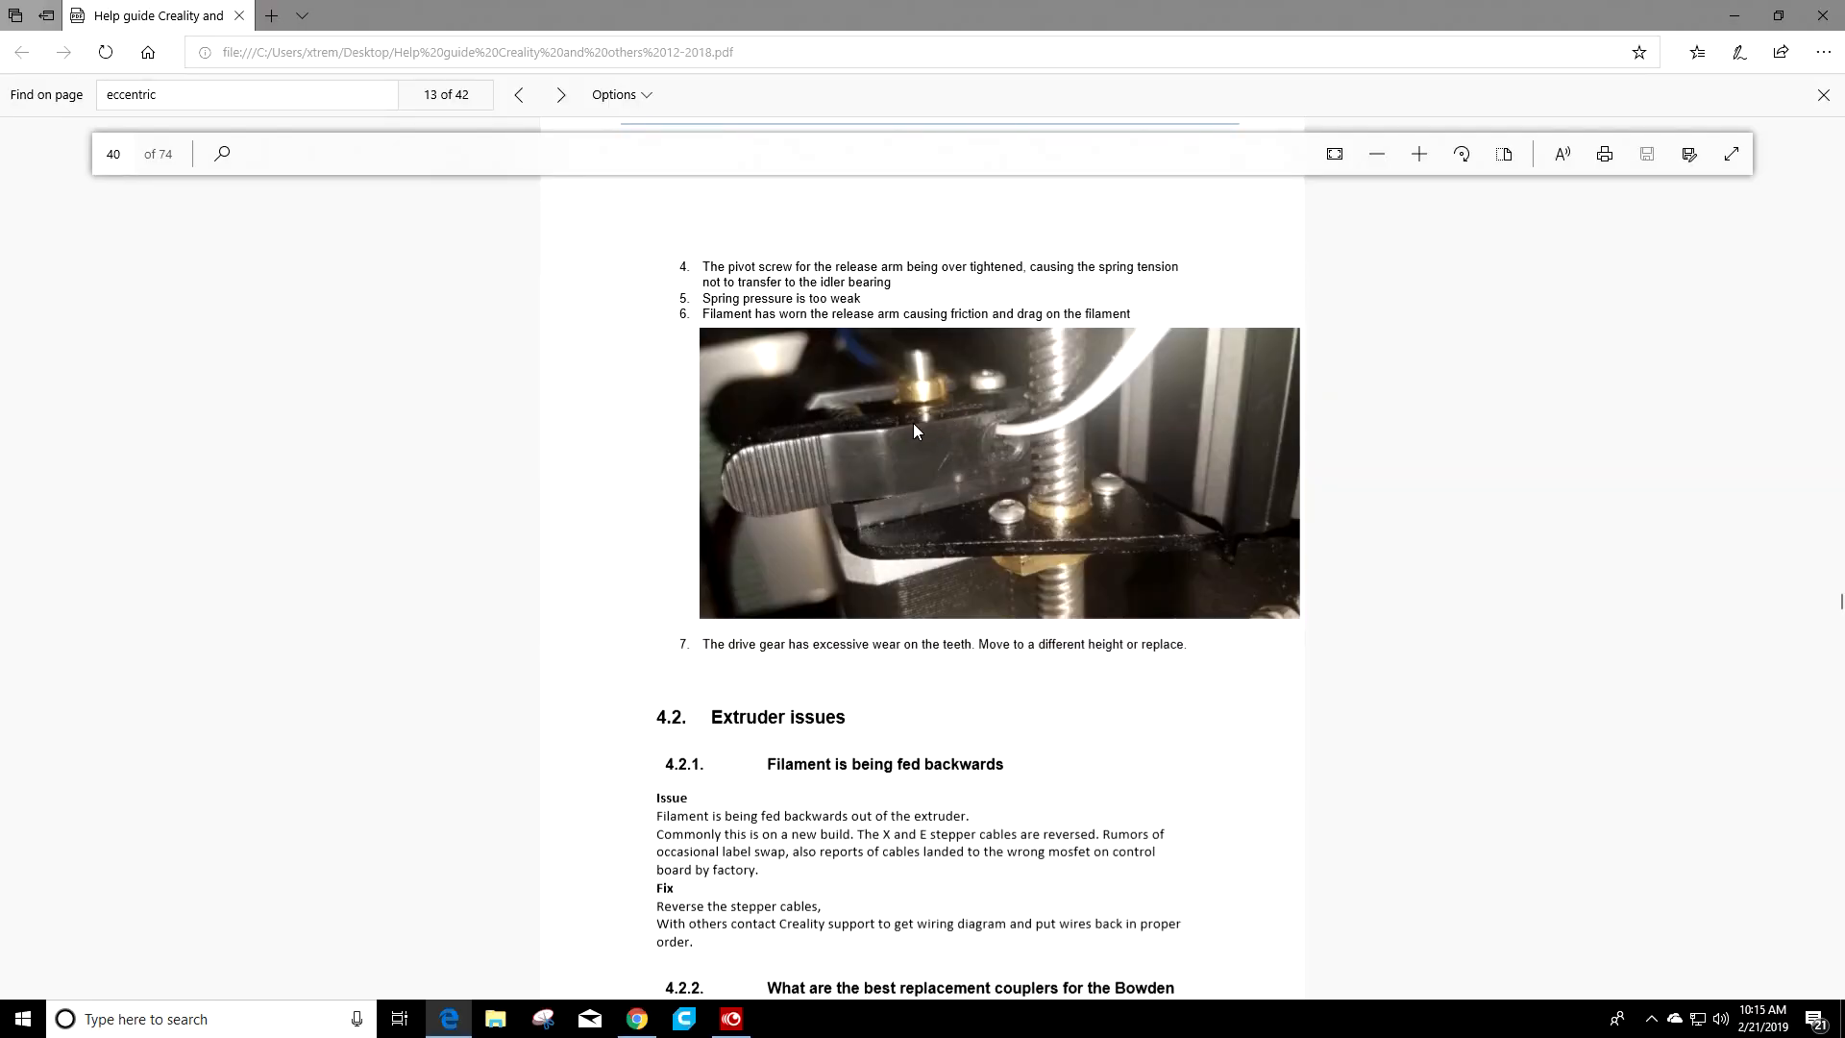
mouse_move(1015, 496)
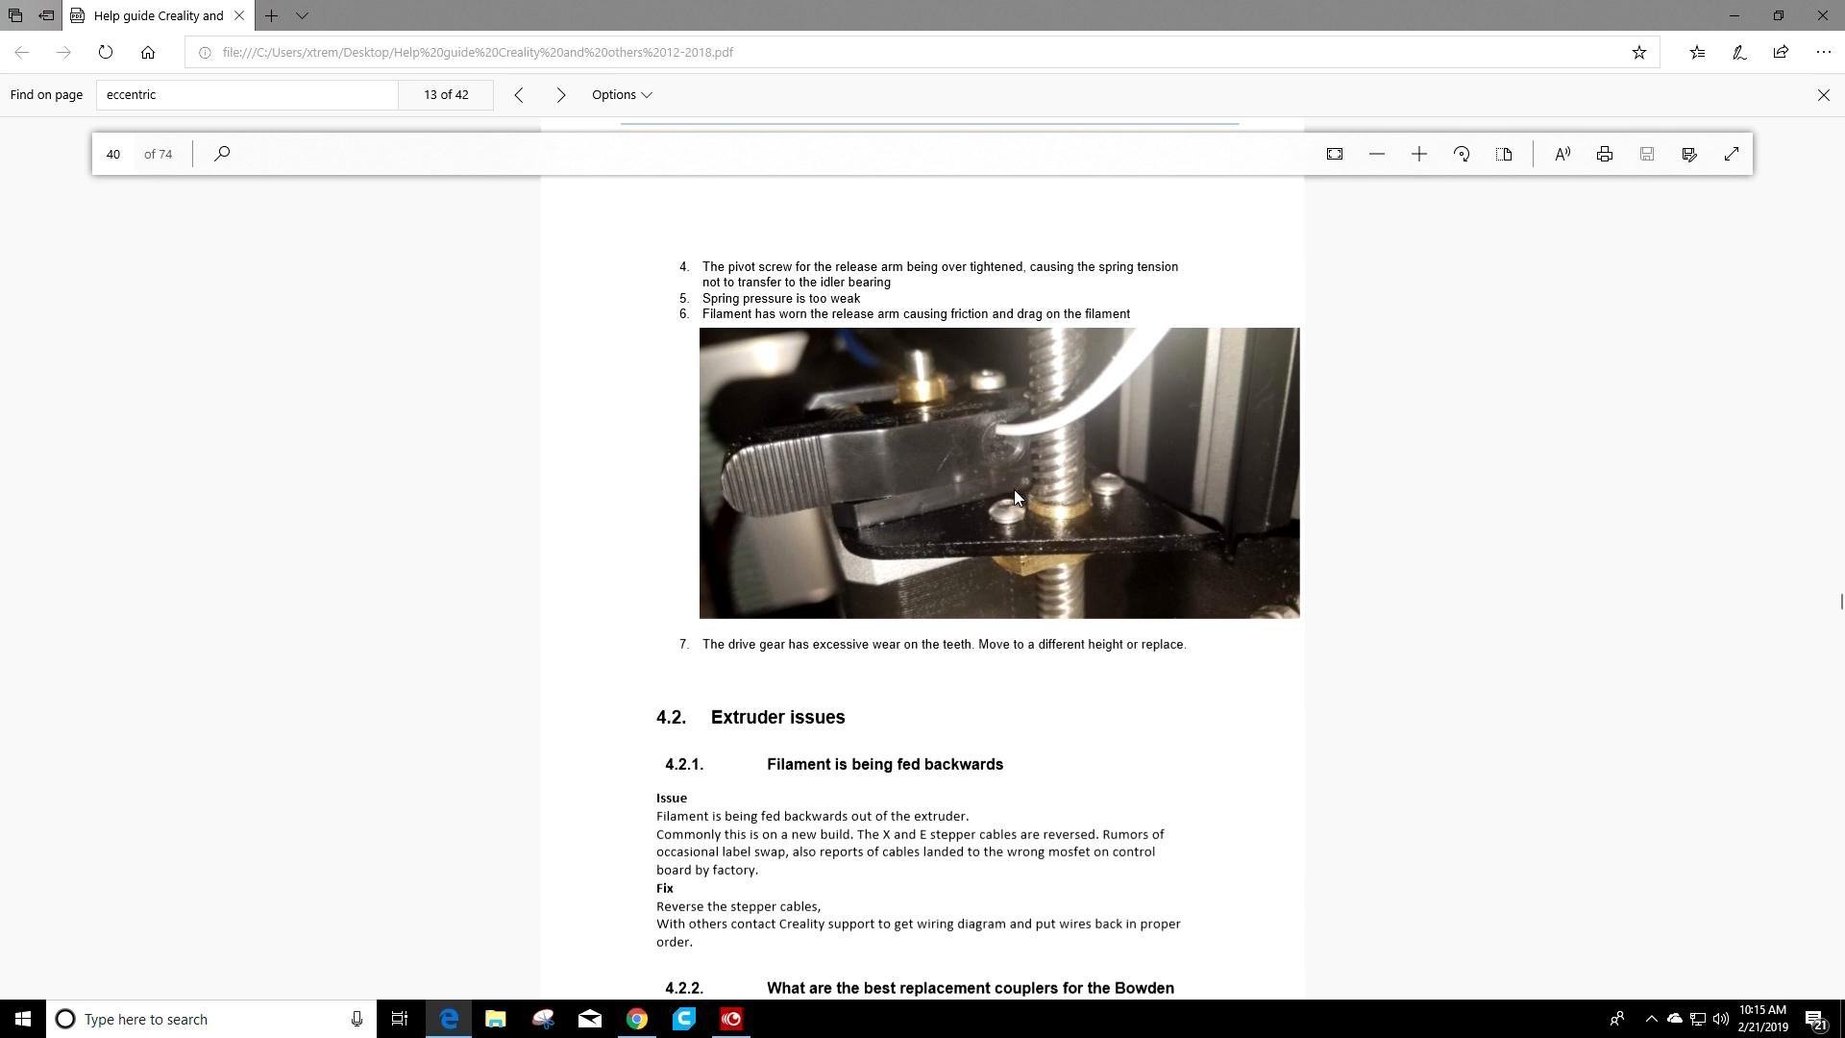
mouse_move(1082, 507)
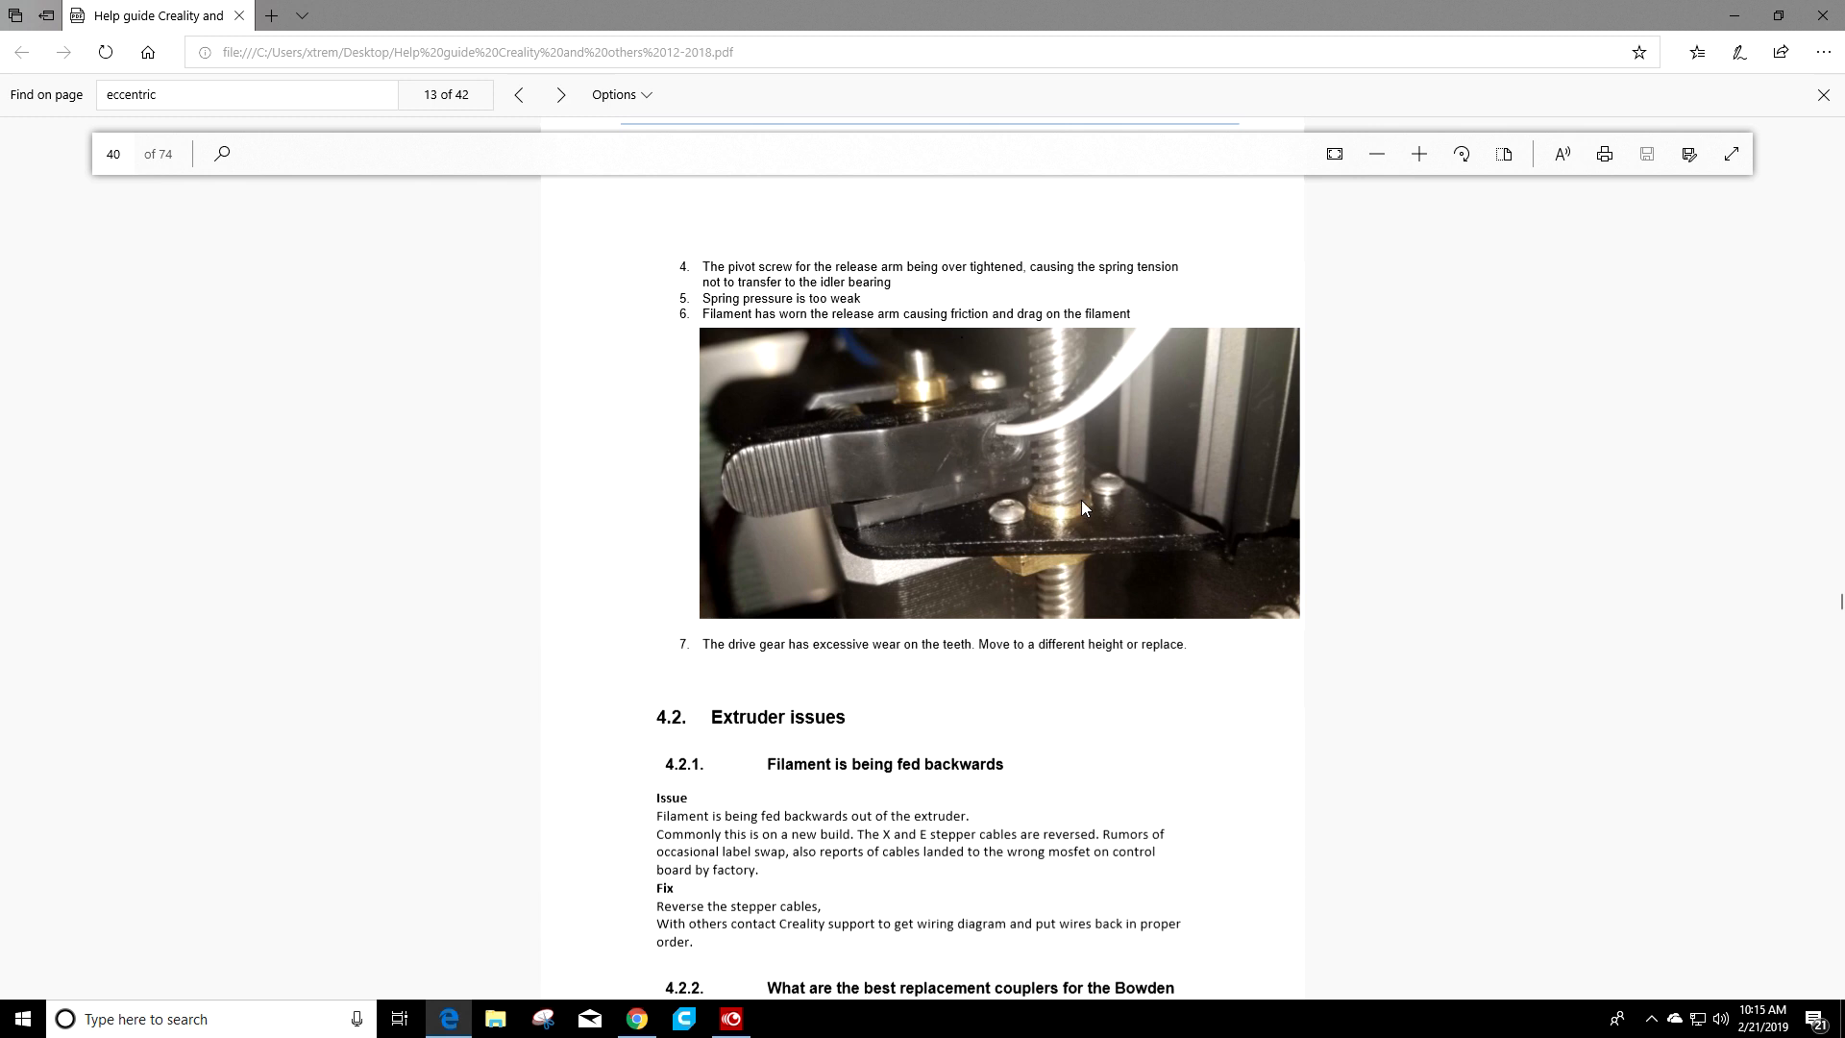
mouse_move(1009, 459)
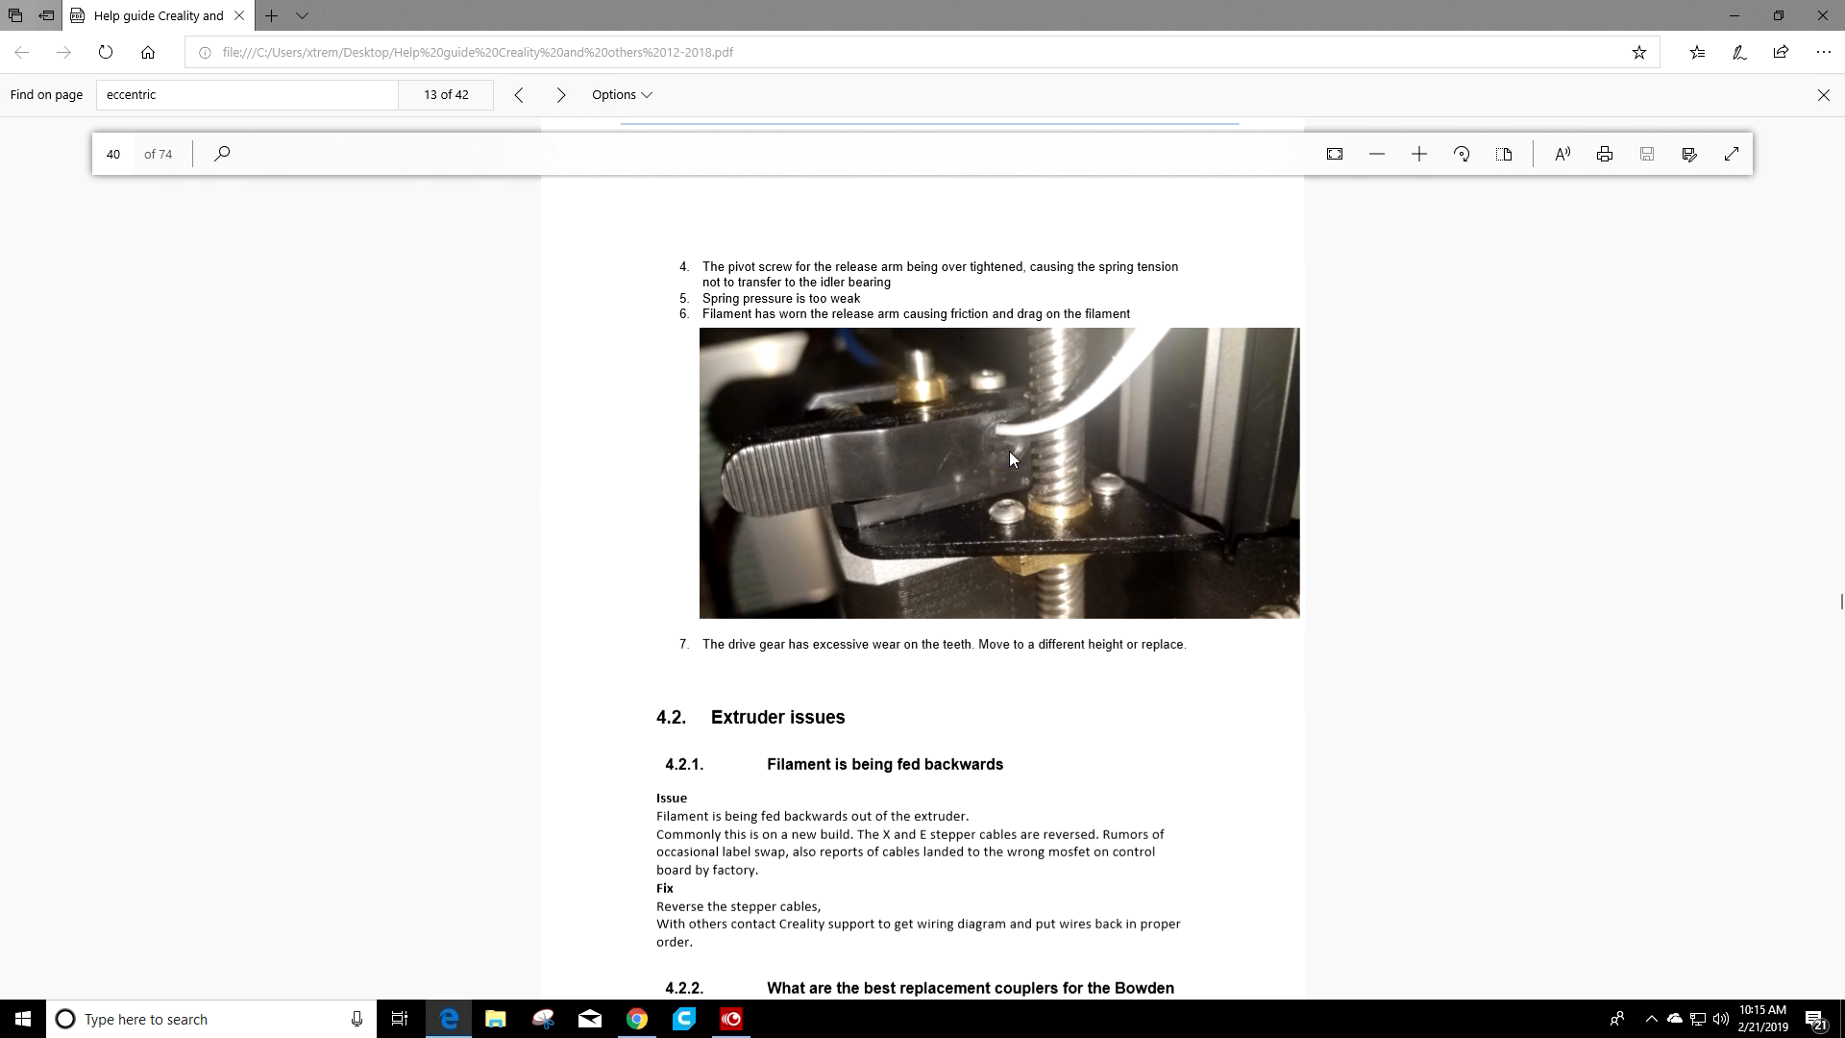
mouse_move(986, 465)
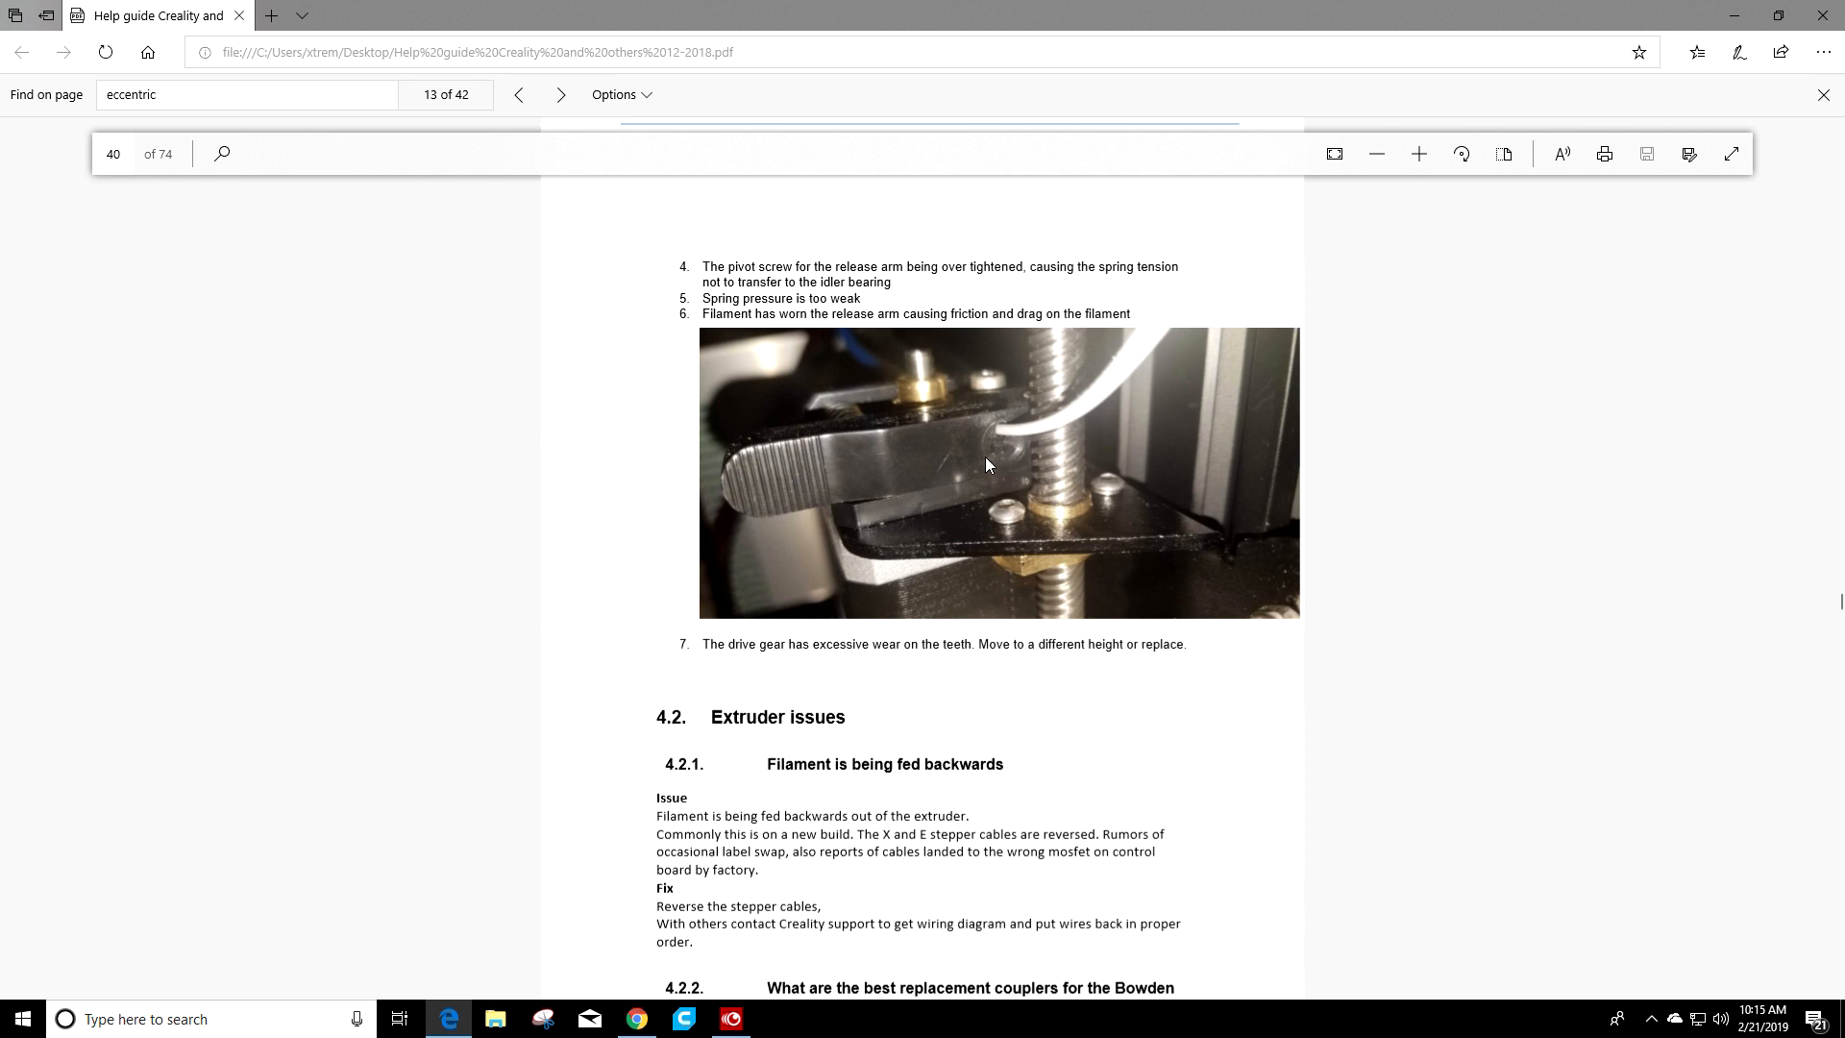
mouse_move(1015, 428)
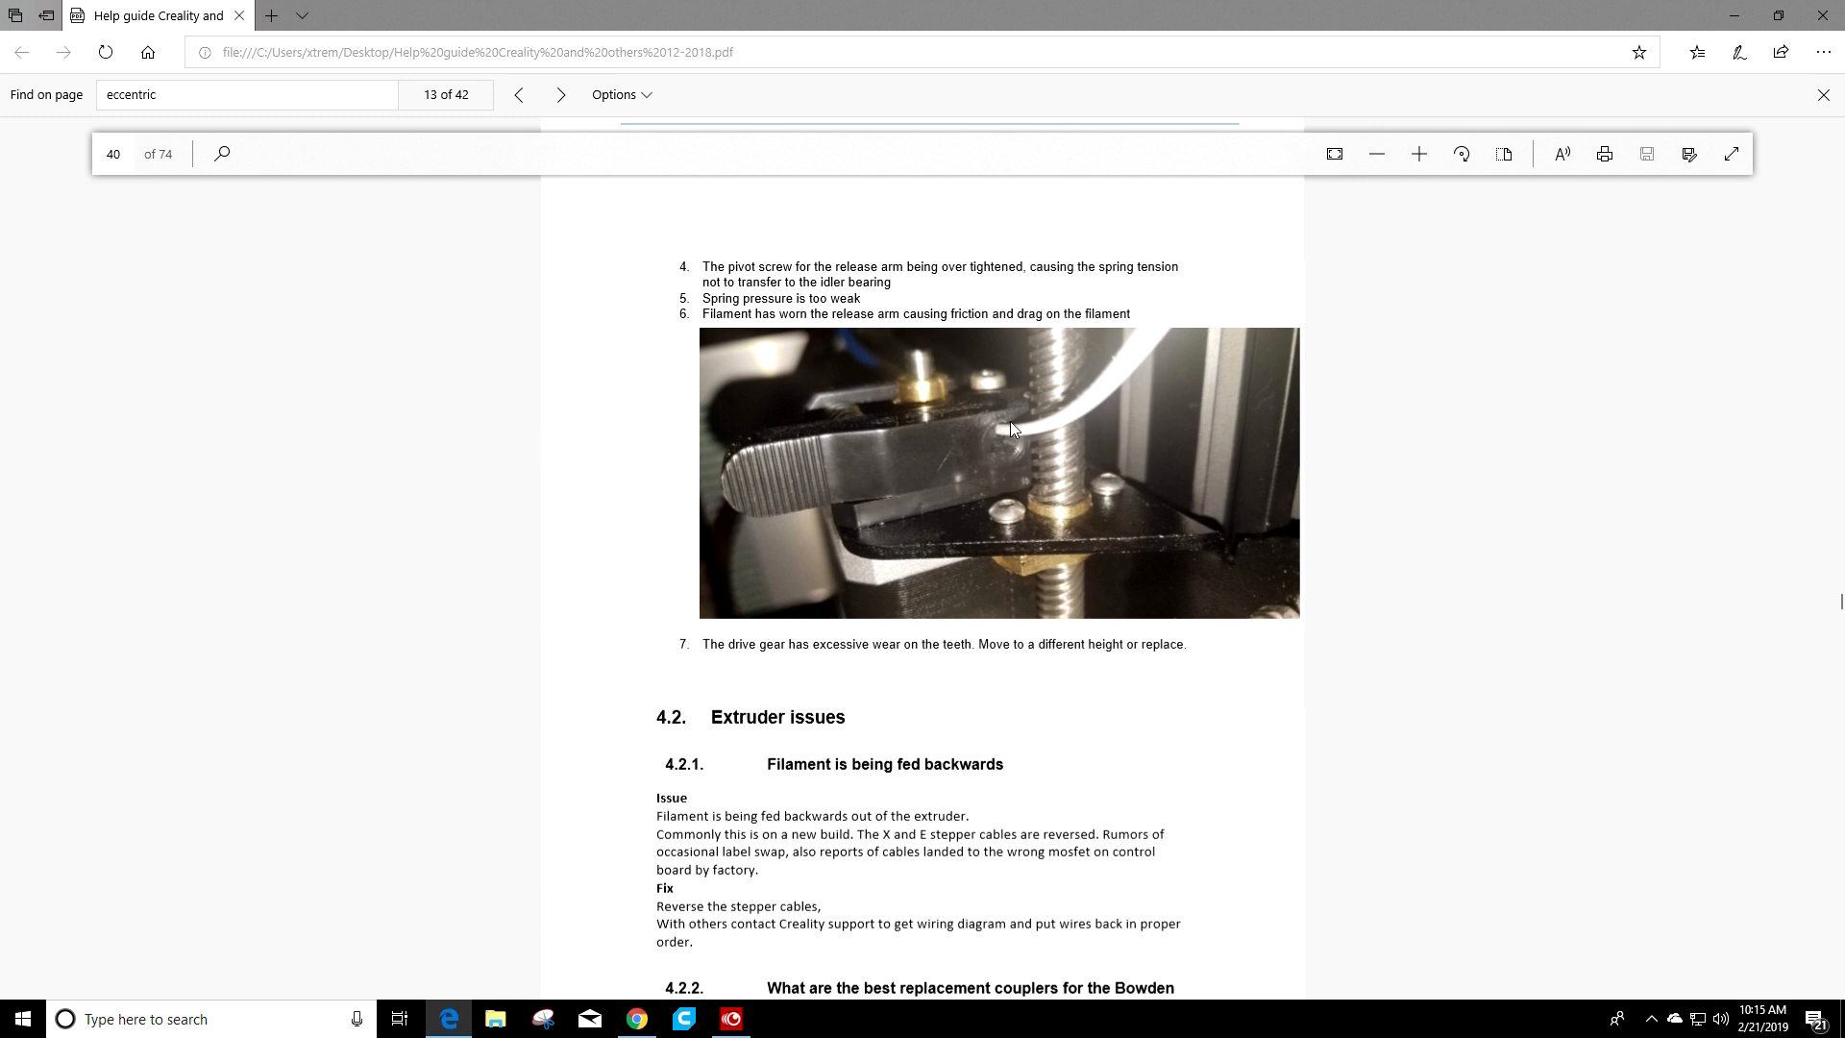
mouse_move(1143, 381)
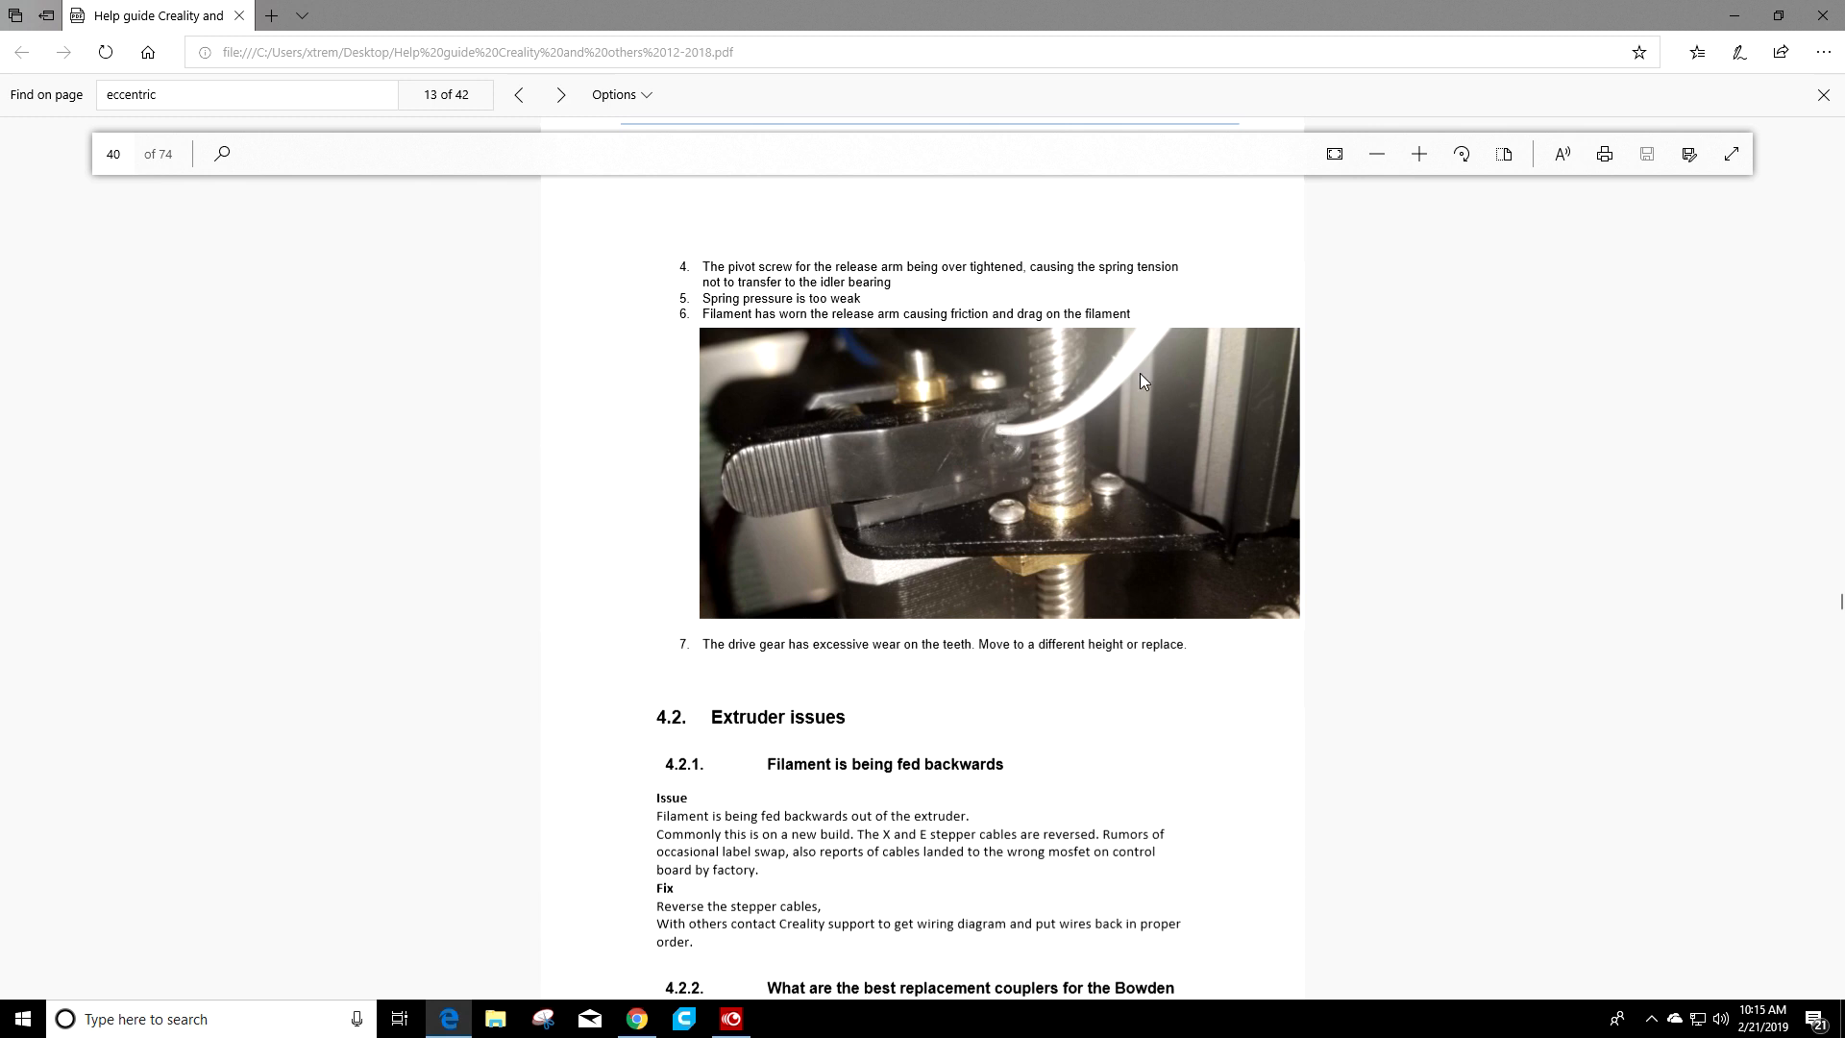
mouse_move(996, 442)
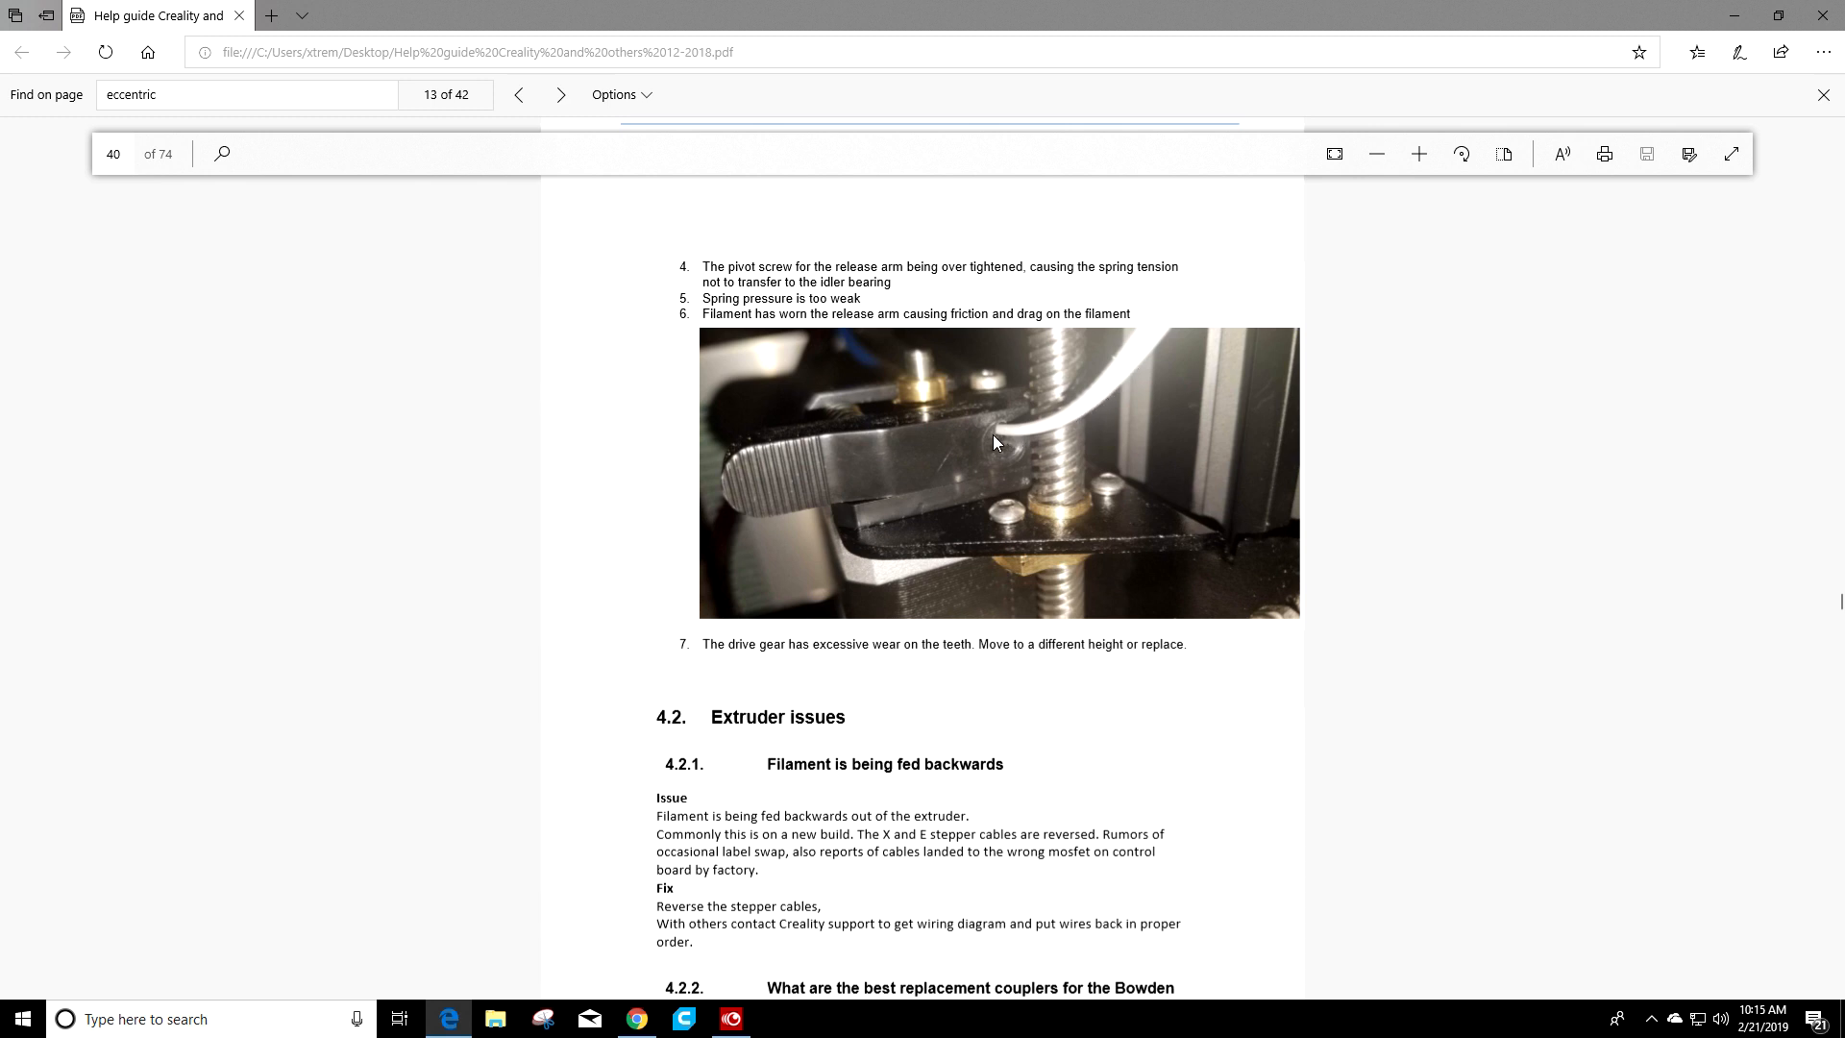
mouse_move(963, 413)
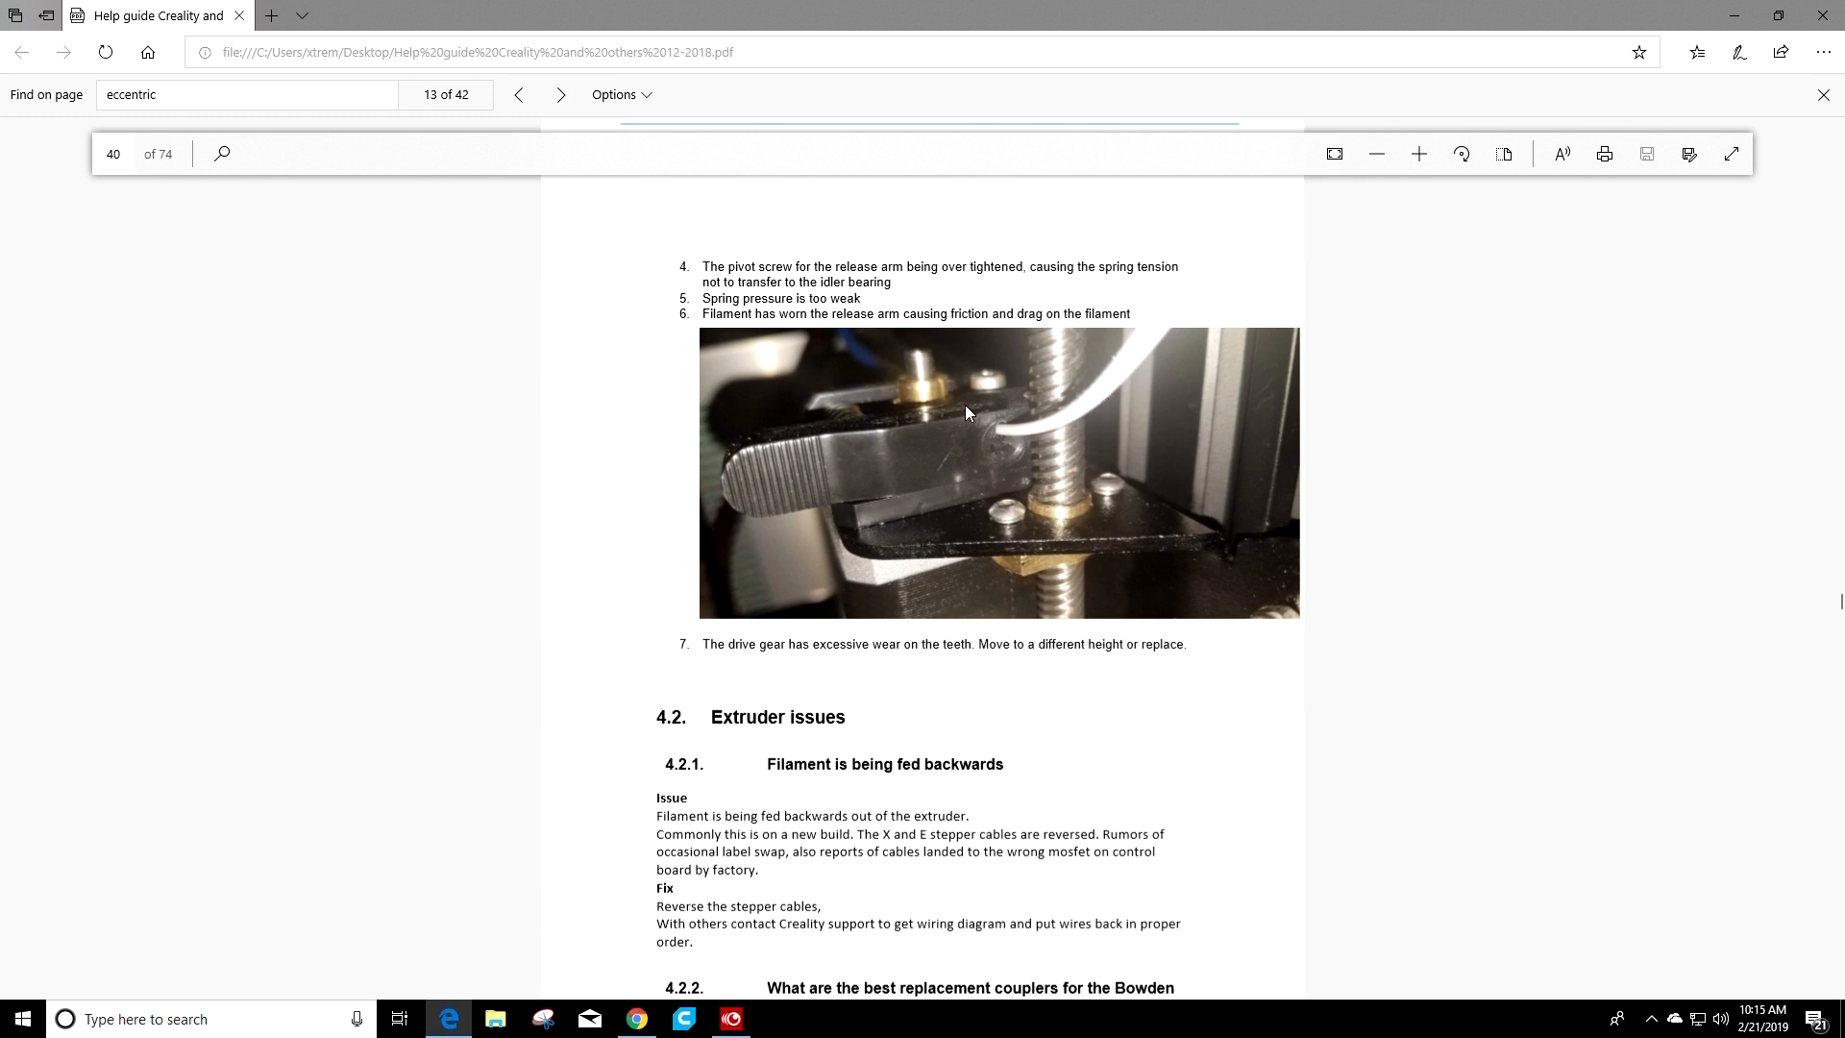
mouse_move(969, 430)
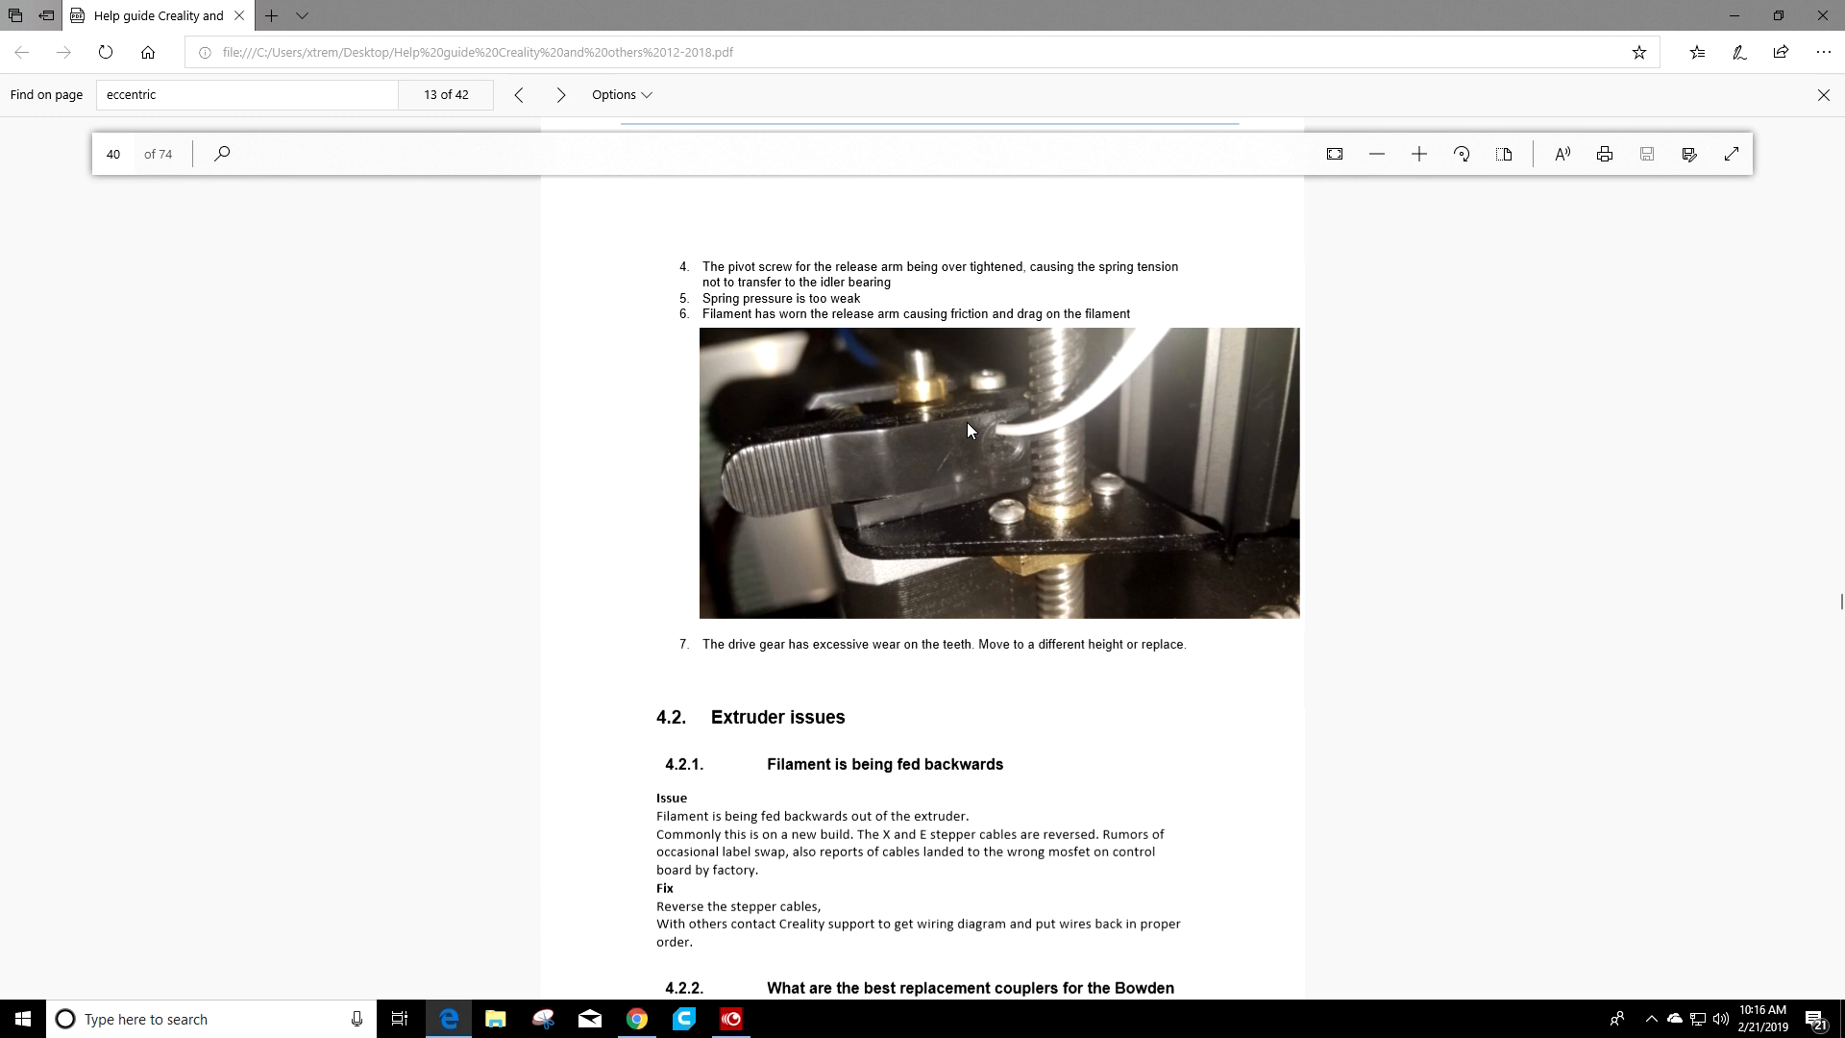
scroll(down, 3)
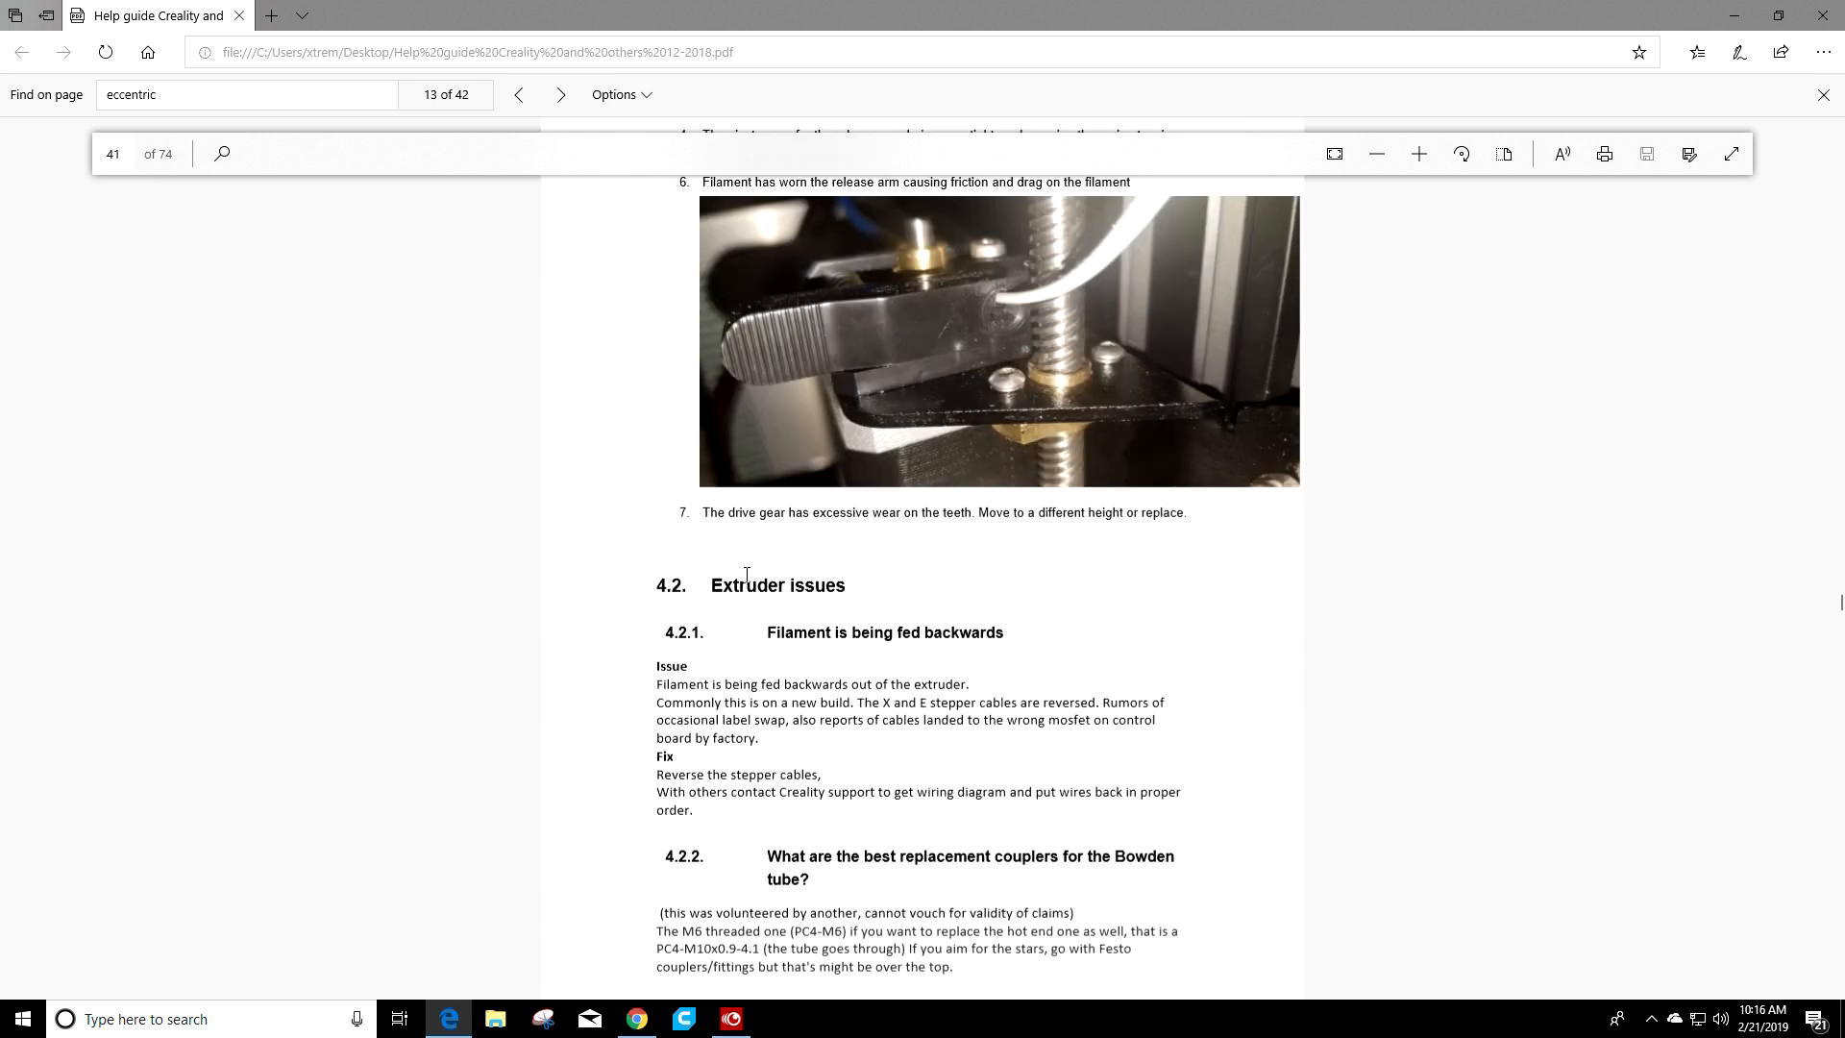
mouse_move(1030, 561)
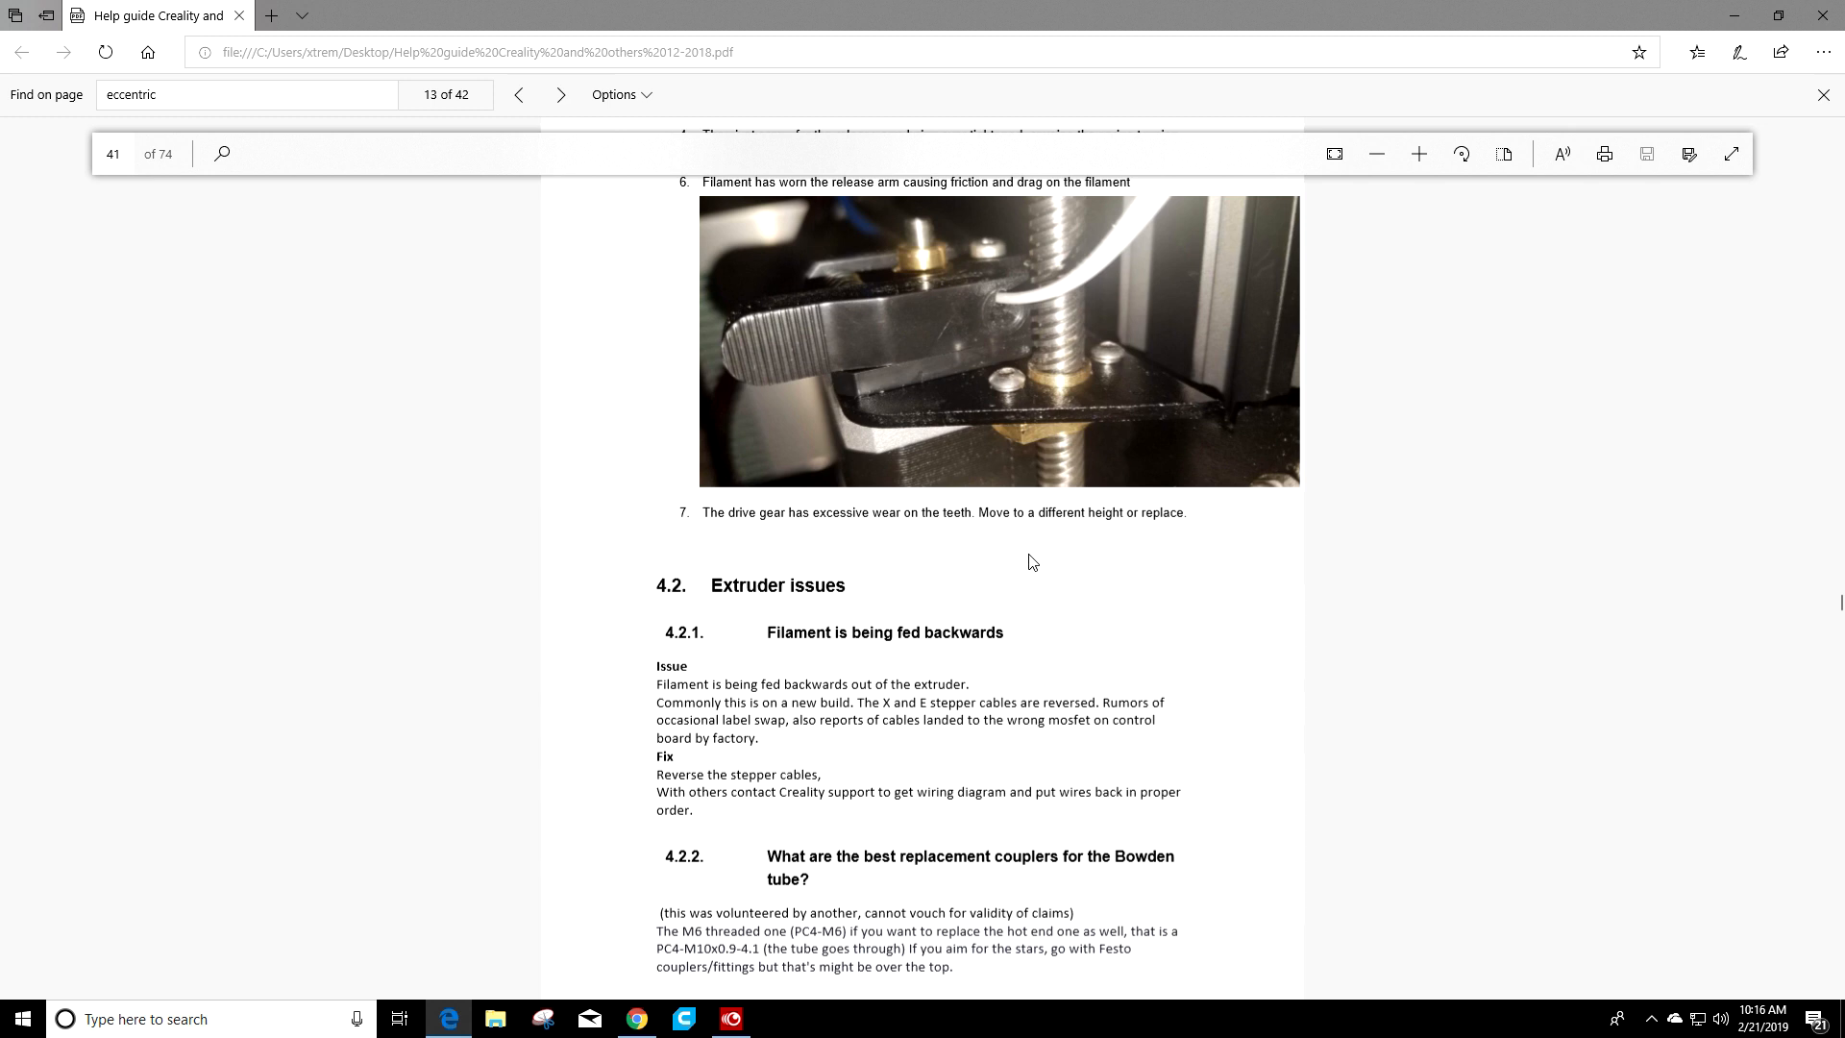
scroll(up, 3)
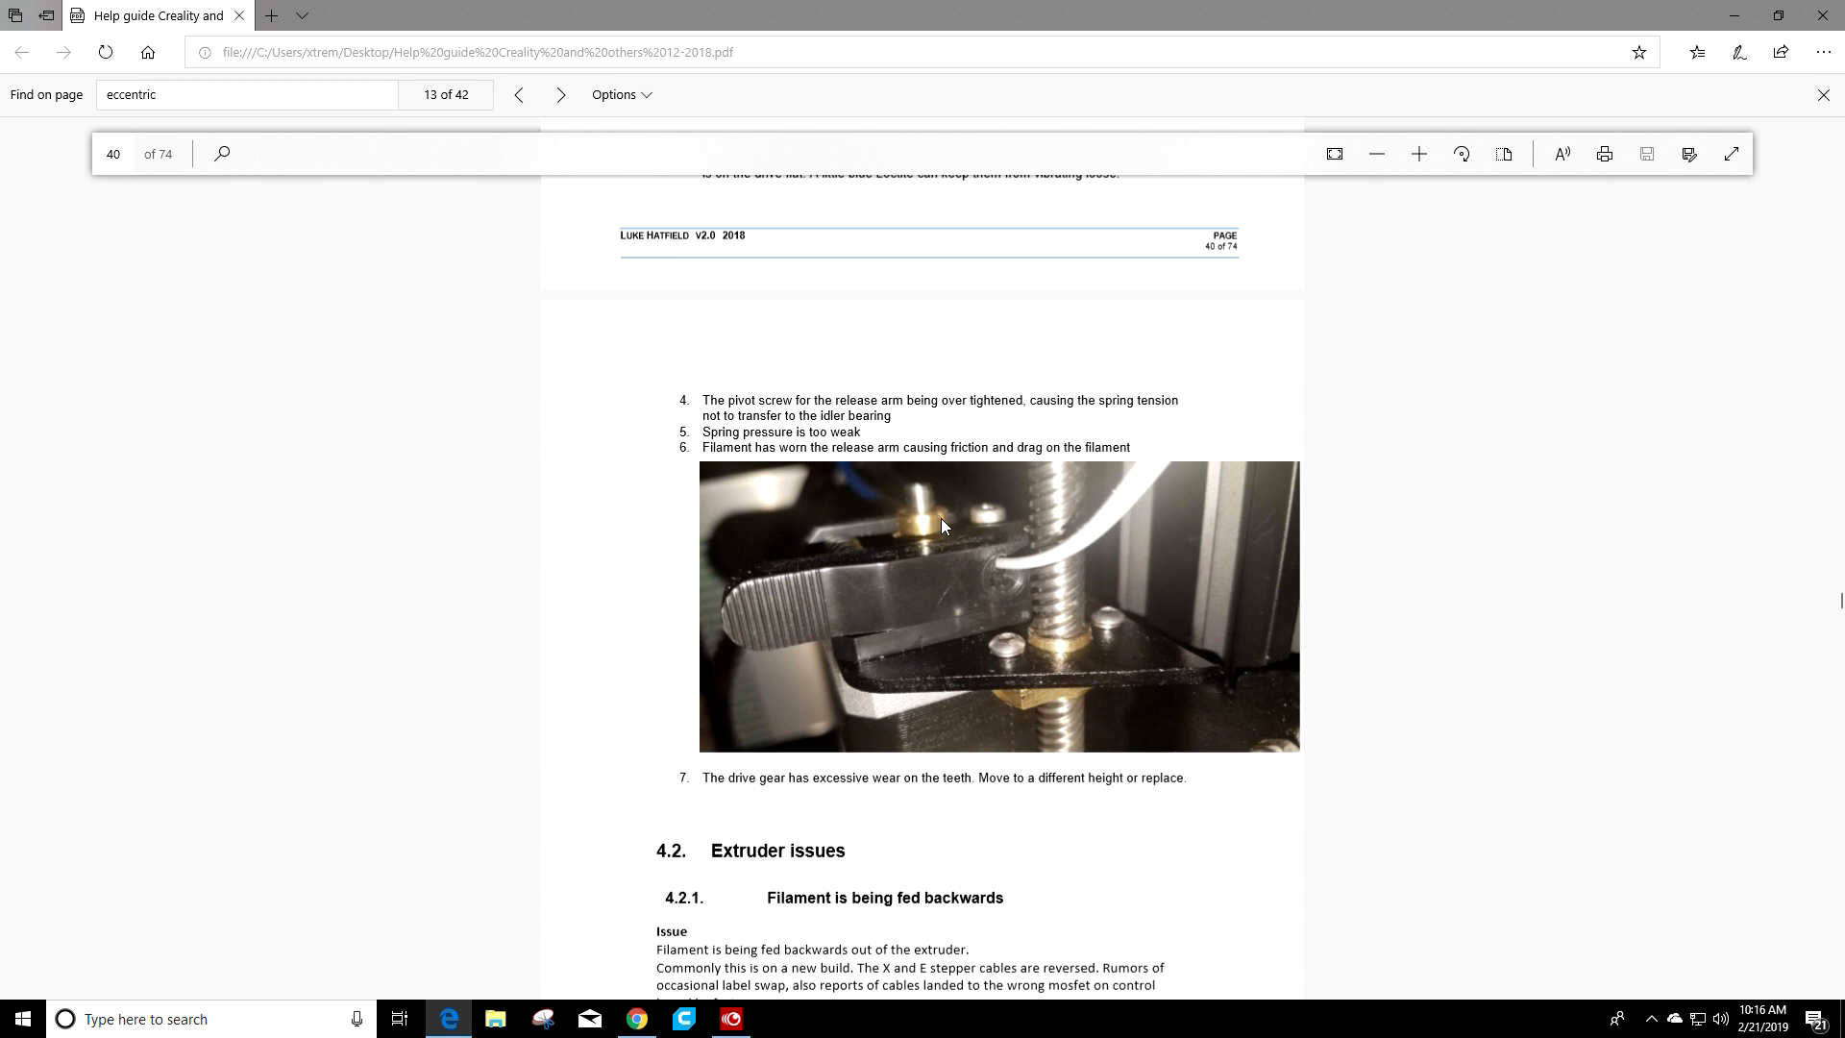
mouse_move(929, 522)
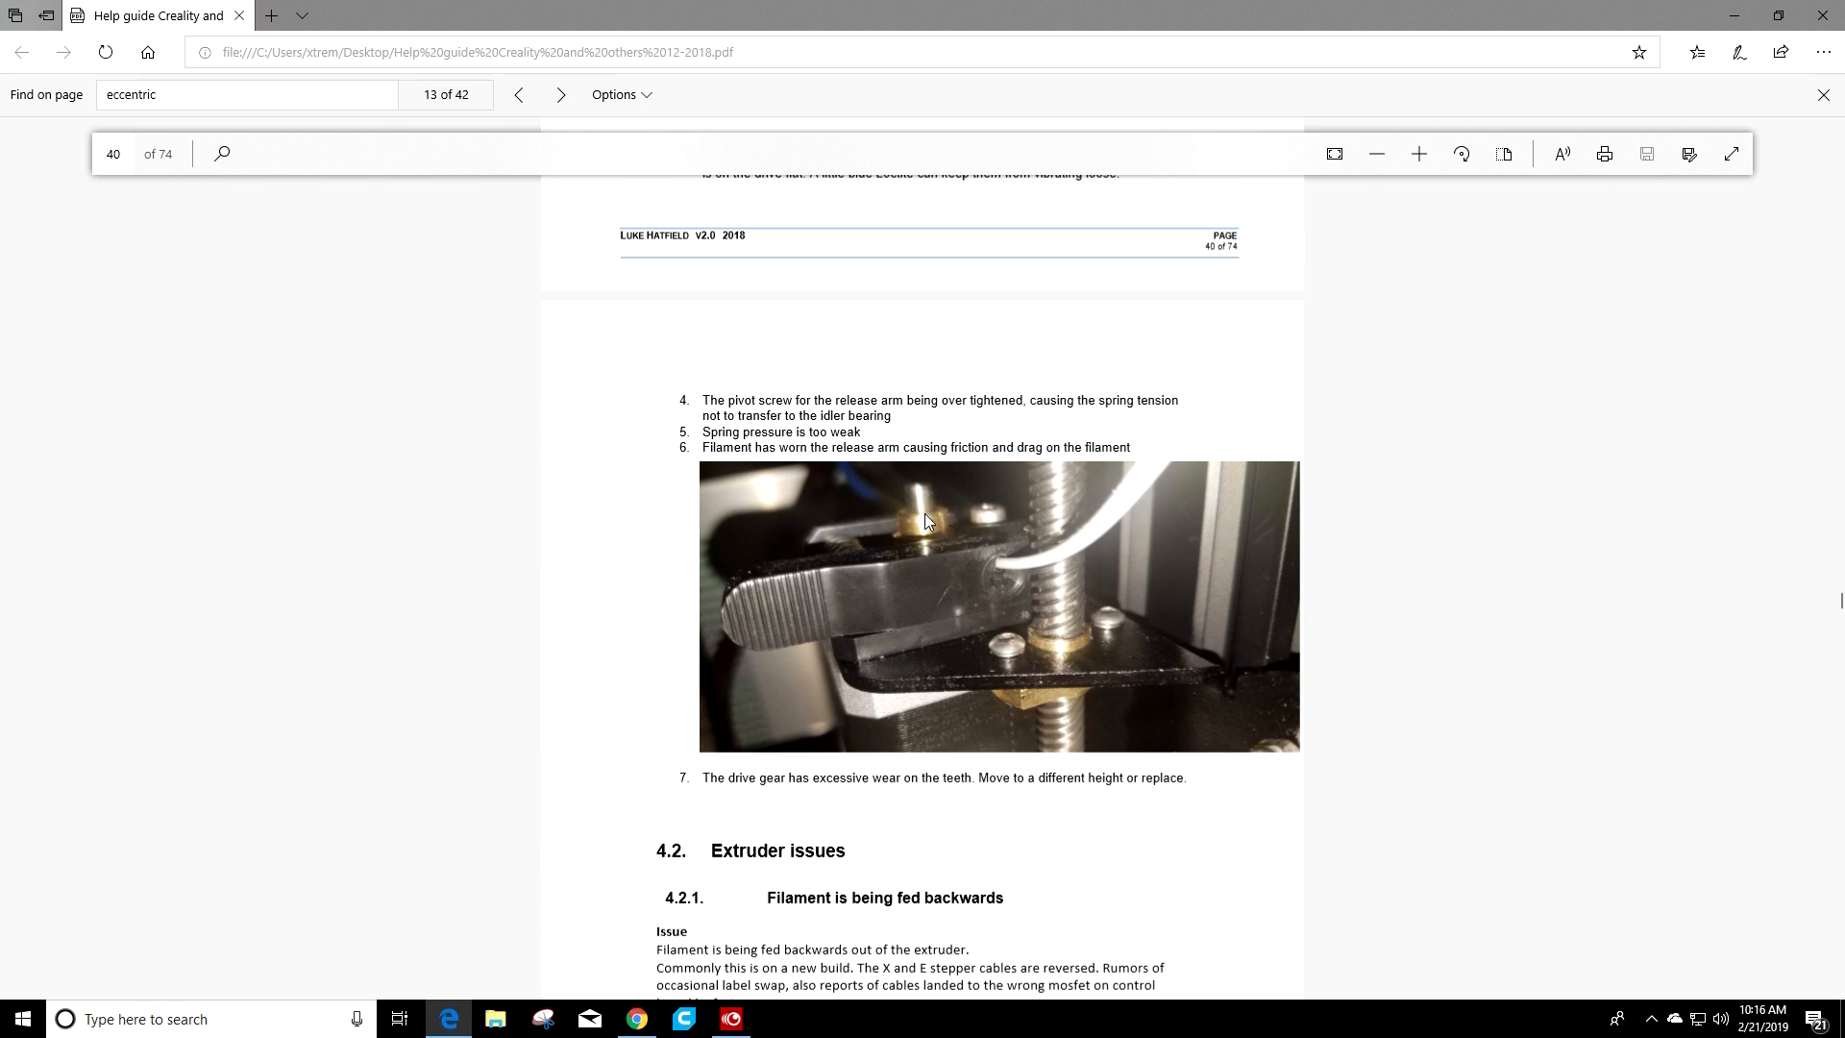
mouse_move(936, 496)
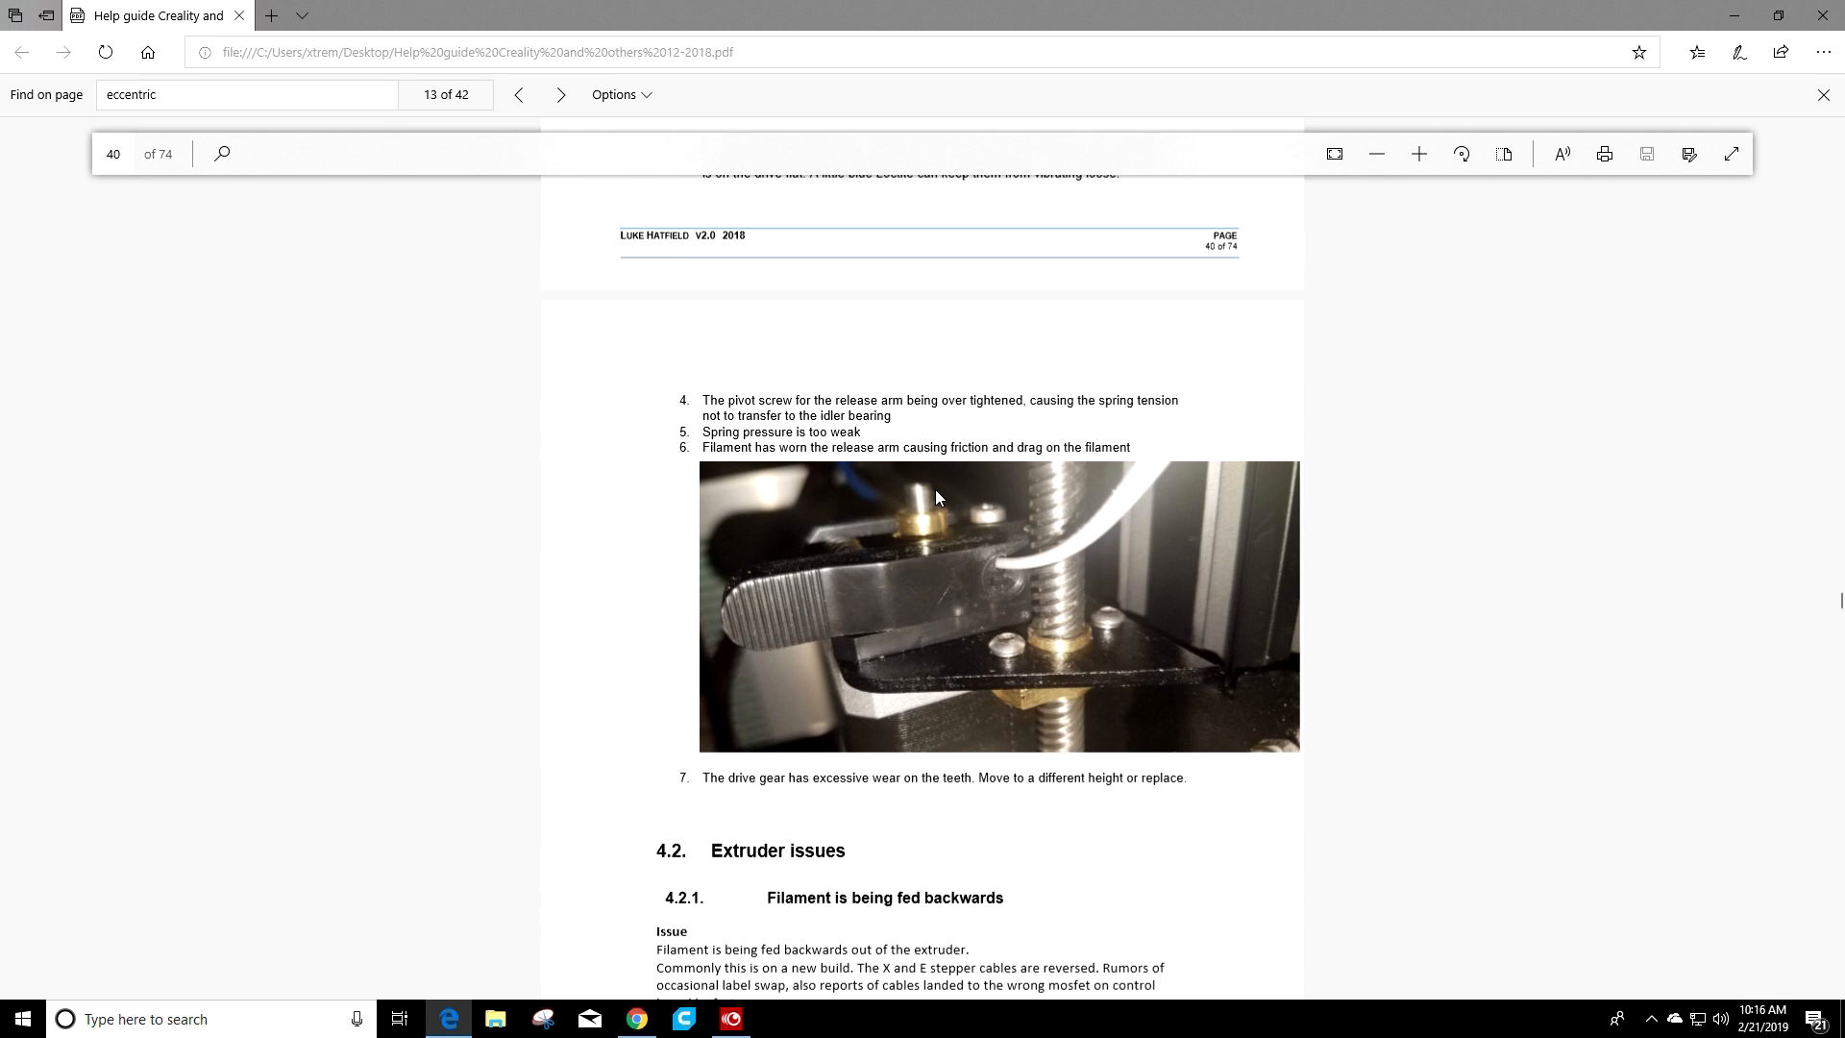
mouse_move(786, 555)
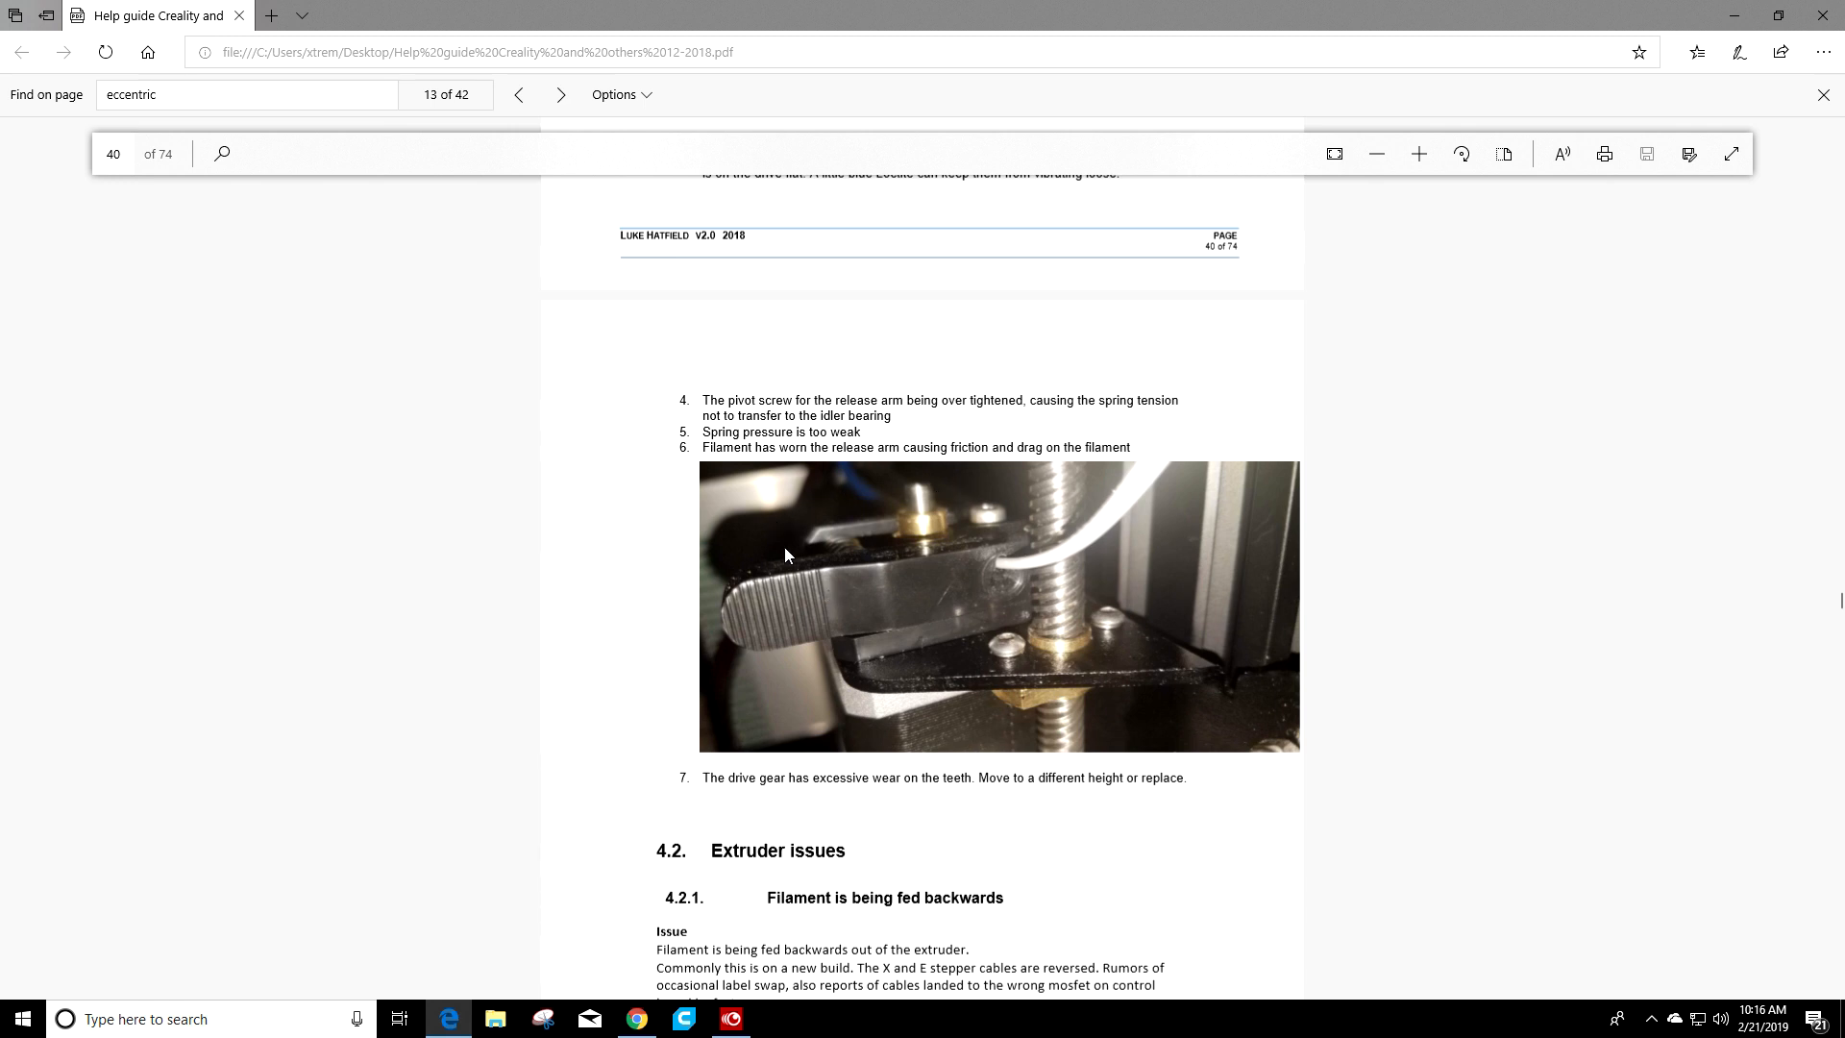
mouse_move(907, 532)
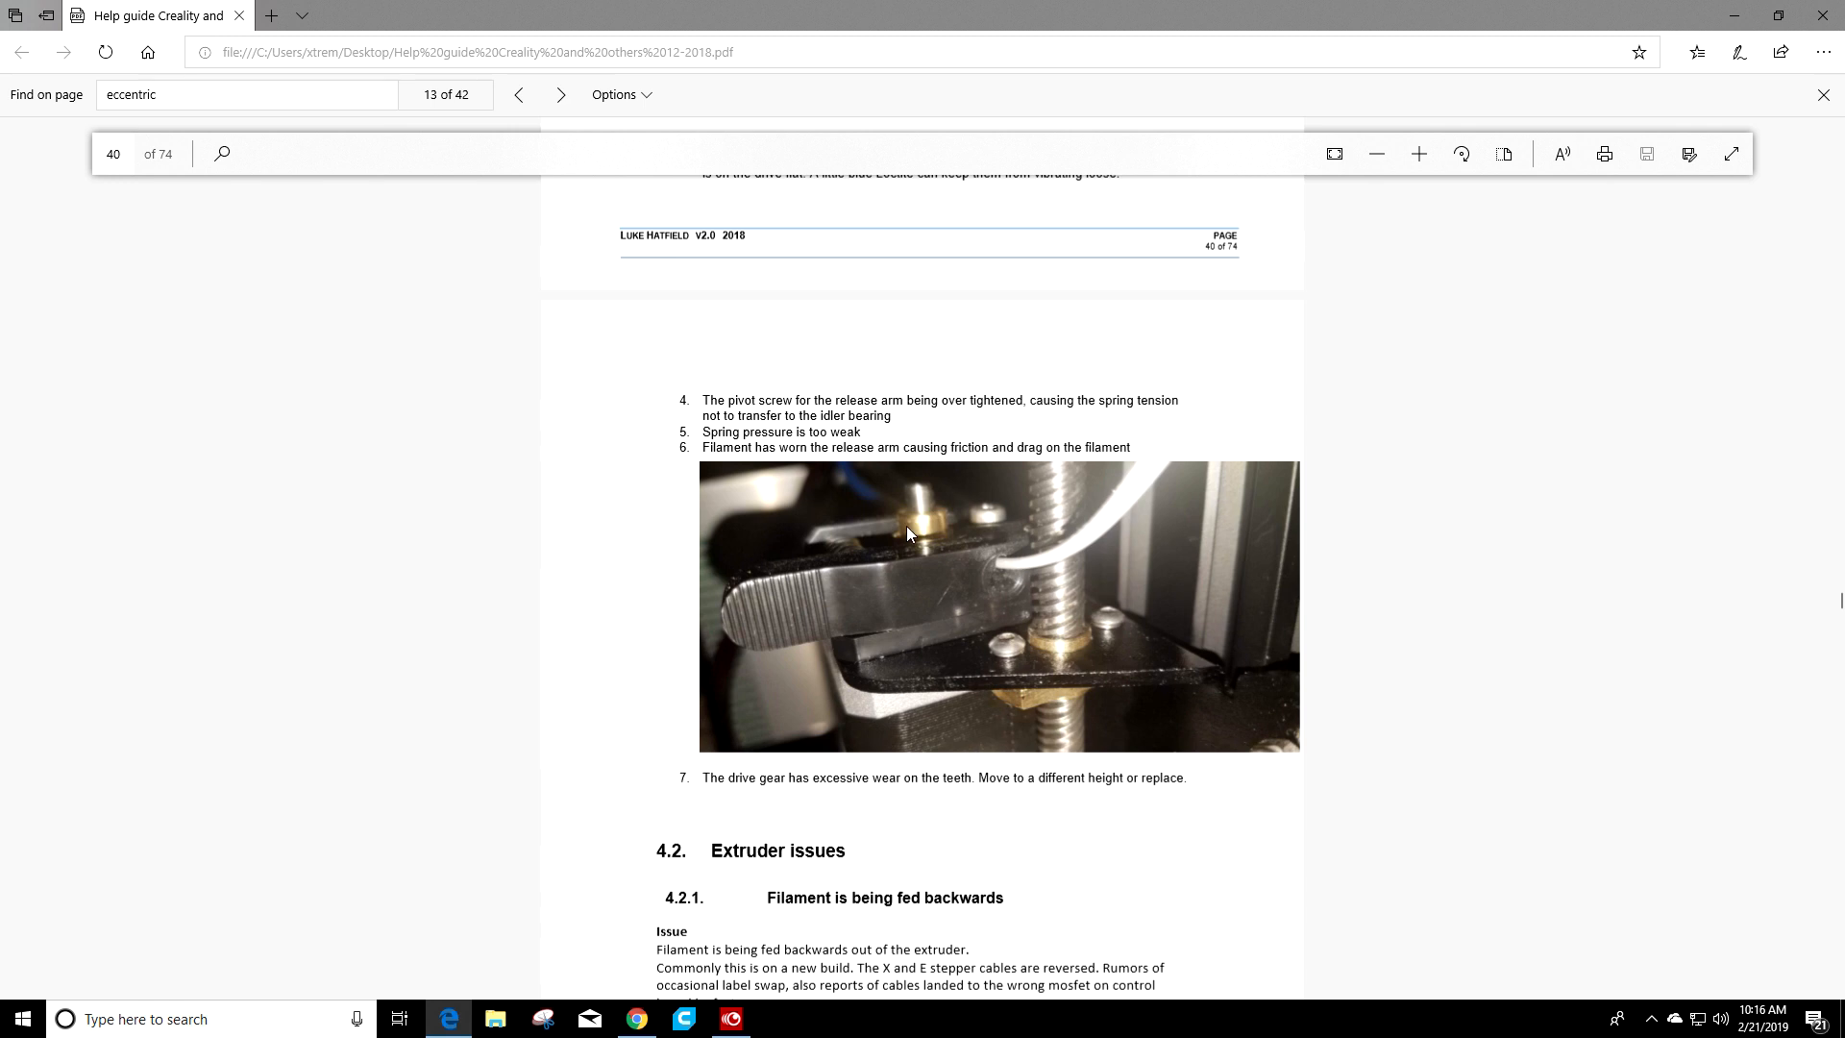
mouse_move(976, 615)
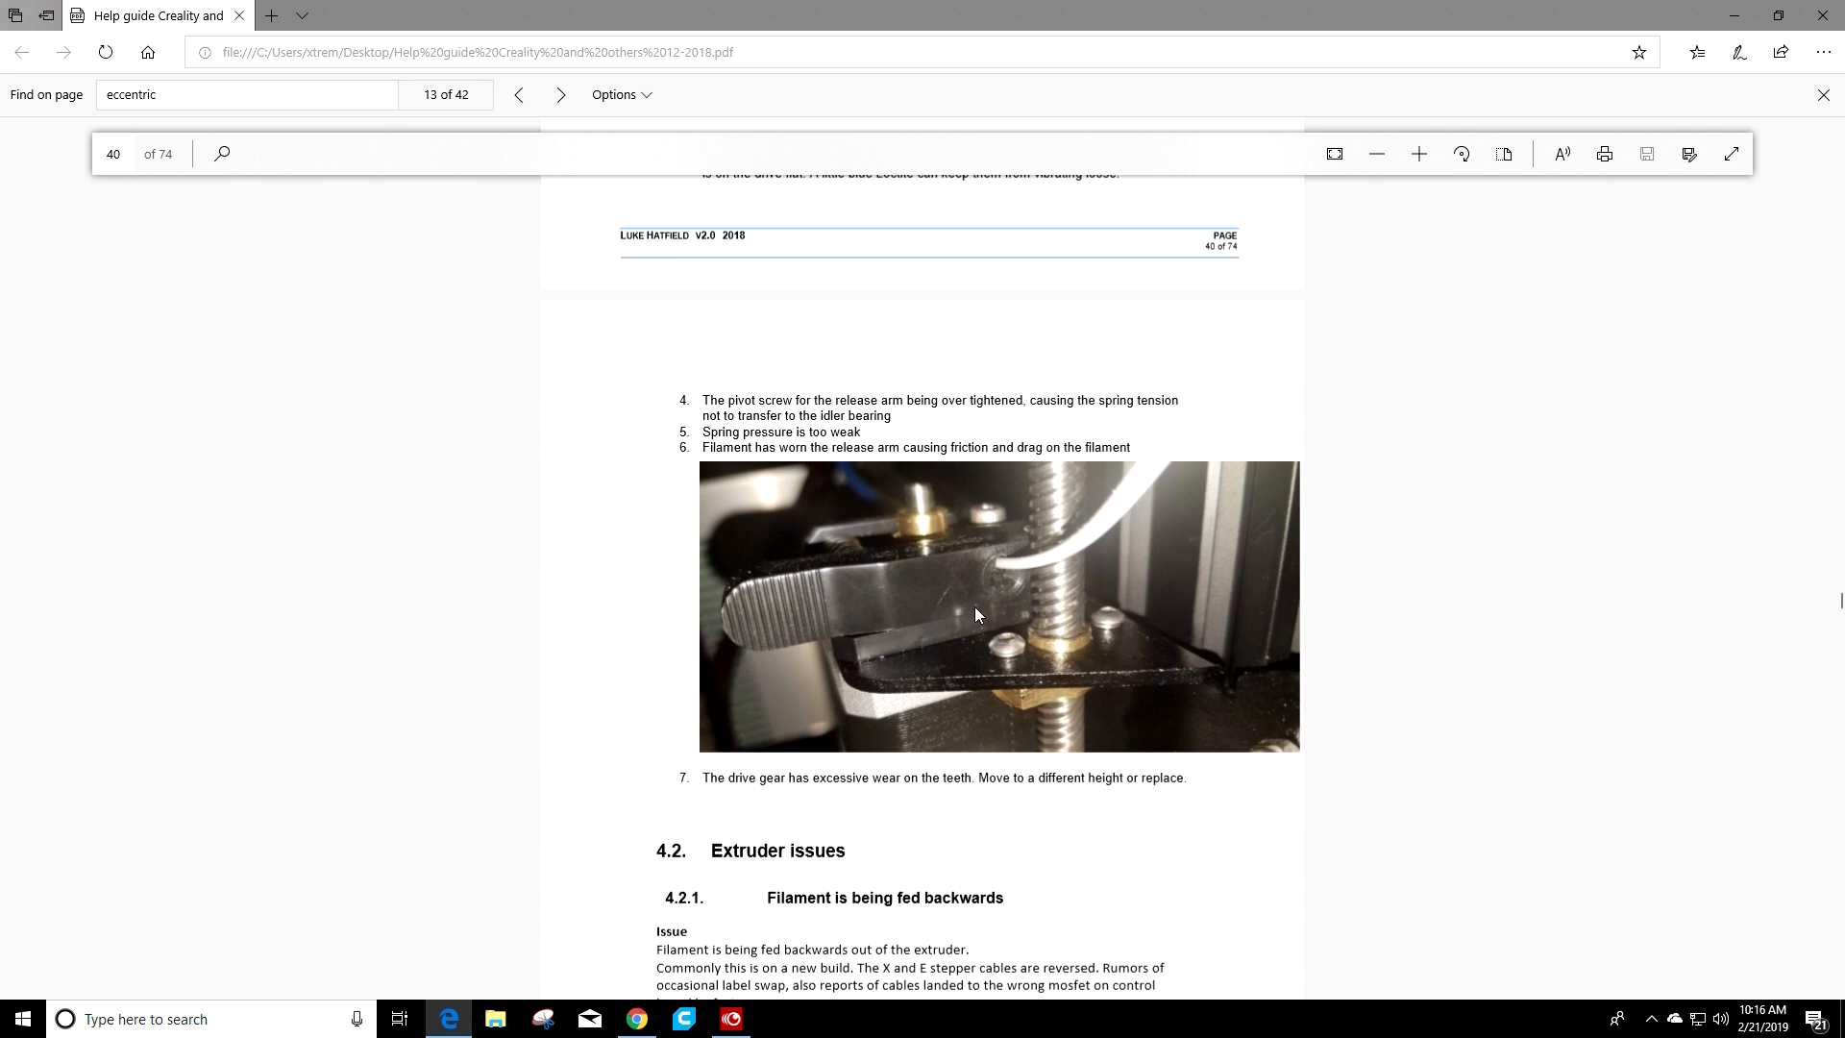
mouse_move(834, 599)
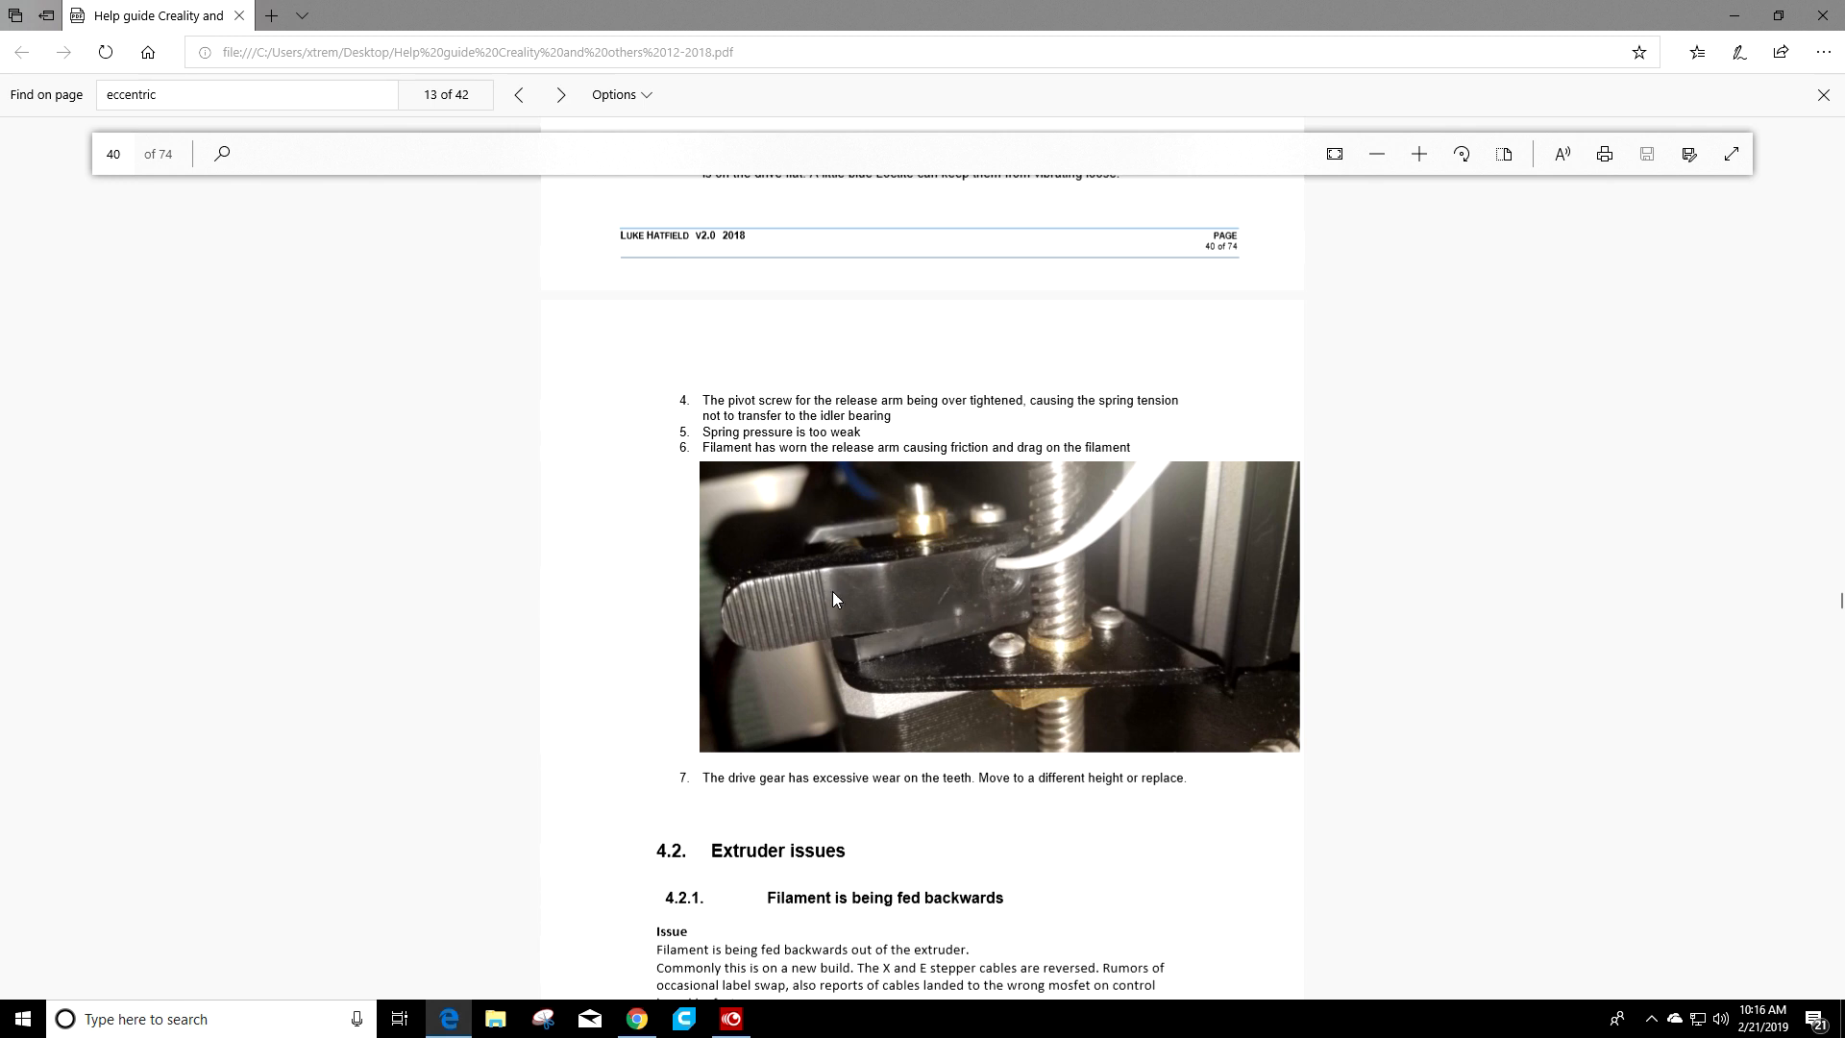
mouse_move(909, 590)
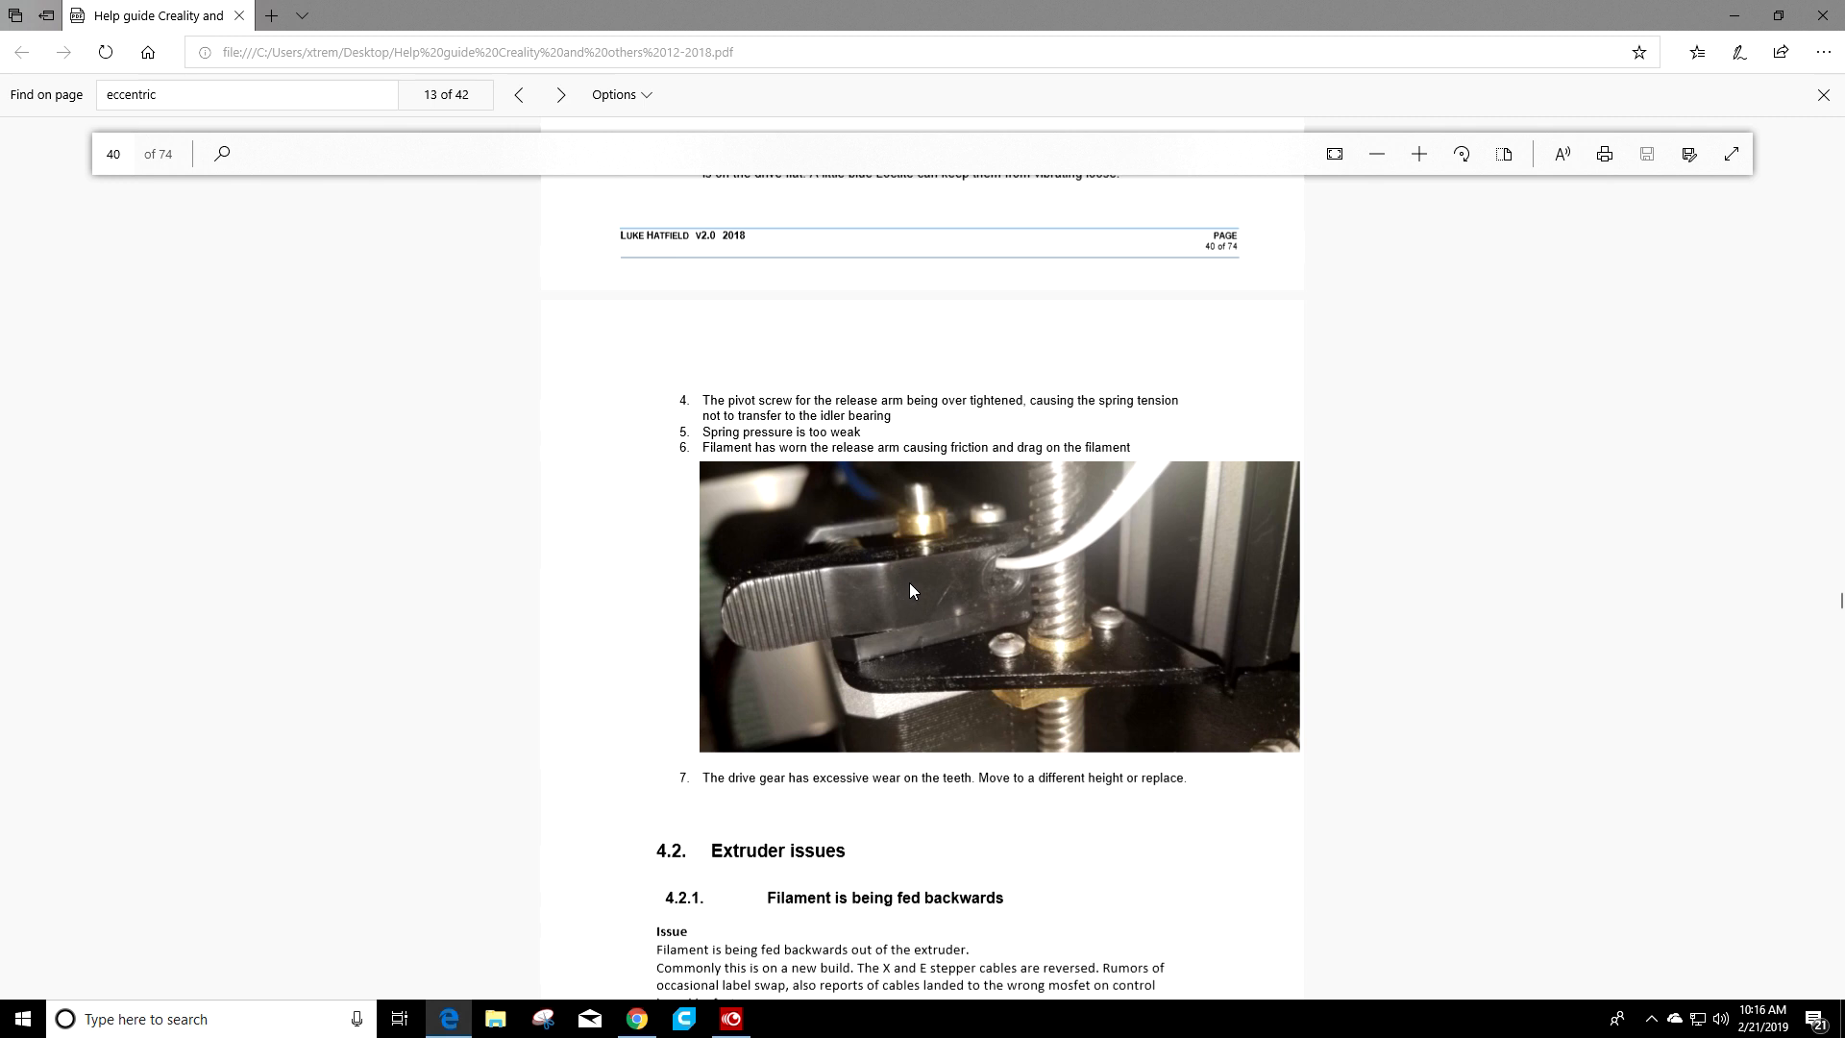
mouse_move(927, 538)
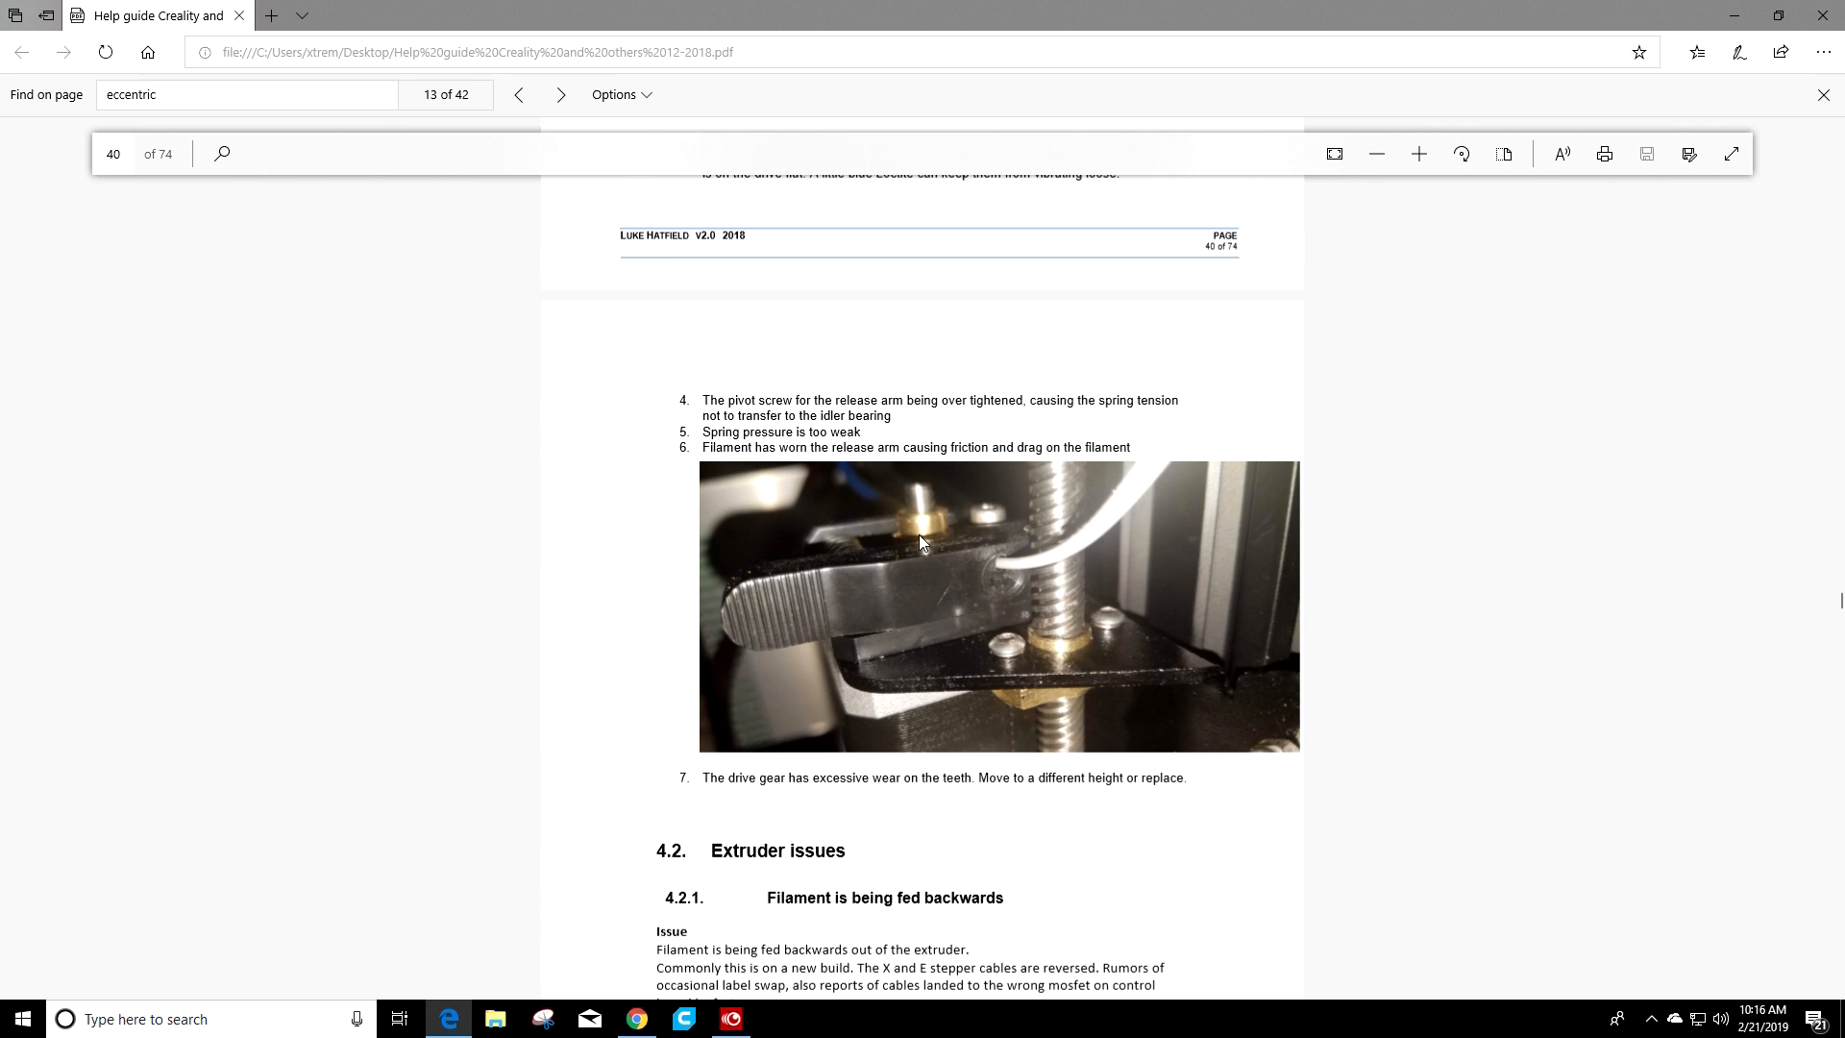
mouse_move(922, 532)
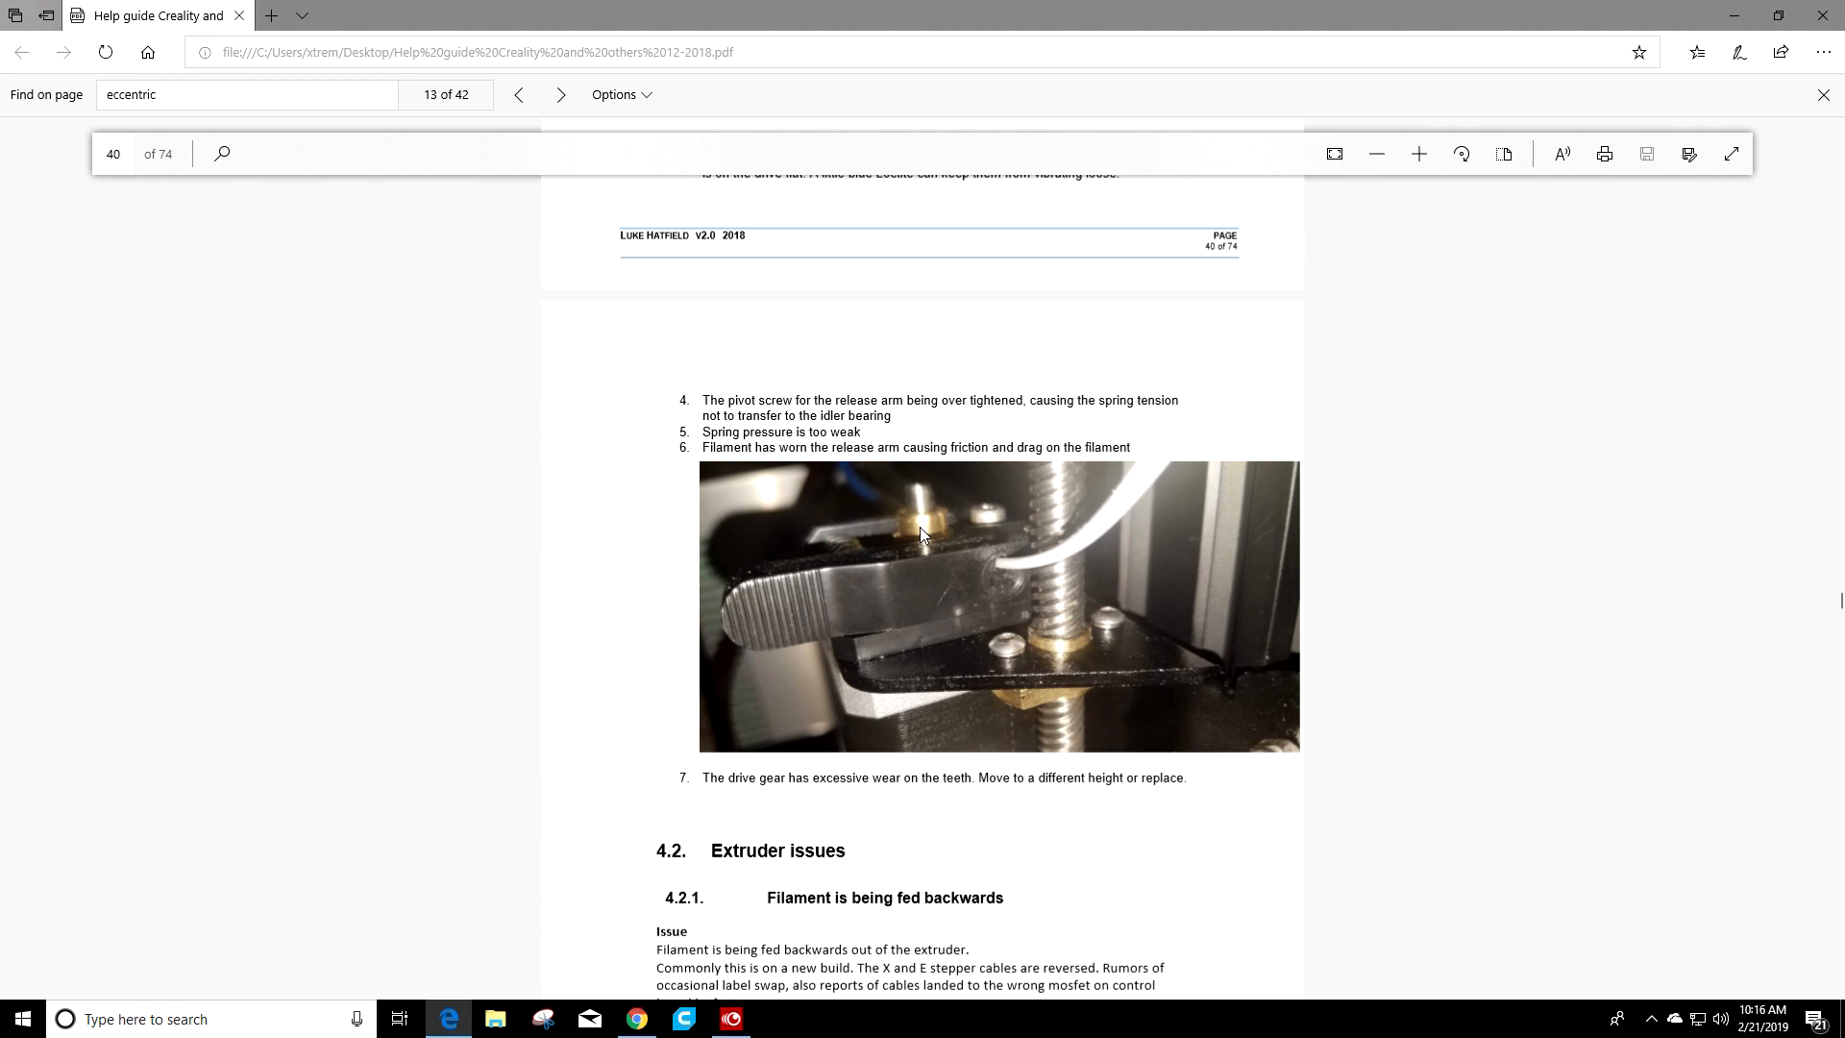
mouse_move(928, 490)
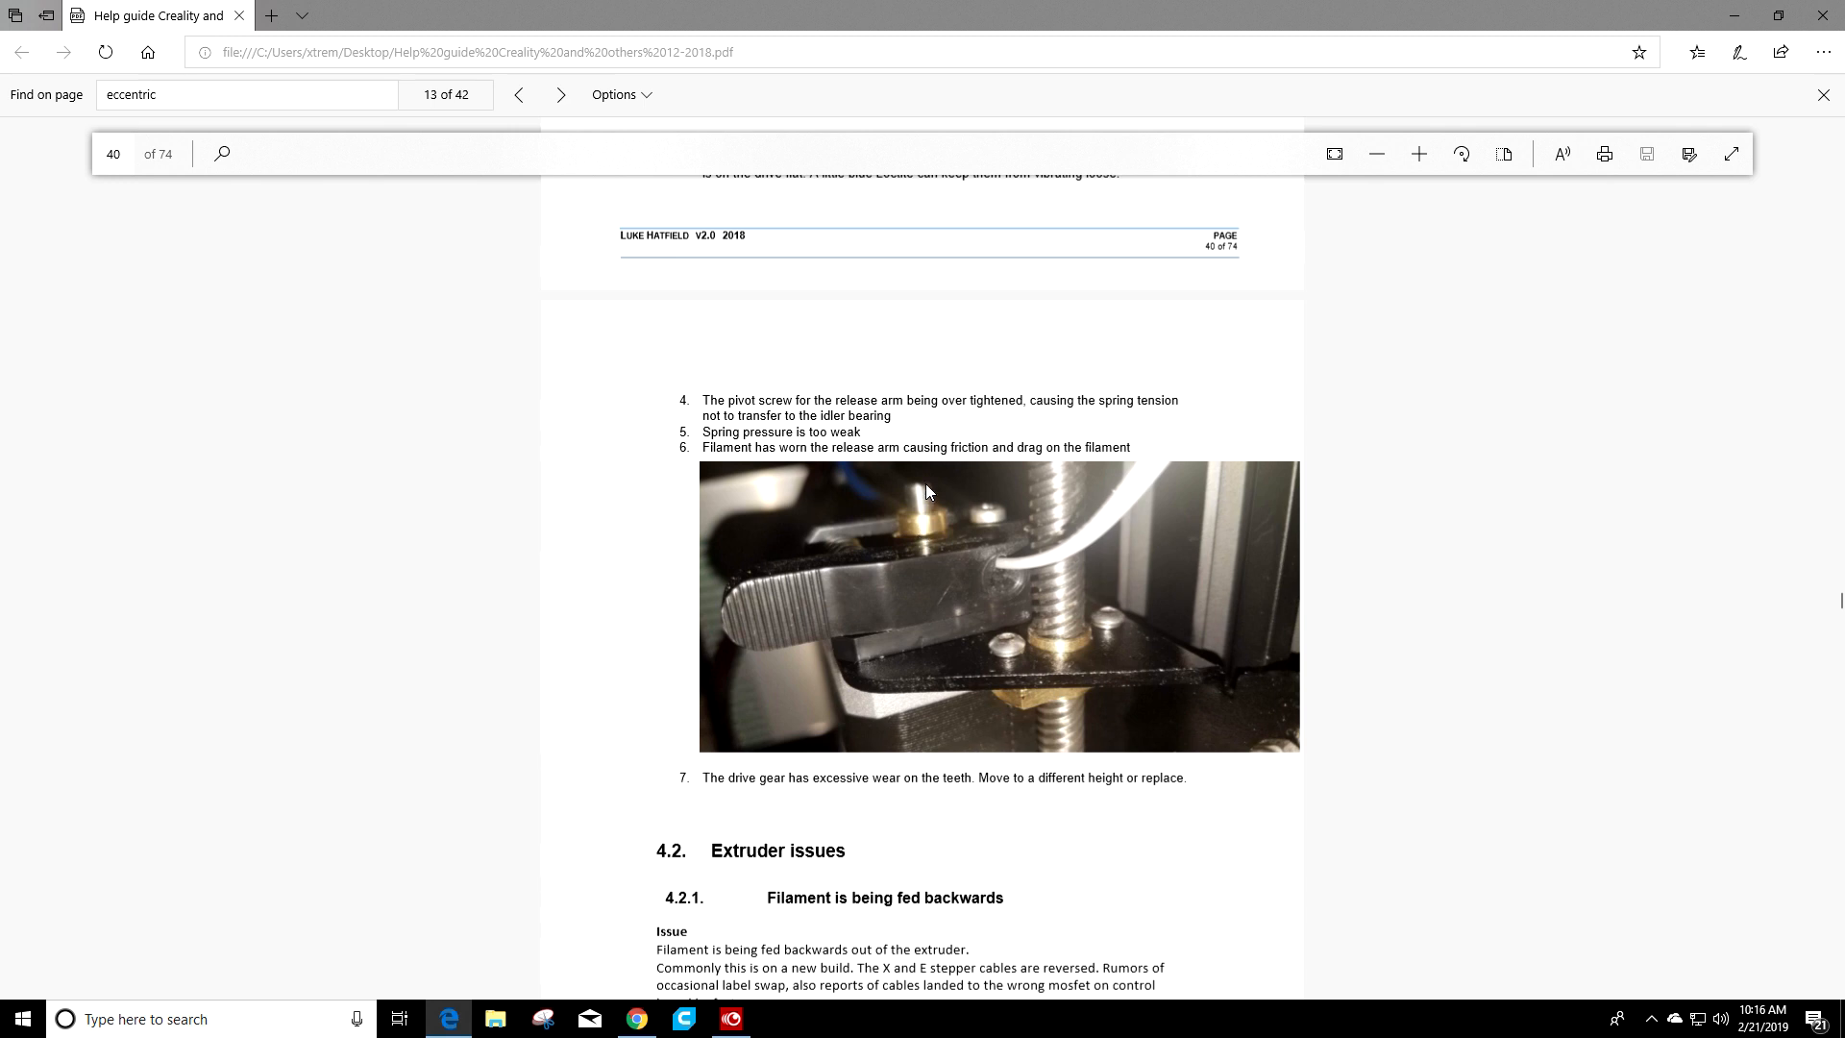
mouse_move(955, 530)
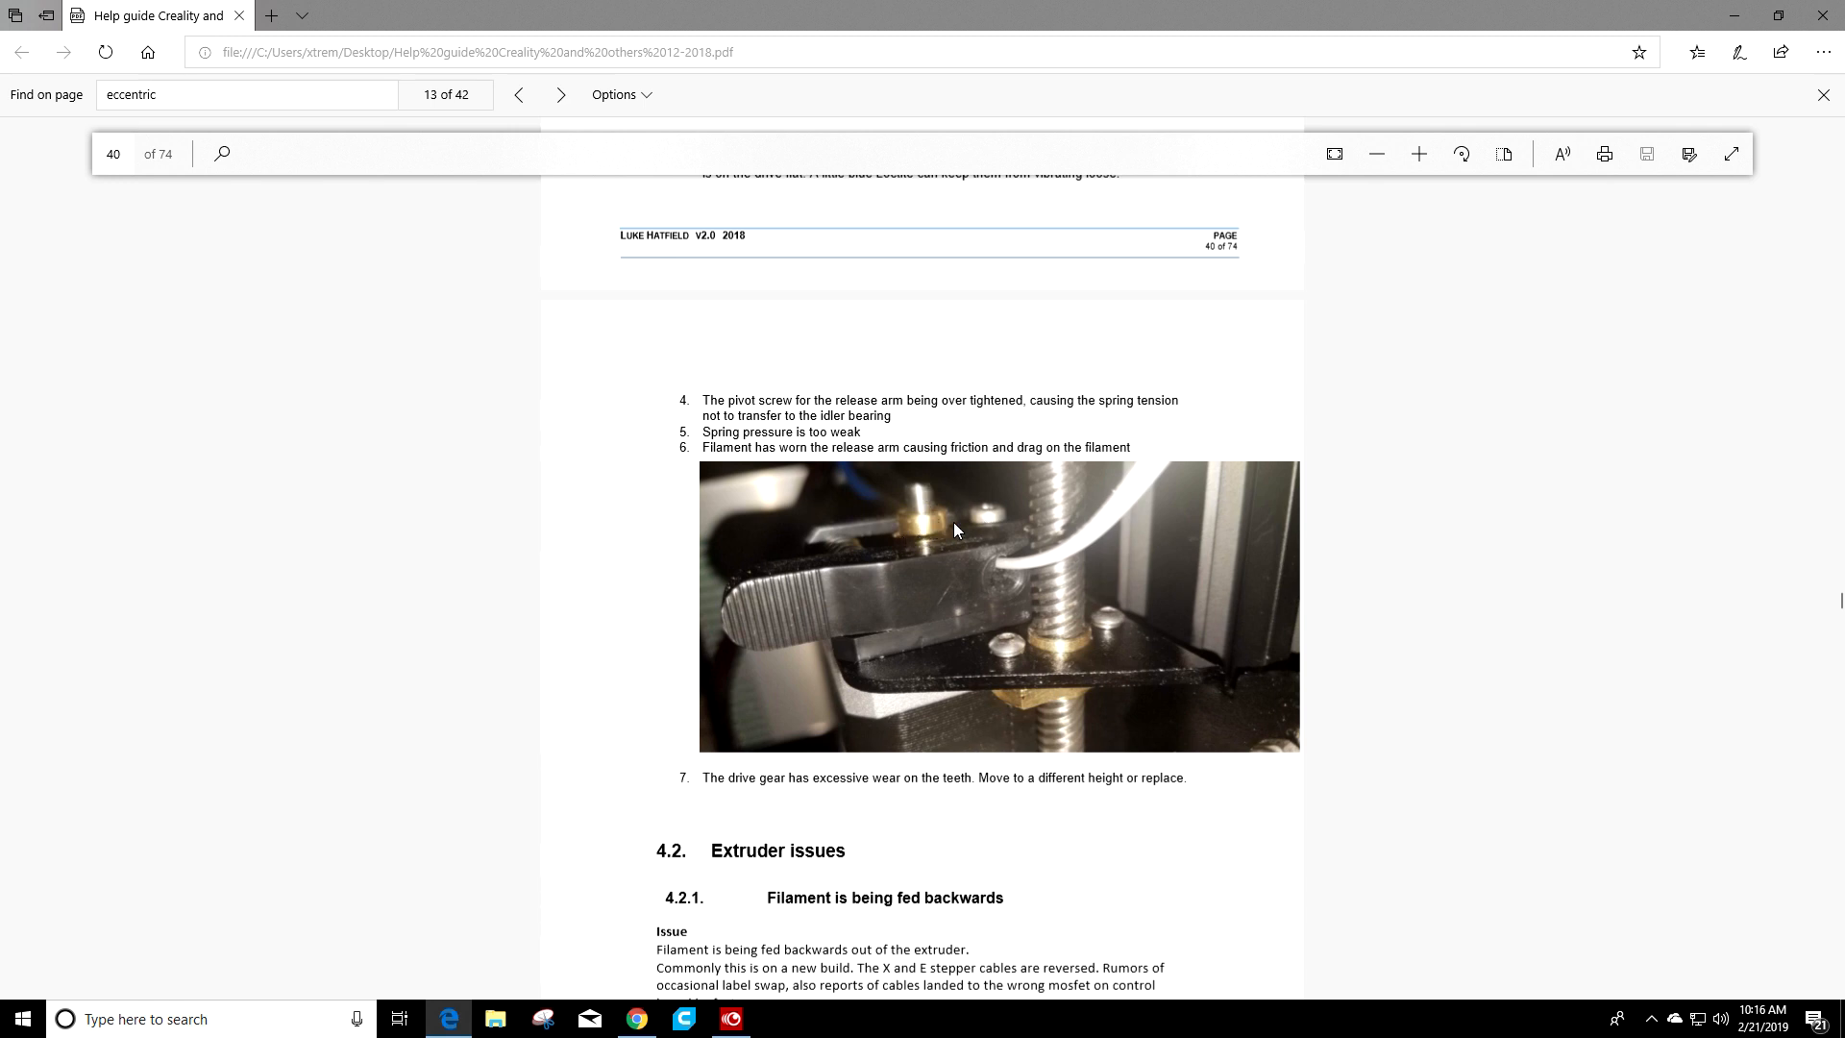
mouse_move(956, 559)
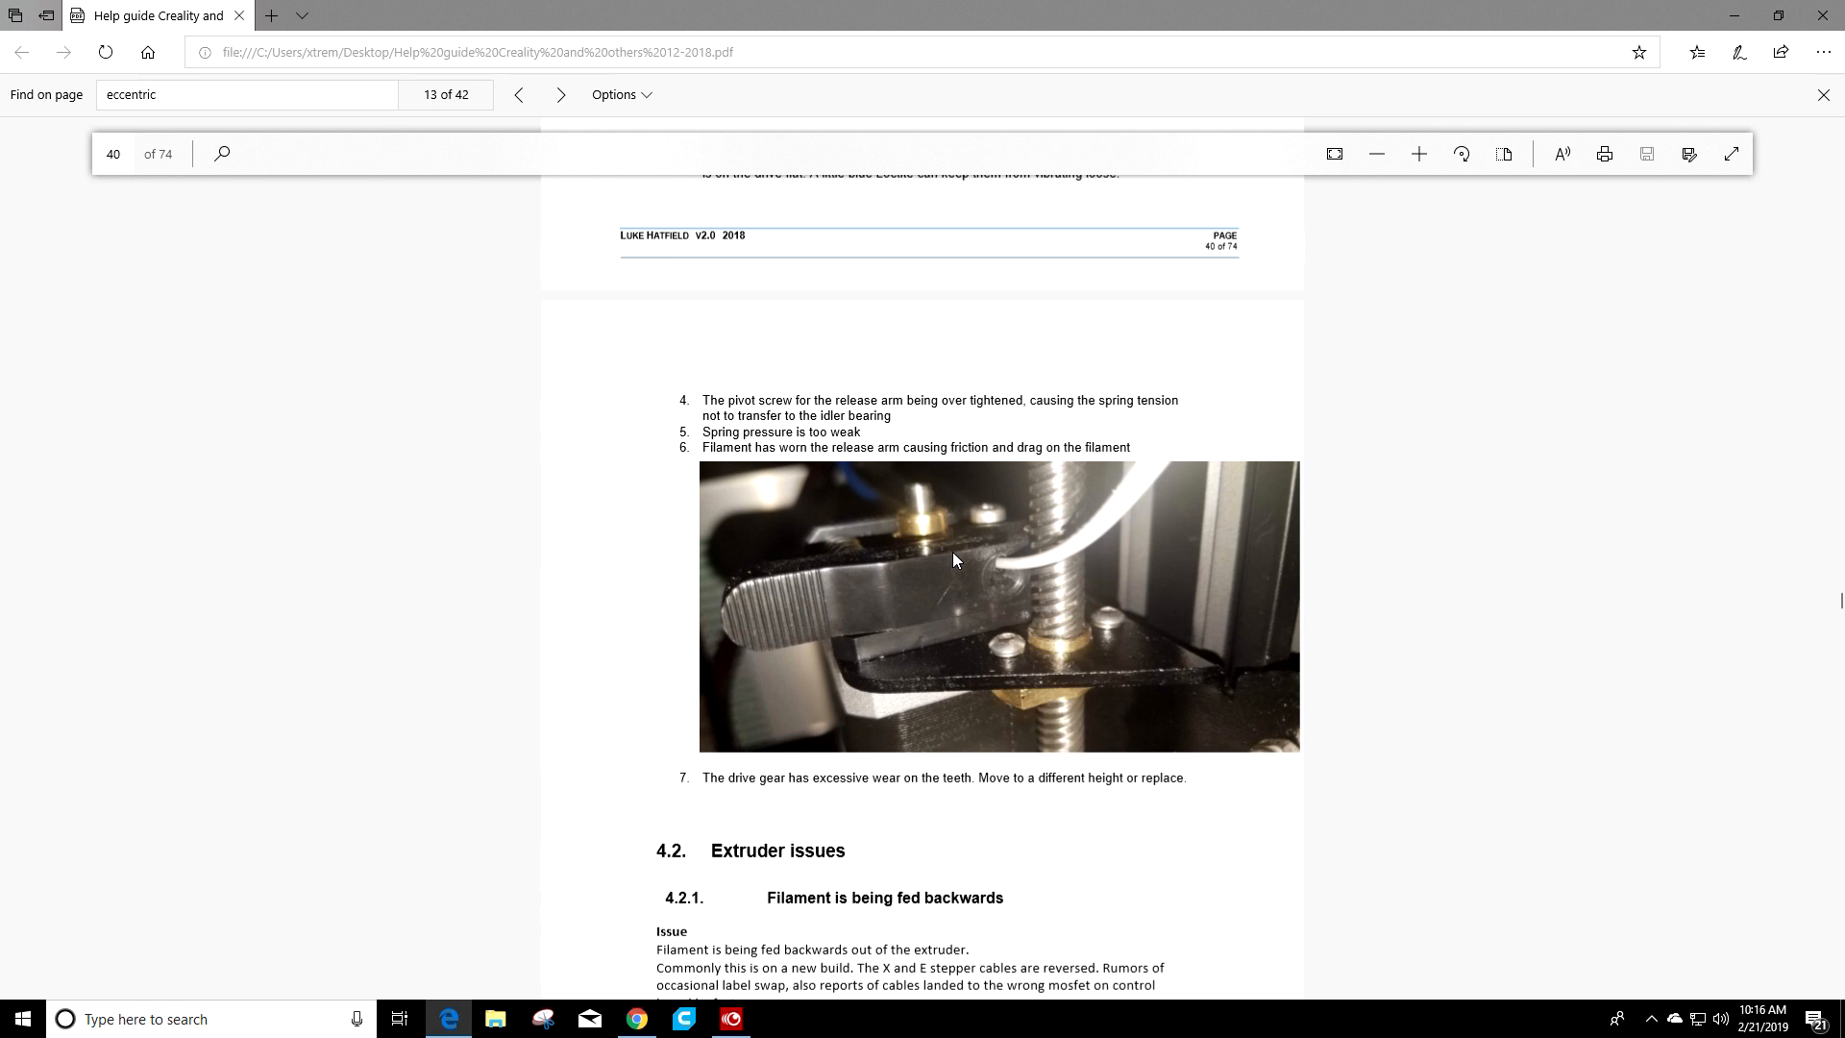
mouse_move(953, 553)
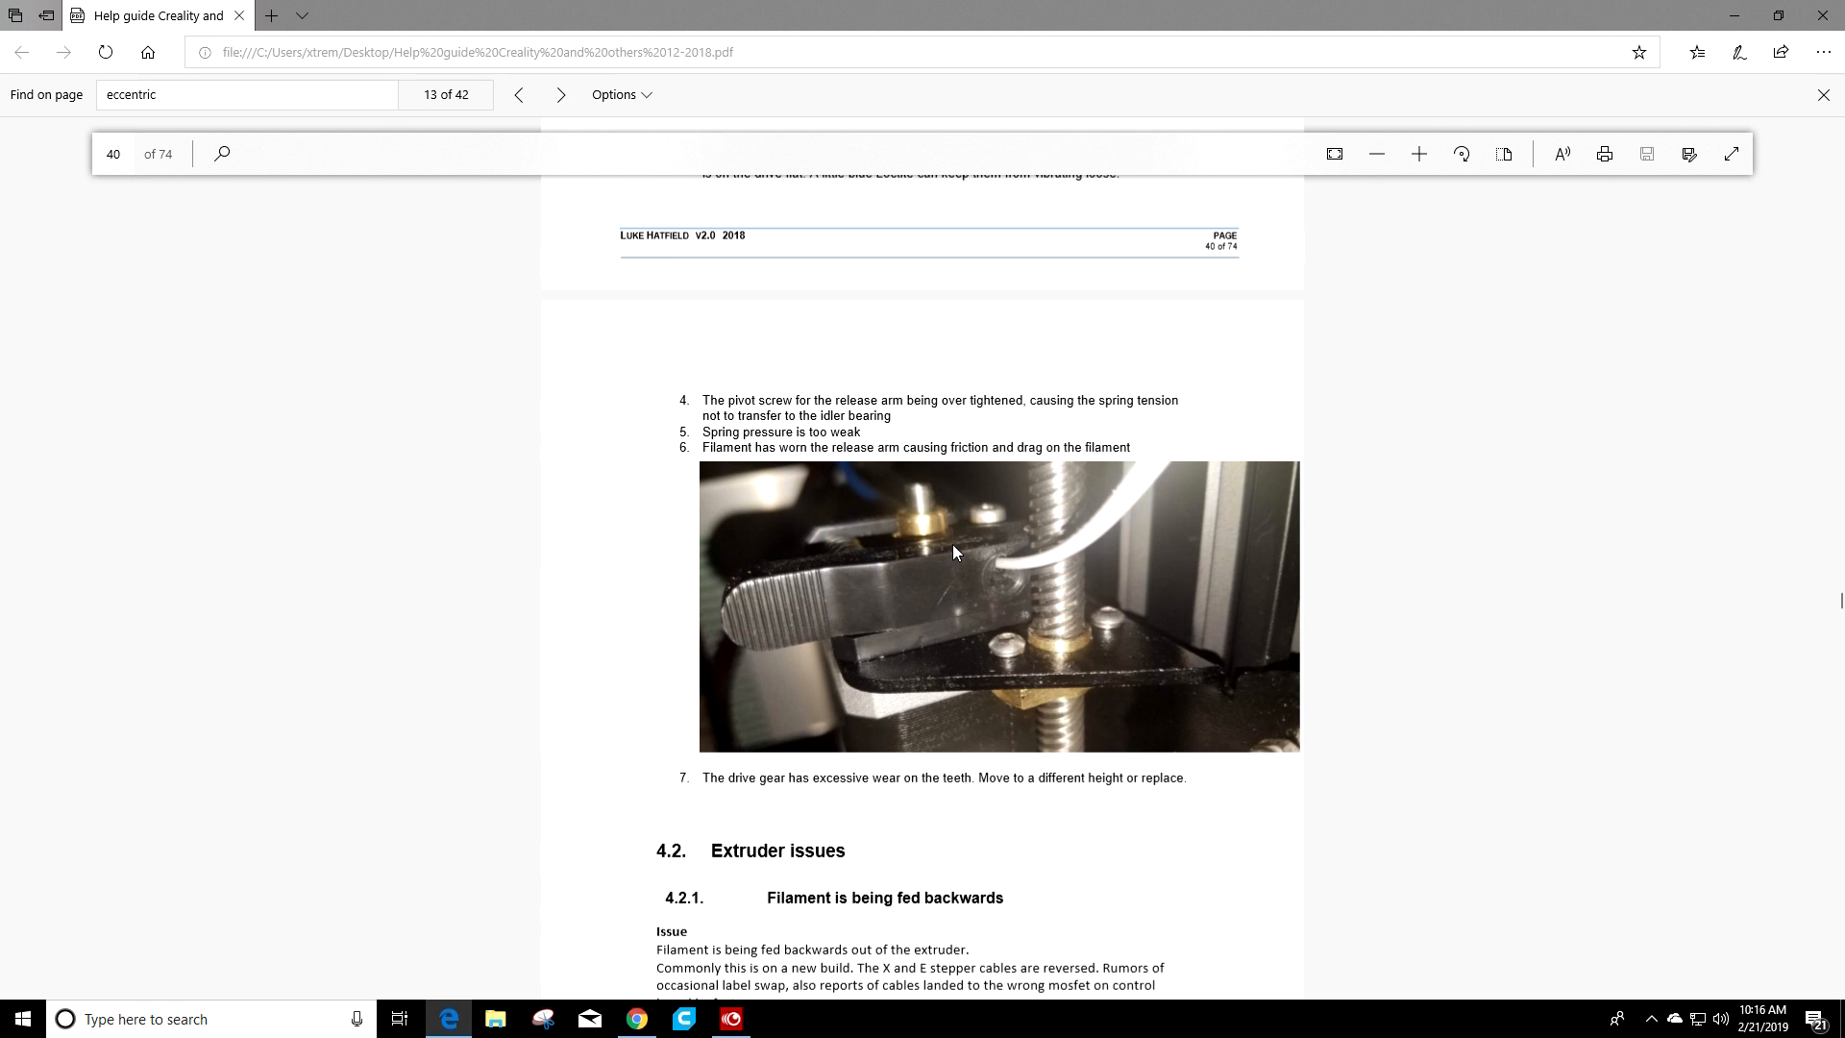
scroll(down, 3)
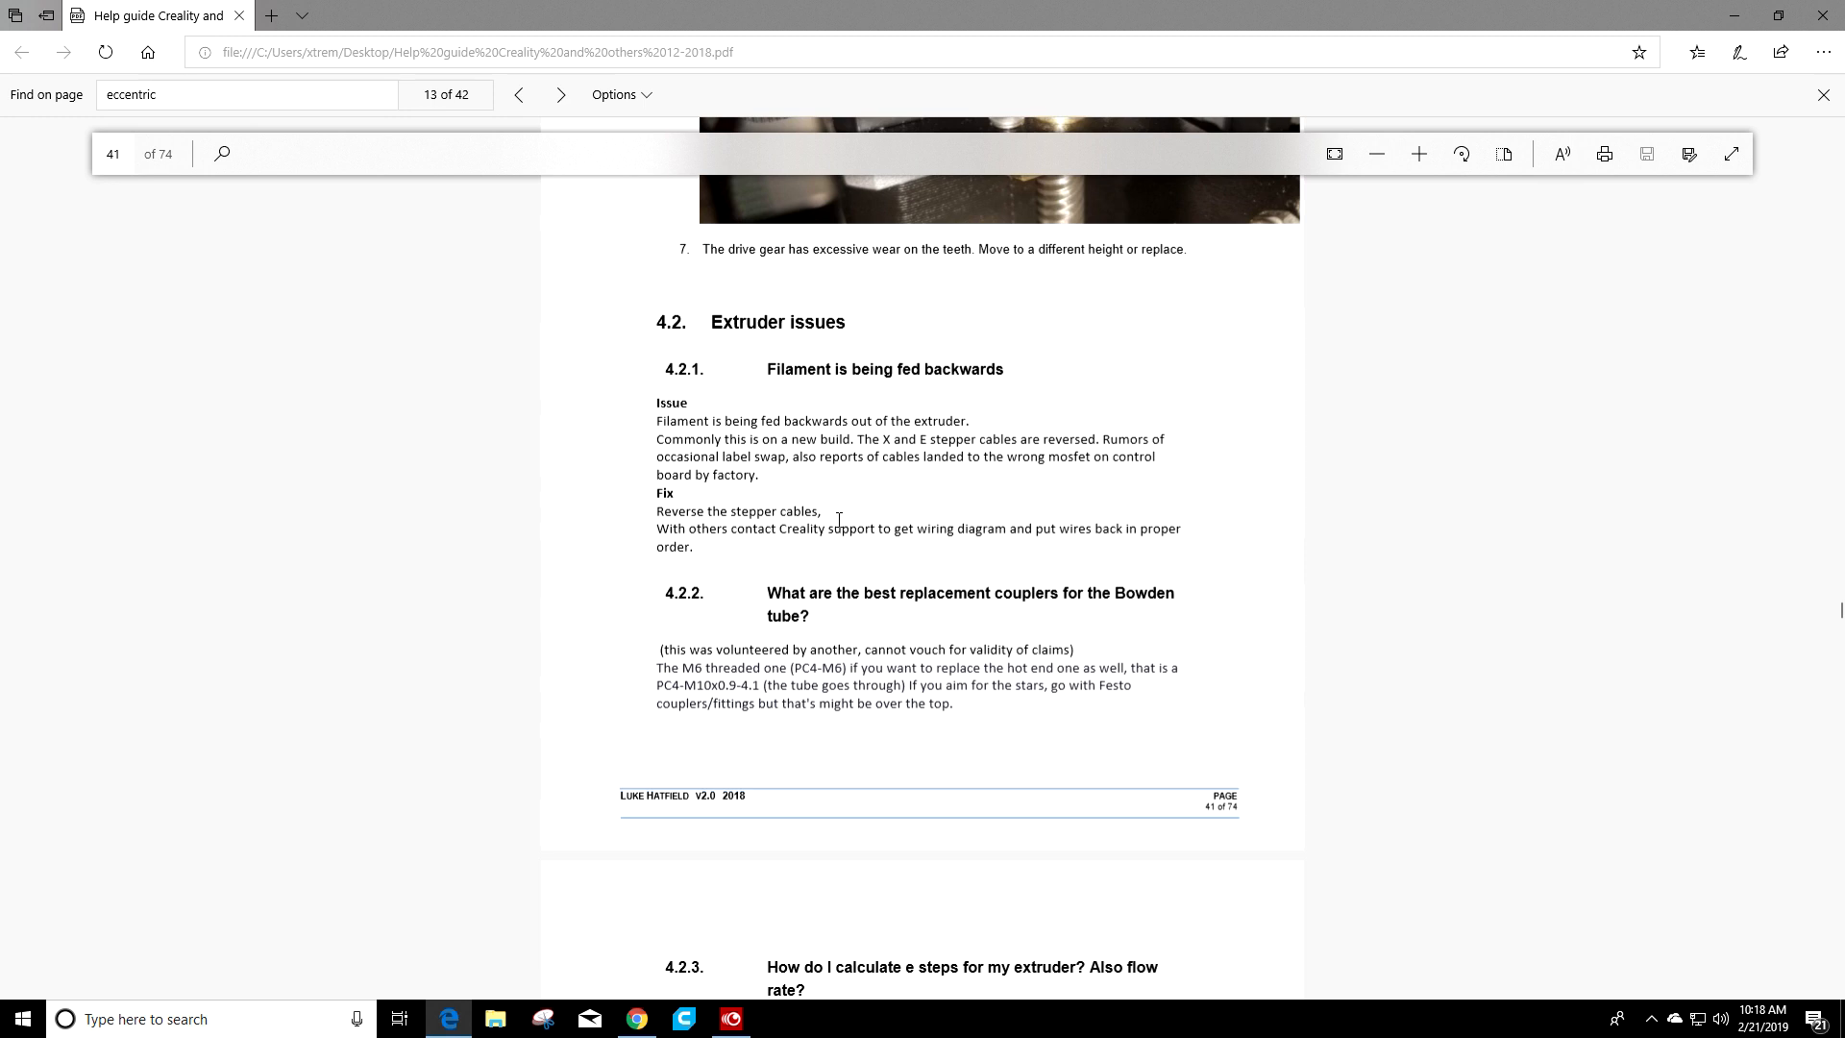
mouse_move(630, 411)
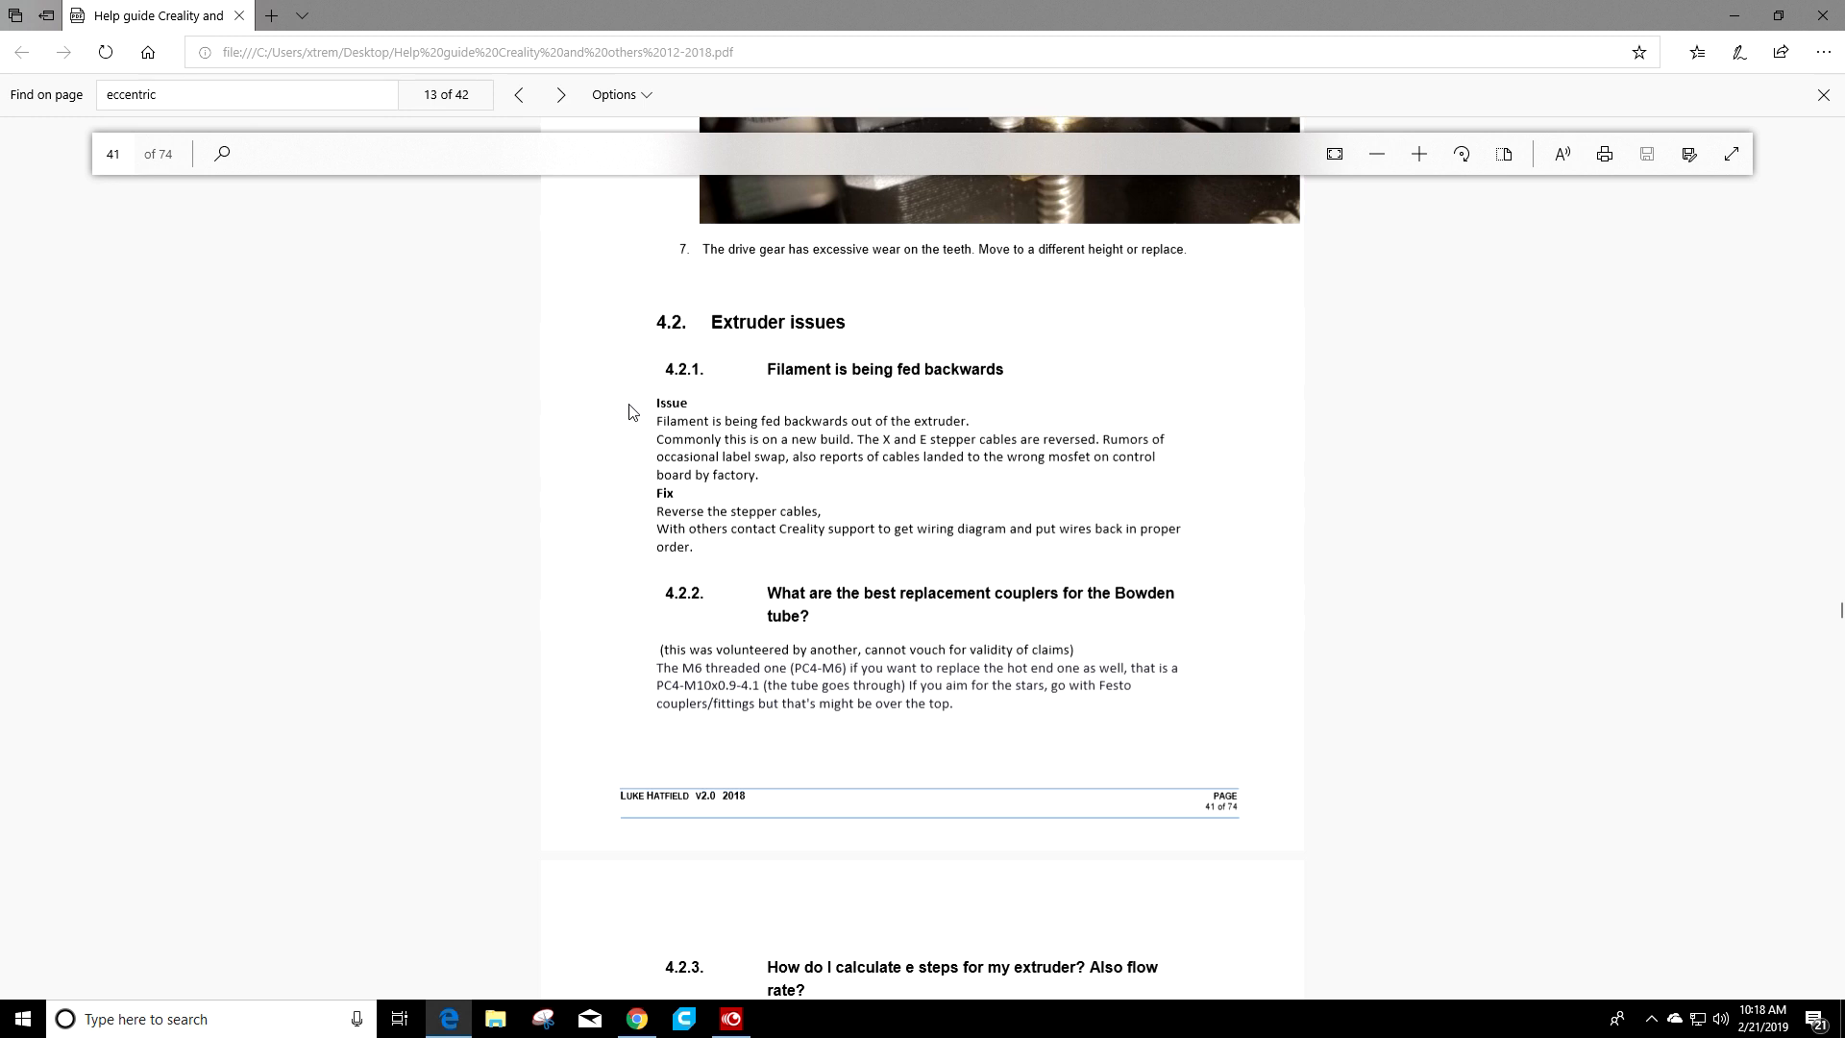
mouse_move(896, 369)
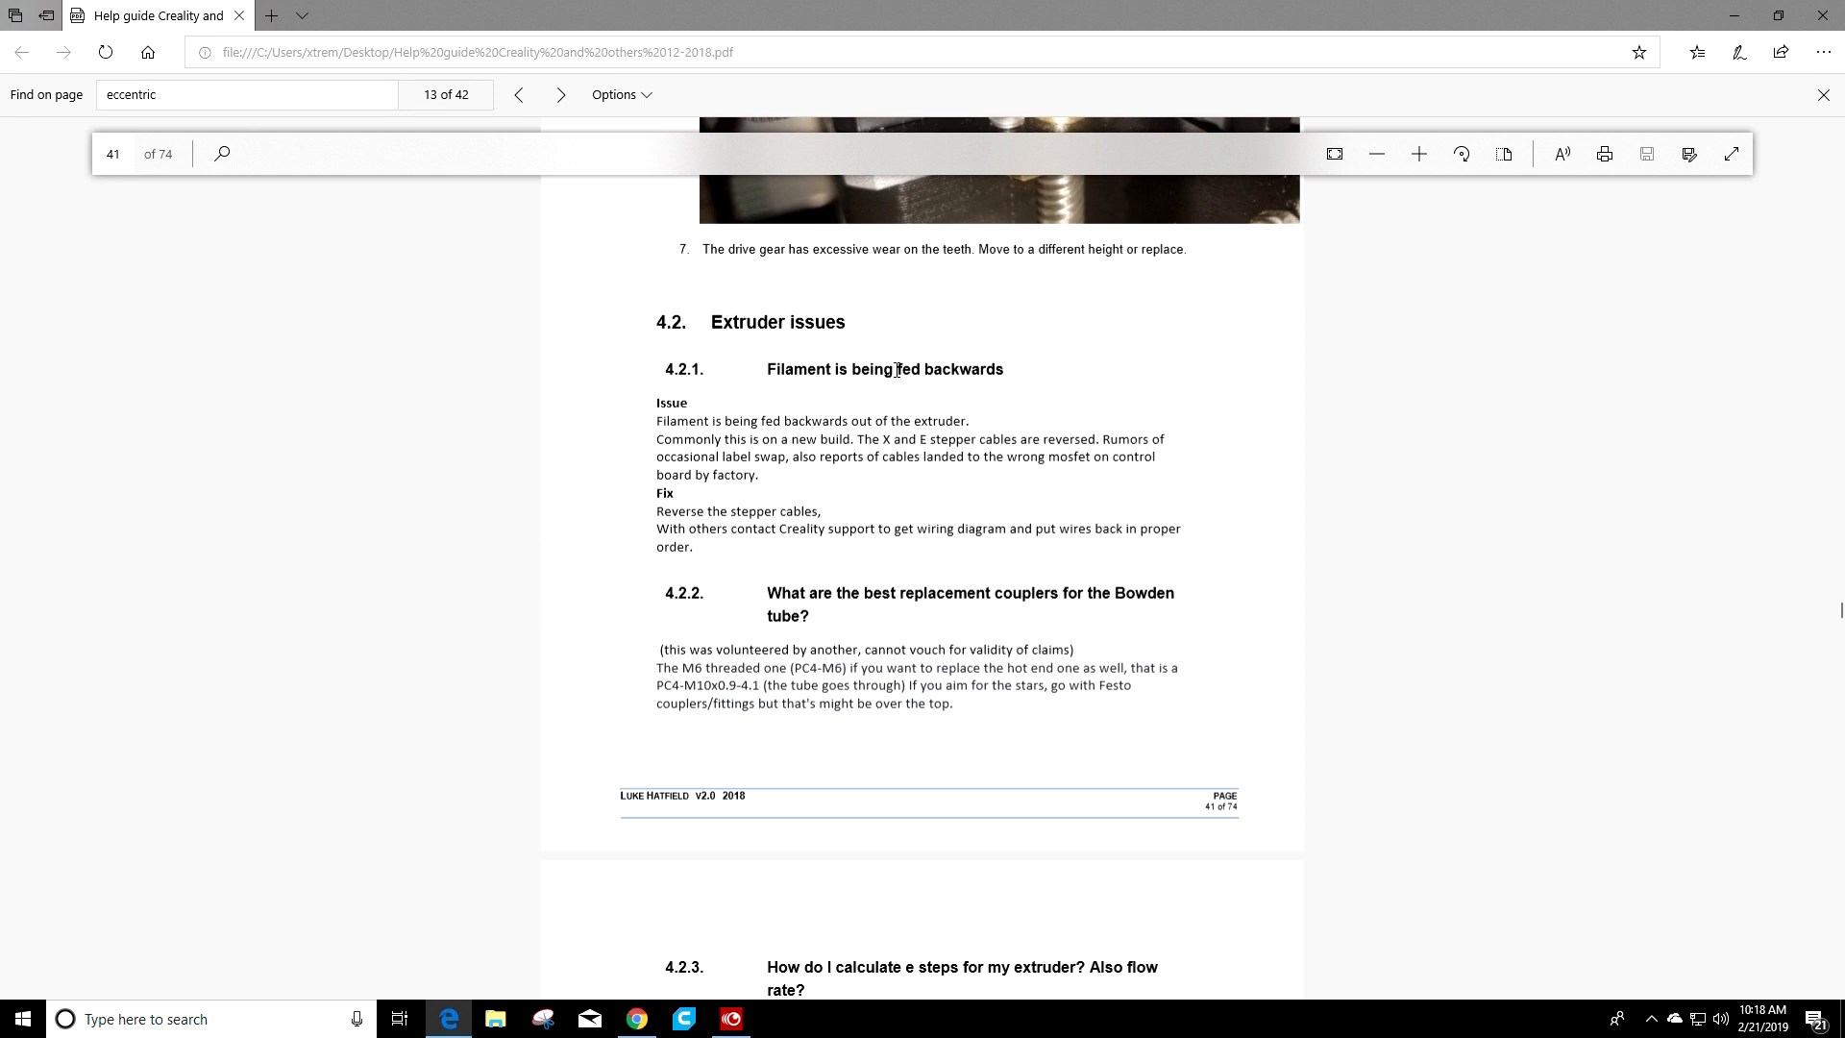
mouse_move(815, 527)
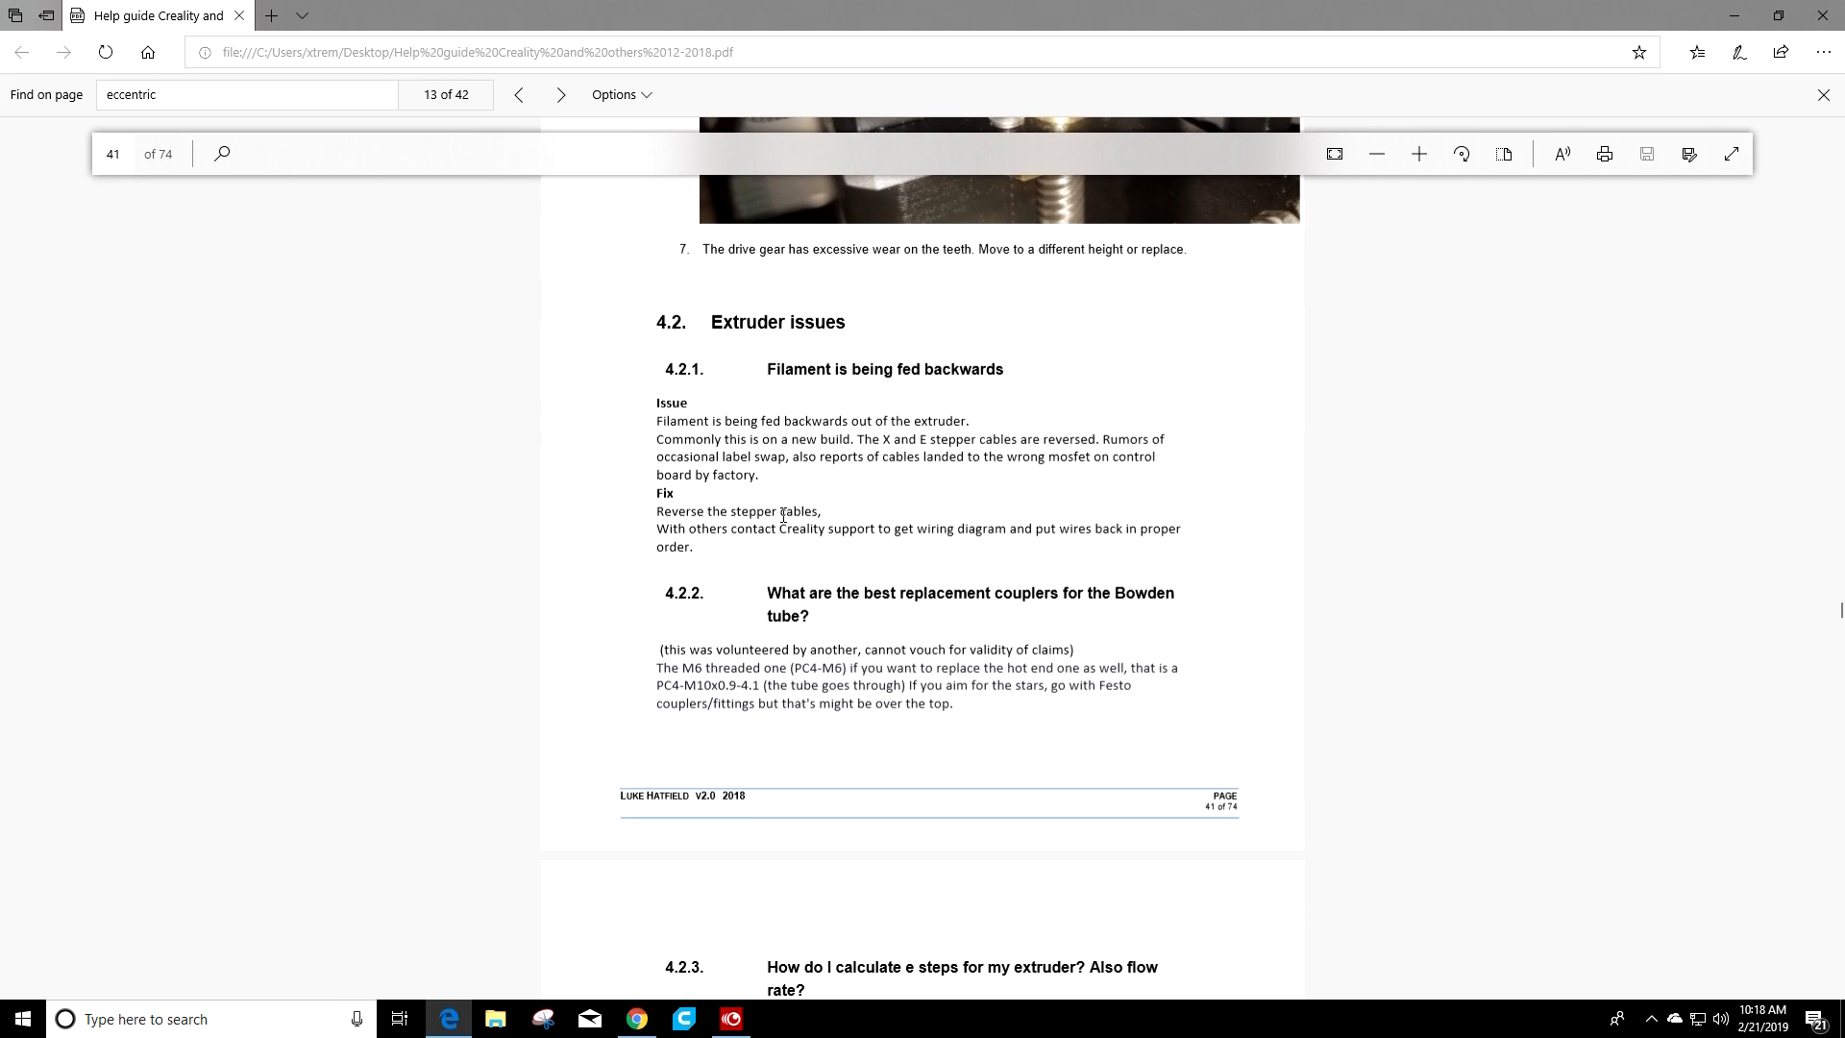
scroll(down, 3)
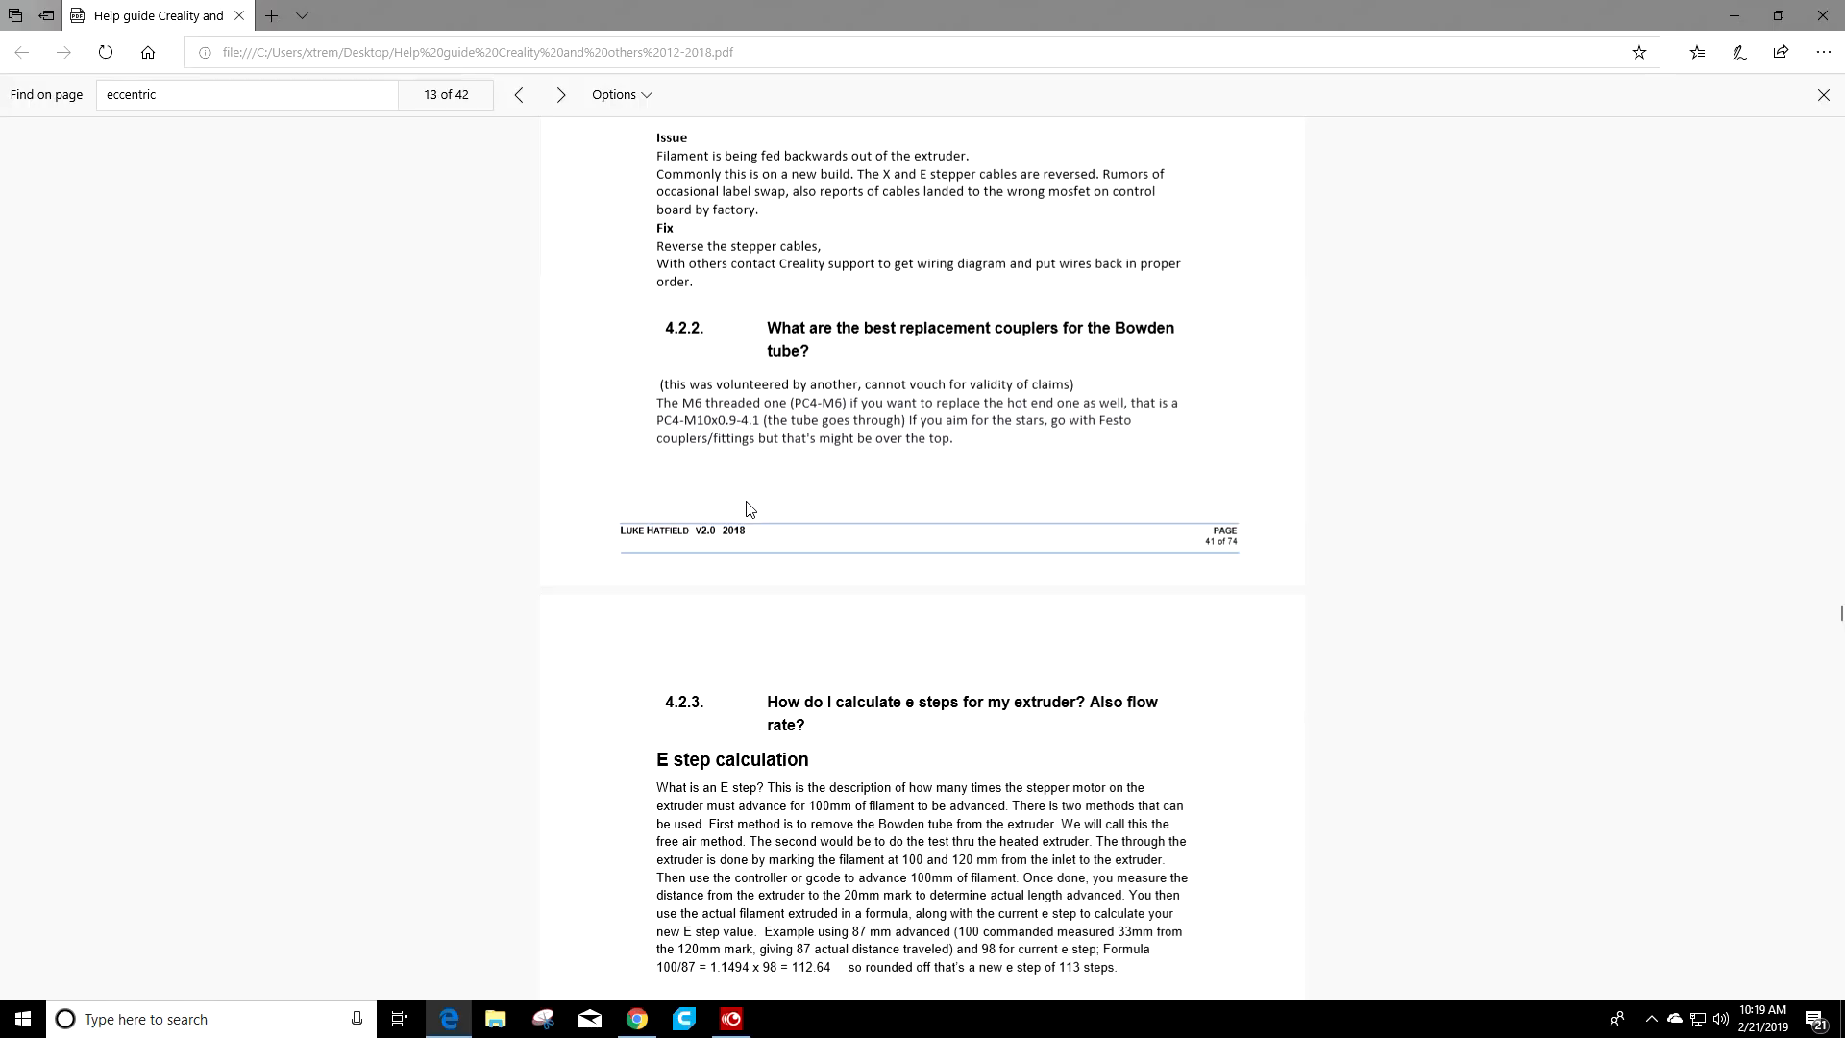
mouse_move(767, 482)
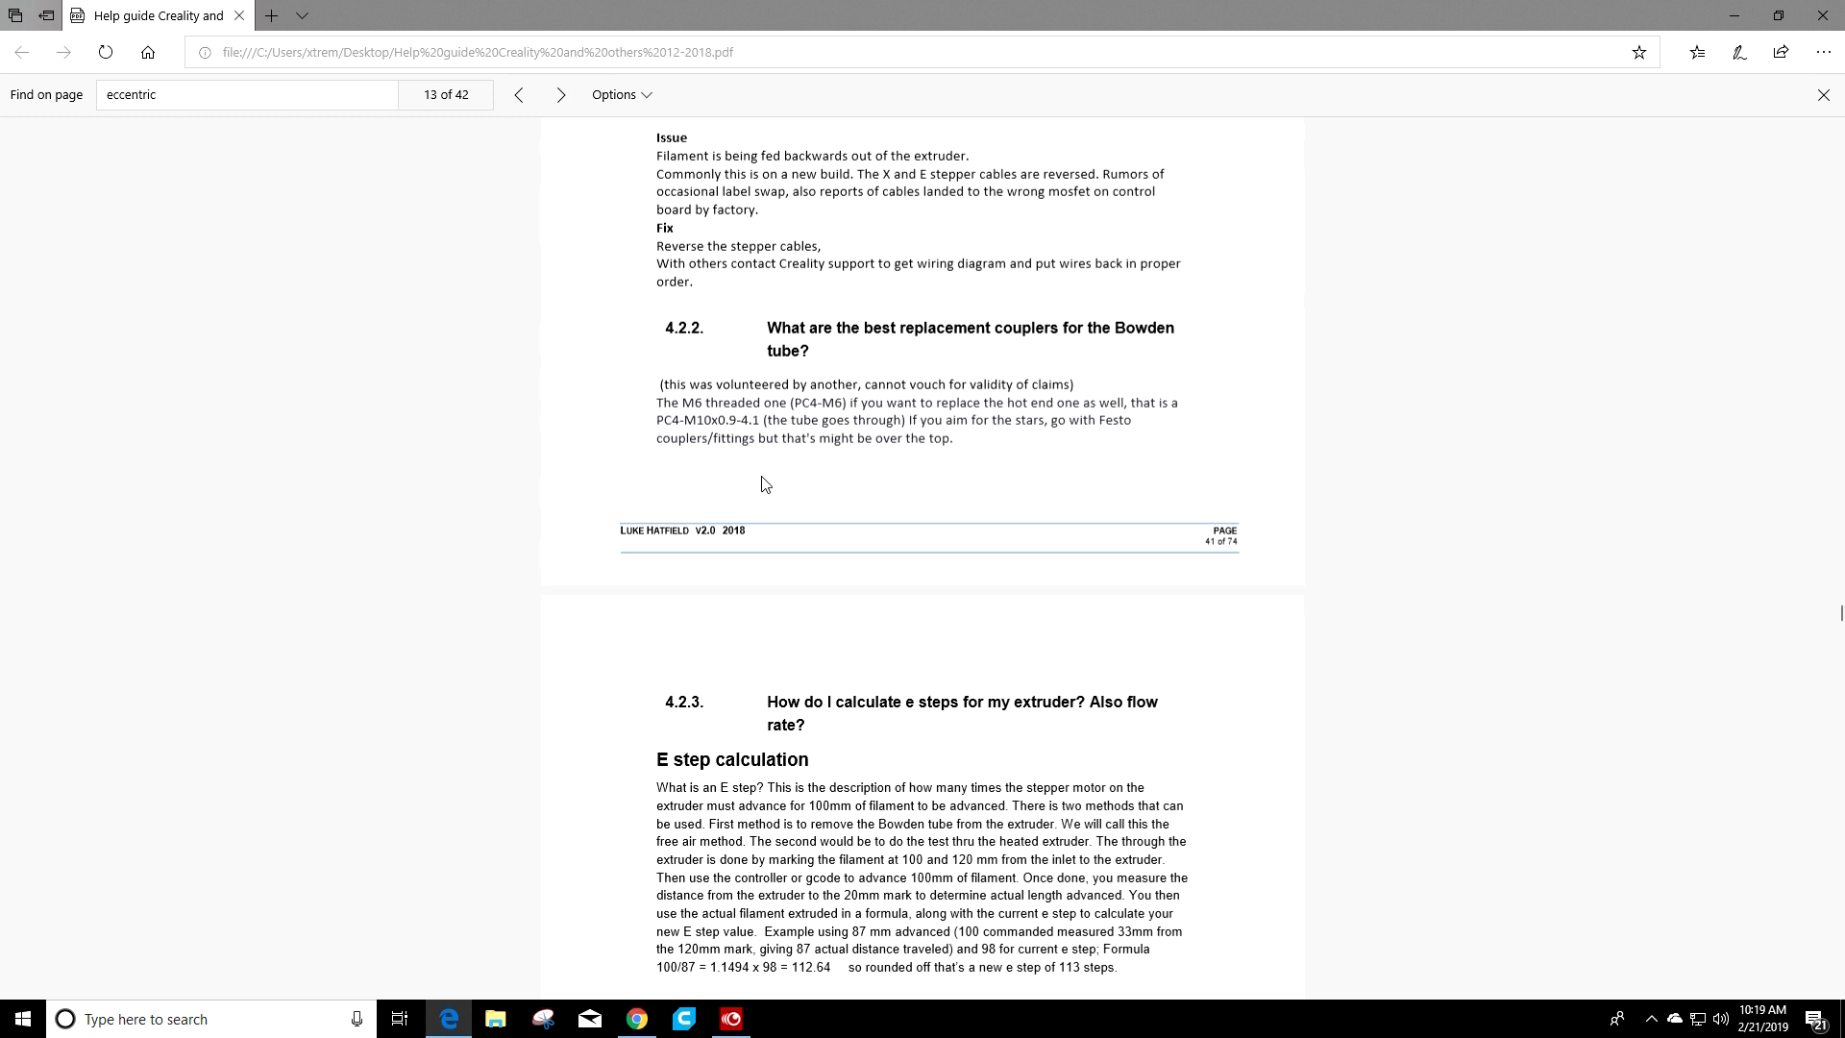
scroll(up, 3)
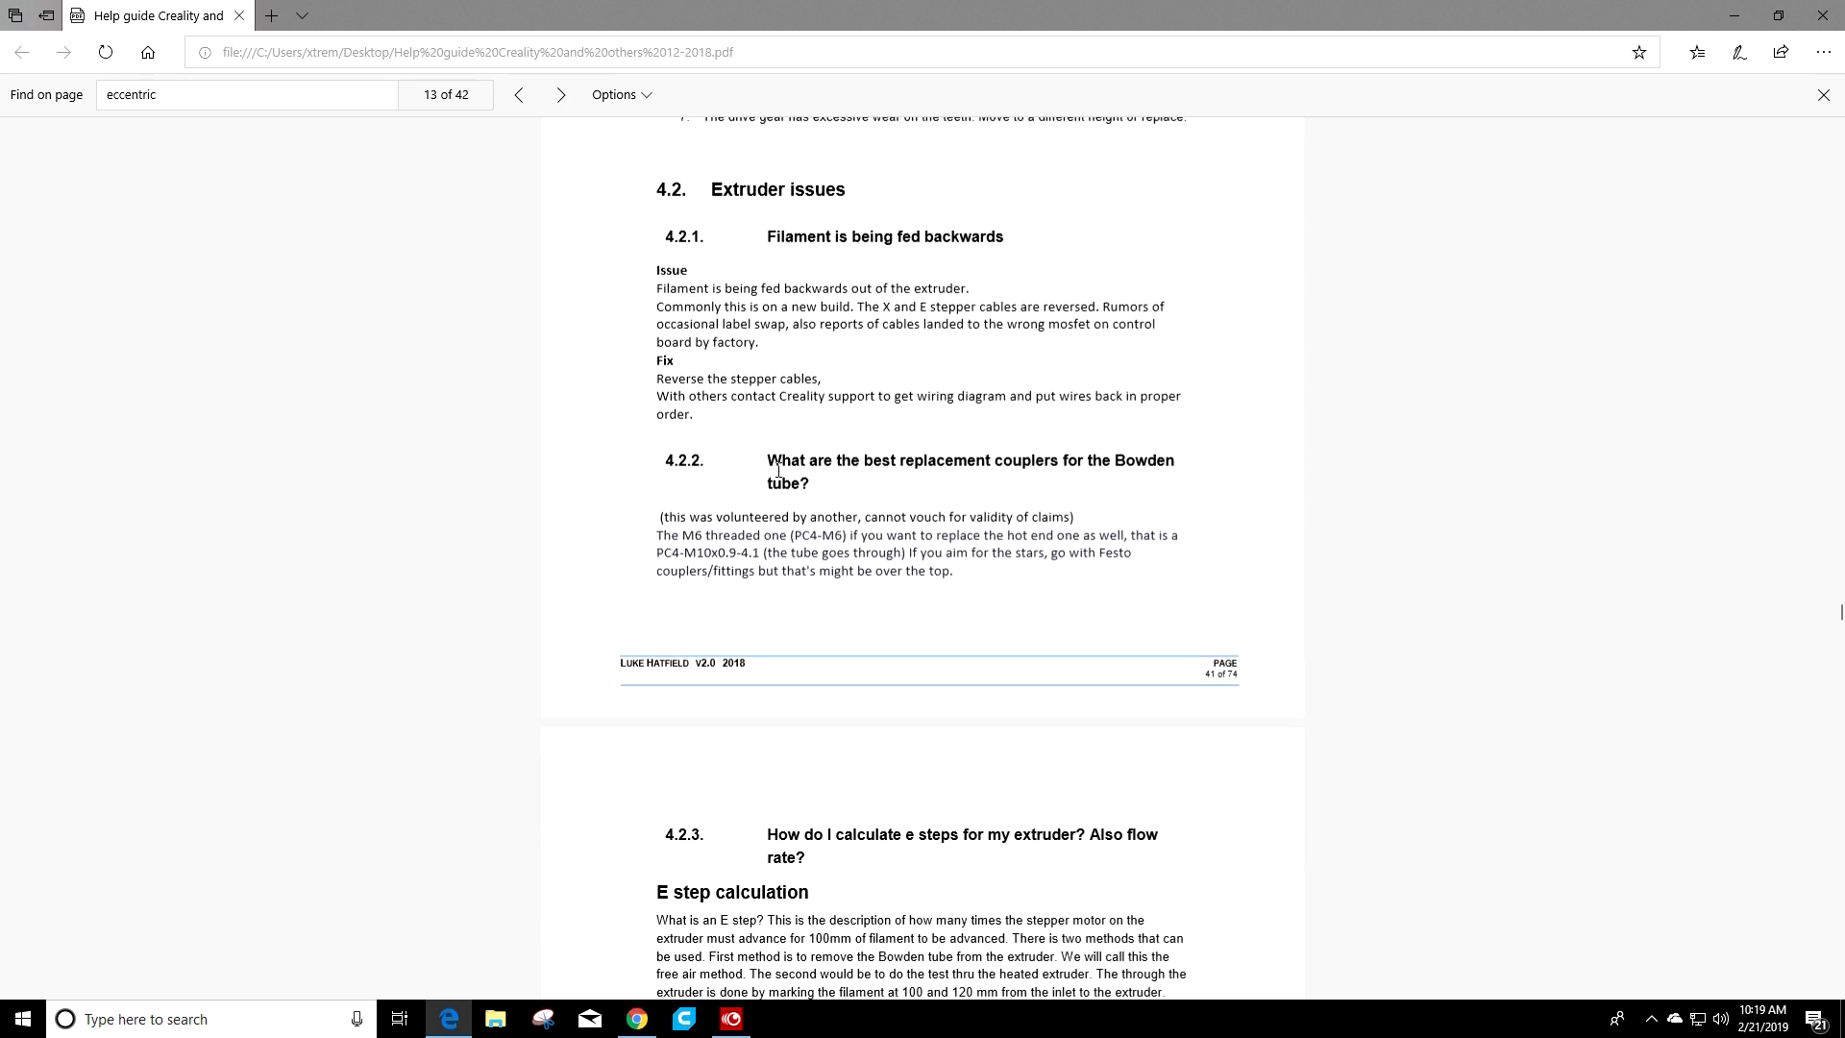
mouse_move(982, 599)
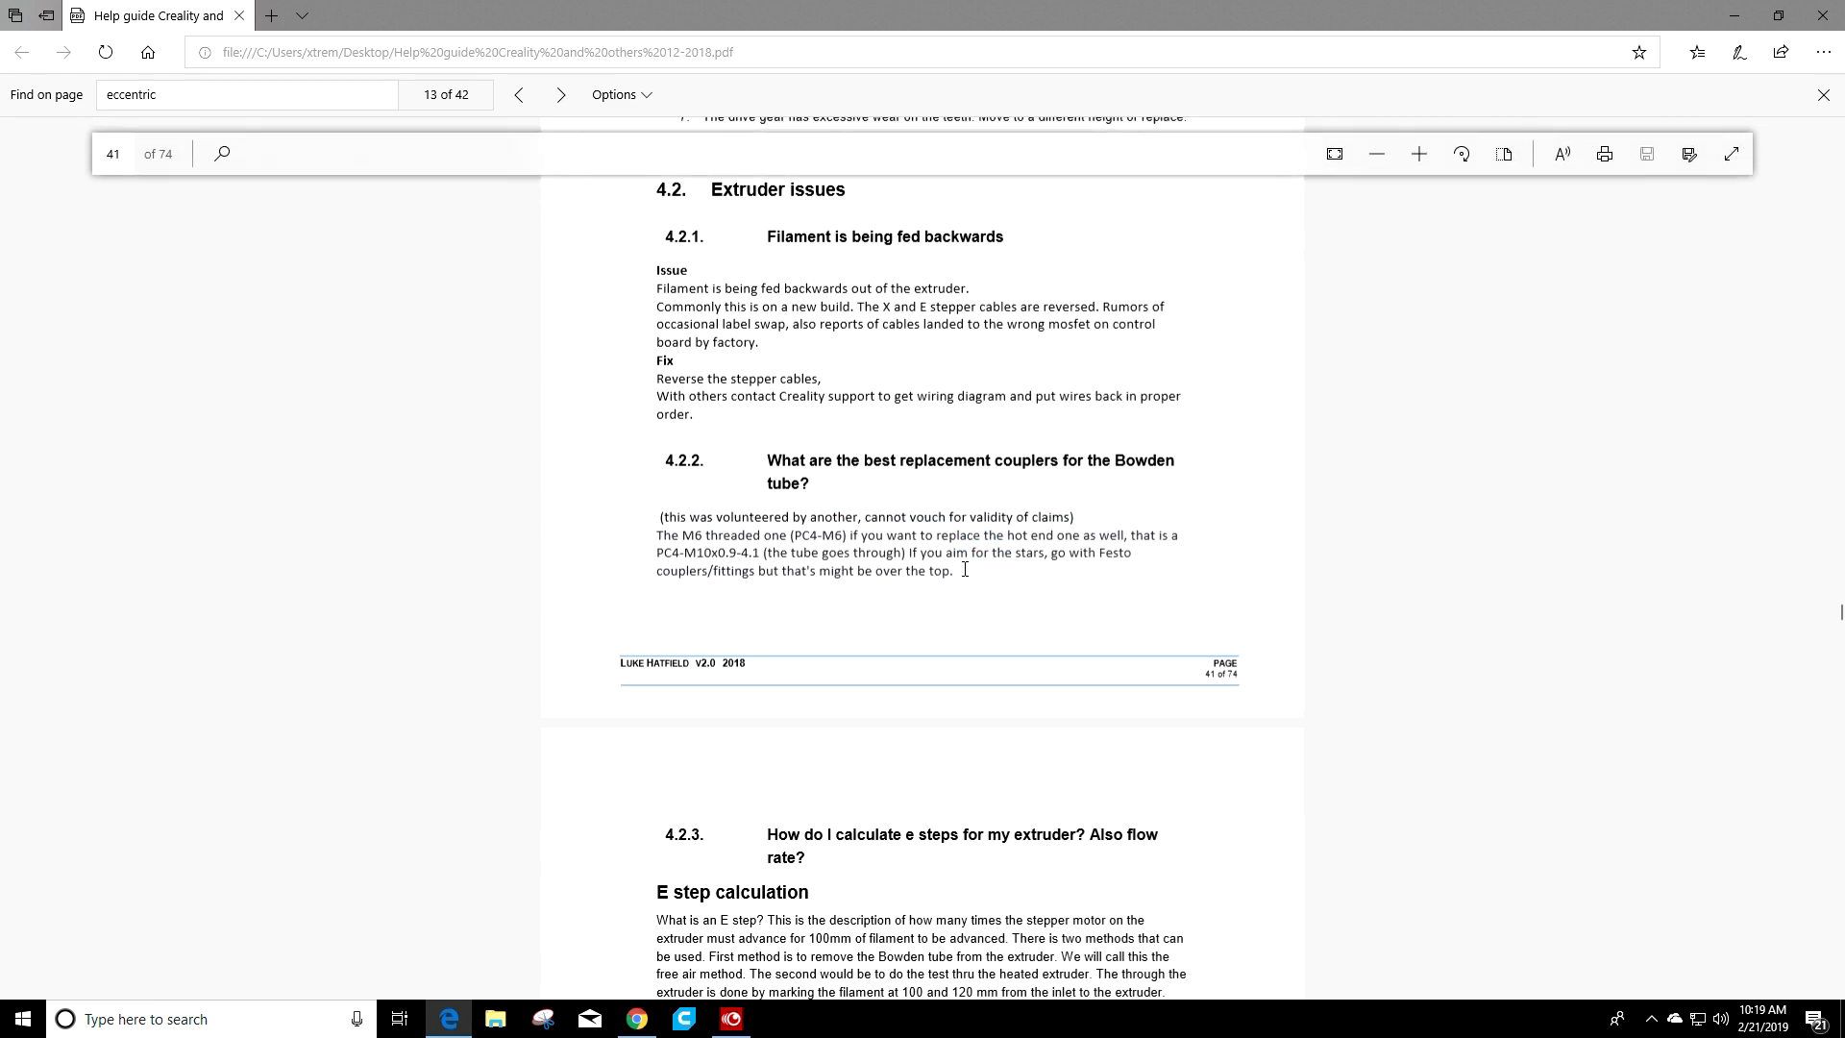
scroll(up, 3)
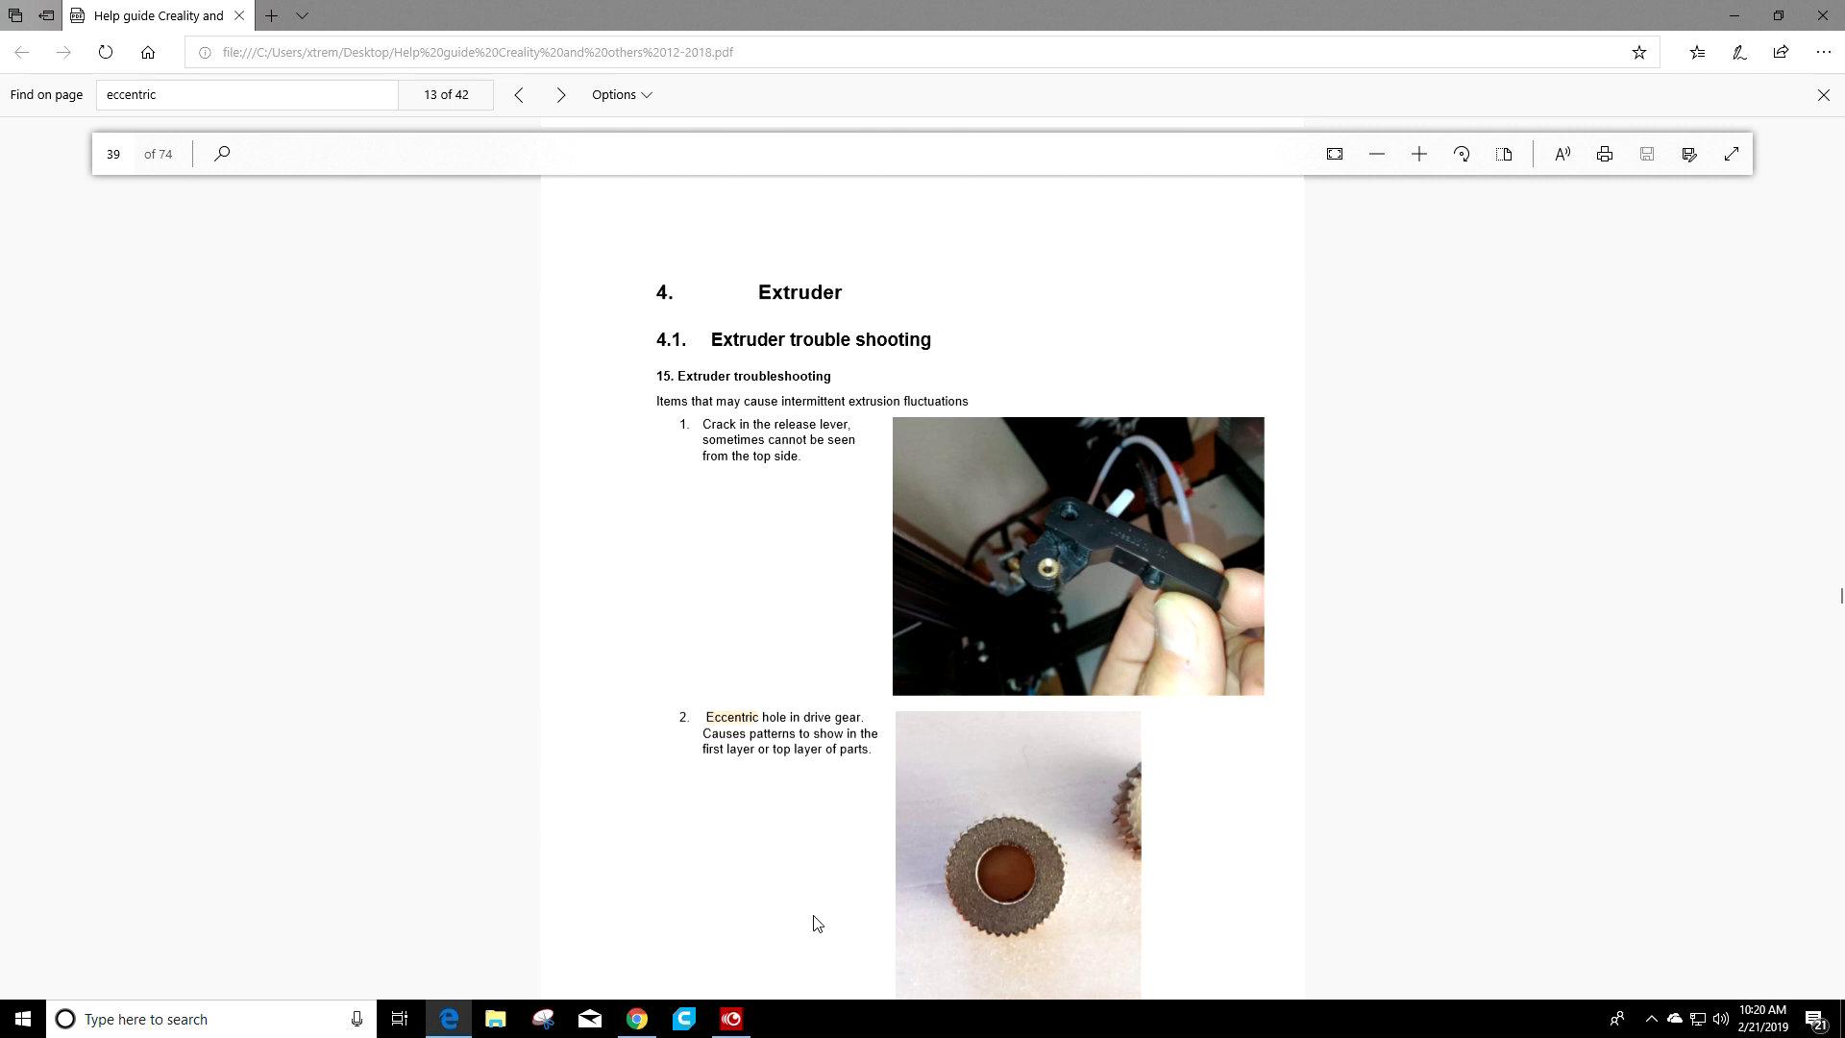
scroll(down, 3)
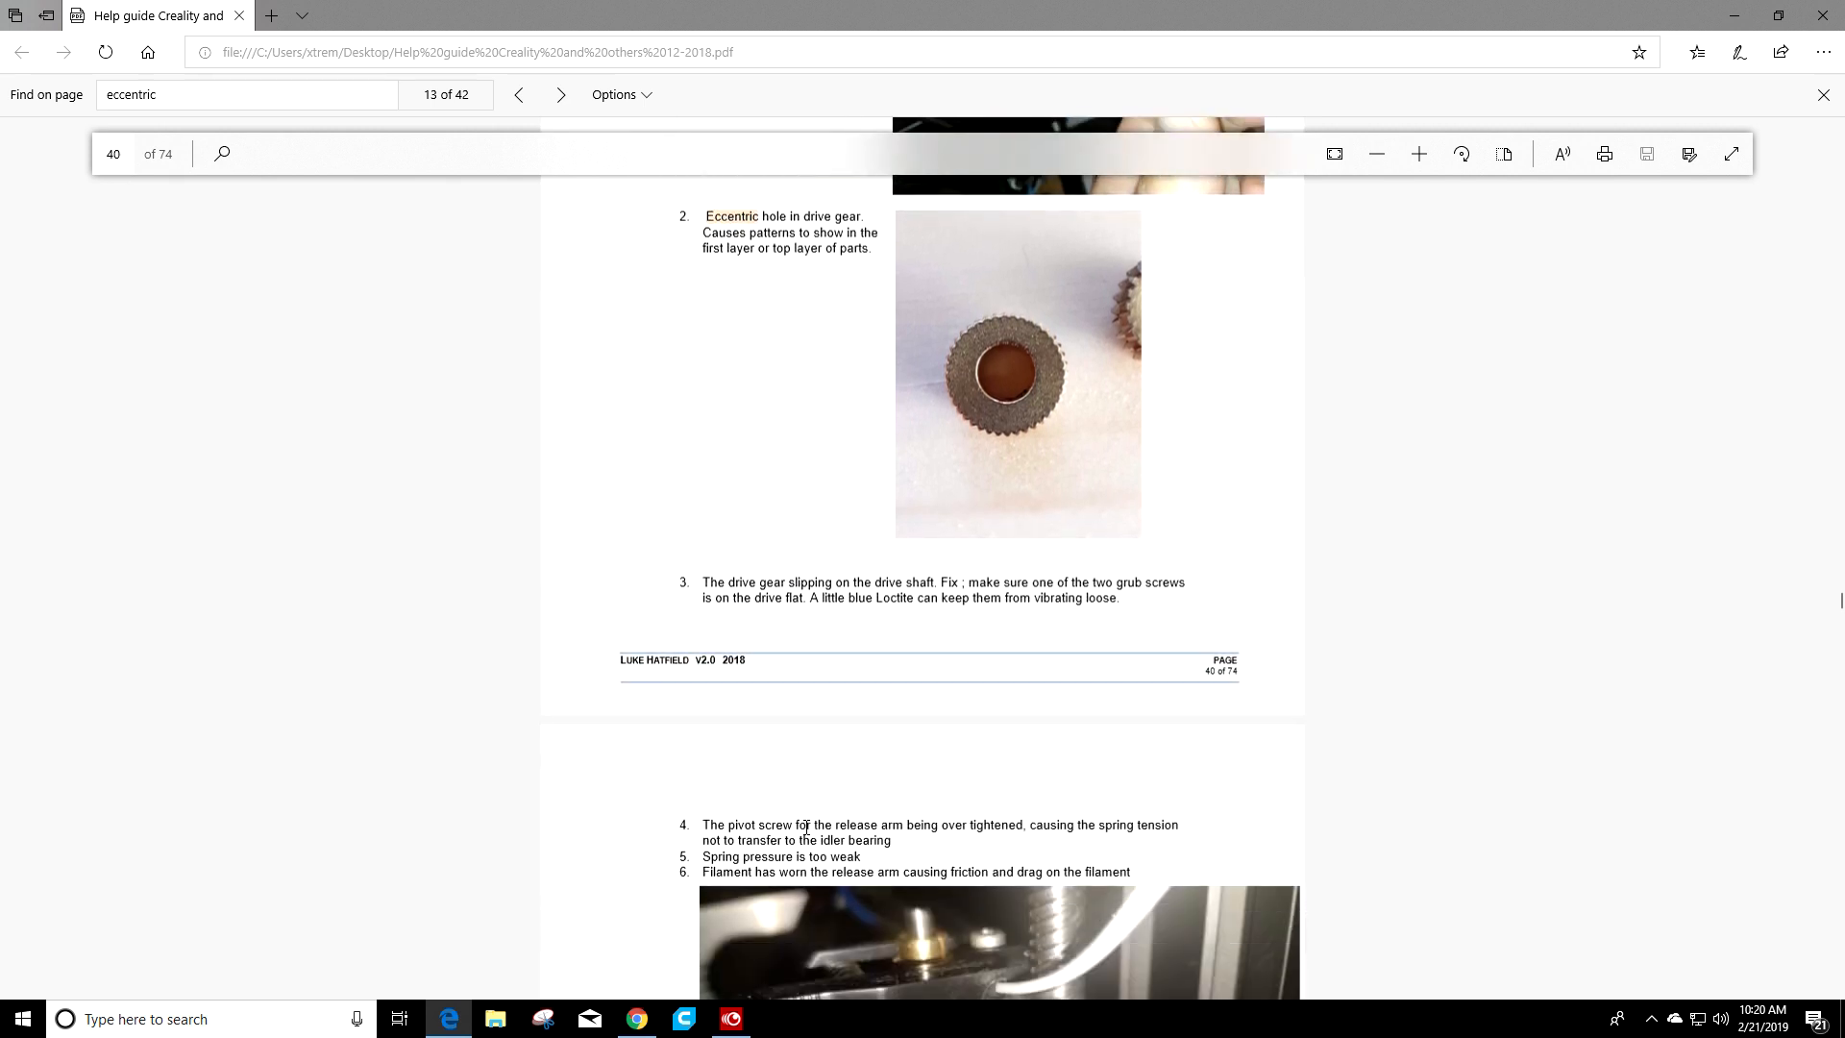
scroll(down, 3)
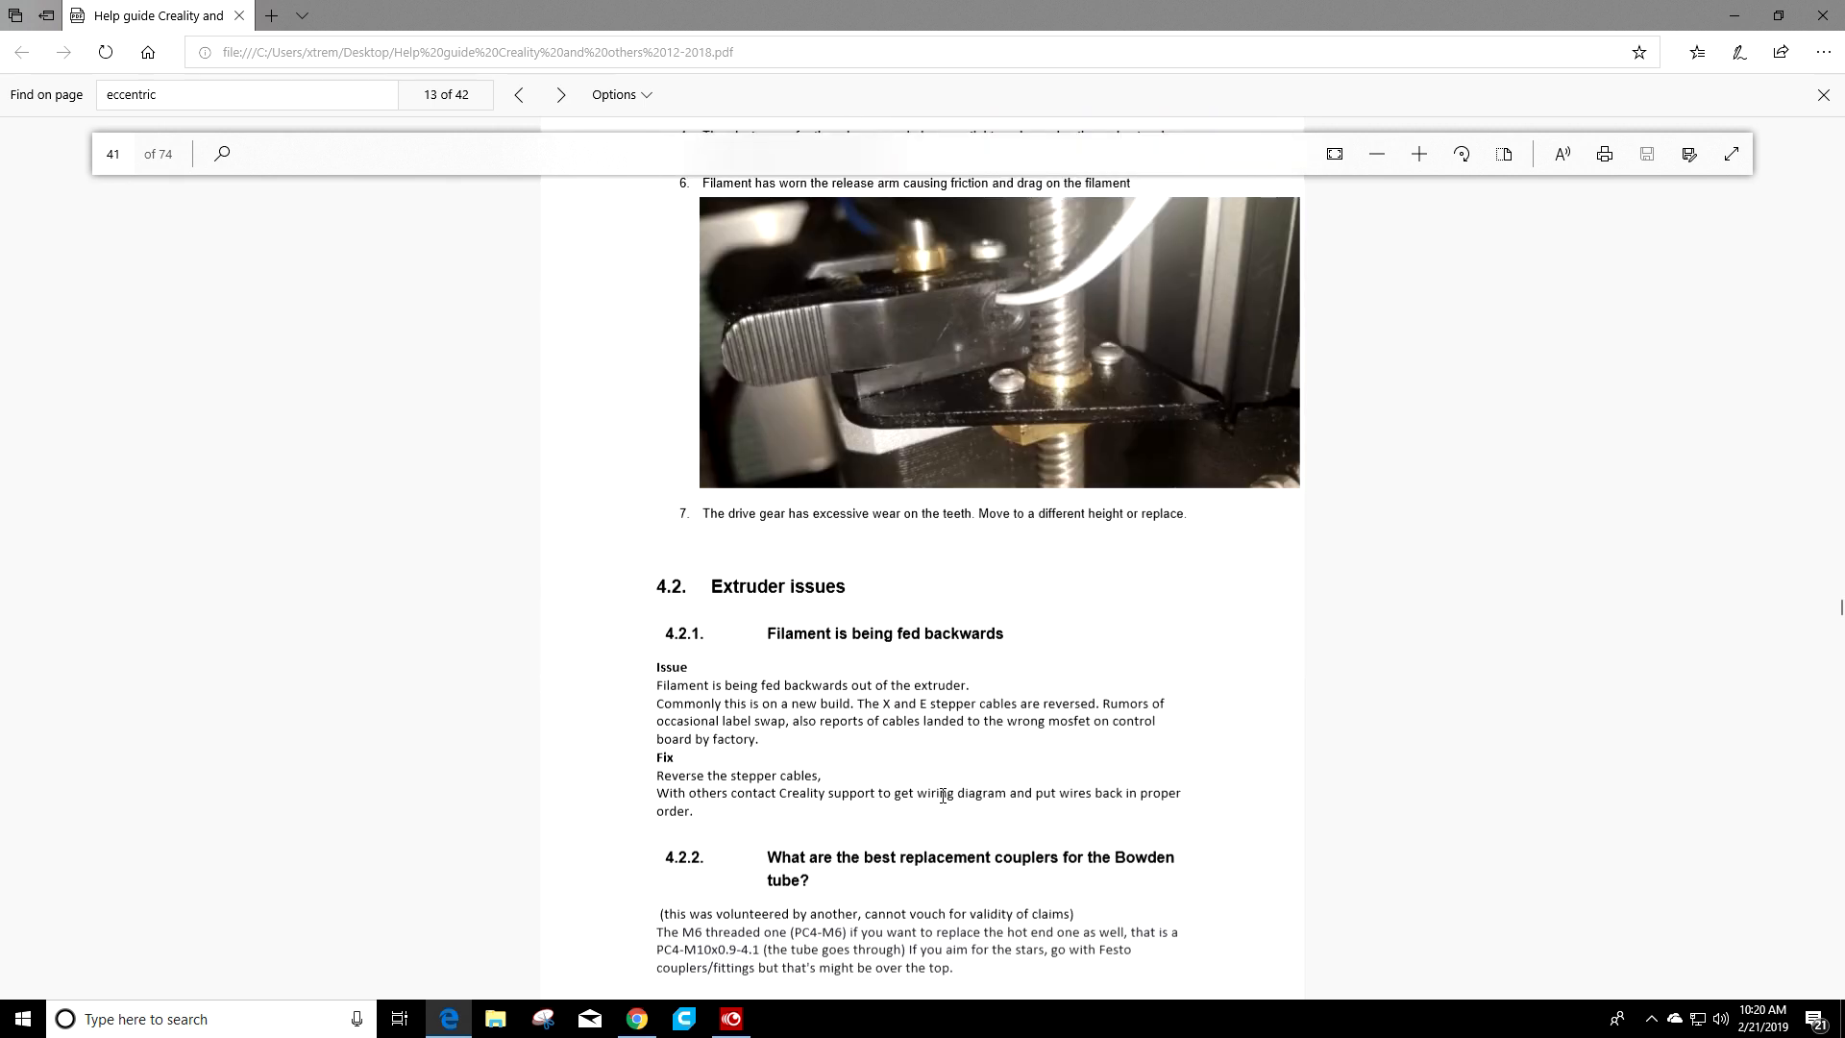